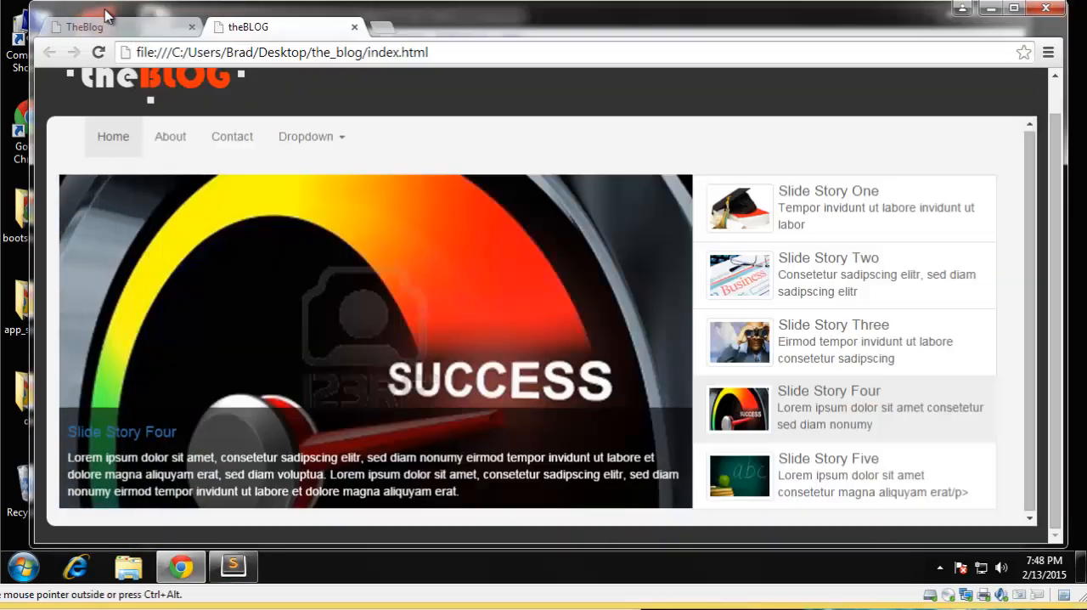
pyautogui.moveTo(880, 229)
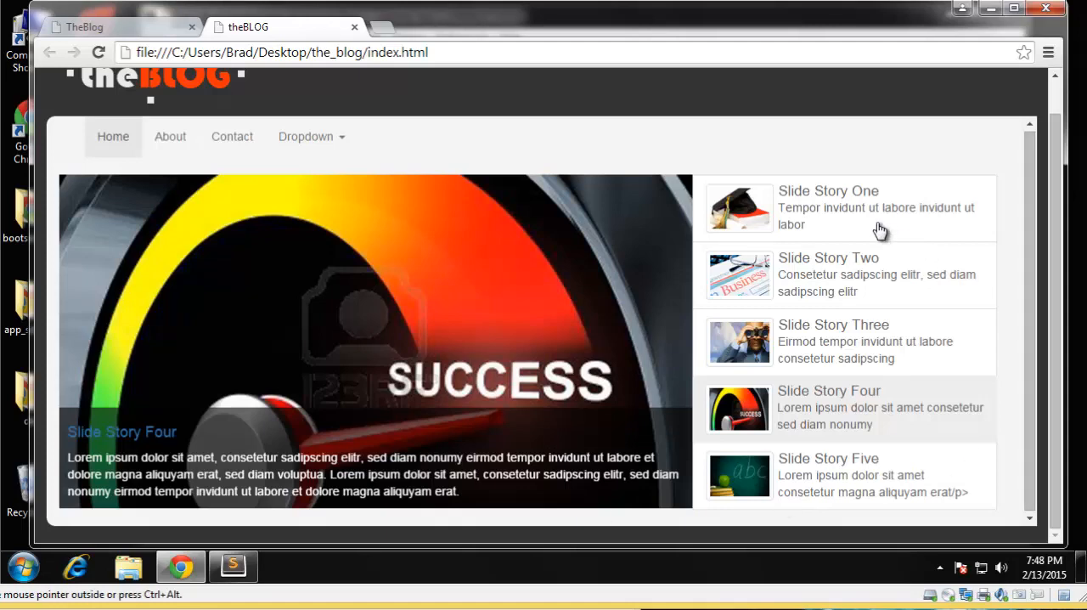
pyautogui.moveTo(231, 547)
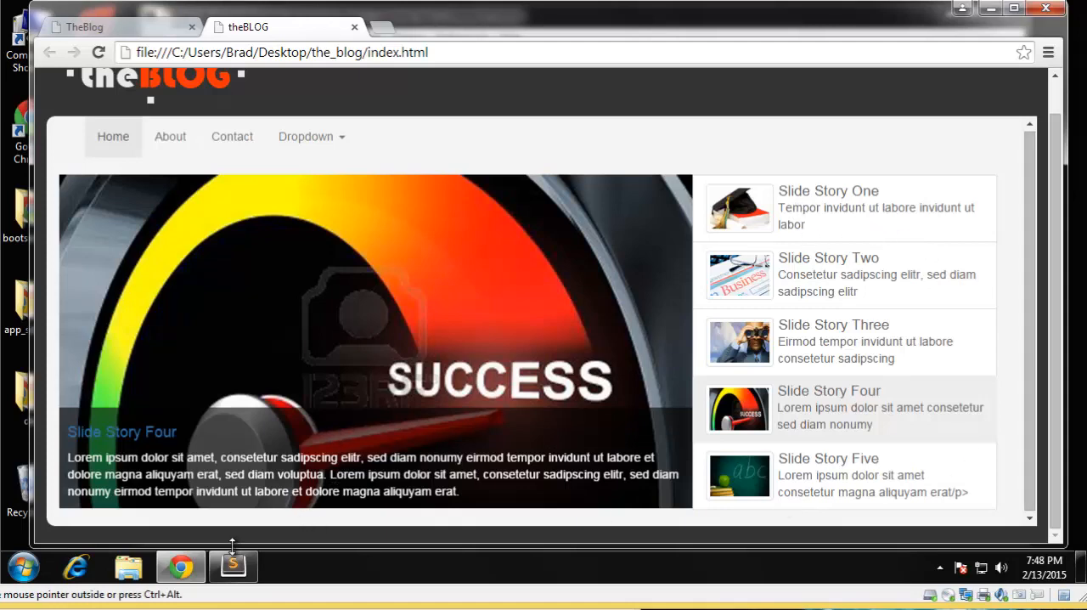
# Step: Switch from the Chrome preview to index.html in Sublime Text
pyautogui.click(234, 568)
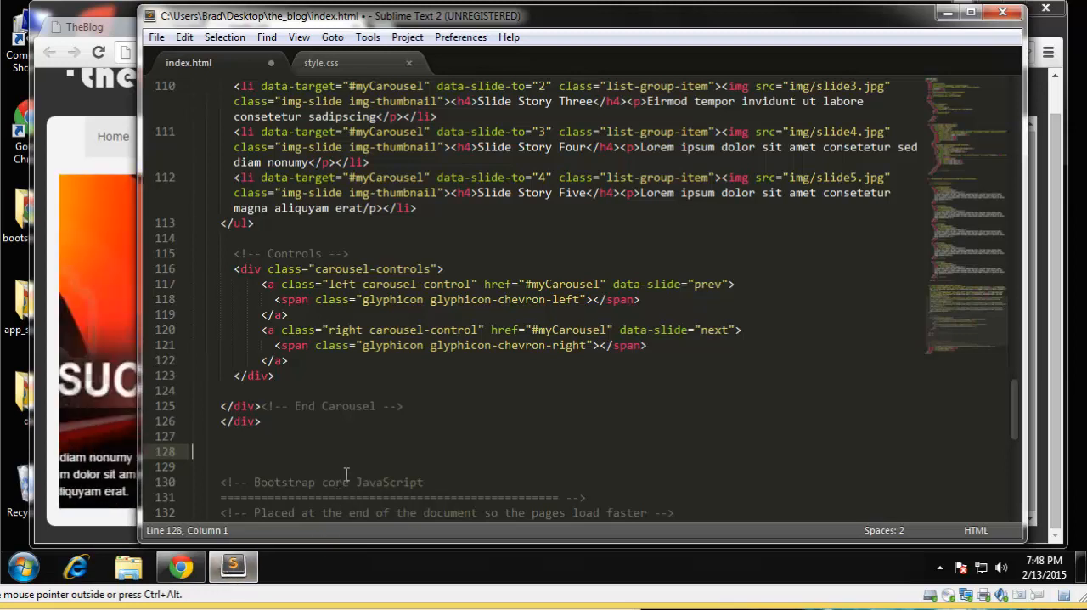
# Step: Add a <div class="row"> after the End Carousel comment with a nested <div class="col-md-8">
pyautogui.click(381, 329)
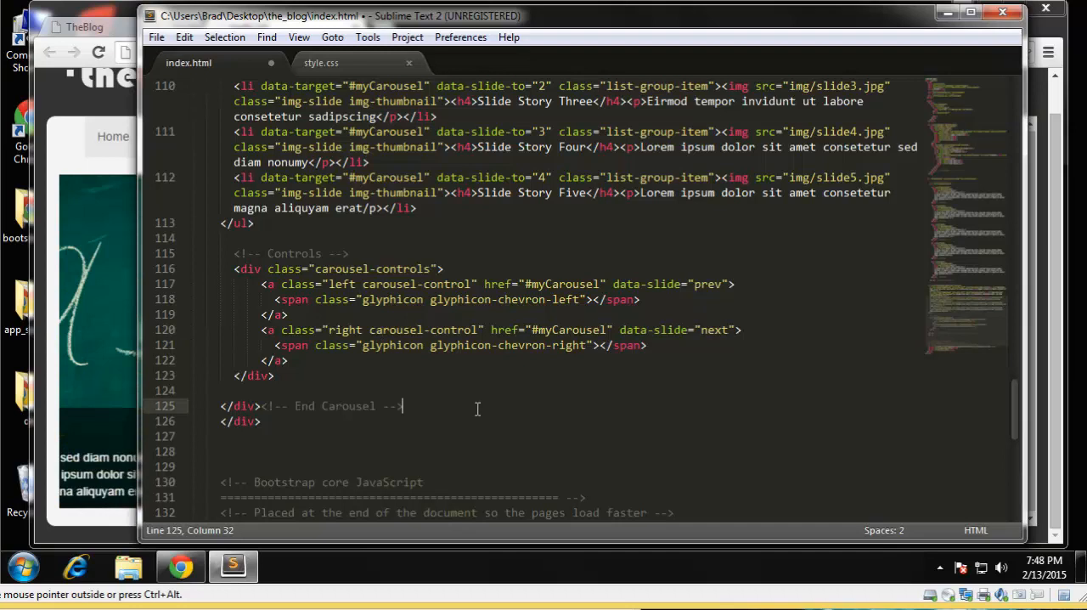
pyautogui.press('enter')
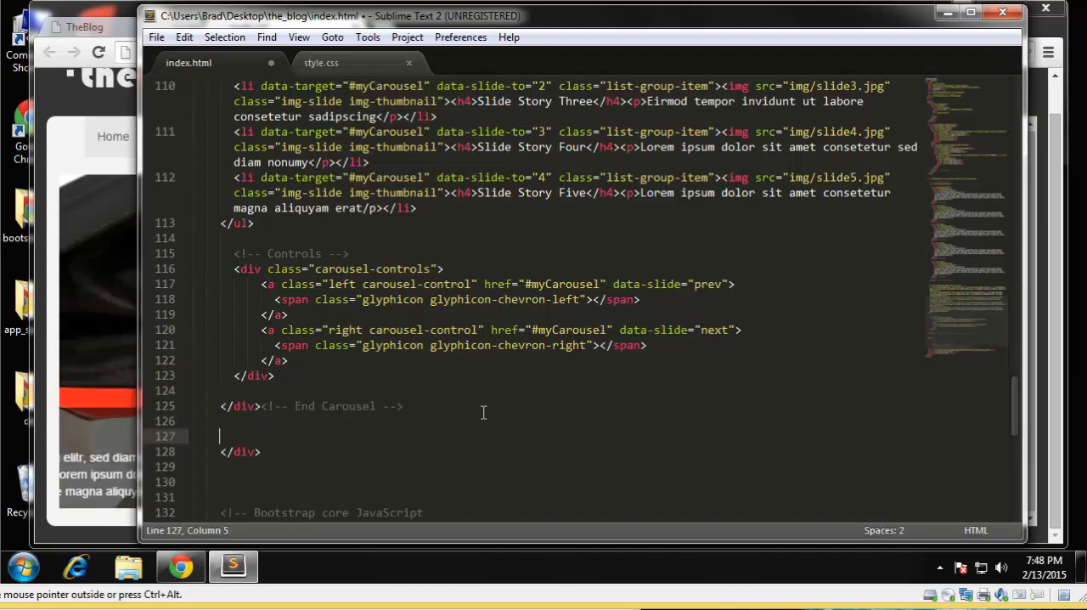
pyautogui.write('<div class="')
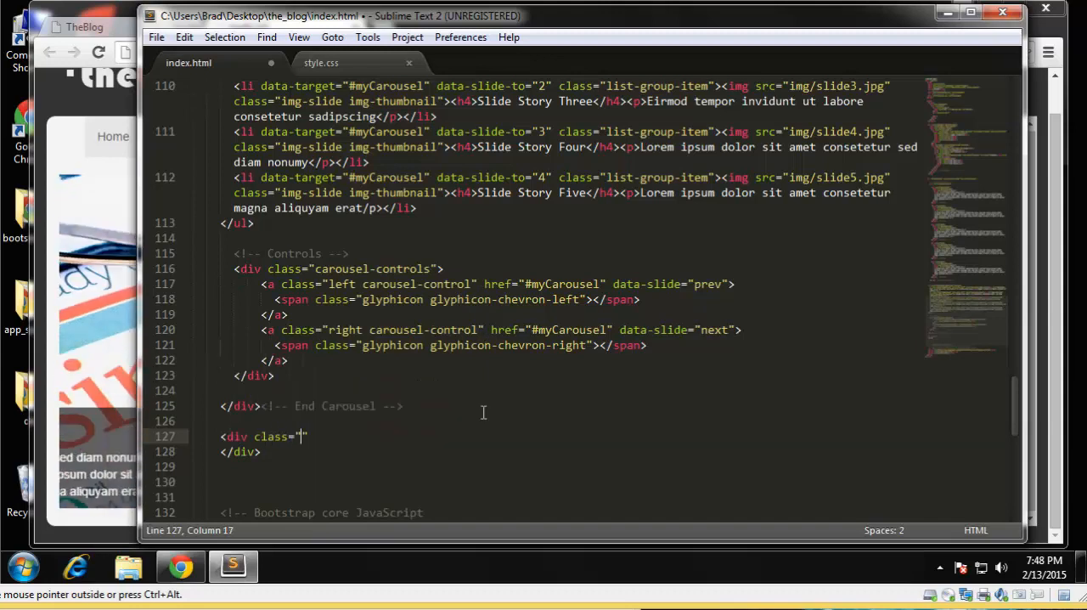
pyautogui.write('row')
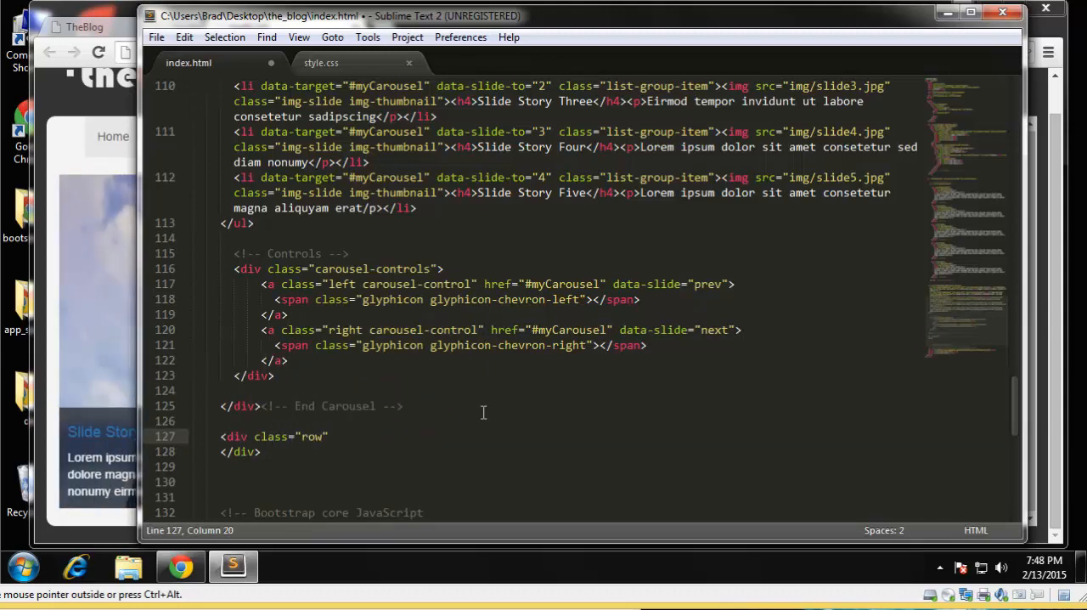
pyautogui.write('">')
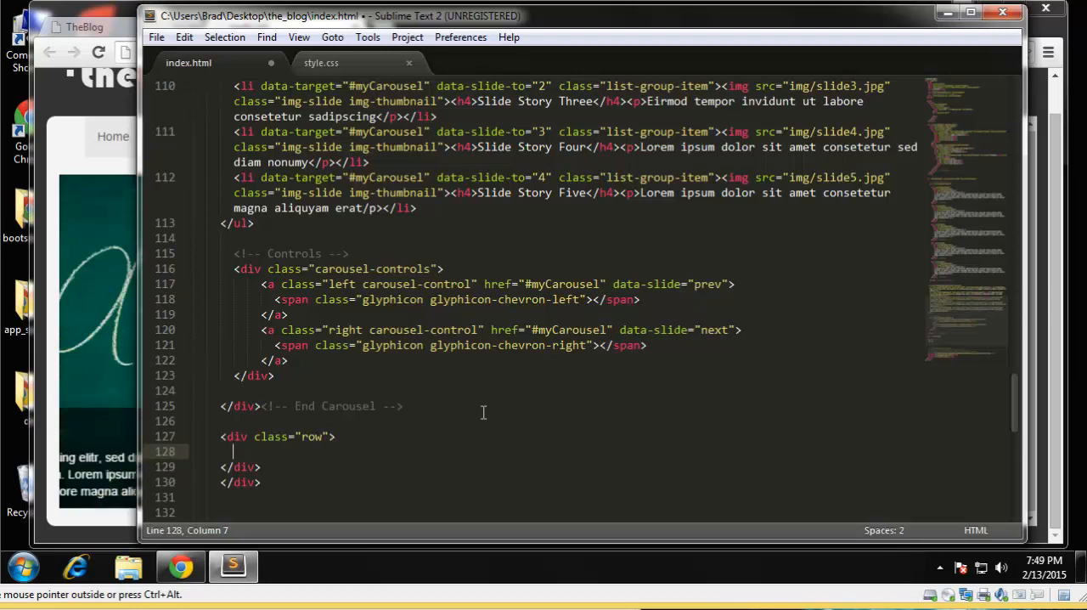
pyautogui.write('div class=""')
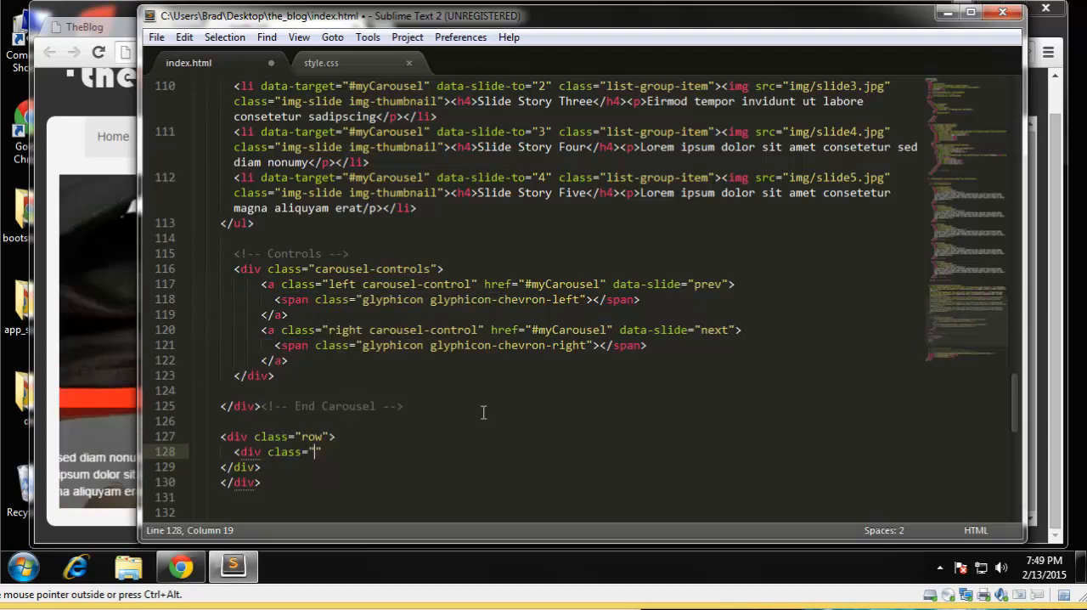
pyautogui.write('col-m')
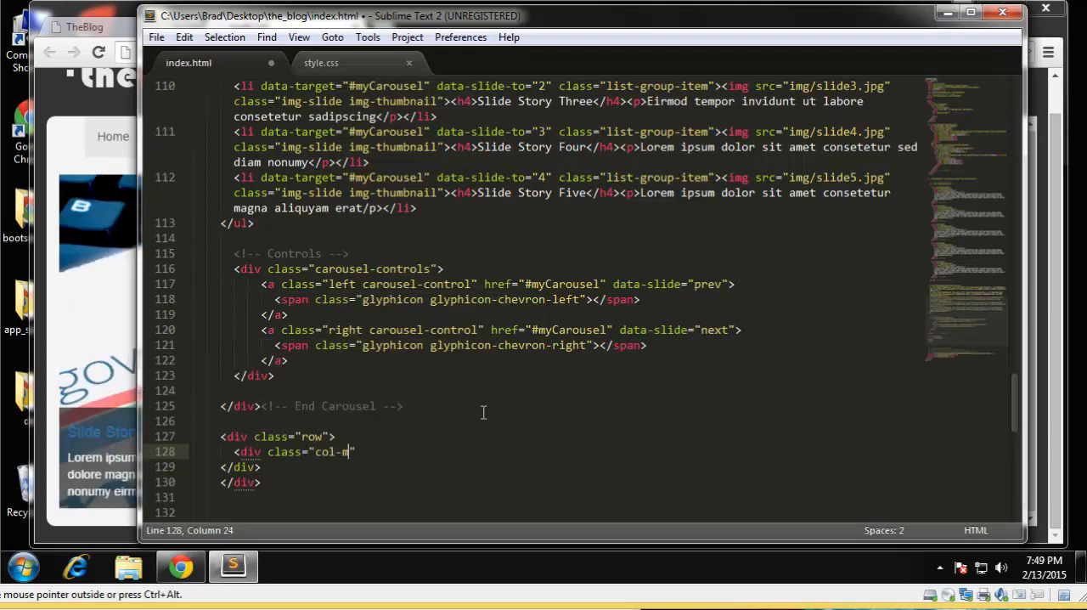
pyautogui.write('d-8')
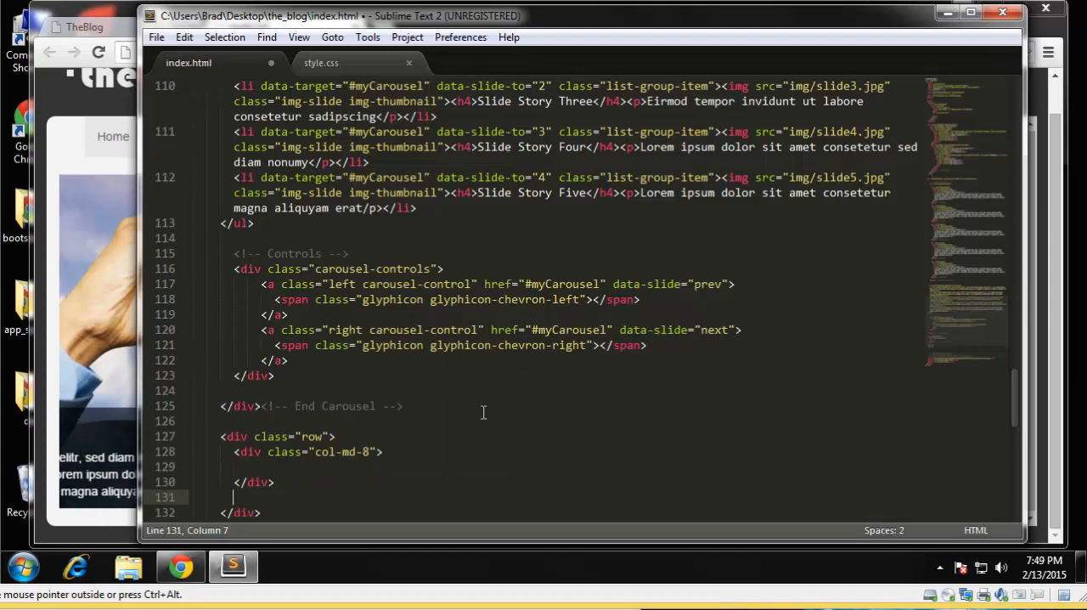
# Step: Add a <div class="col-md-4"> column and a <div class="well blog-post"> box inside col-md-8
pyautogui.write('<div class="c"')
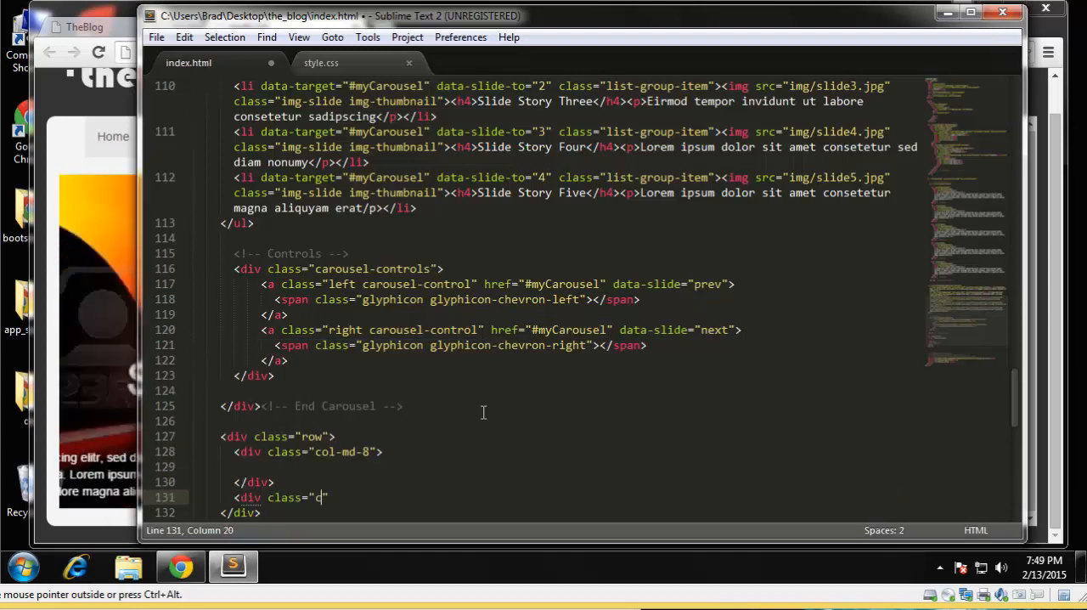
pyautogui.write('ol-md-4')
pyautogui.click(572, 465)
pyautogui.write('<div class="')
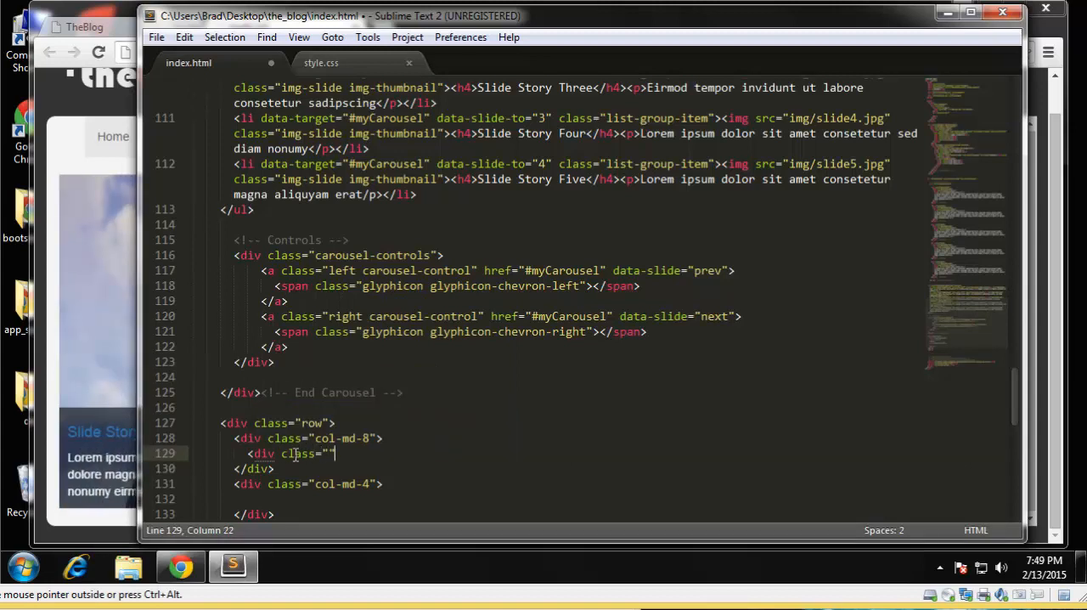
pyautogui.write('well')
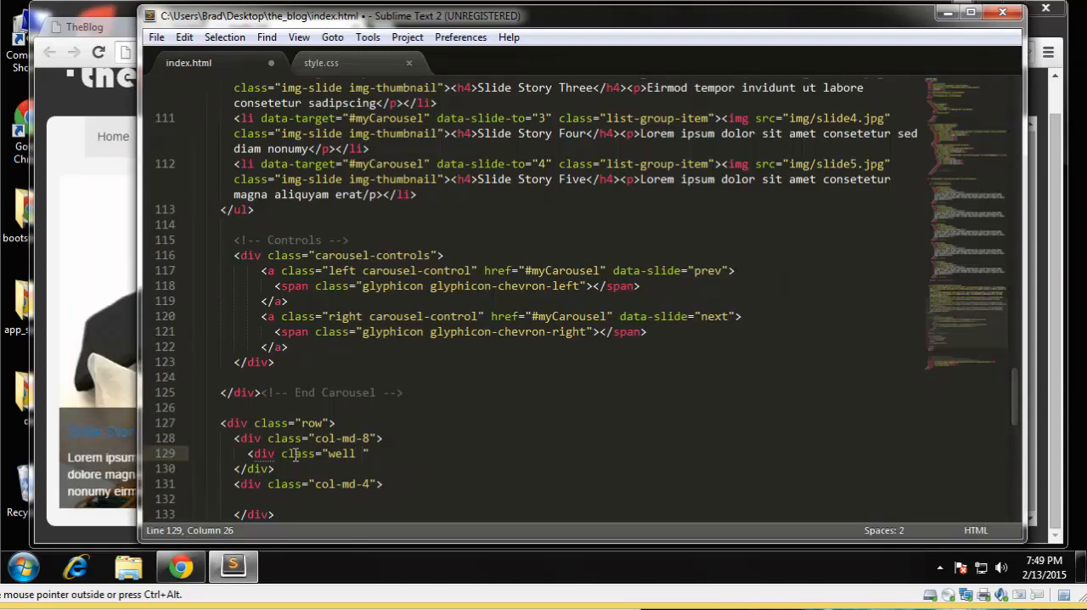
pyautogui.write('blog-p')
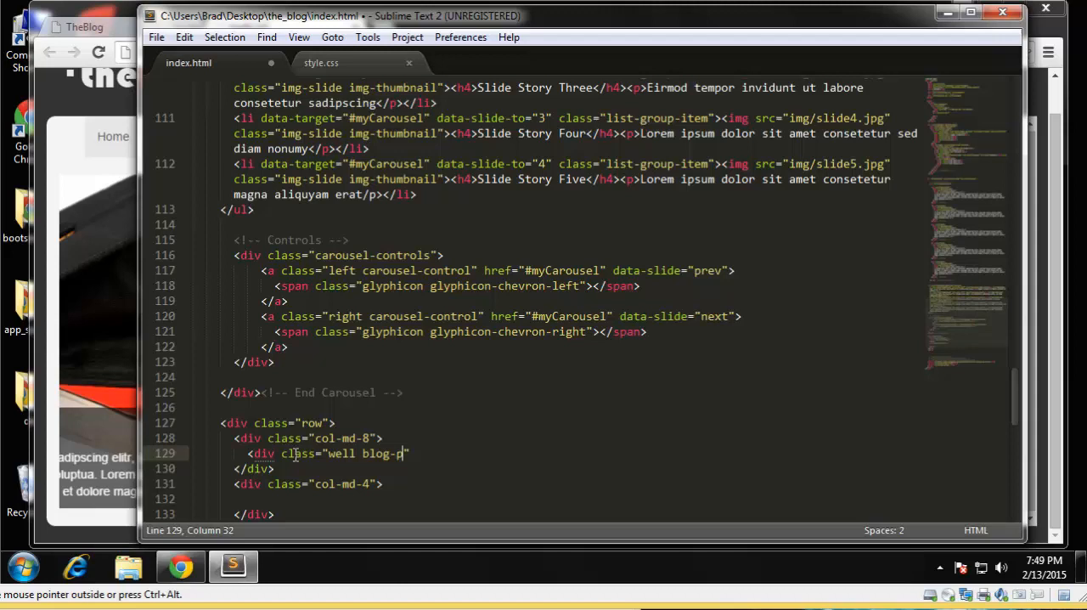
pyautogui.write('ost')
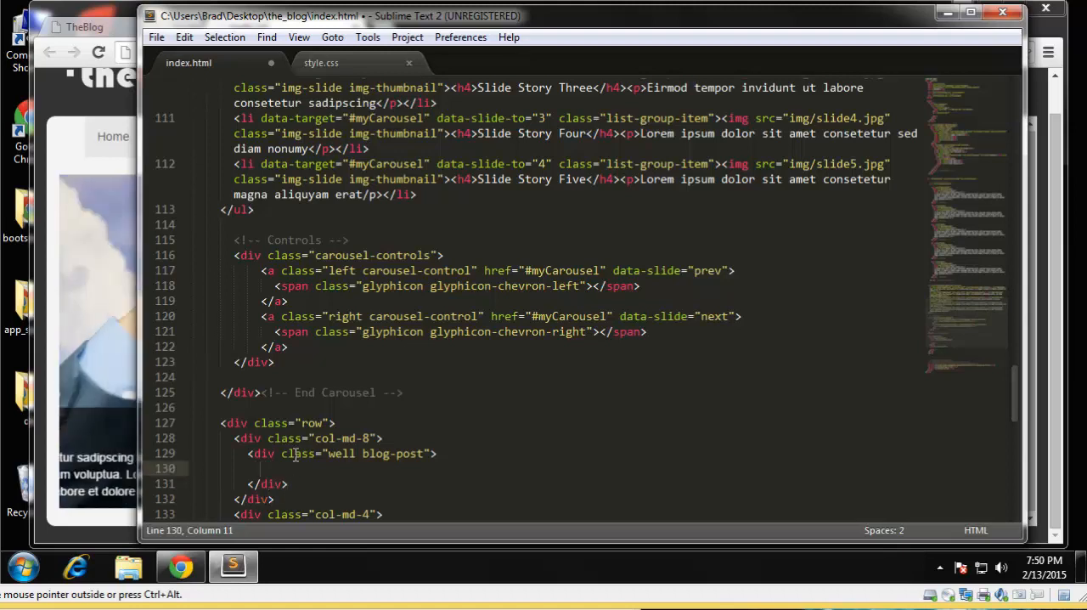
# Step: Give the blog-post box an h3 heading linking to post.html reading Blog Post One
pyautogui.write('<h3>')
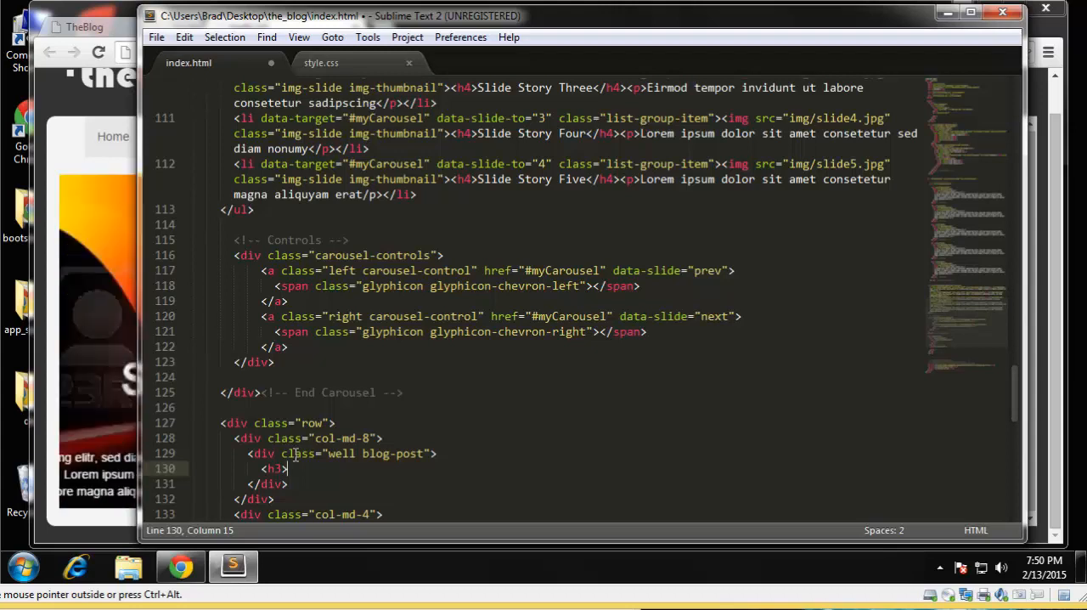
pyautogui.write('</h3>')
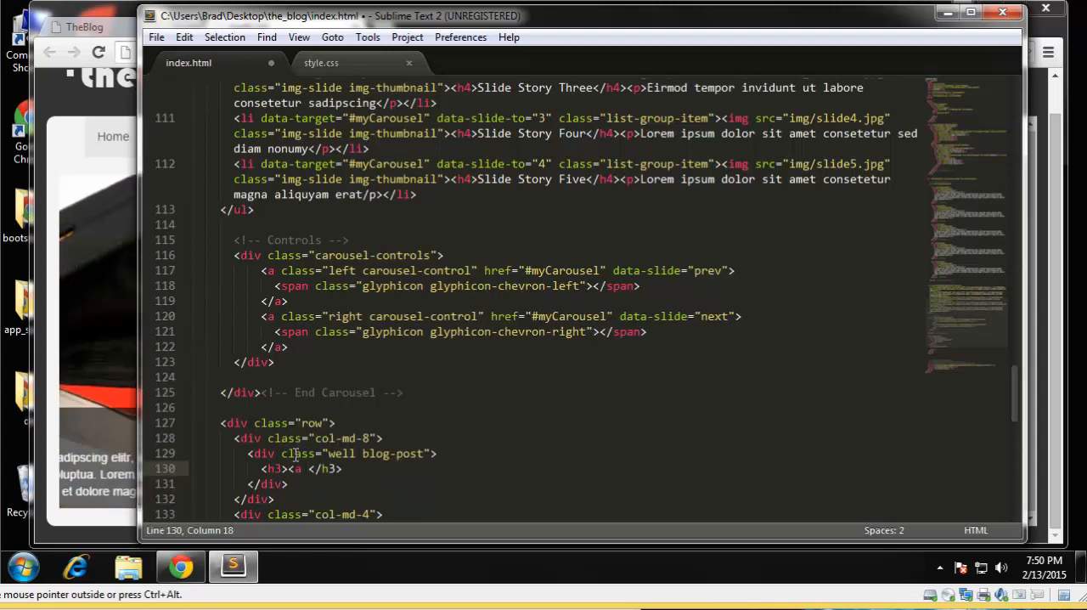
pyautogui.write('href=""')
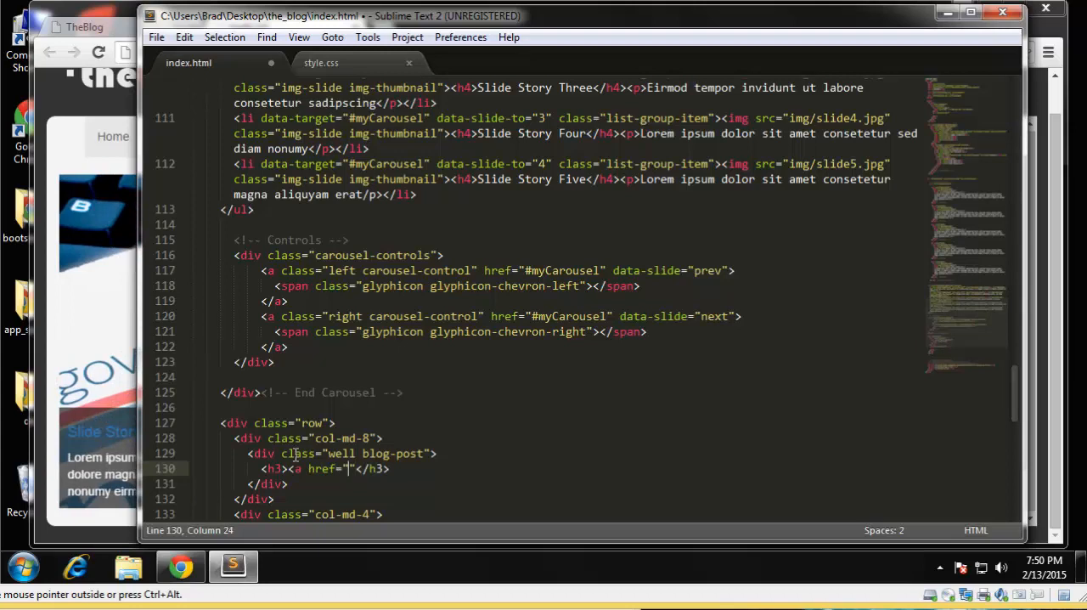
pyautogui.write('post.html')
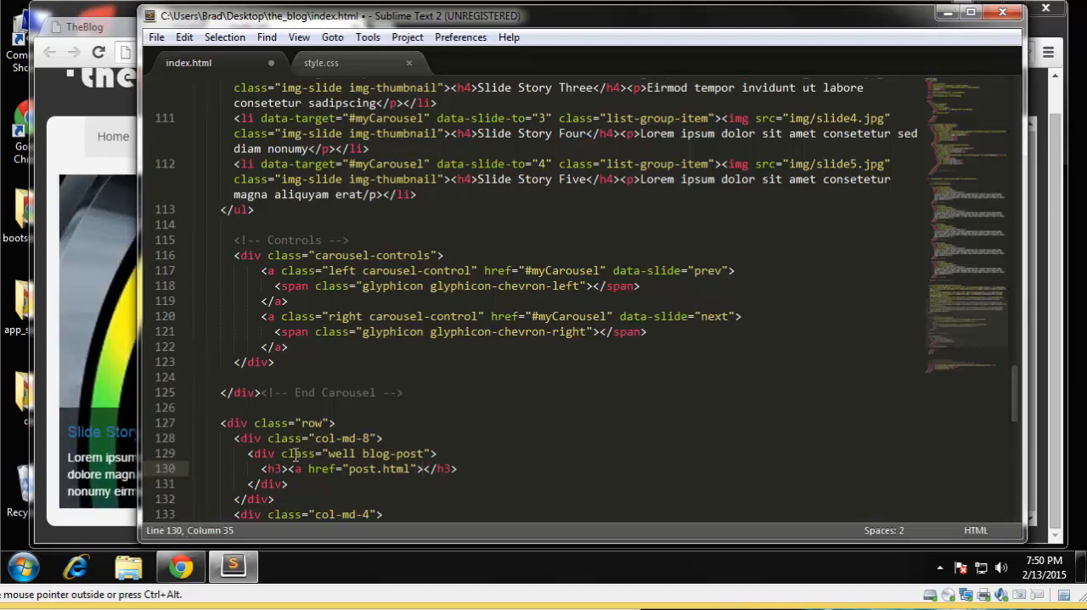
pyautogui.write('Blog')
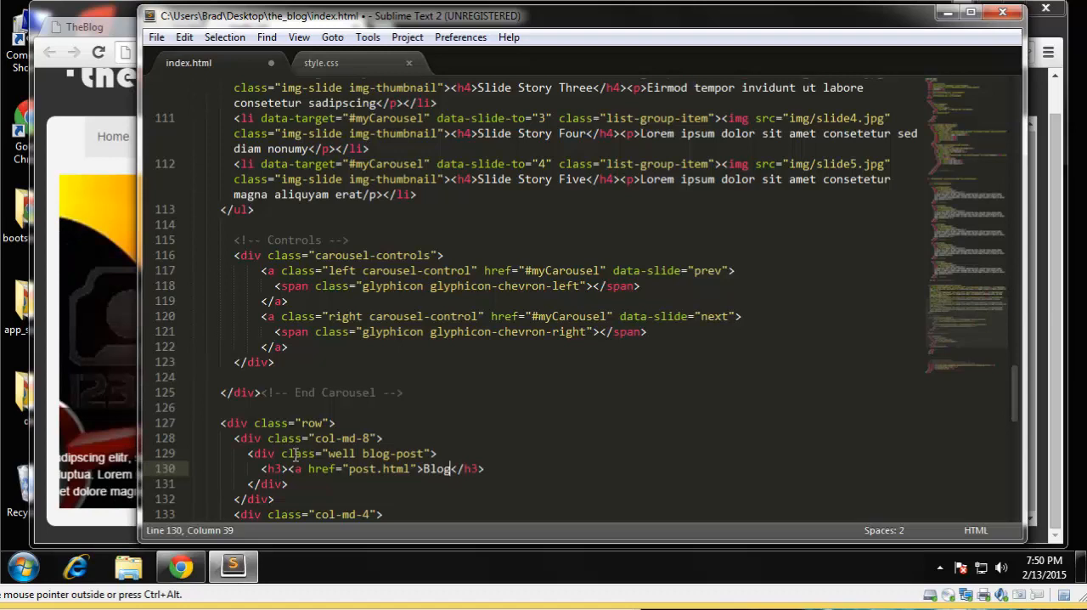
pyautogui.write('Post One')
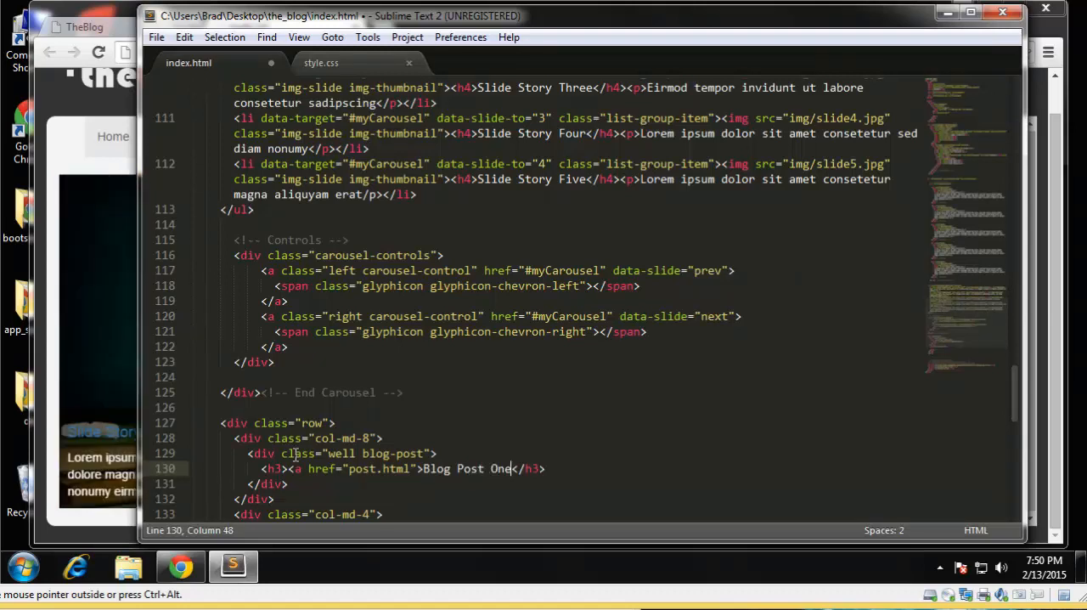
pyautogui.write('</a>')
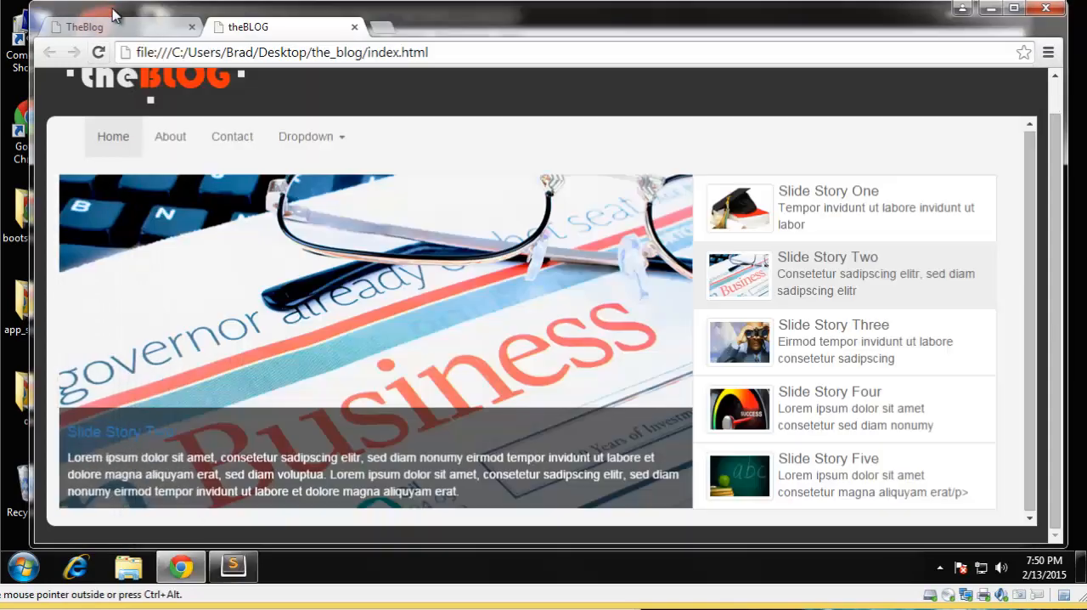
# Step: Check the Blog Post One box below the carousel in Chrome, then return to Sublime Text
pyautogui.scroll(-3)
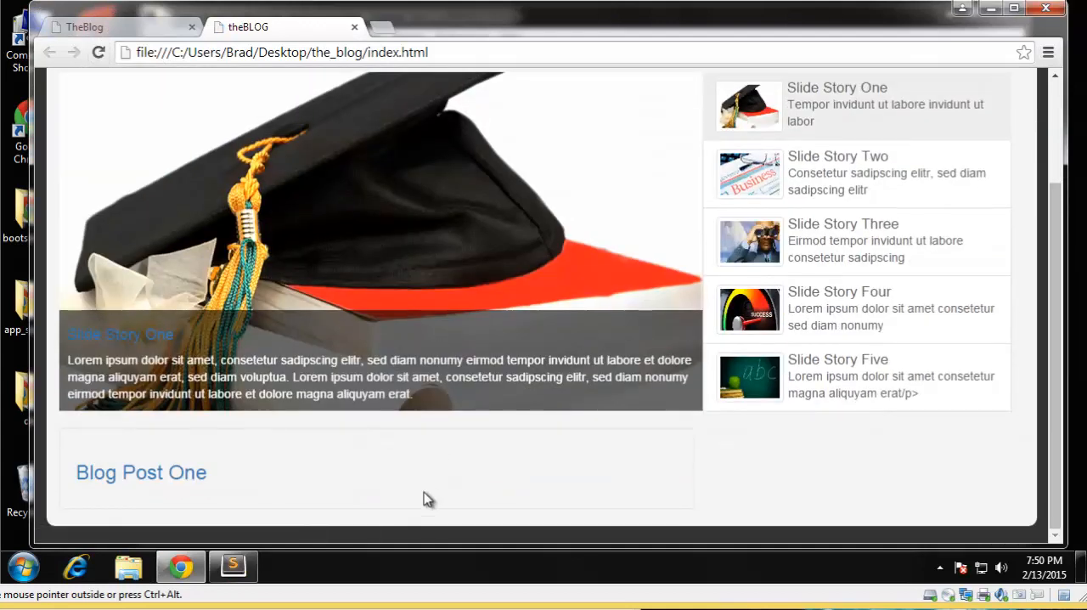
pyautogui.moveTo(536, 421)
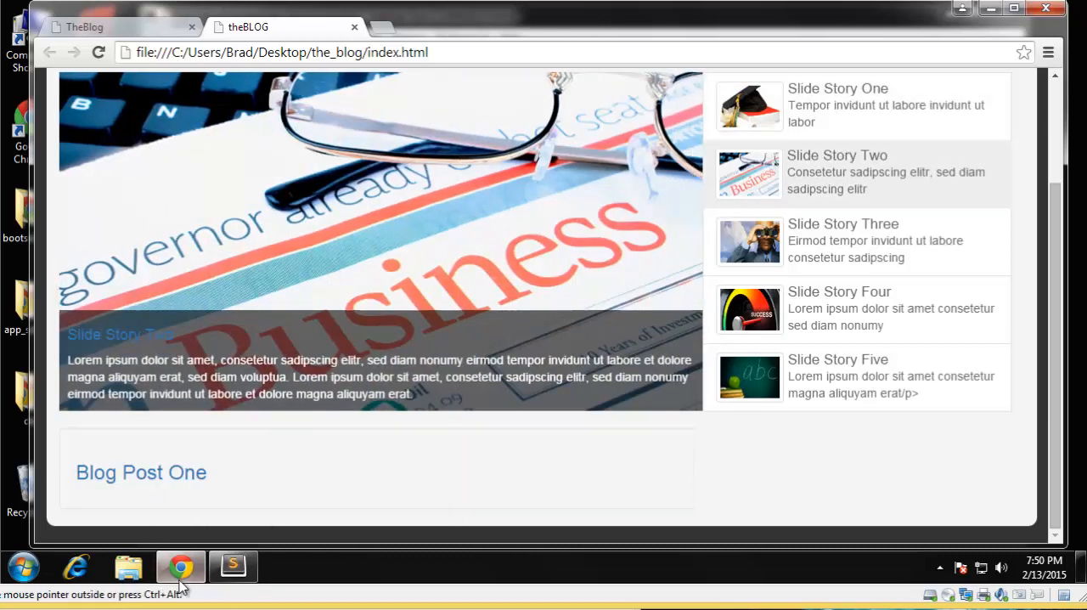
pyautogui.click(233, 568)
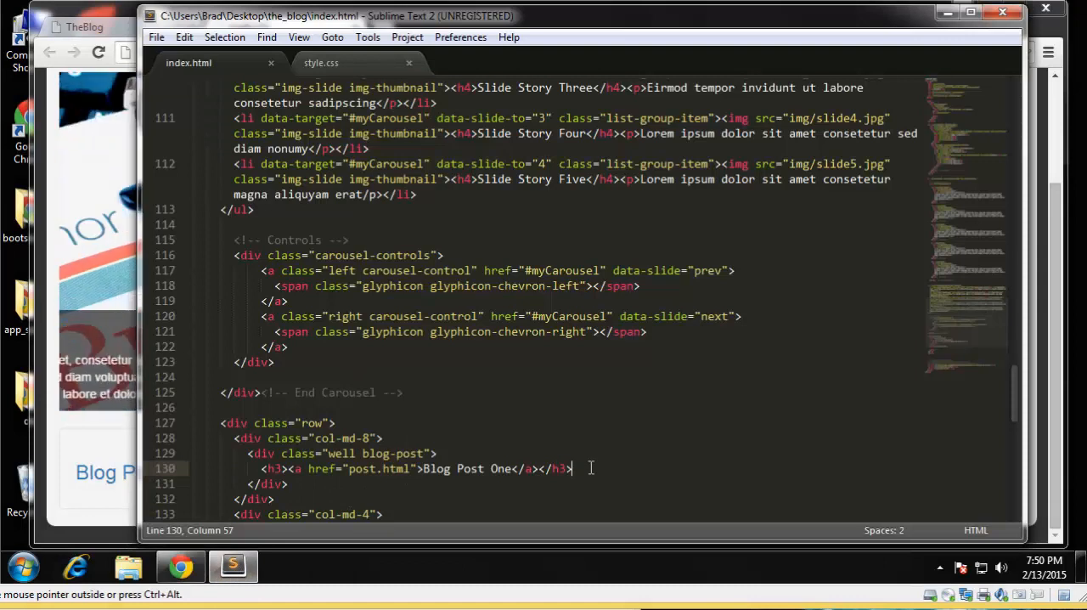
# Step: Add a p.post-info line under the heading starting with a glyphicon-time icon
pyautogui.press('enter')
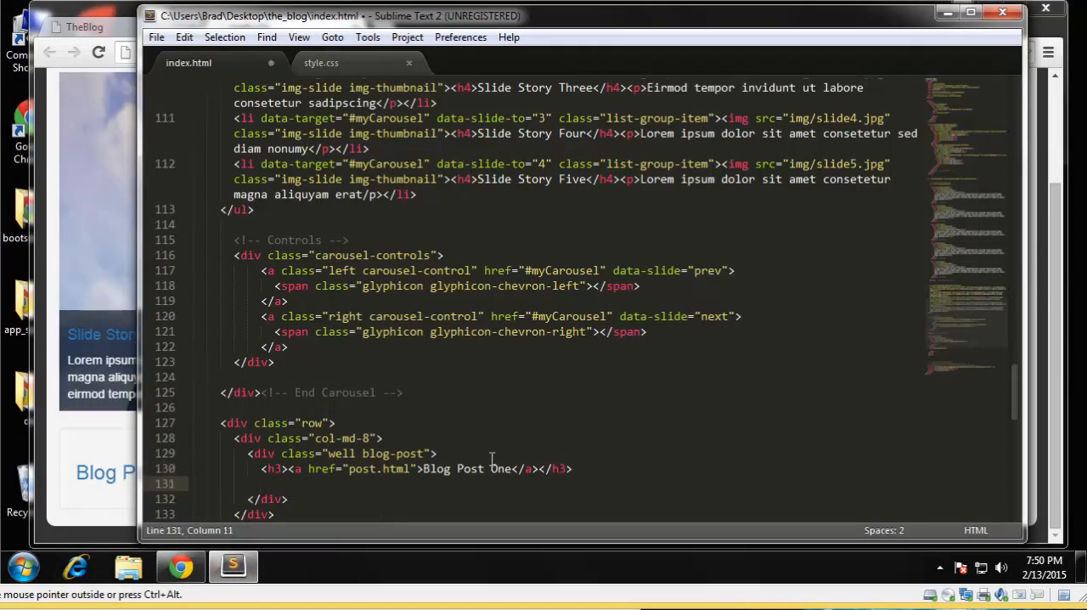
pyautogui.write('<p')
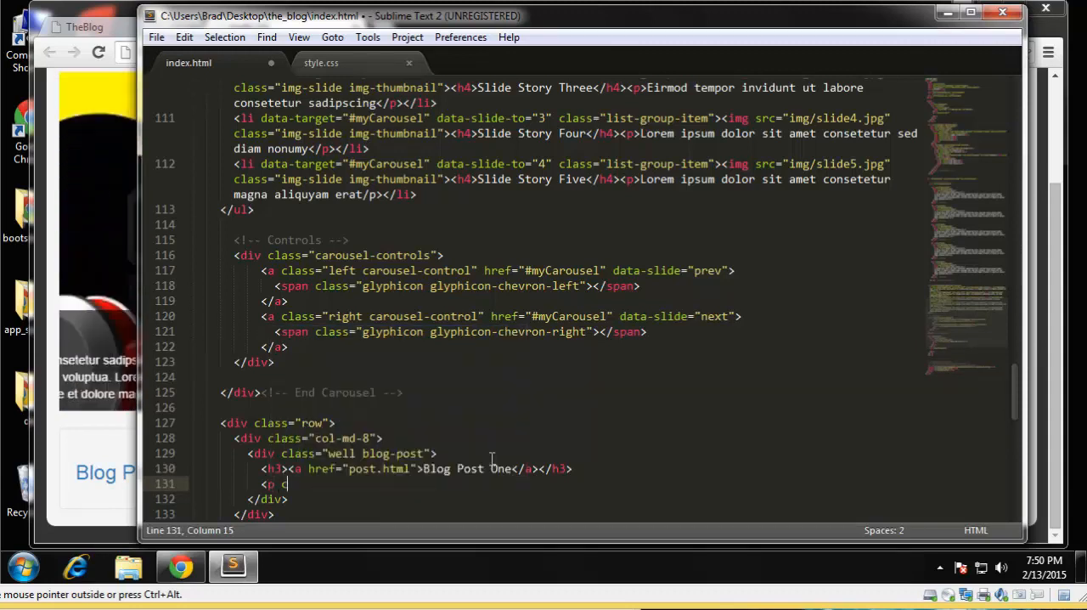
pyautogui.write('class=""')
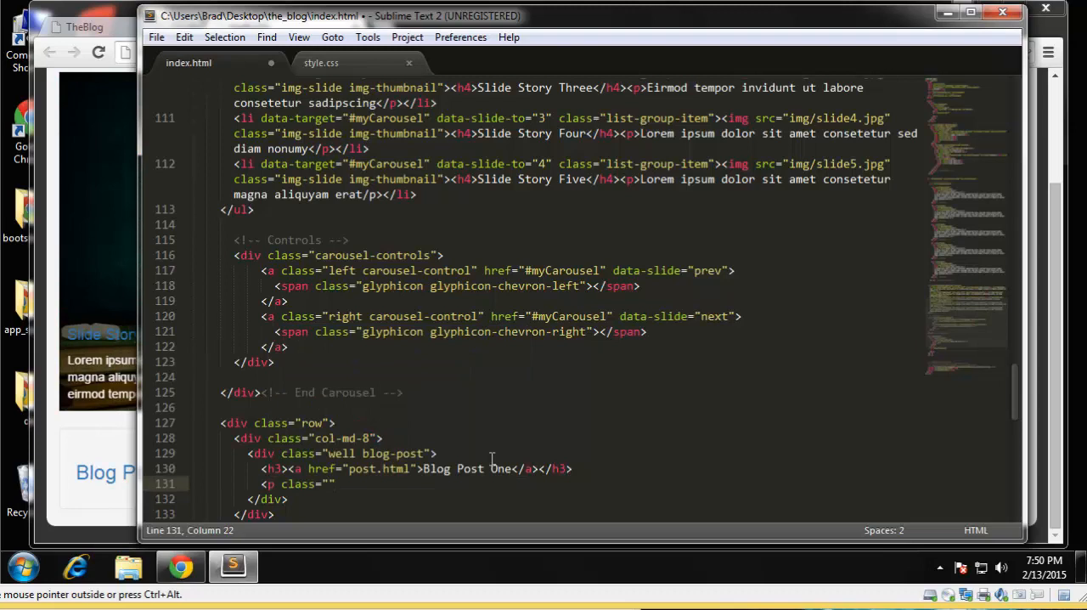
pyautogui.write('[post-info')
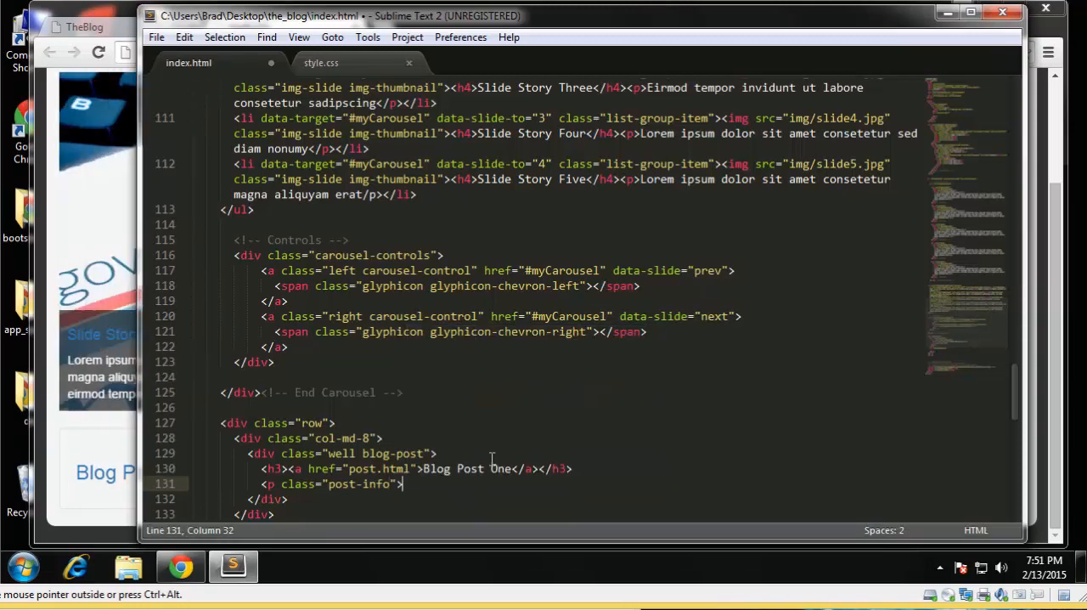
pyautogui.write('</p>')
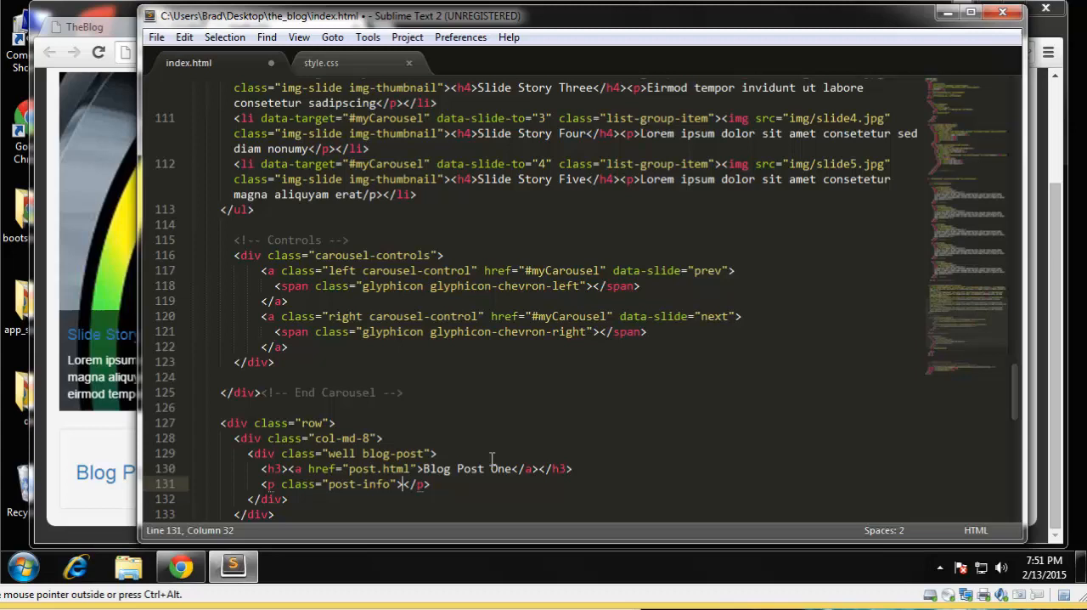
pyautogui.write('i class=""<')
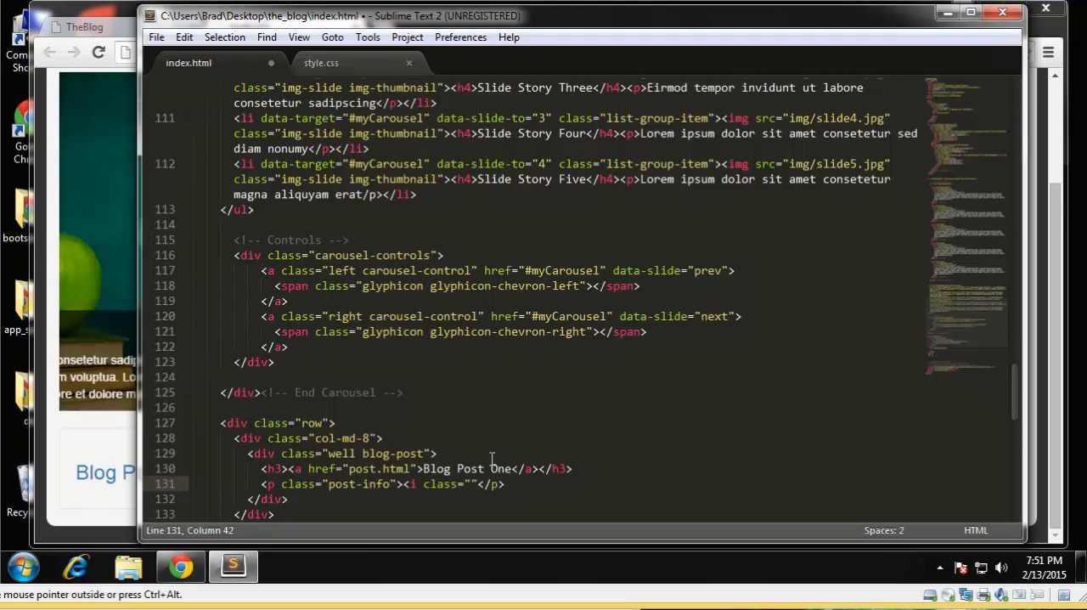
pyautogui.write('glyphicon')
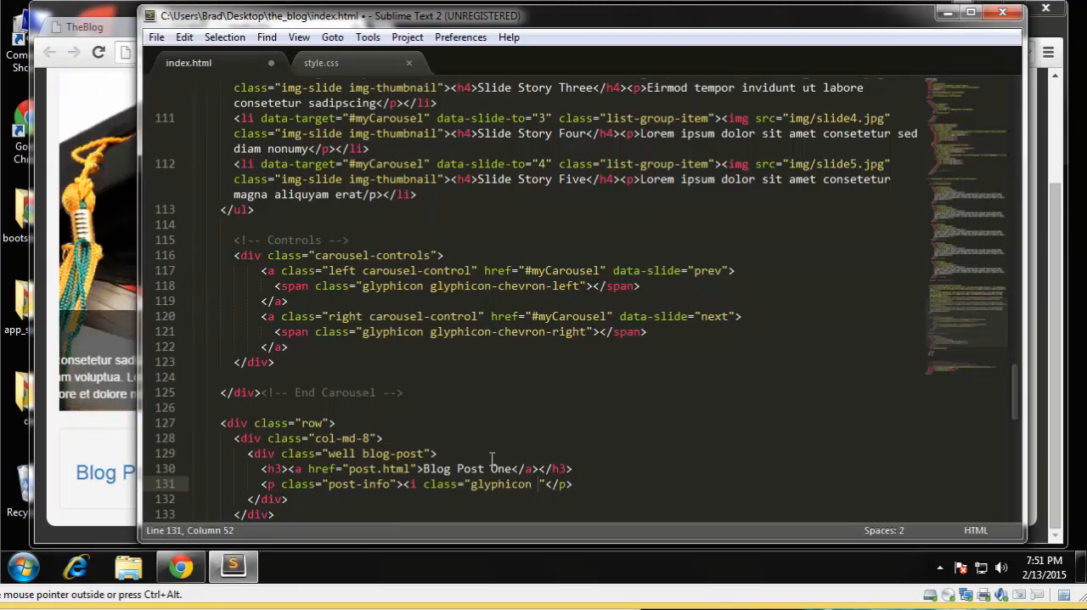
pyautogui.write('glyphicon-')
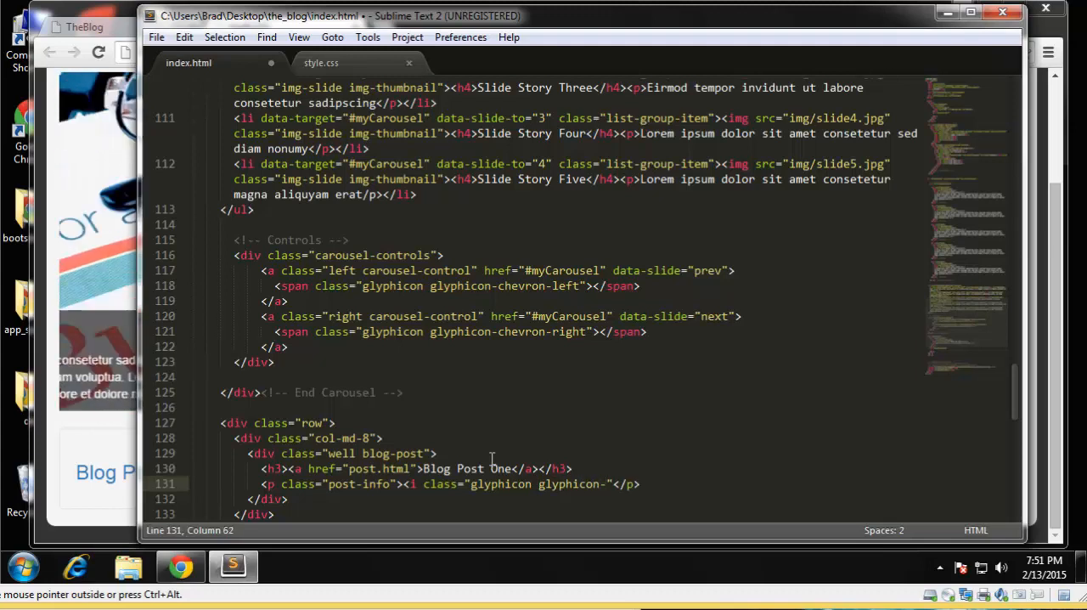
pyautogui.write('time')
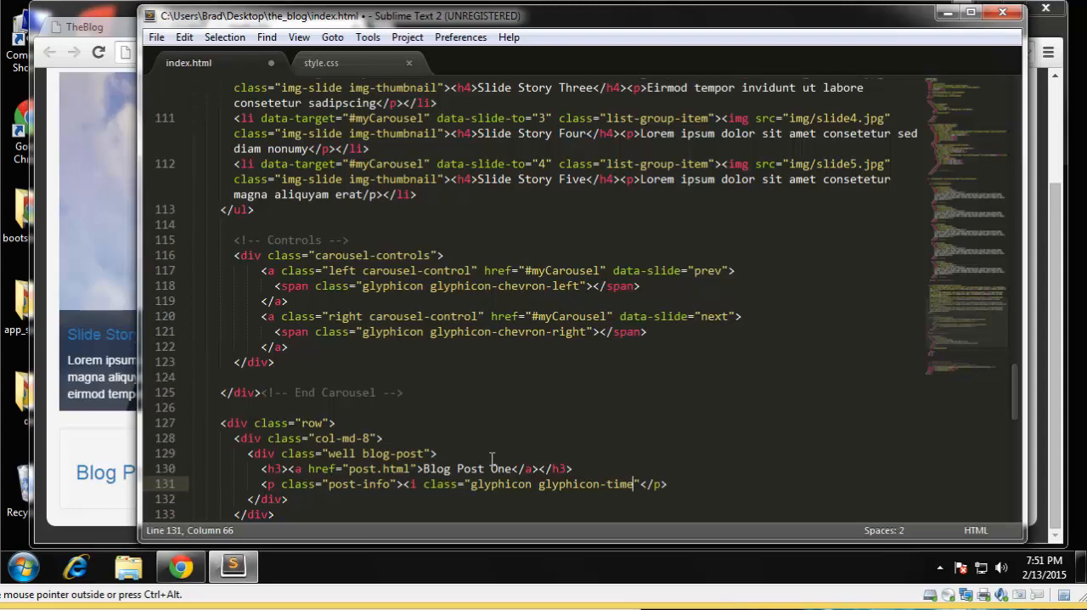
# Step: Write the byline 'Posted by Brad Traversy on August 21, 2014 at 10:00 PM'
pyautogui.write('</i>')
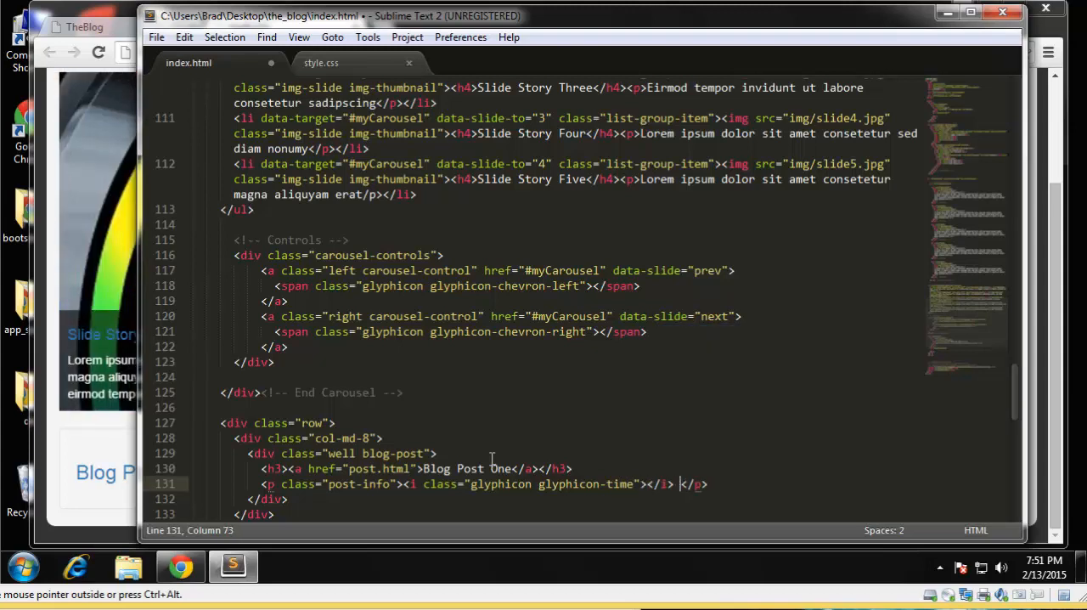
pyautogui.write('Posted')
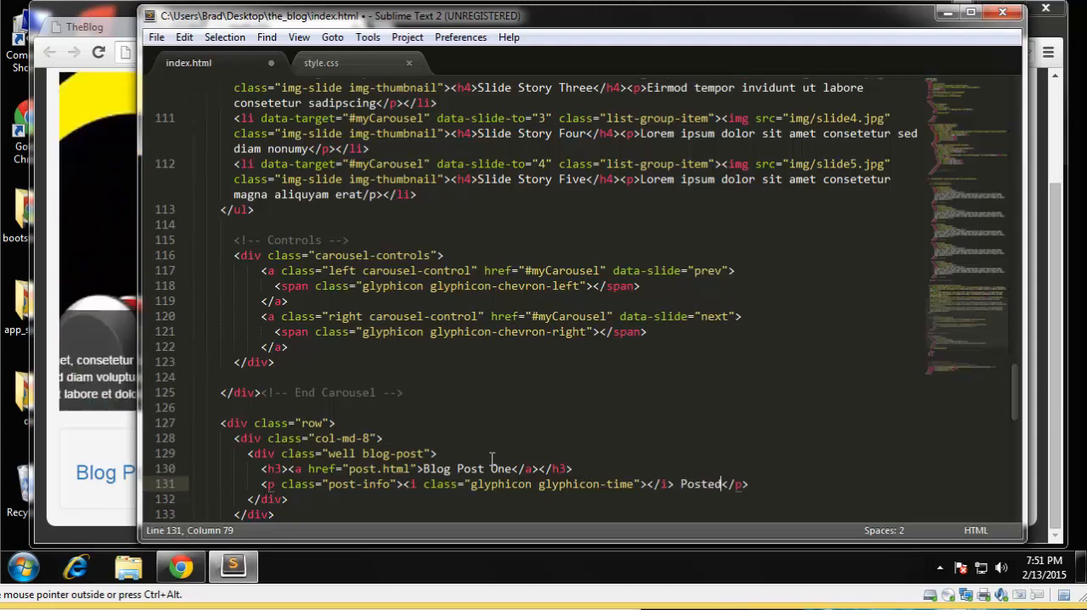
pyautogui.write('by')
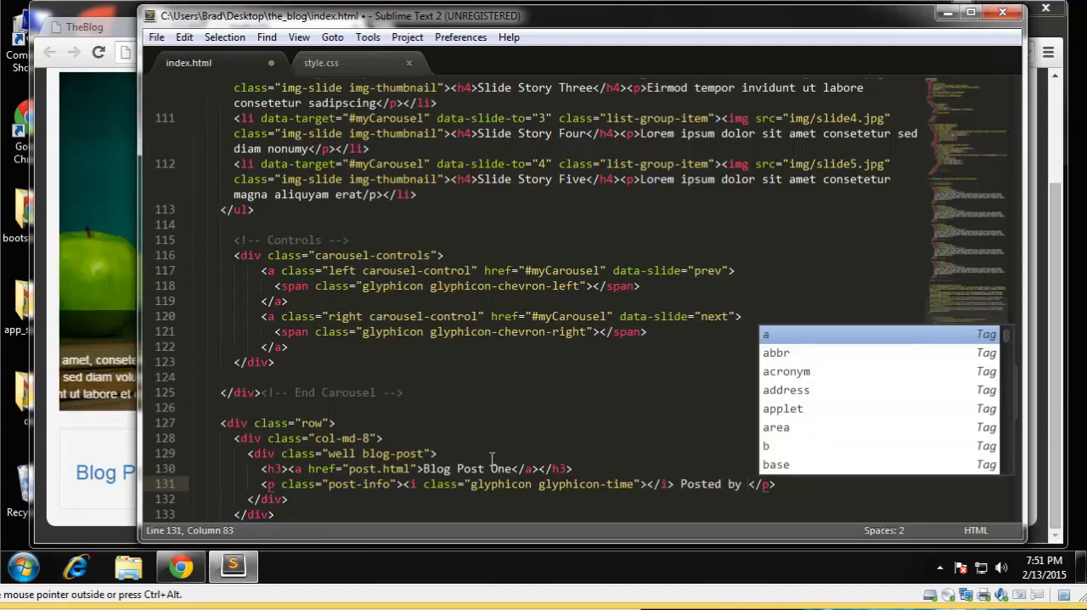
pyautogui.write('Brad Traversy')
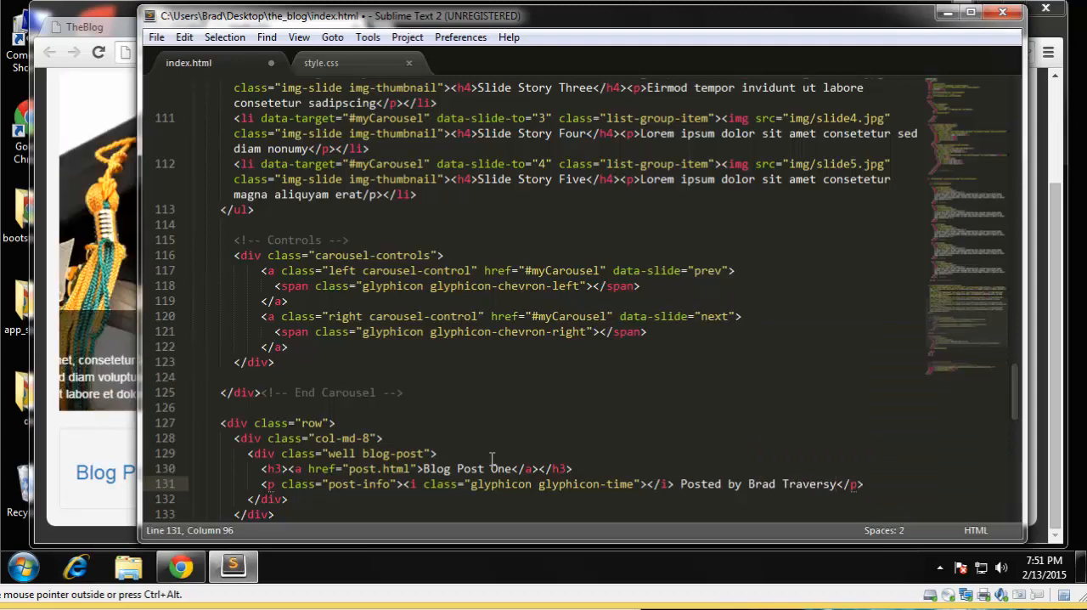
pyautogui.write('on')
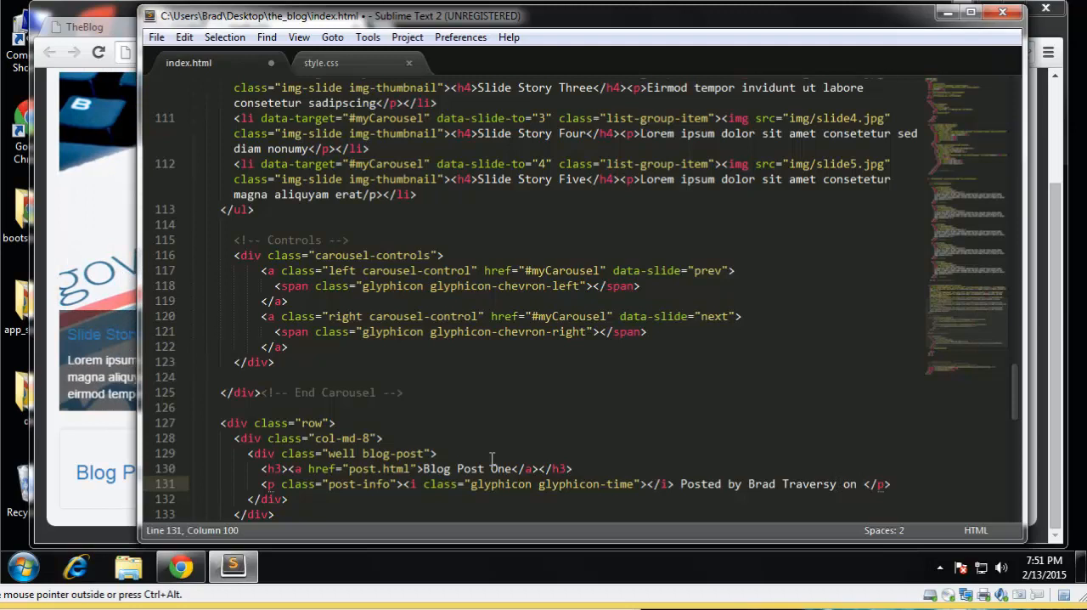
pyautogui.write('Au')
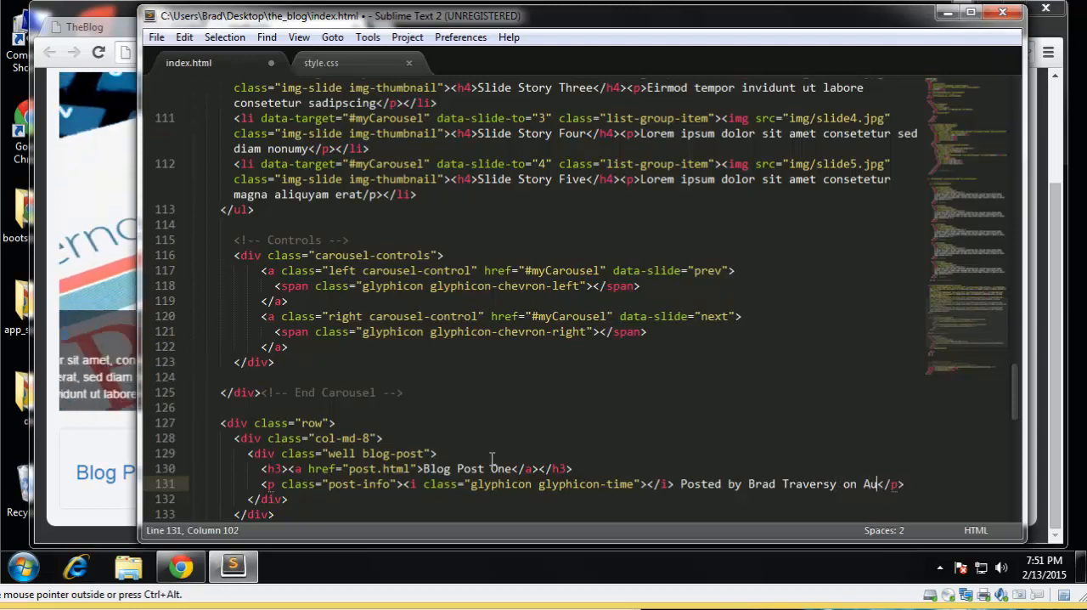
pyautogui.write('gust 21,')
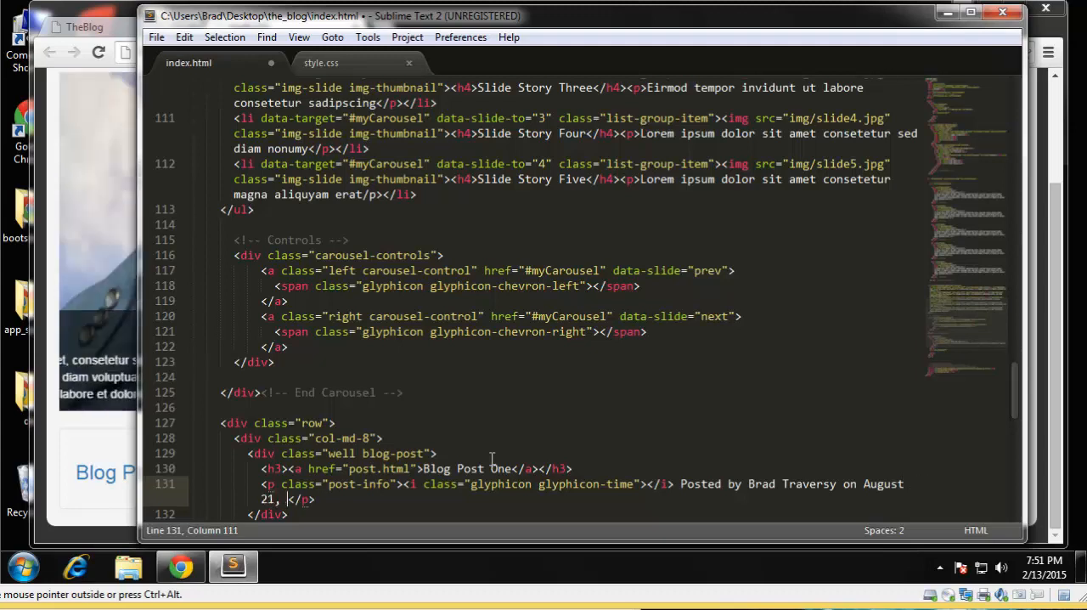
pyautogui.write('2014')
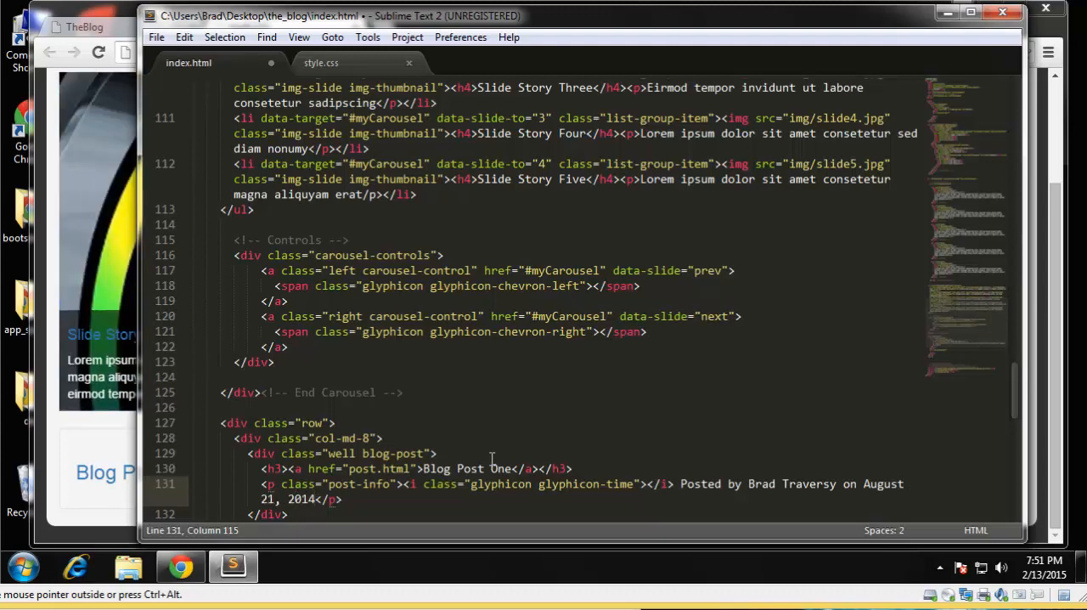
pyautogui.write('at')
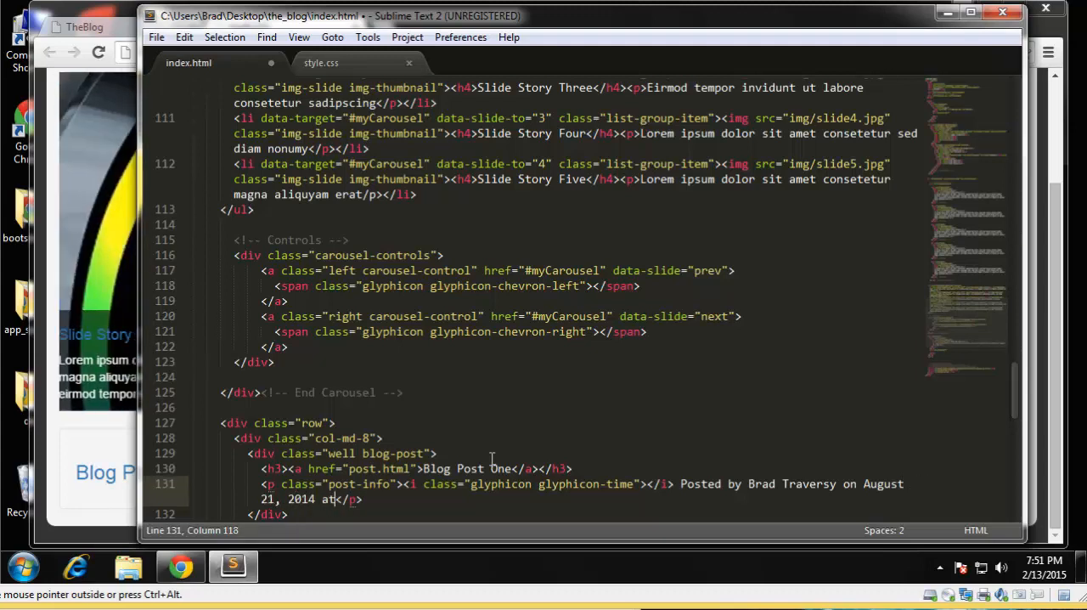
pyautogui.write('10:00')
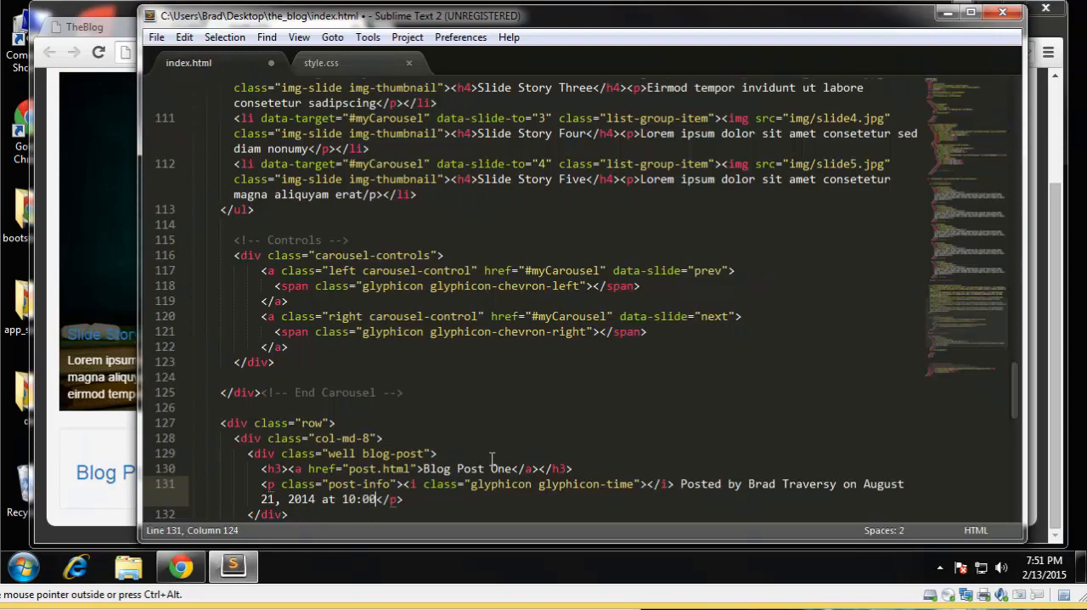
pyautogui.write('pm')
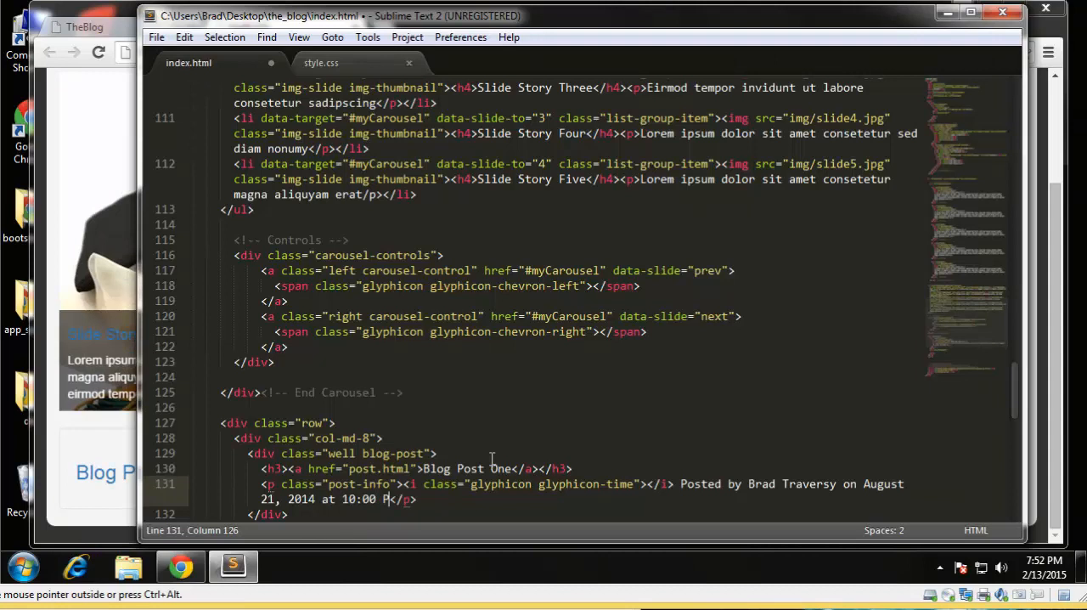
pyautogui.write('M')
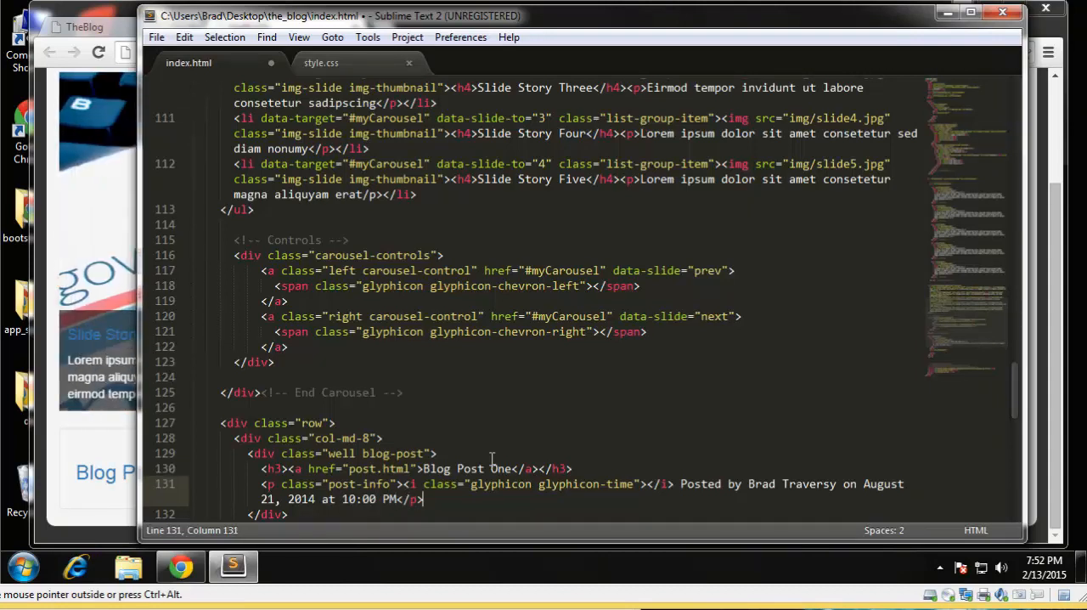
# Step: Add an <hr> and an img-responsive image pointing to img/blog1.jpg
pyautogui.write('<hr>')
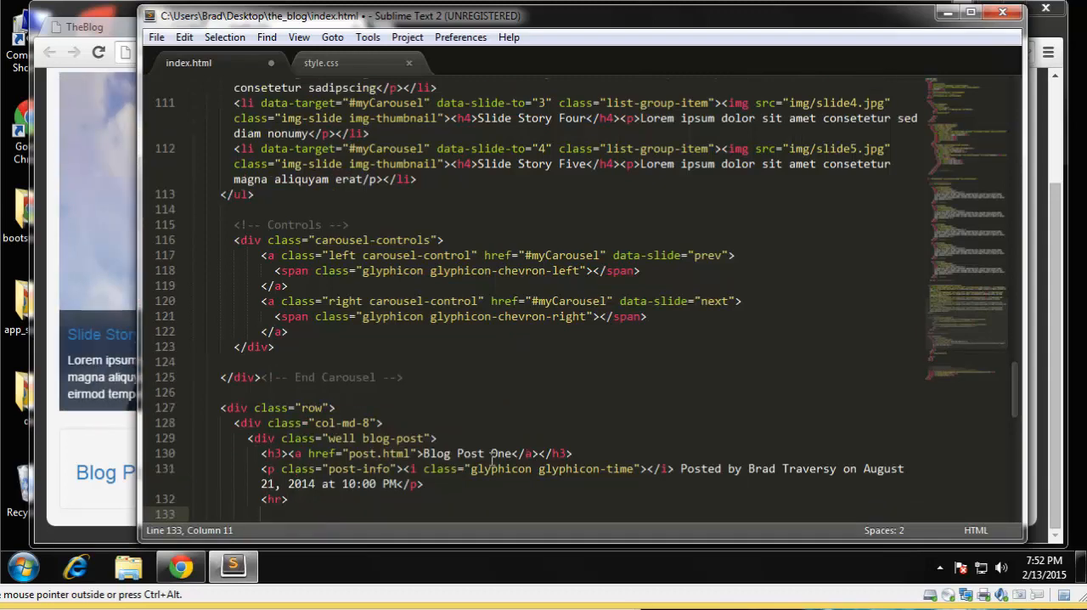
pyautogui.write('<img src')
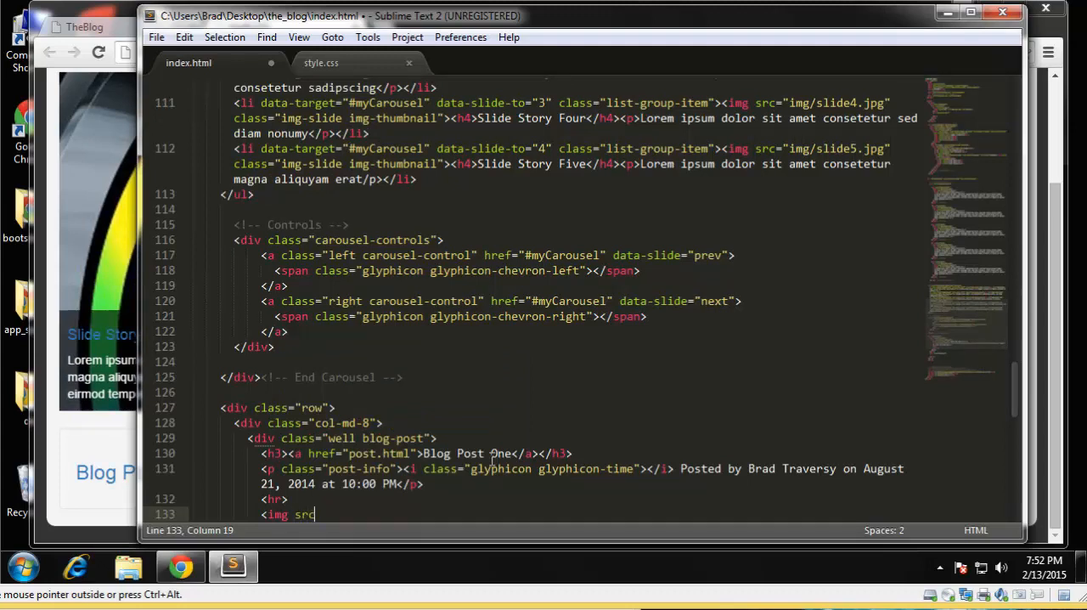
pyautogui.write('="img"')
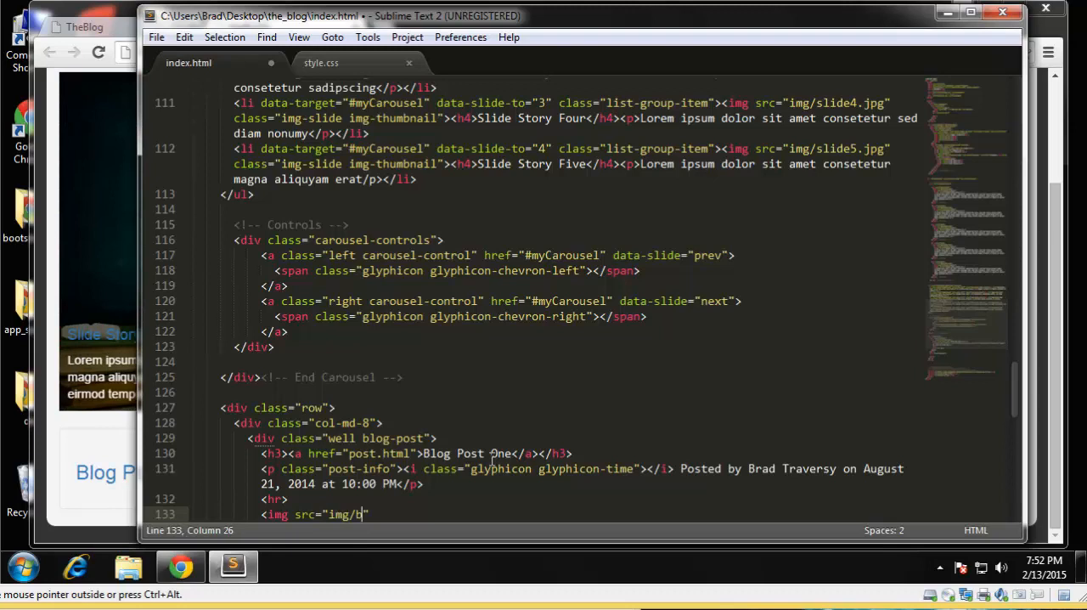
pyautogui.write('log1.')
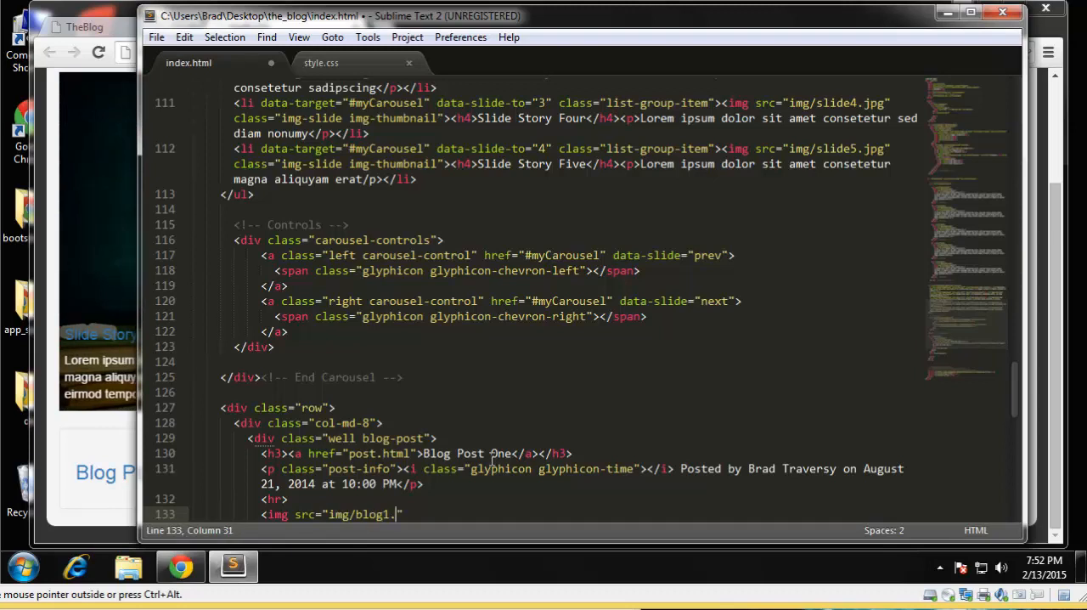
pyautogui.write('jpg')
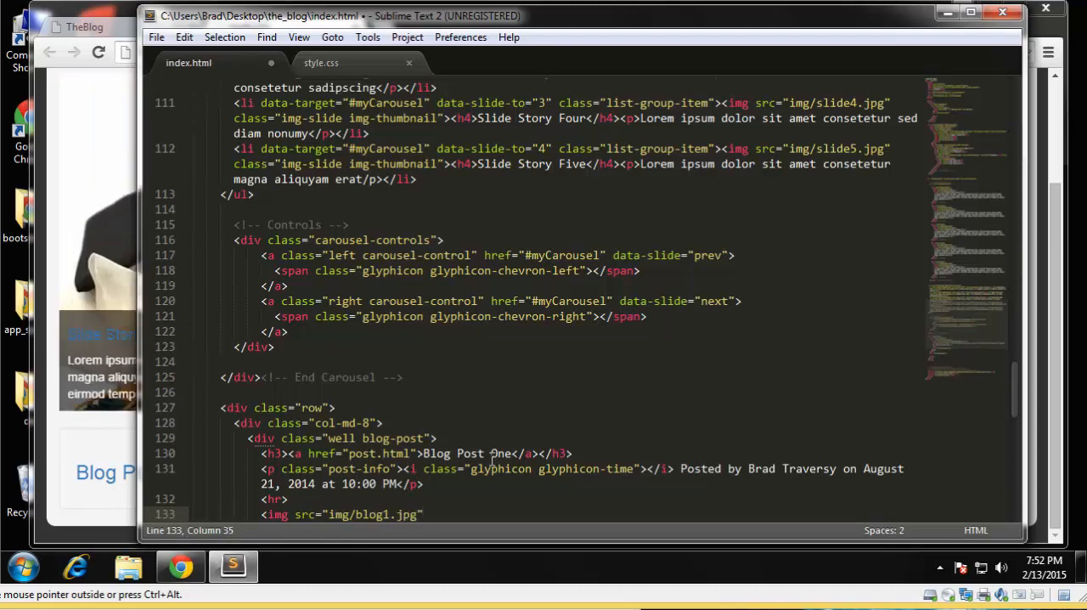
pyautogui.write('>')
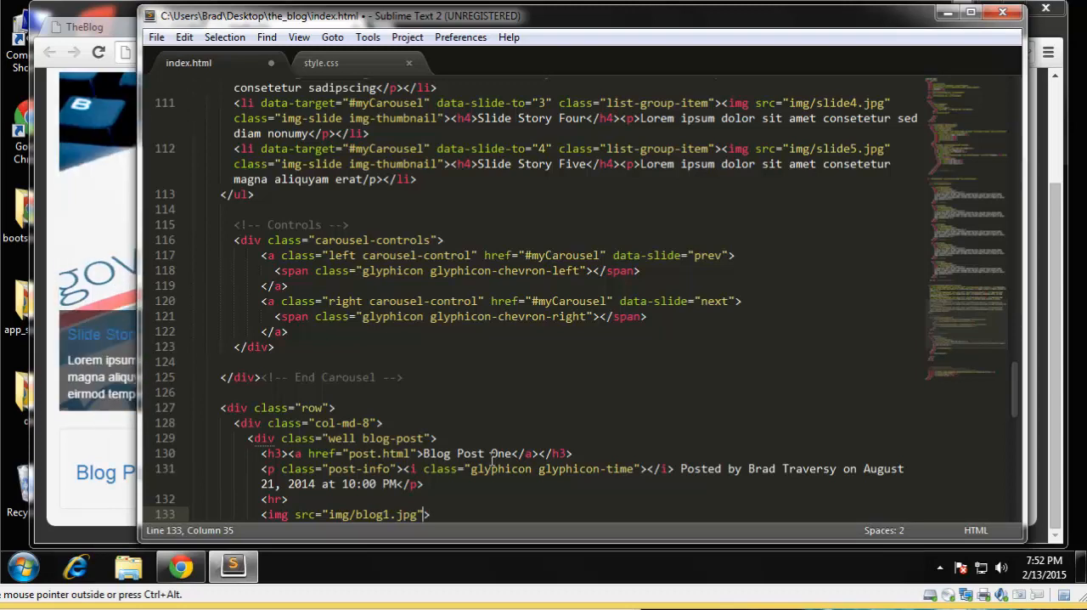
pyautogui.write('class=')
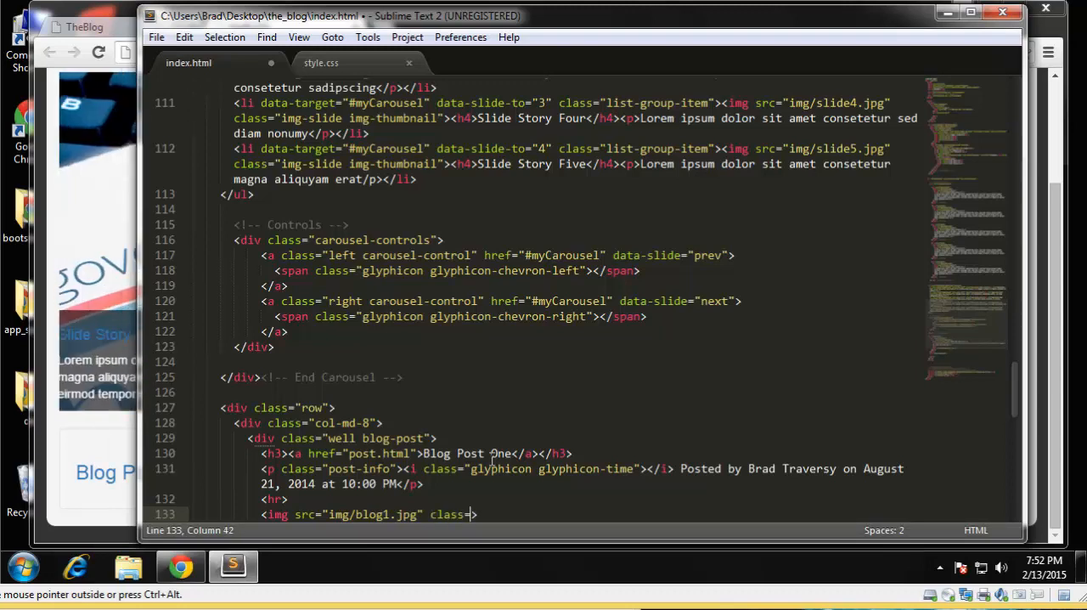
pyautogui.write('img-"')
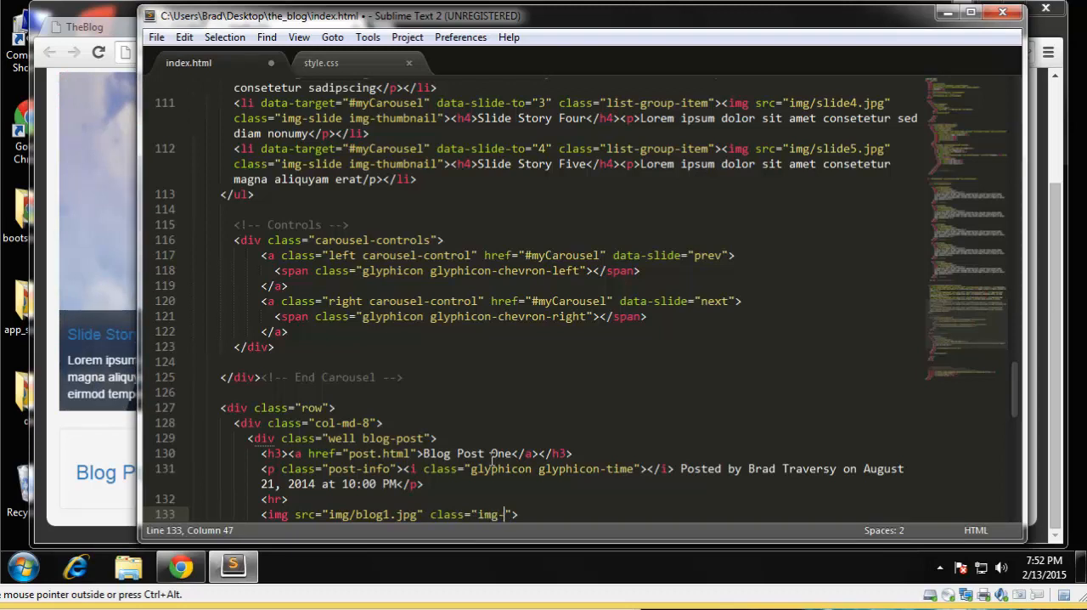
pyautogui.write('responsive')
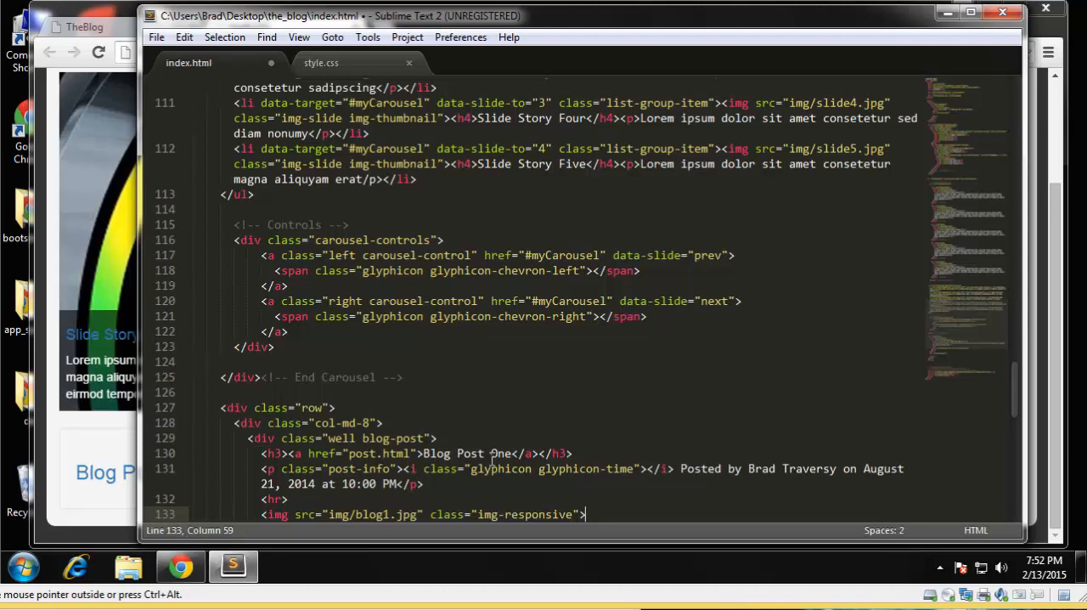
pyautogui.scroll(-3)
pyautogui.write('<')
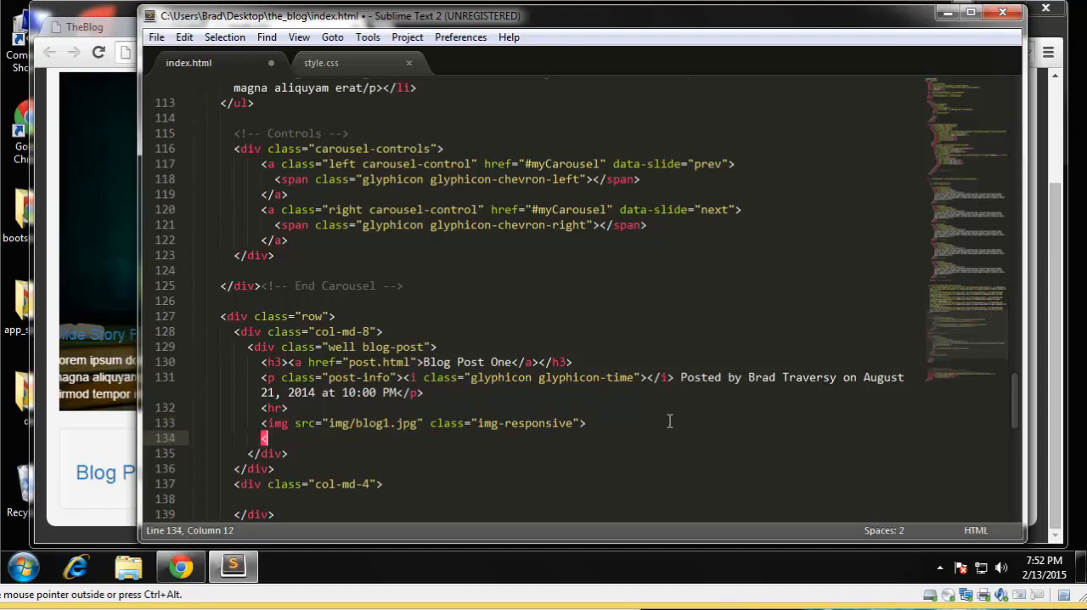
# Step: Add an <hr> and a btn btn-primary Read More link to post.html after the excerpt
pyautogui.write('hr>')
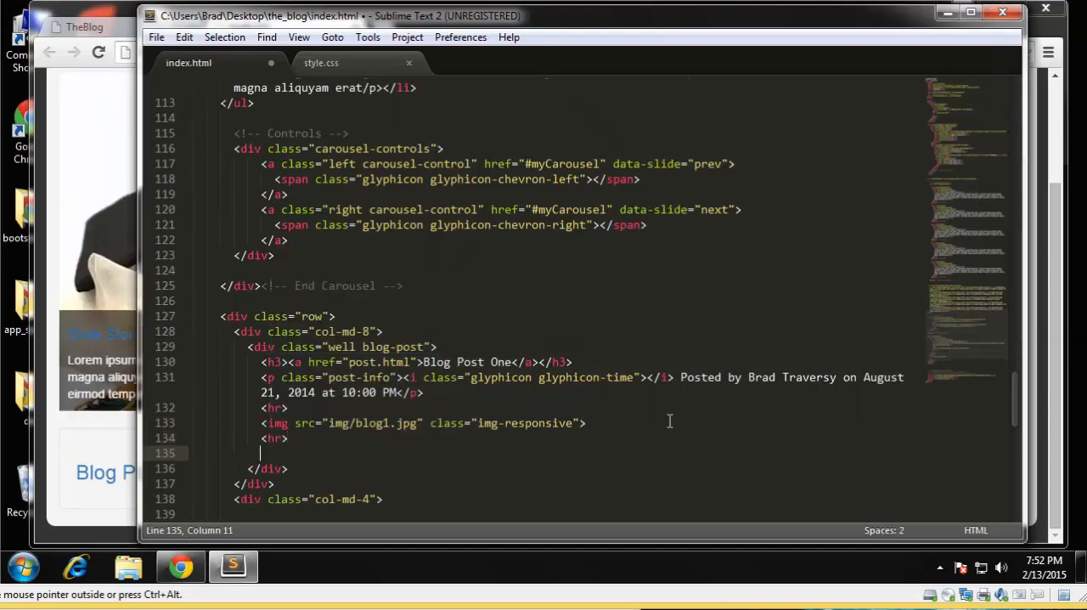
pyautogui.moveTo(567, 428)
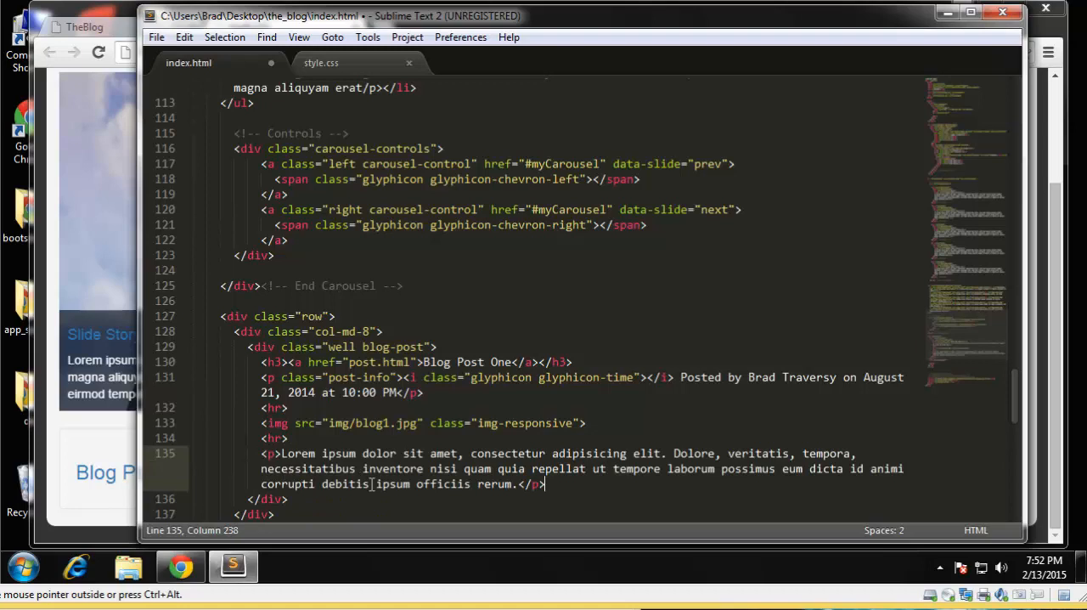
pyautogui.scroll(-3)
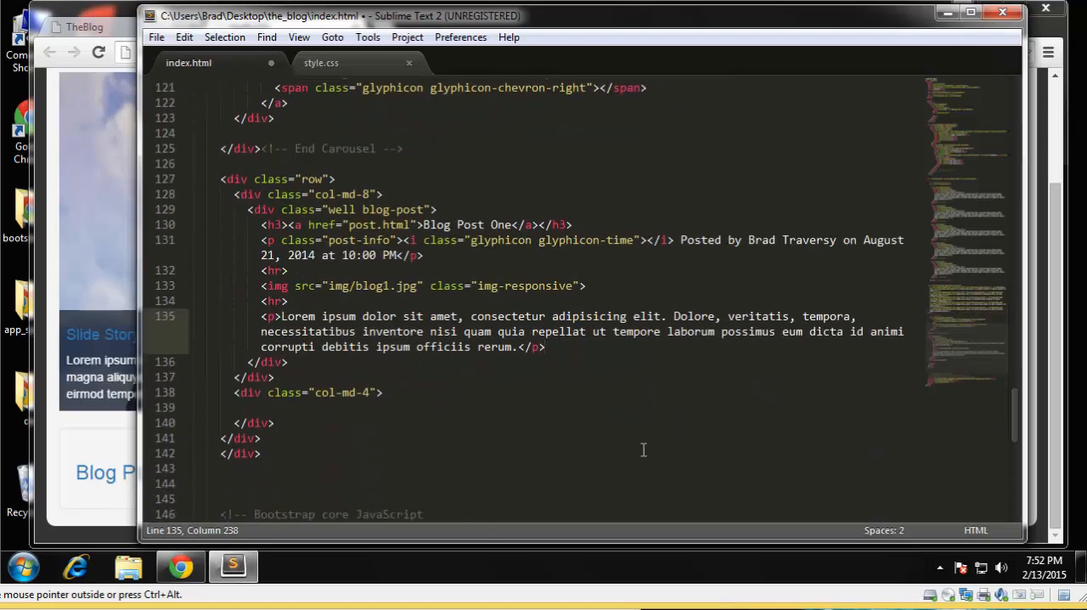
pyautogui.write('<a')
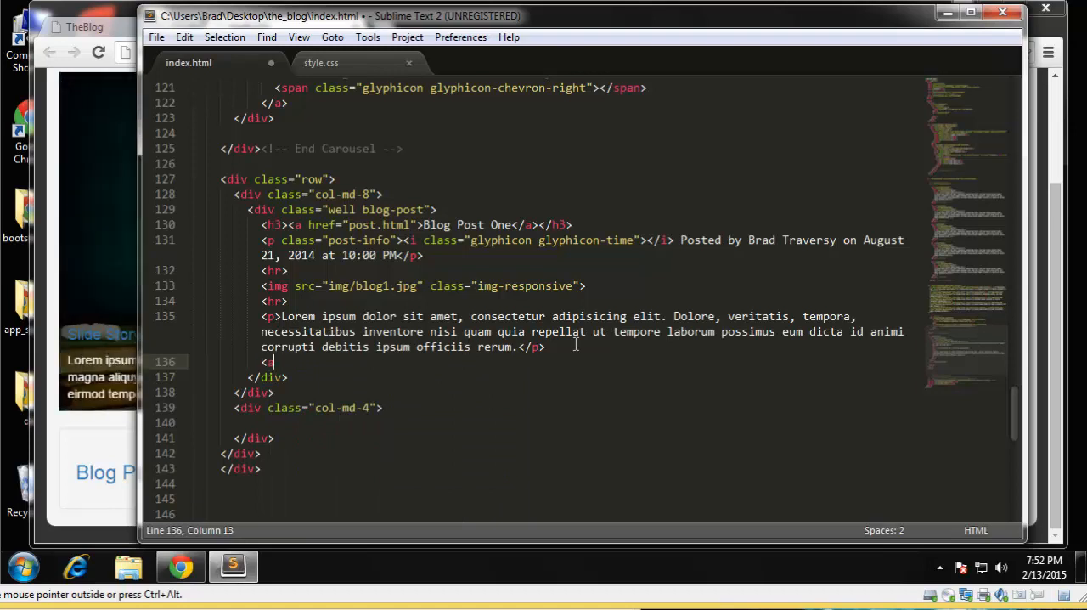
pyautogui.write('class=')
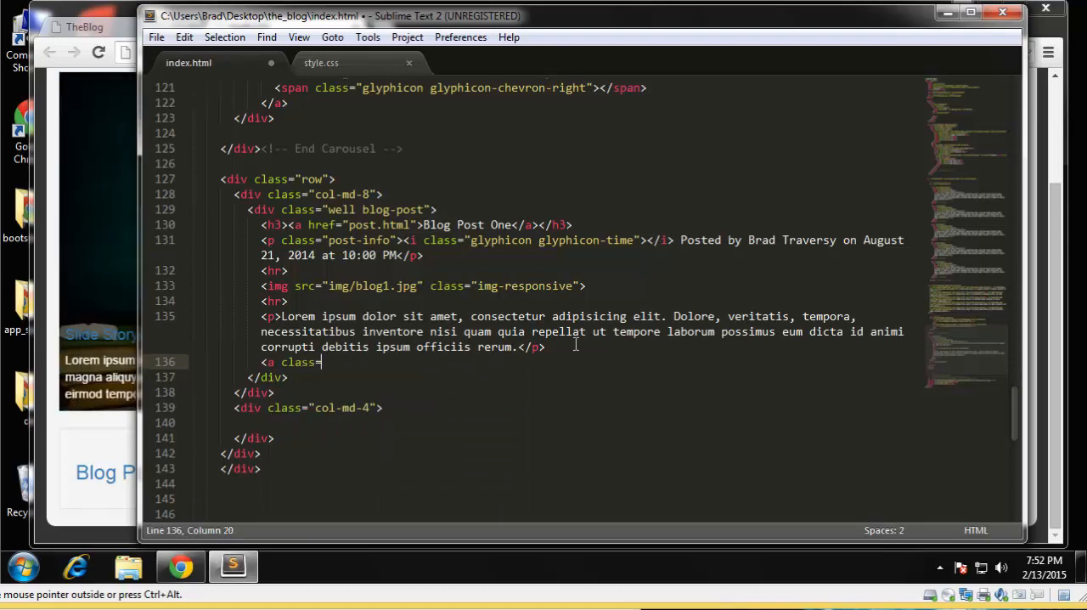
pyautogui.write('btn "')
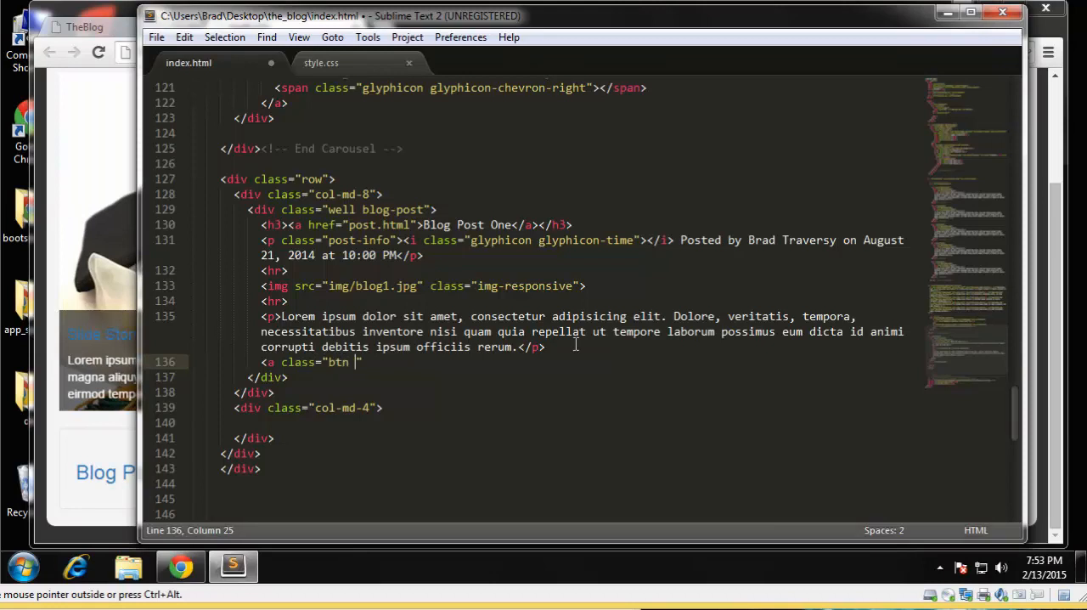
pyautogui.write('btn-')
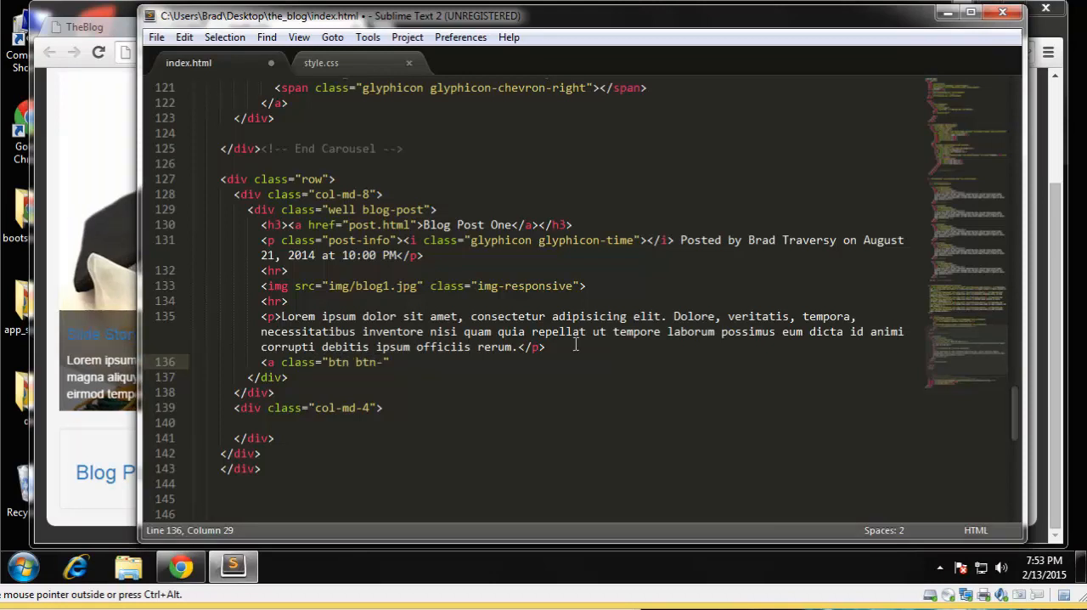
pyautogui.write('primary')
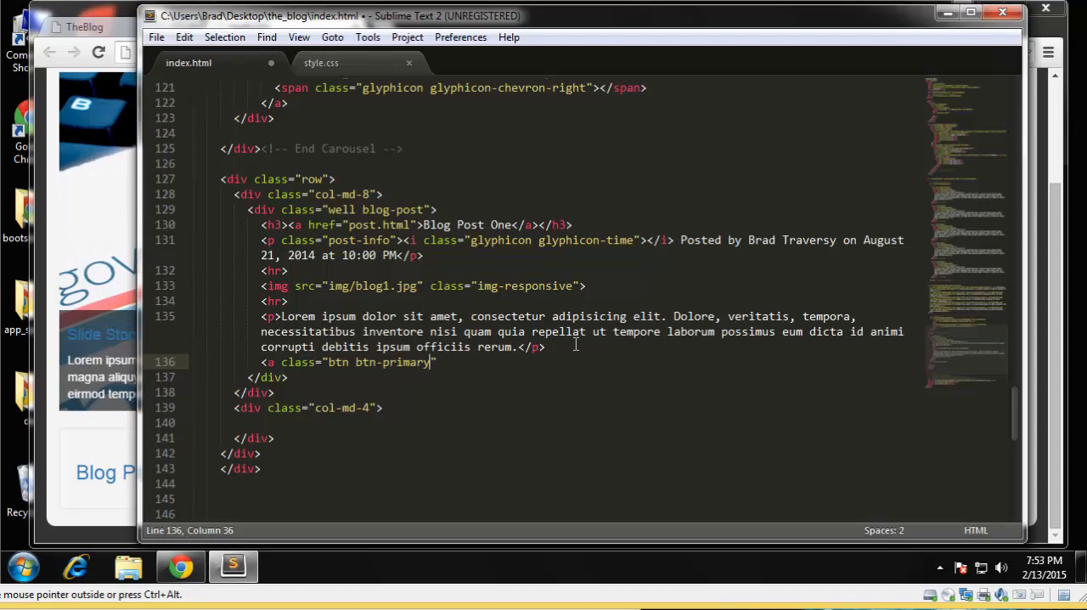
pyautogui.write('"')
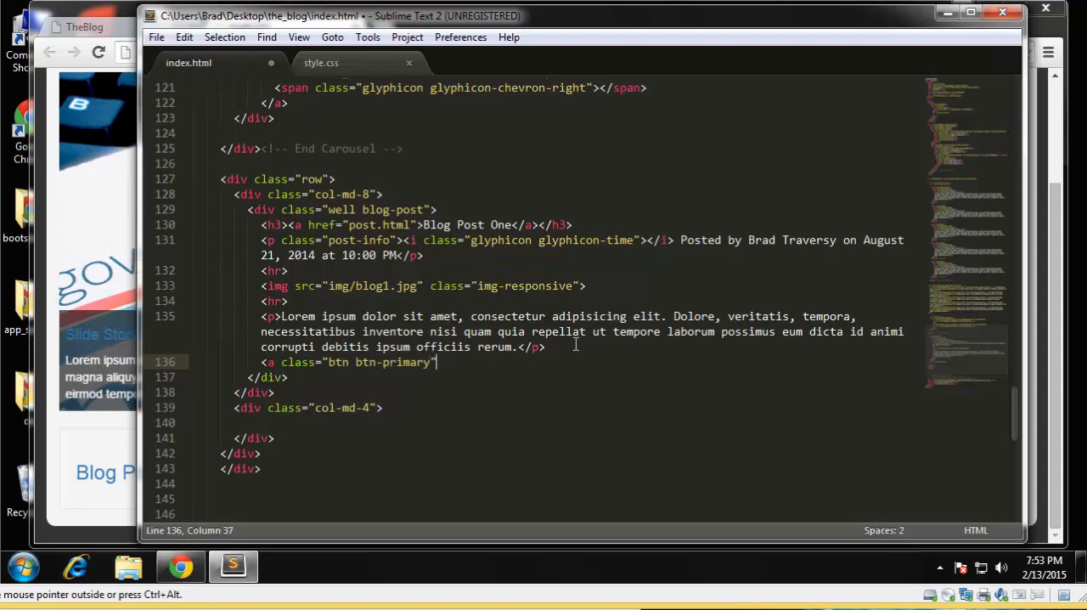
pyautogui.write('href=""')
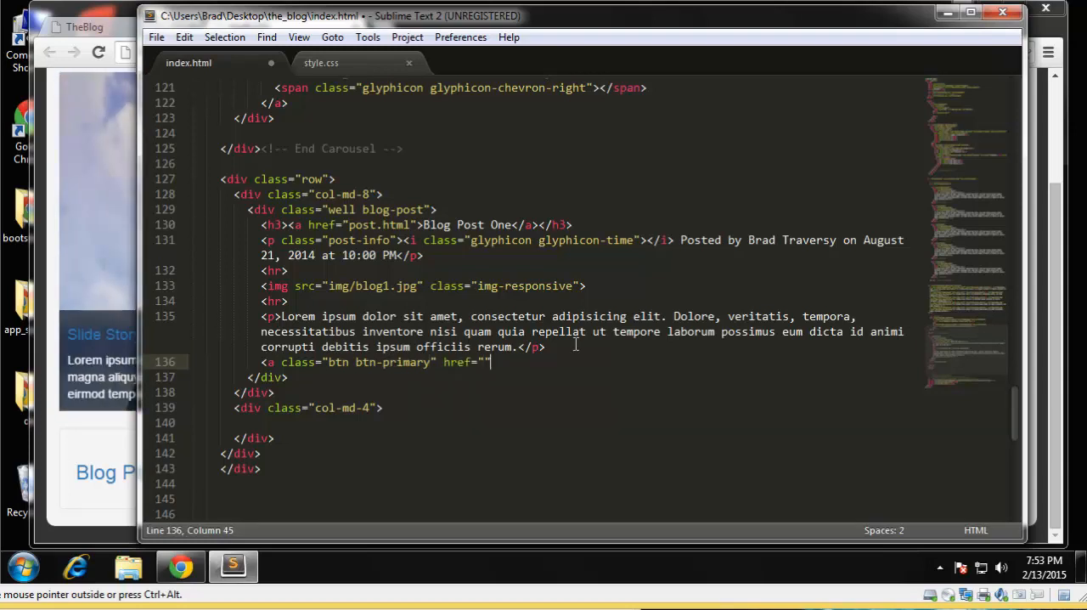
pyautogui.write('post.h')
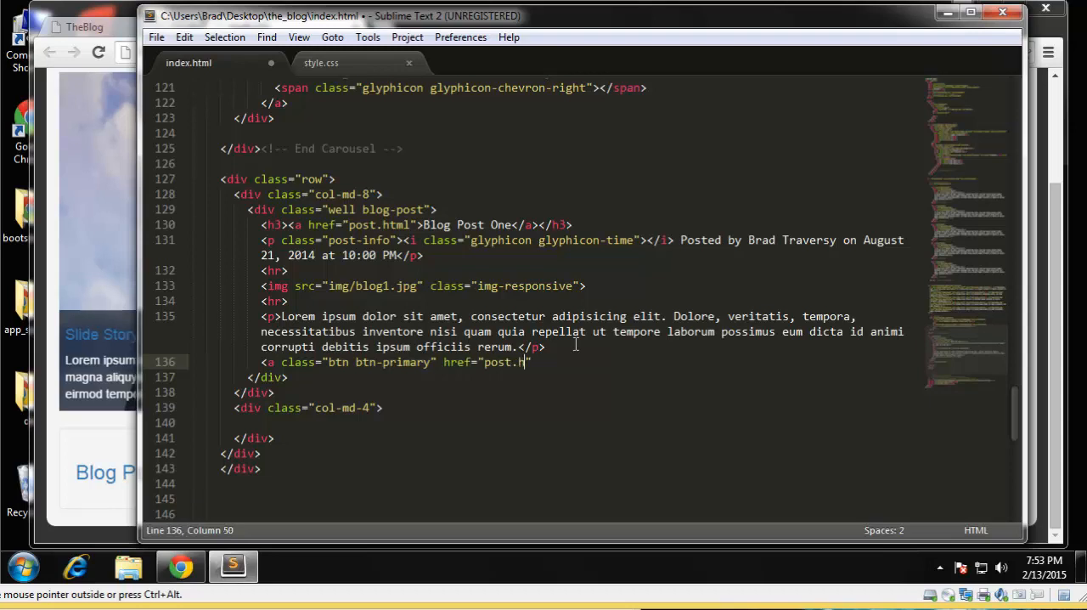
pyautogui.write('tml')
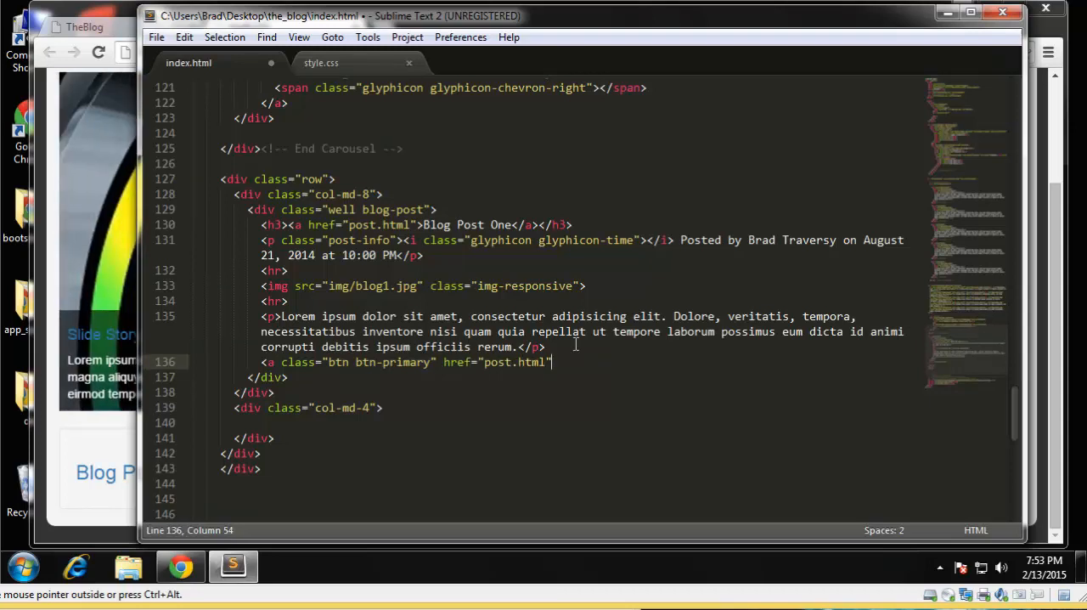
pyautogui.write('Read M')
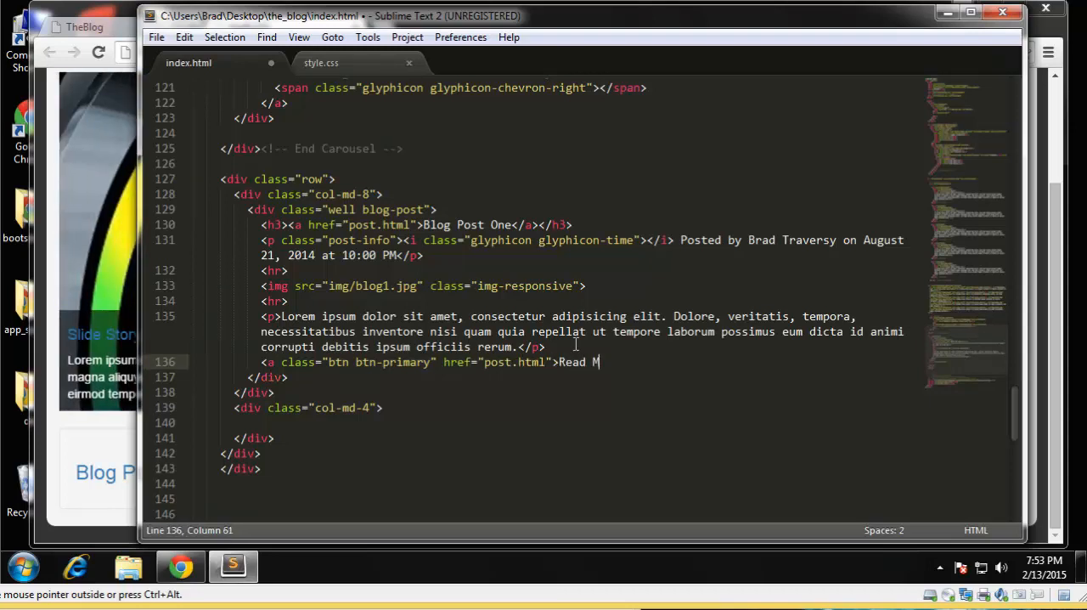
pyautogui.write('ore</a>')
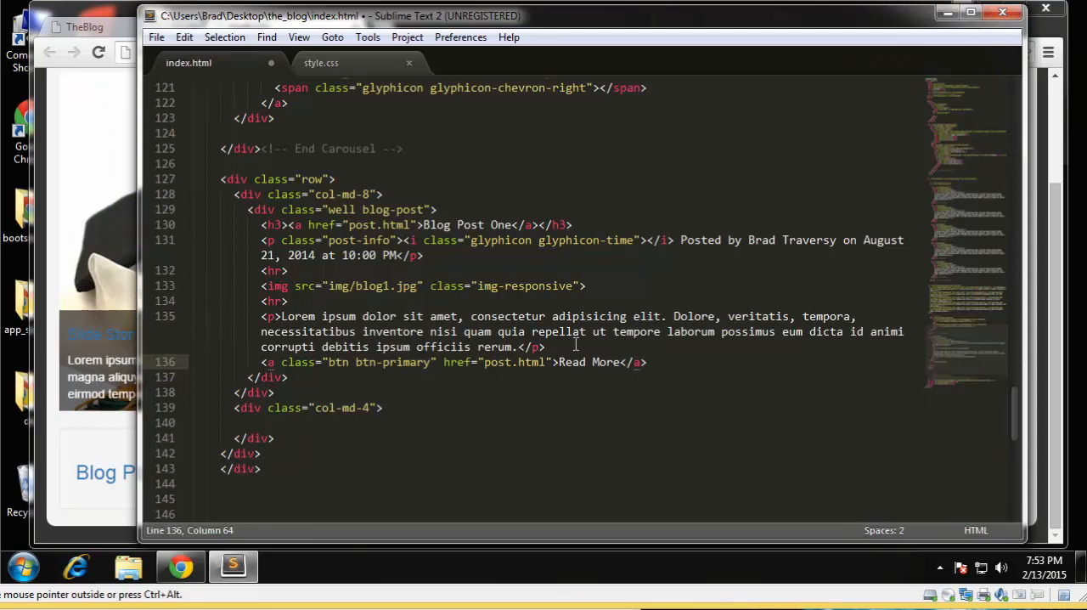
# Step: Put a glyphicon-chevron-right span icon inside the Read More button
pyautogui.write('<span class=""')
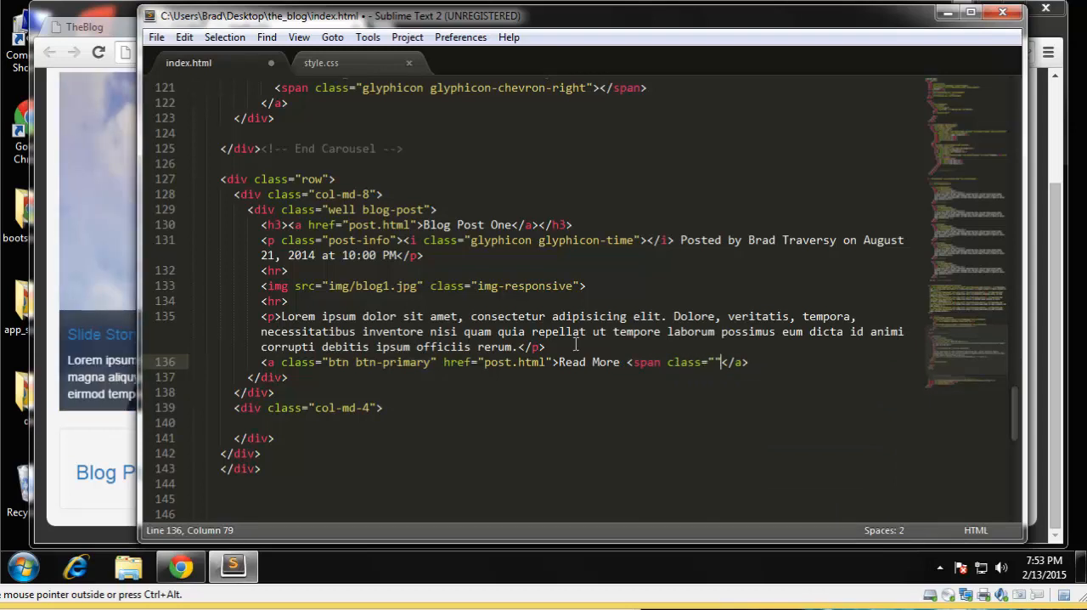
pyautogui.write('glyphicon')
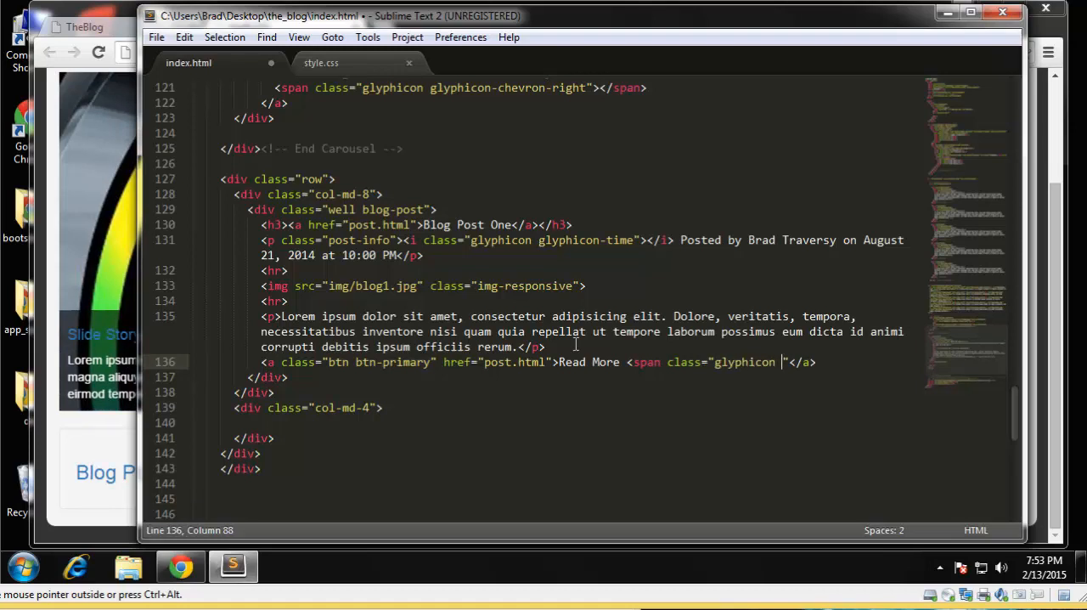
pyautogui.write('glyphicon-')
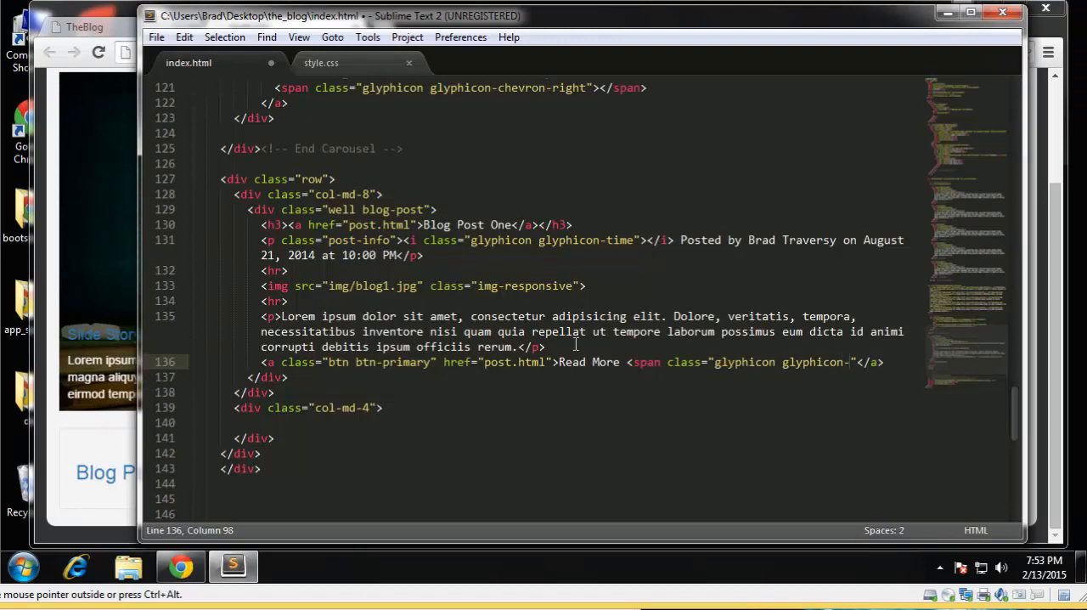
pyautogui.write('chevron')
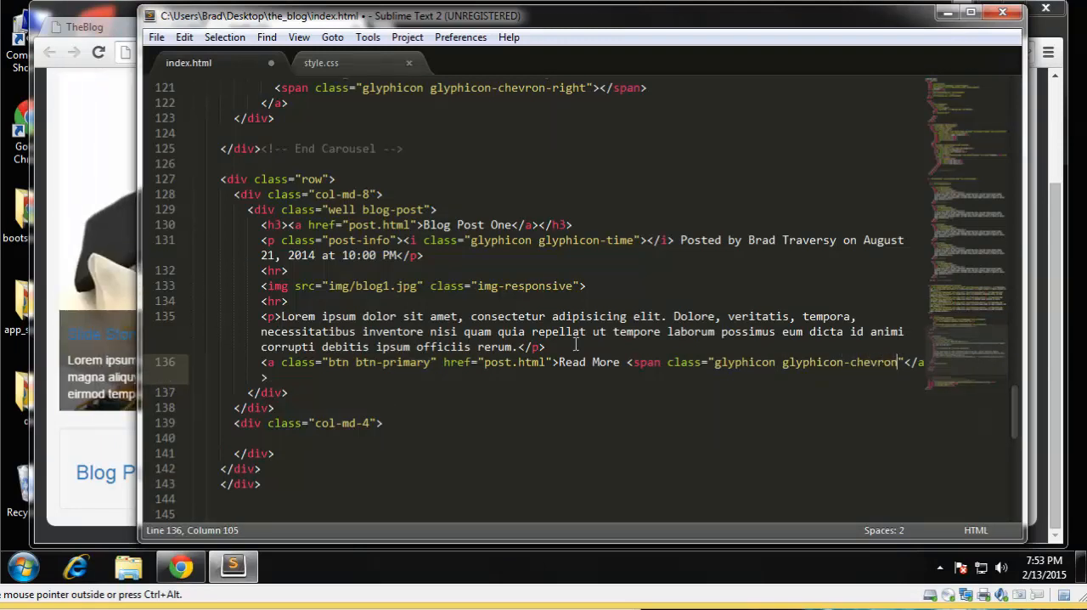
pyautogui.write('right')
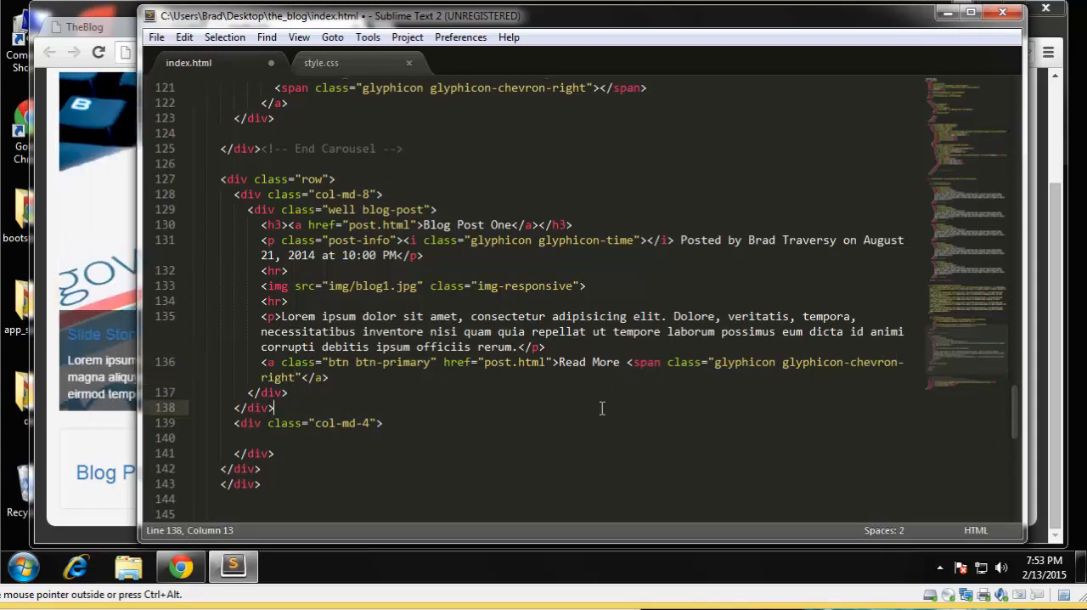
# Step: Reload the page in Chrome and scroll to Blog Post One's byline, image and Read More button
pyautogui.click(98, 51)
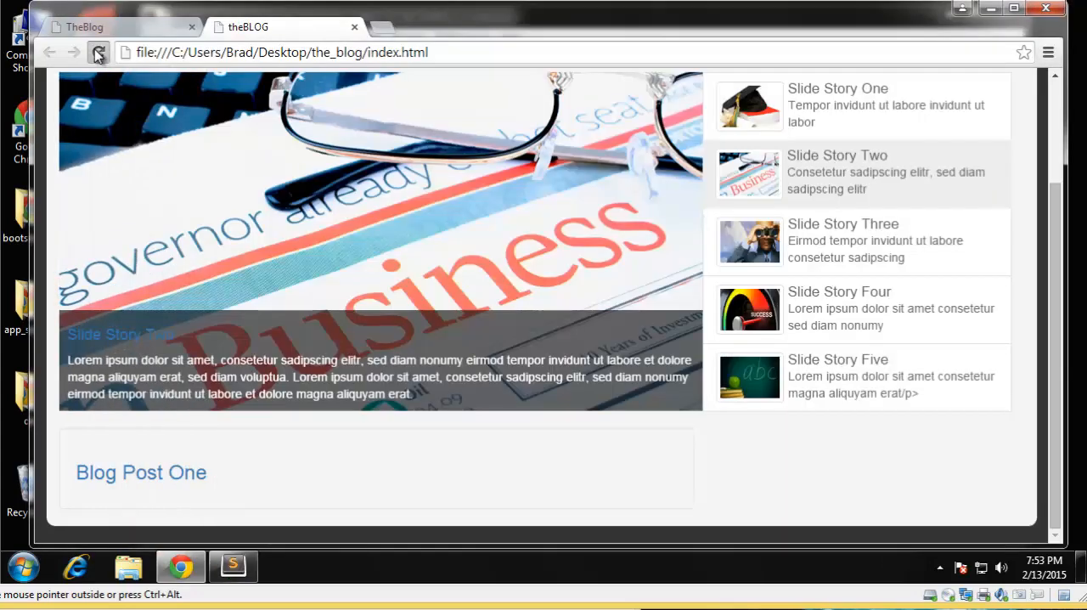
pyautogui.scroll(-3)
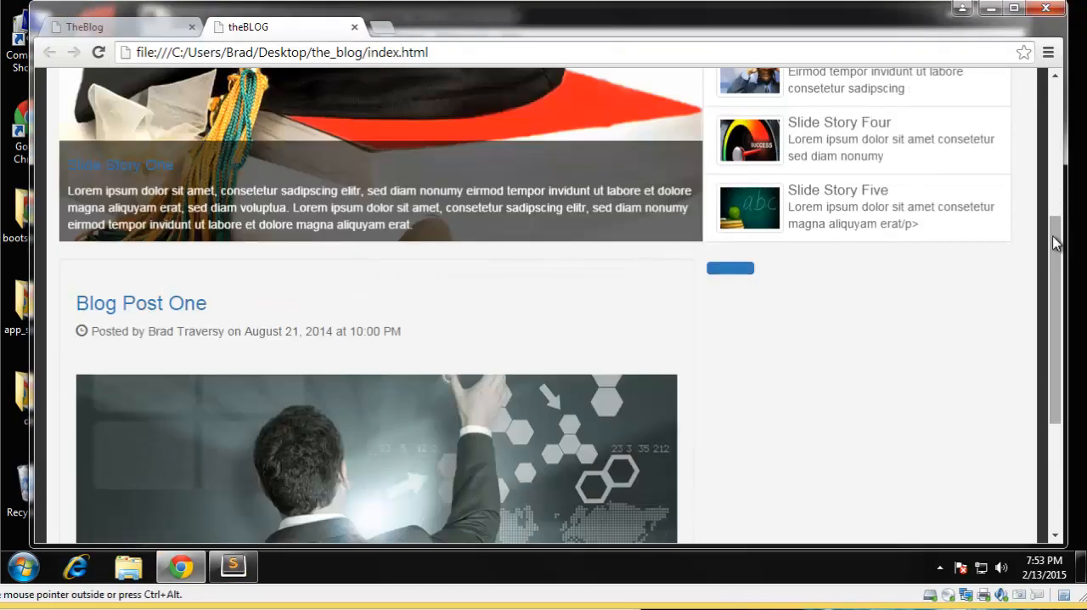
pyautogui.scroll(-3)
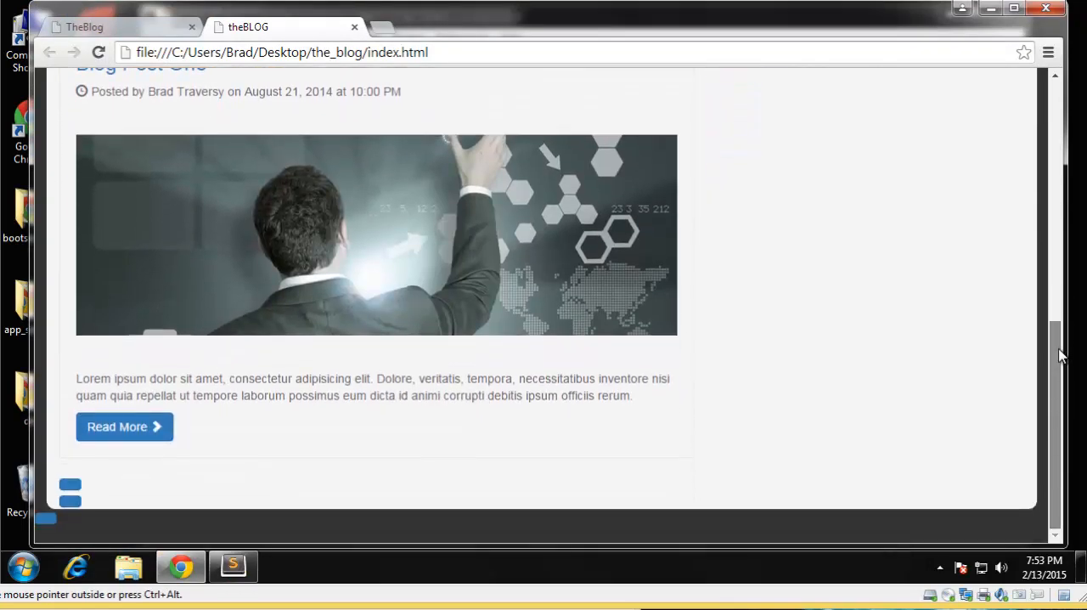
pyautogui.scroll(3)
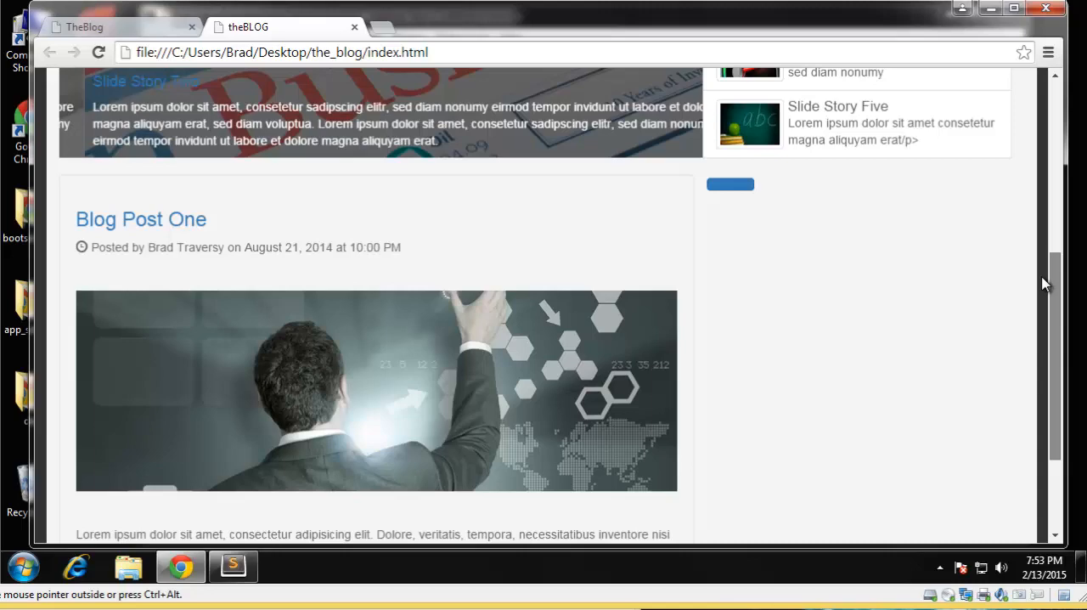
pyautogui.scroll(3)
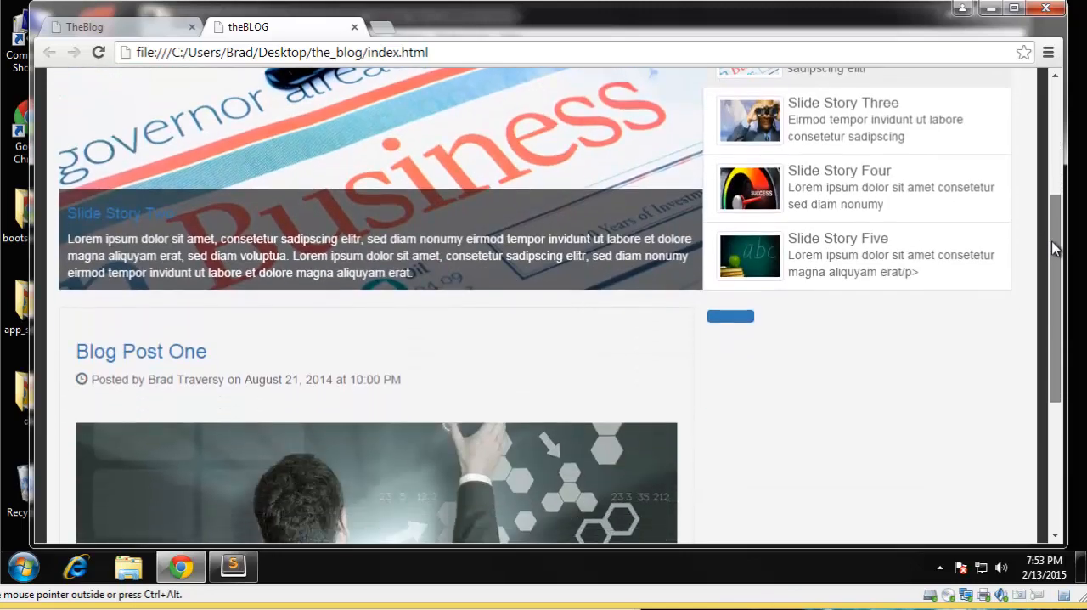
pyautogui.scroll(-3)
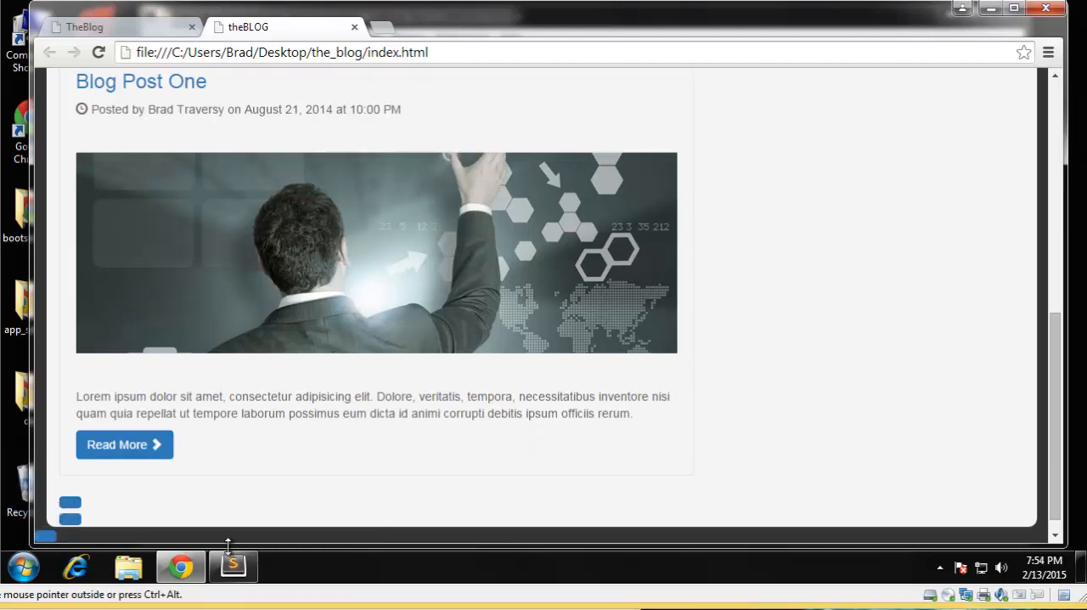
pyautogui.click(233, 565)
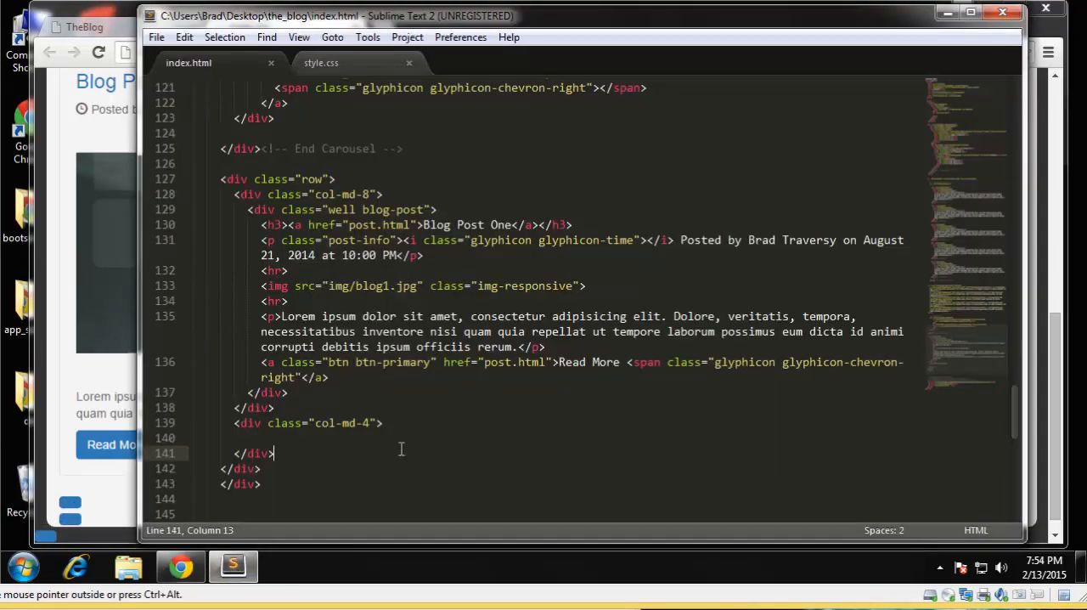
pyautogui.scroll(-3)
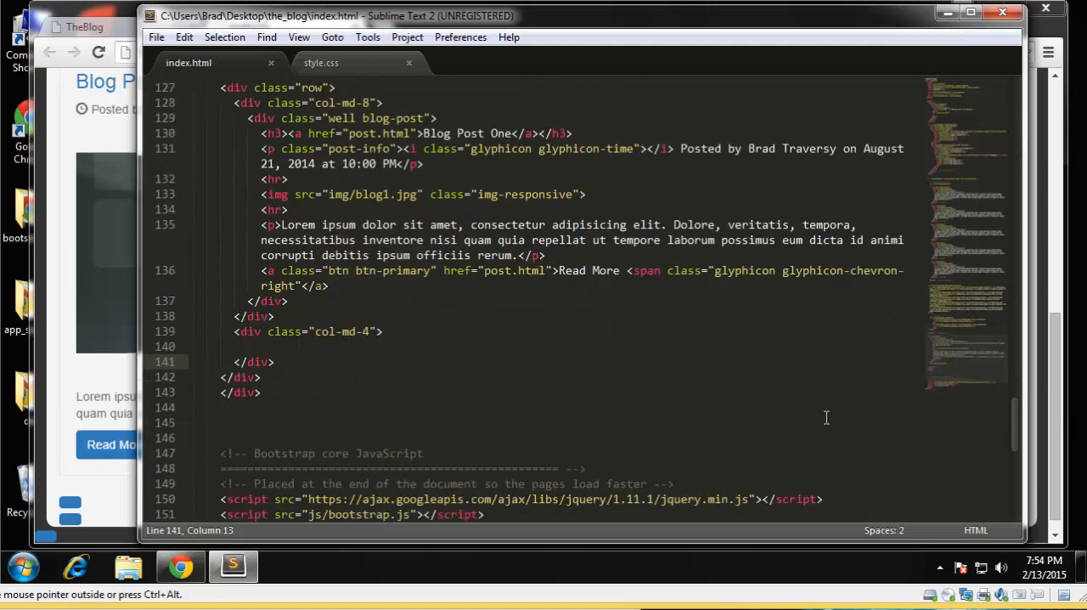
pyautogui.click(180, 568)
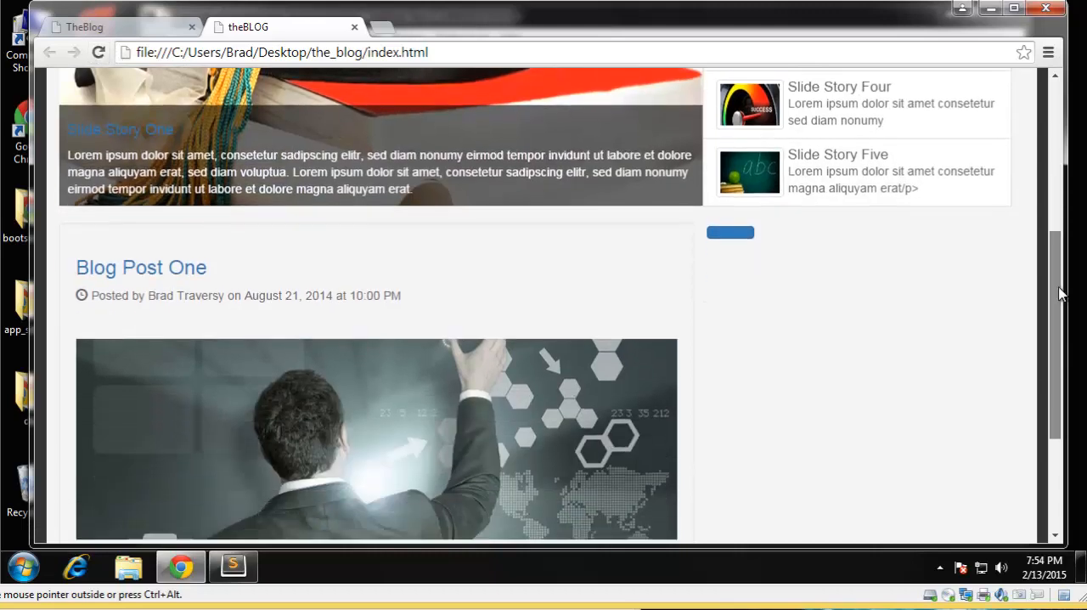
# Step: Inspect the Read More link markup with Chrome's F12 developer tools
pyautogui.scroll(-3)
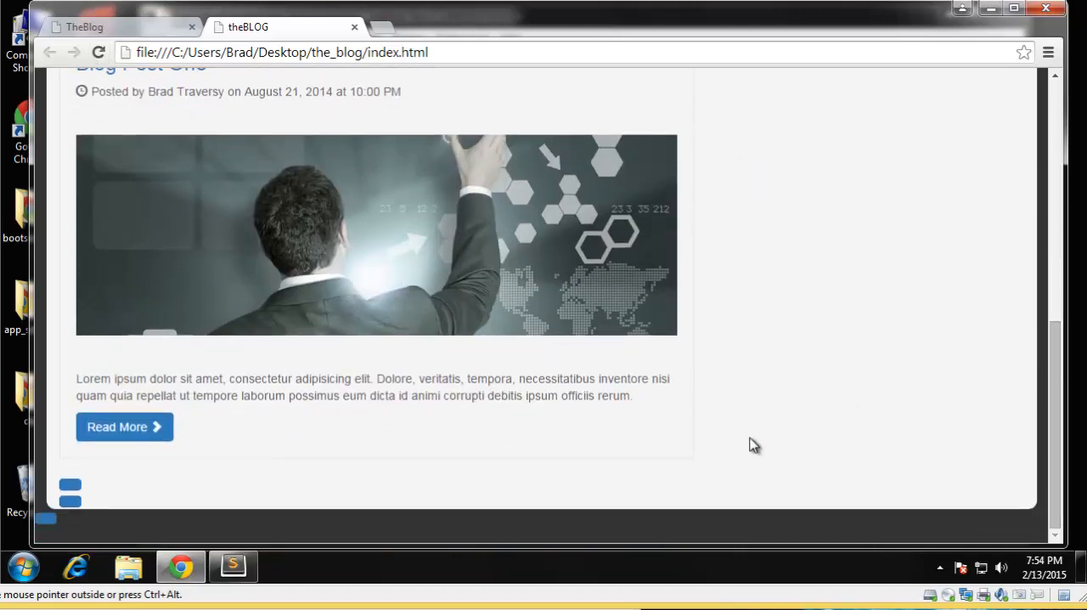
pyautogui.press('F12')
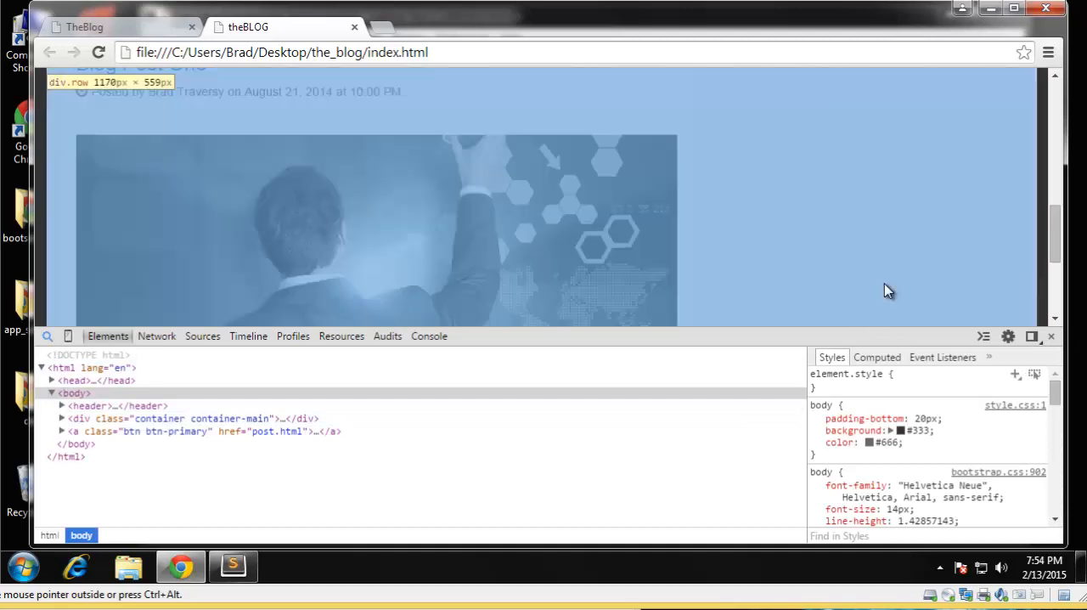
pyautogui.scroll(-3)
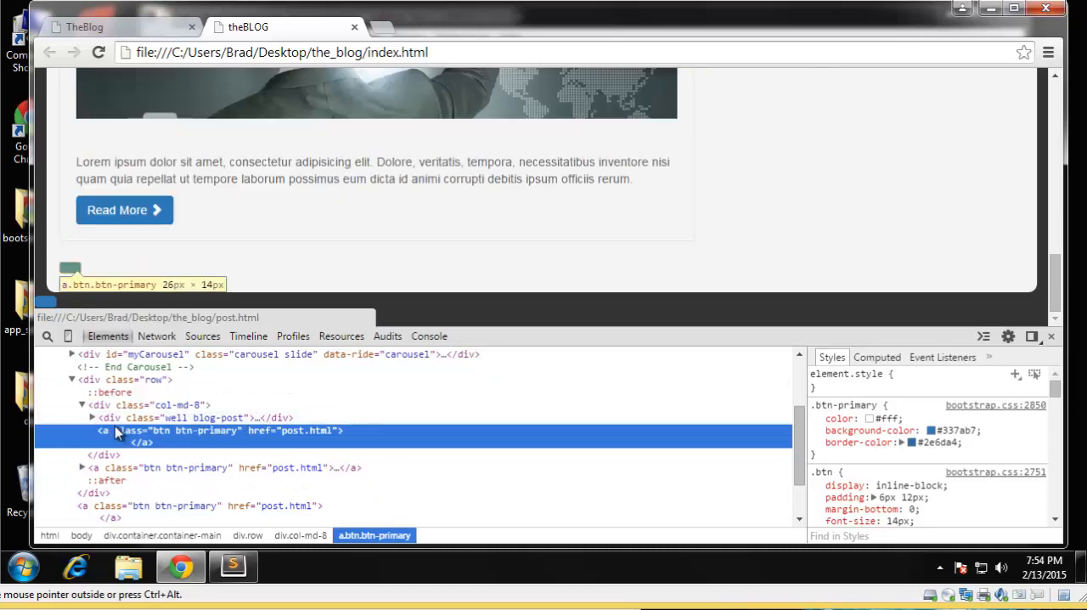
# Step: Return to Sublime Text and scroll index.html to the Blog Post One block
pyautogui.click(233, 568)
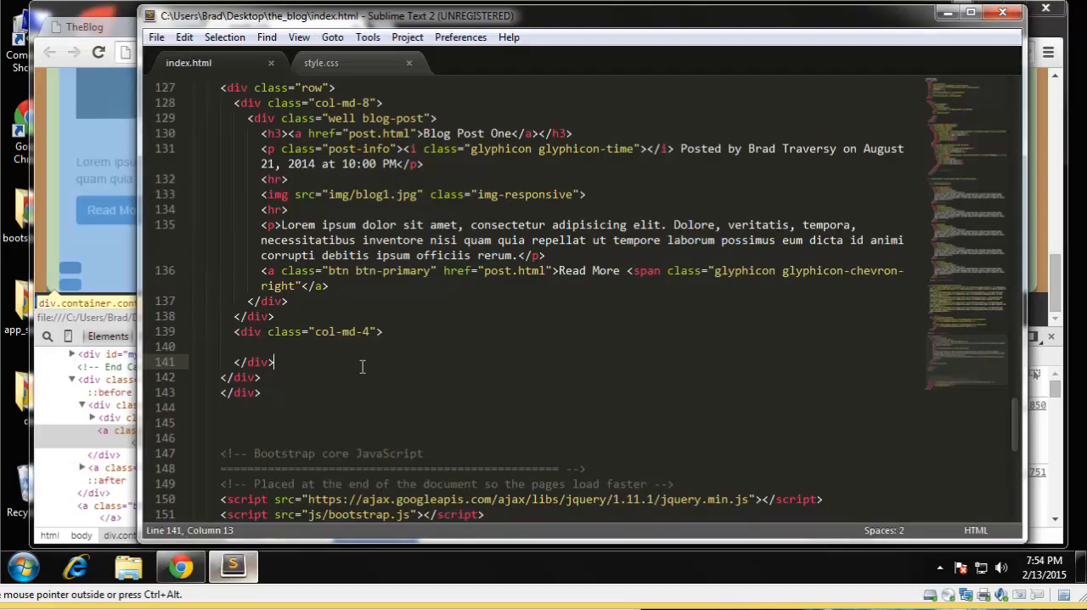
pyautogui.scroll(3)
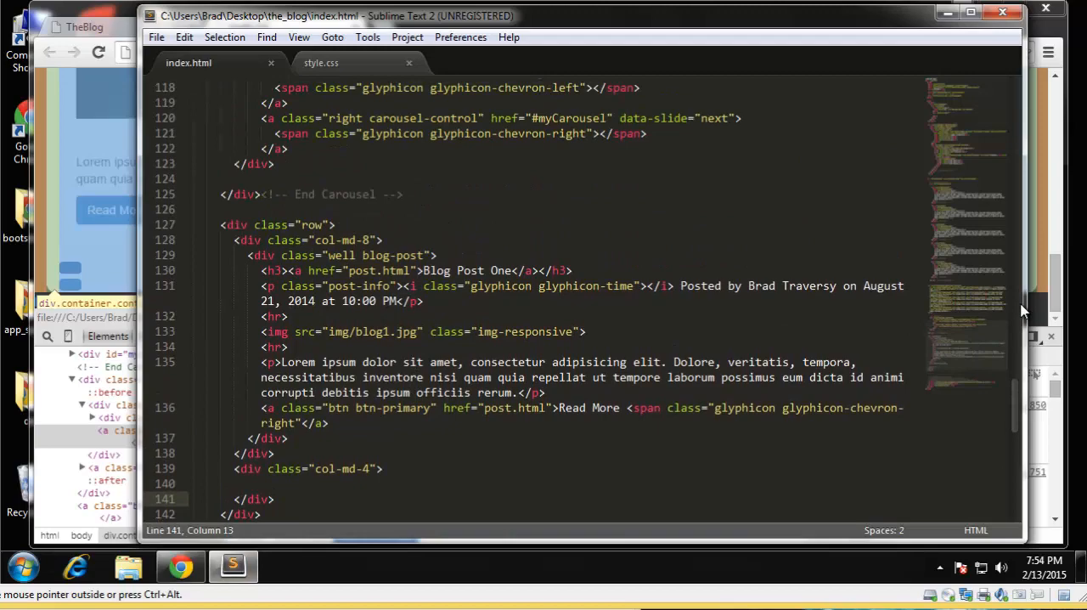
pyautogui.scroll(3)
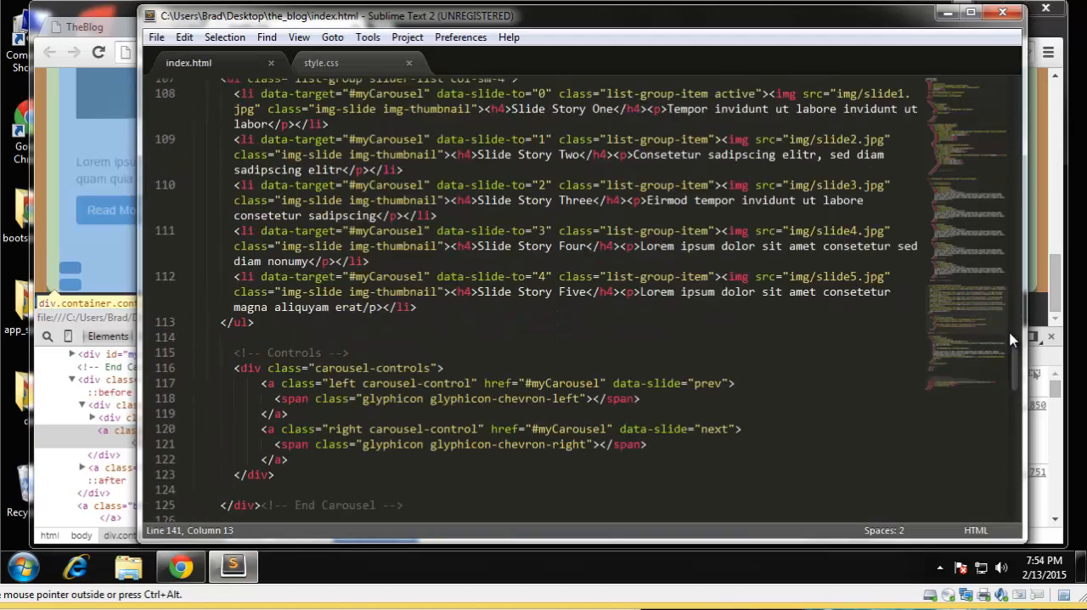
pyautogui.scroll(-3)
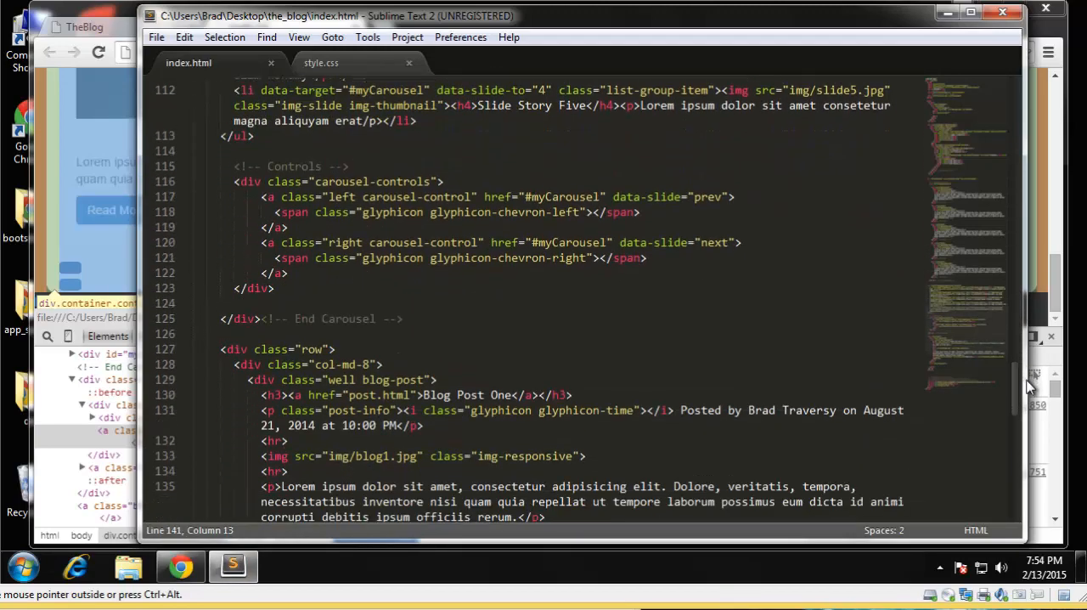
pyautogui.scroll(-3)
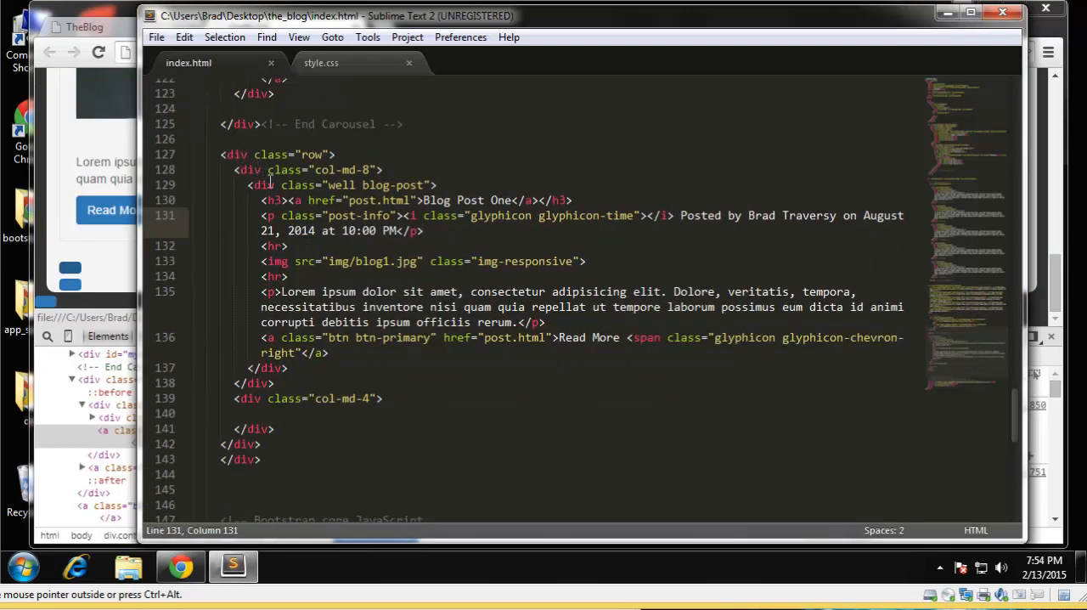
# Step: Select the well blog-post div, copy it and paste two duplicates below it
pyautogui.click(269, 185)
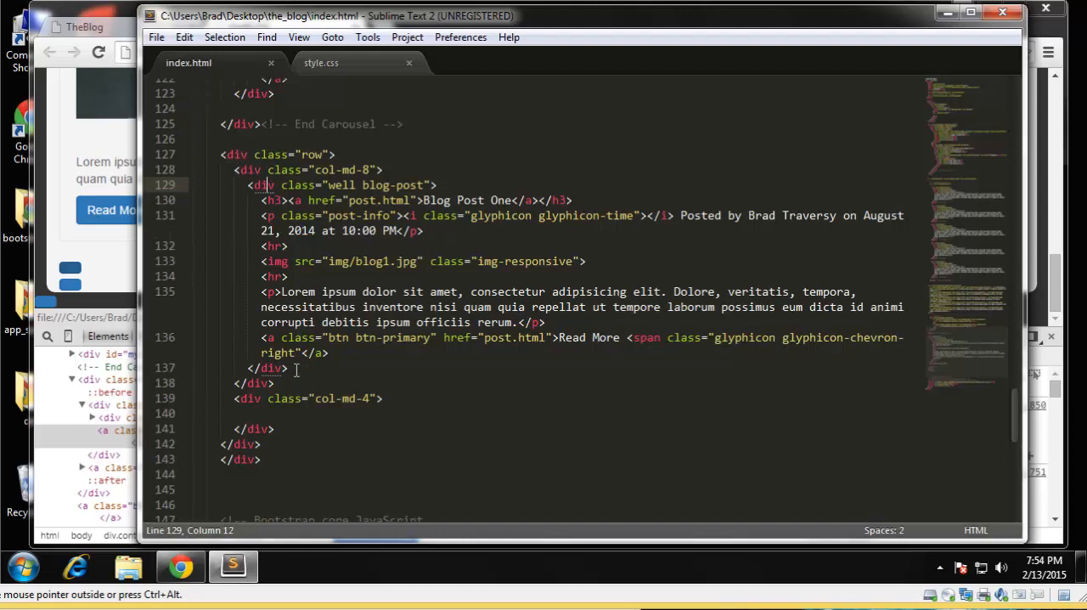
pyautogui.moveTo(251, 185); pyautogui.dragTo(288, 367)
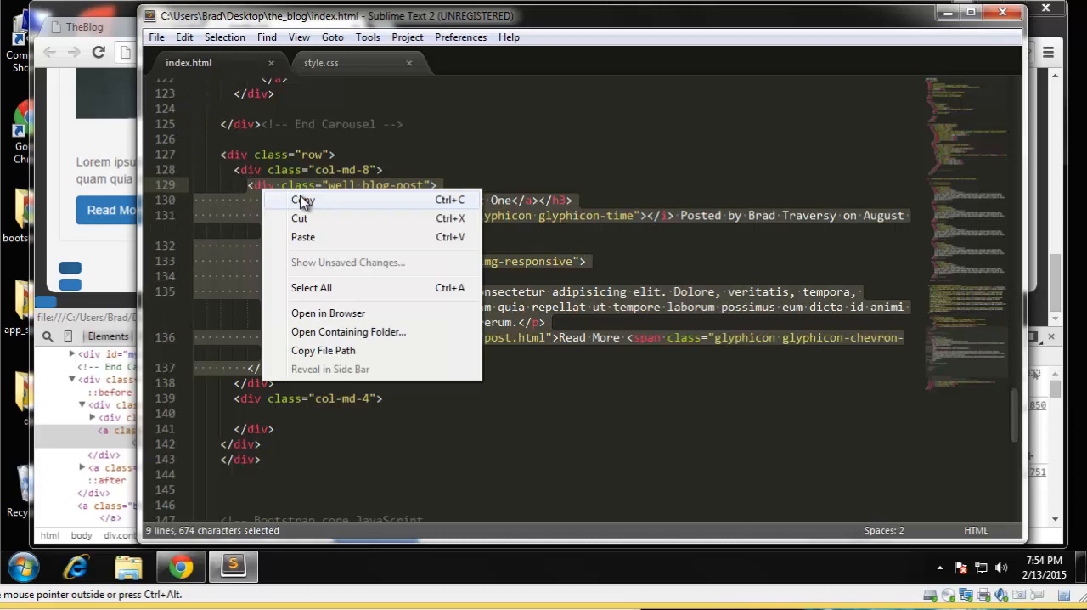
pyautogui.click(302, 200)
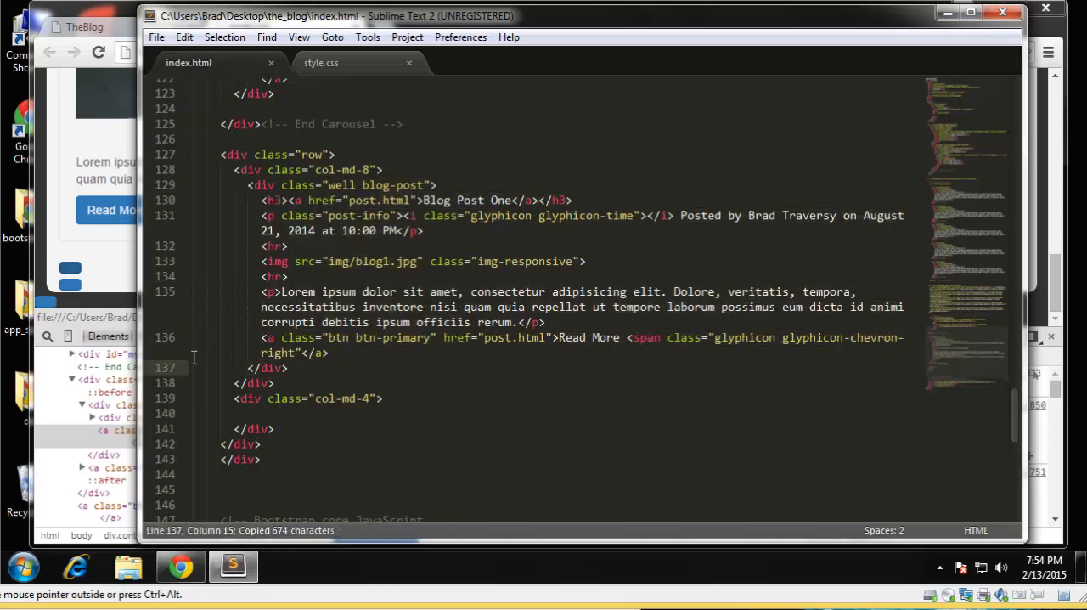
pyautogui.press('ctrl+v')
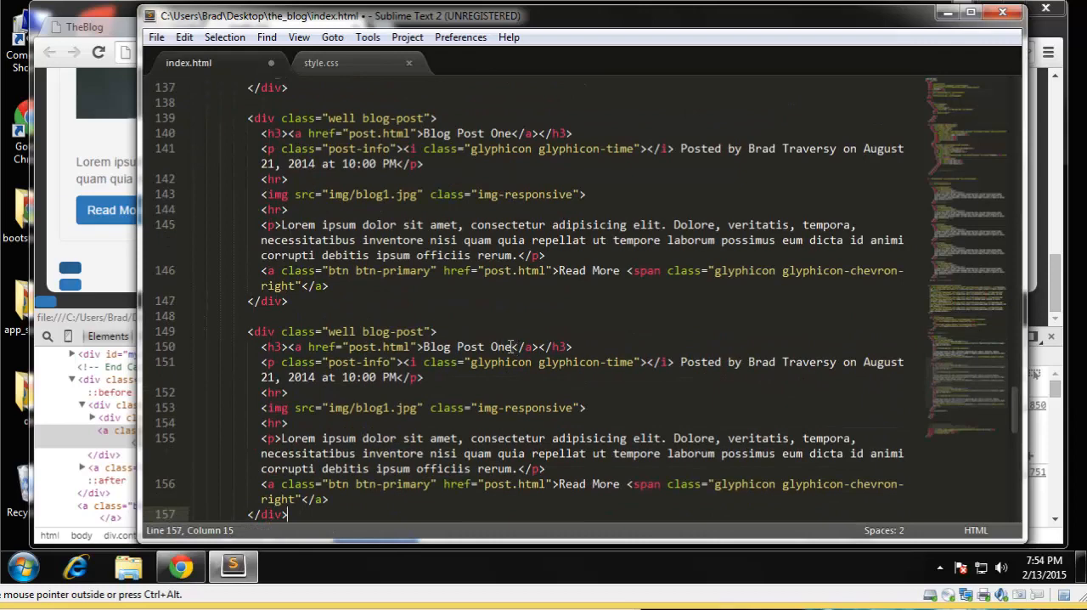
pyautogui.scroll(3)
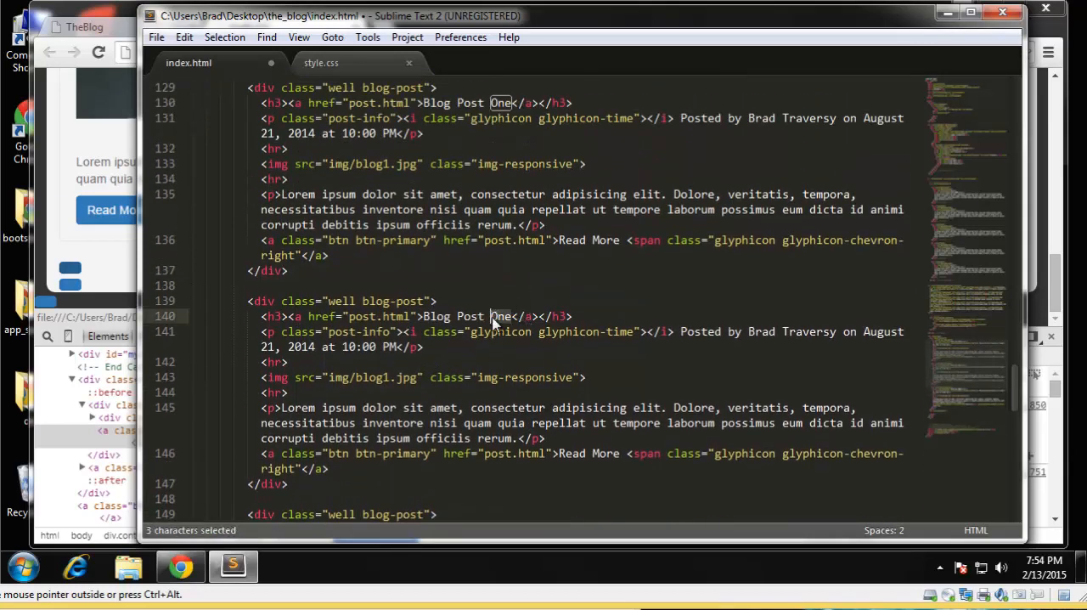
# Step: Retitle the copies Blog Post Two and Three with blog2.jpg and blog3.jpg images
pyautogui.write('Two')
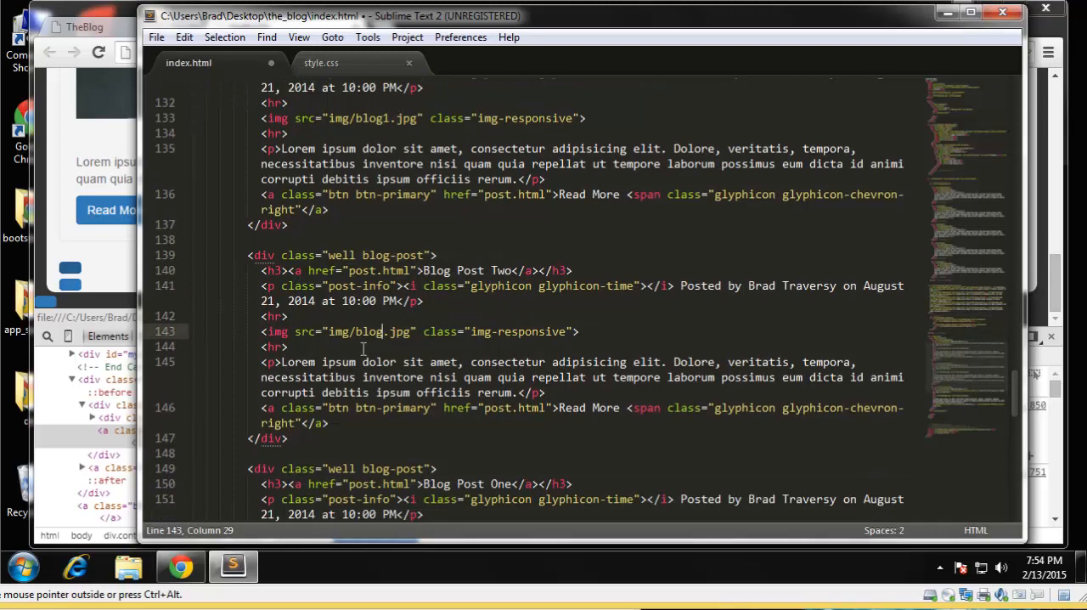
pyautogui.write('2')
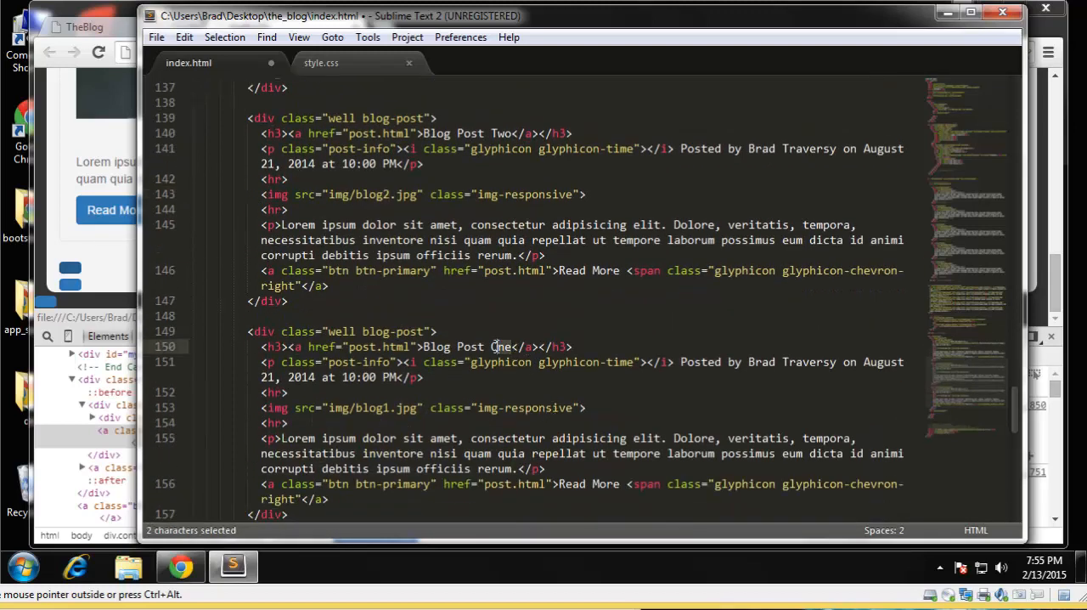
pyautogui.write('Thr')
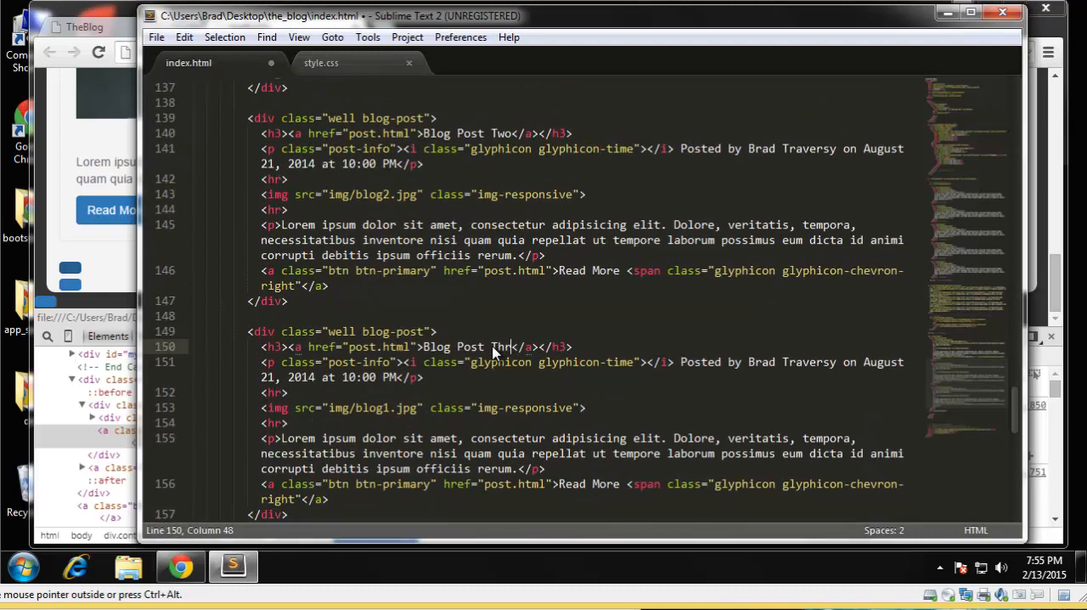
pyautogui.write('ee')
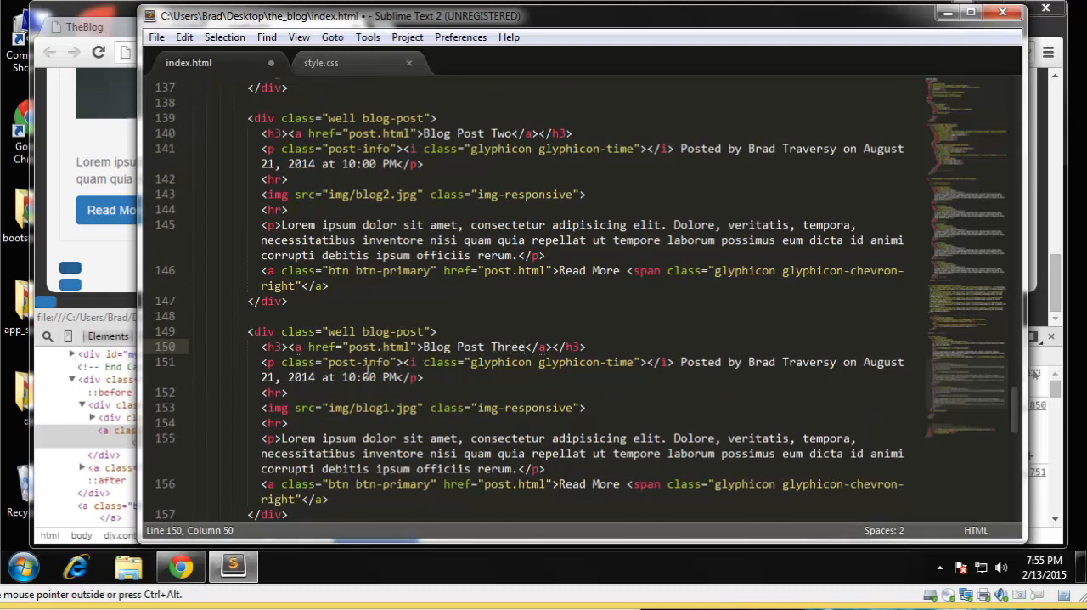
pyautogui.click(389, 408)
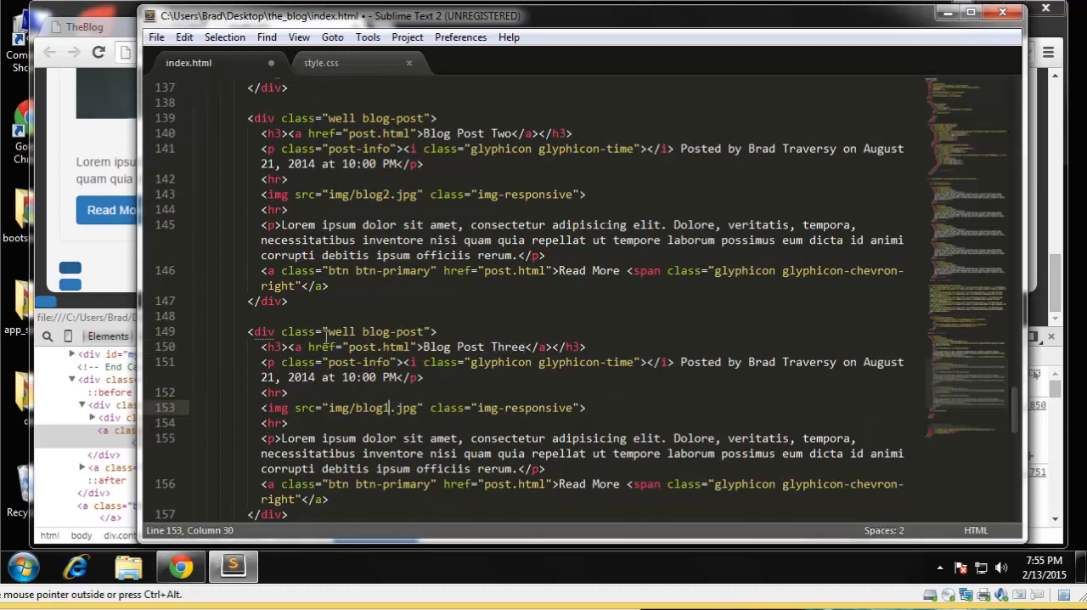
pyautogui.write('3')
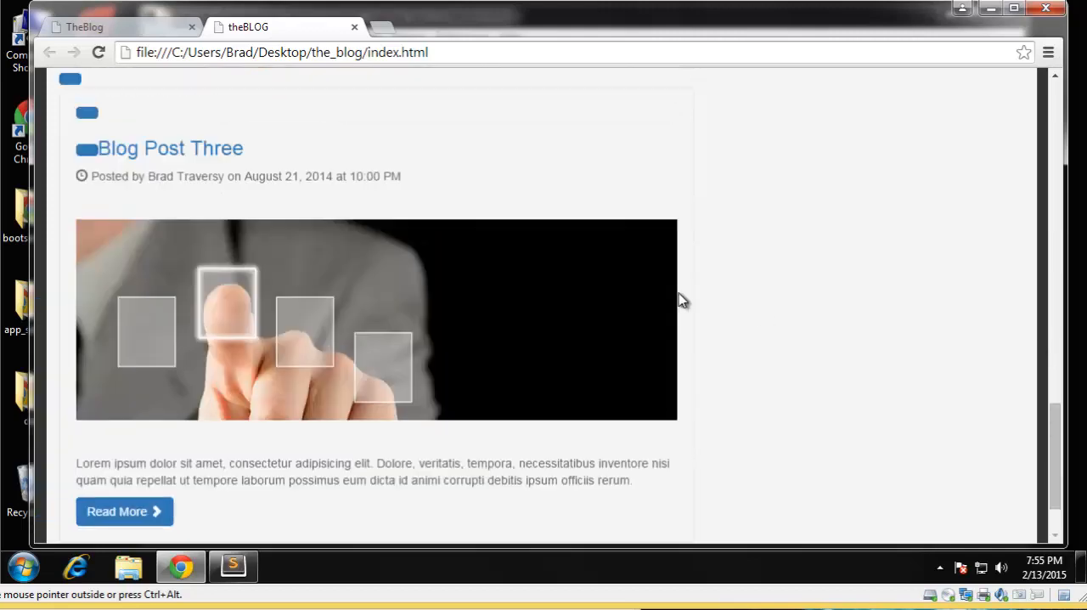
# Step: Scroll through Blog Posts One, Two and Three in Chrome, then return to Sublime Text
pyautogui.scroll(-3)
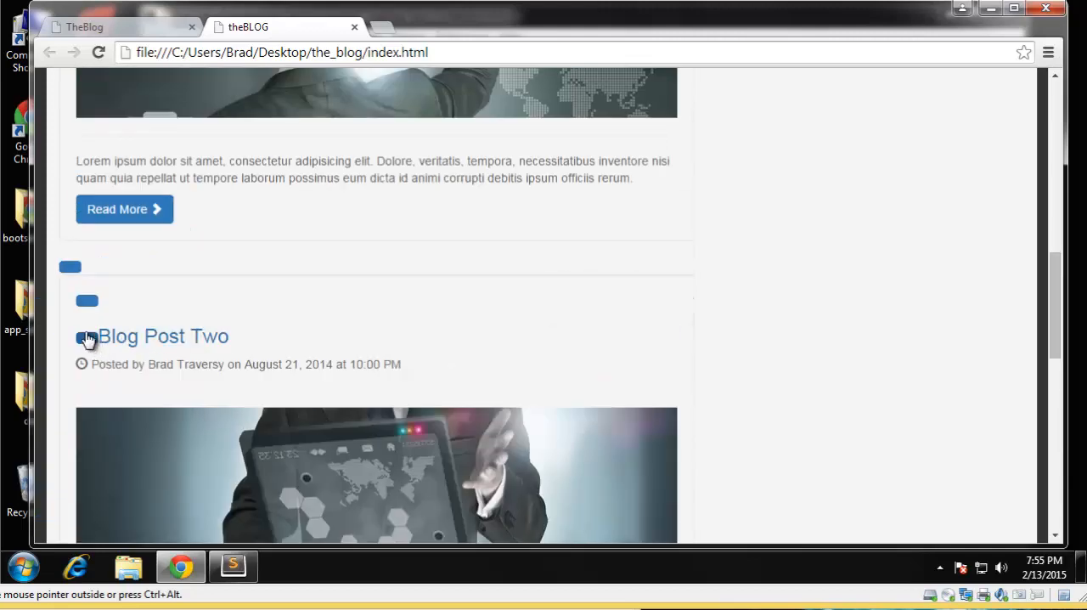
pyautogui.scroll(3)
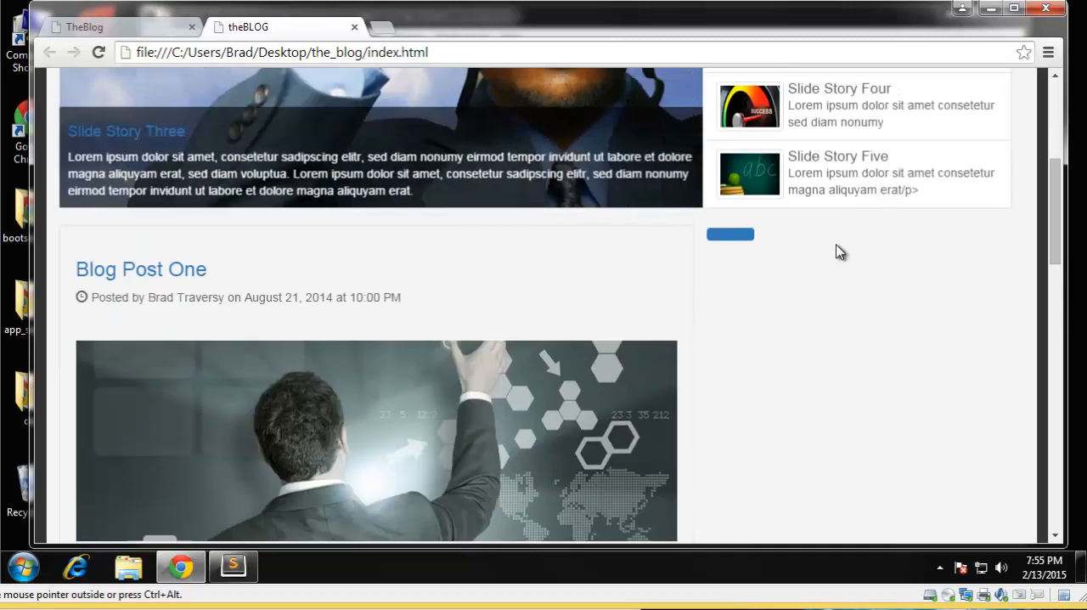
pyautogui.scroll(-3)
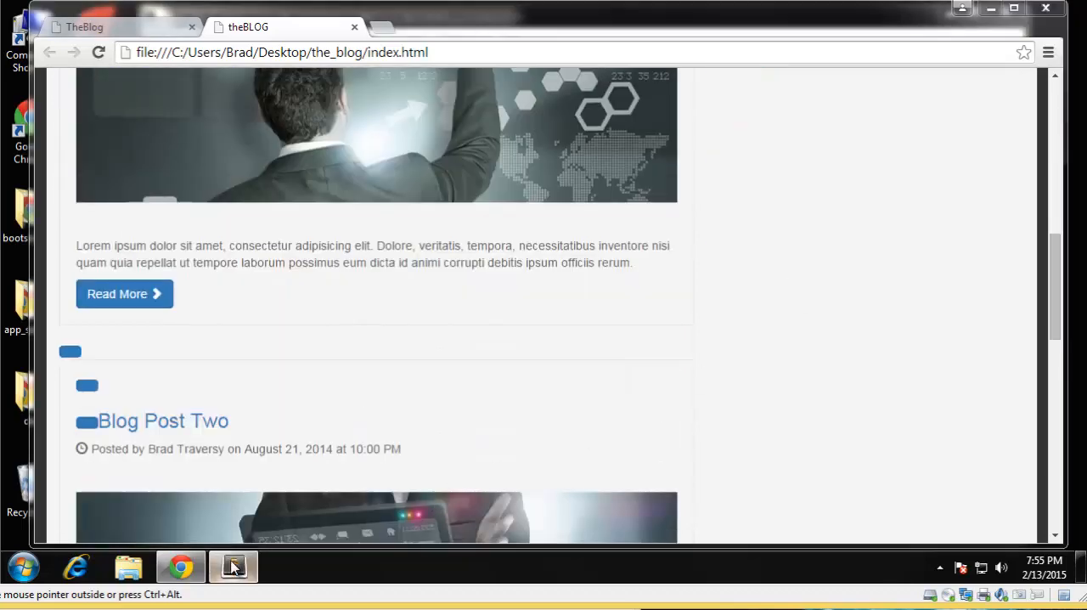
pyautogui.click(235, 567)
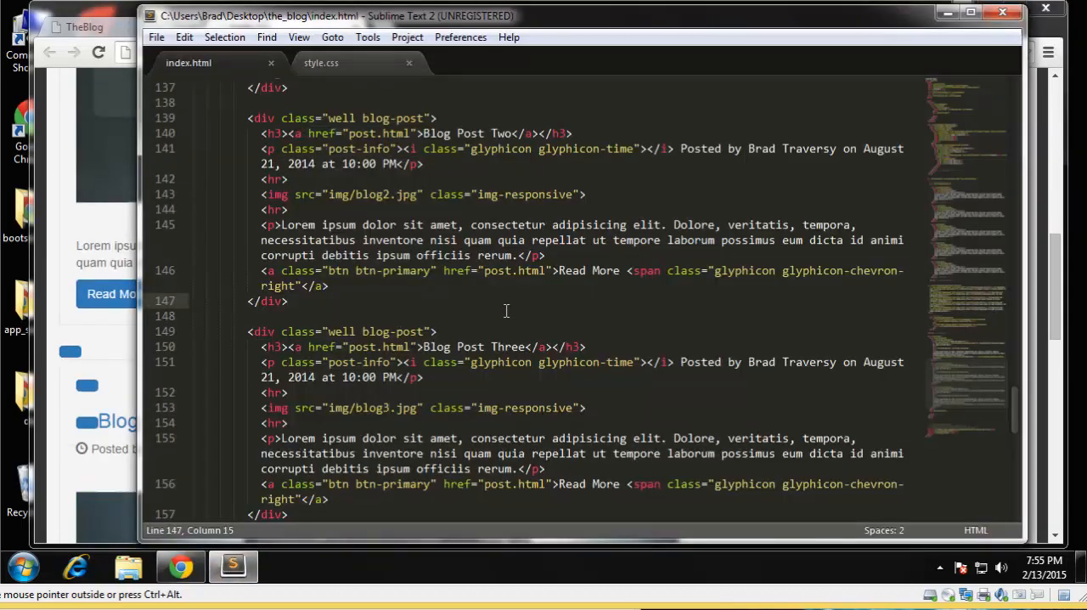
pyautogui.moveTo(506, 310)
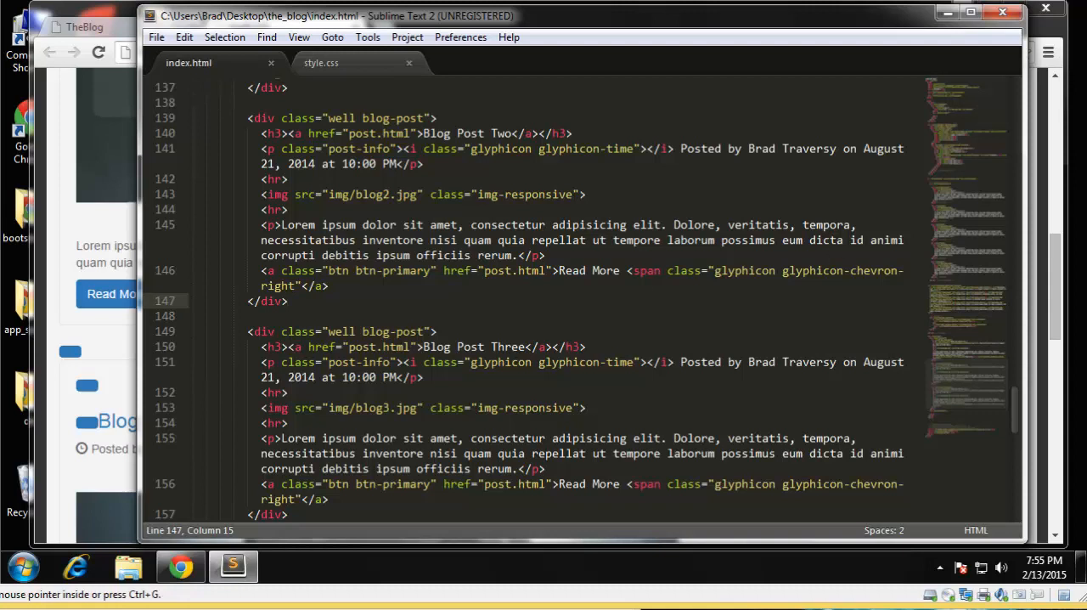
pyautogui.moveTo(594, 346)
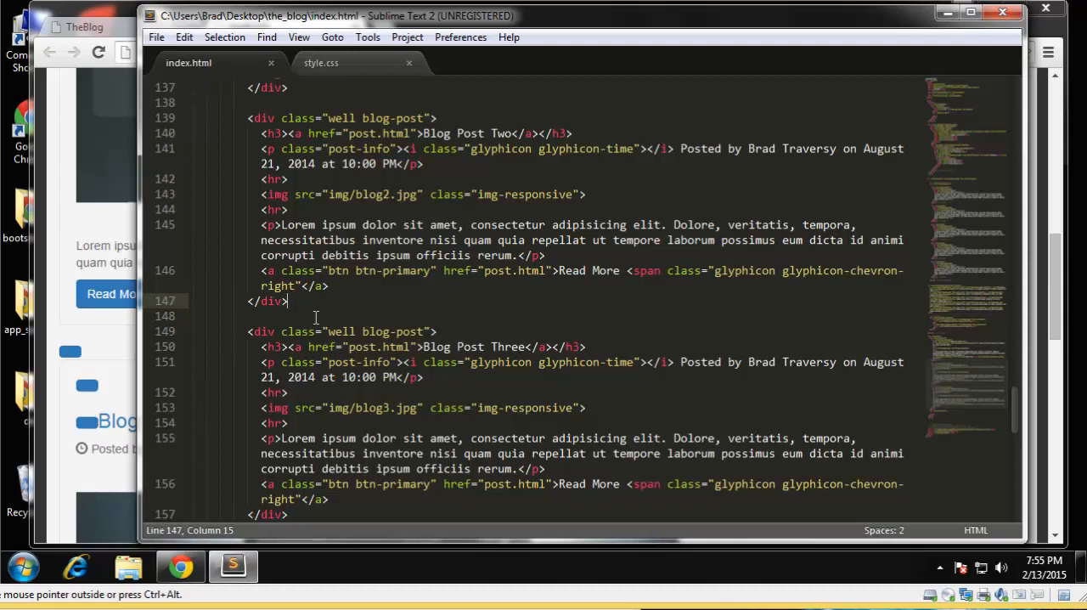
pyautogui.moveTo(204, 282)
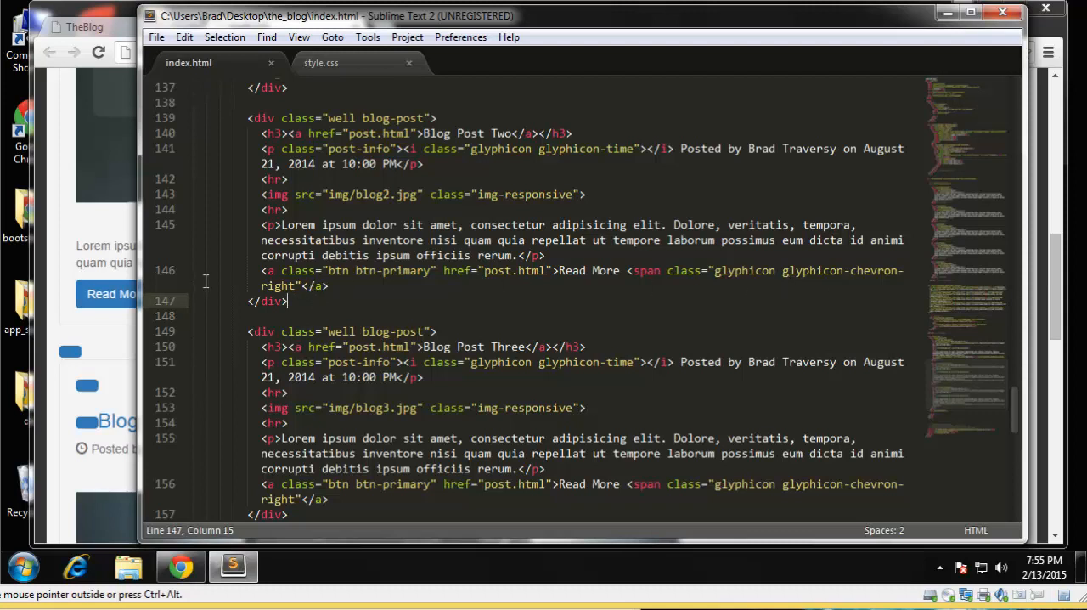
# Step: Touch up each post's glyphicon-chevron Read More link and save index.html
pyautogui.click(306, 286)
pyautogui.write('>')
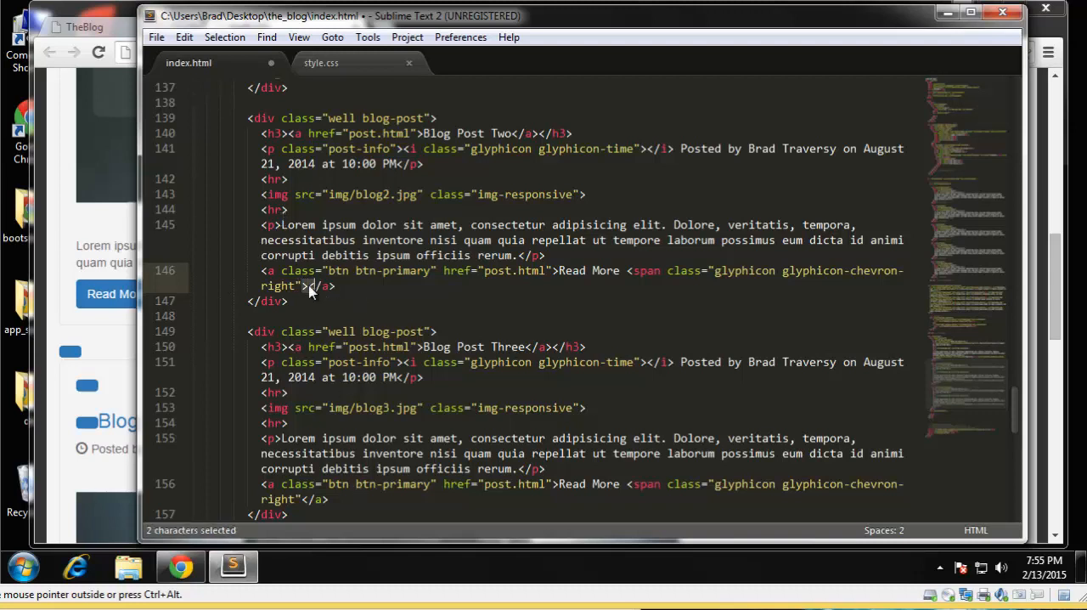
pyautogui.scroll(-3)
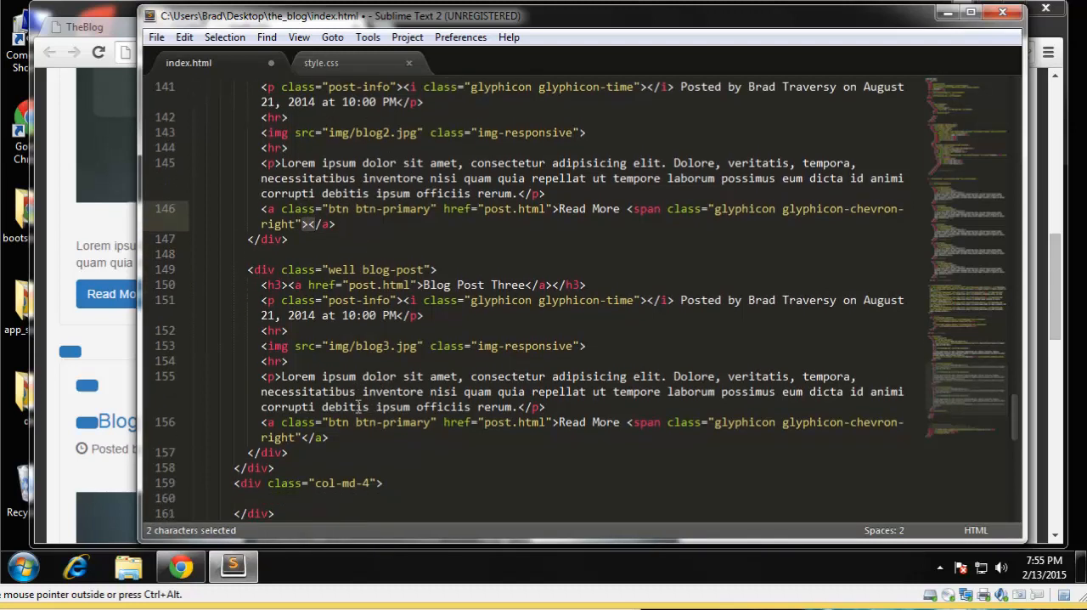
pyautogui.scroll(-3)
pyautogui.write('>')
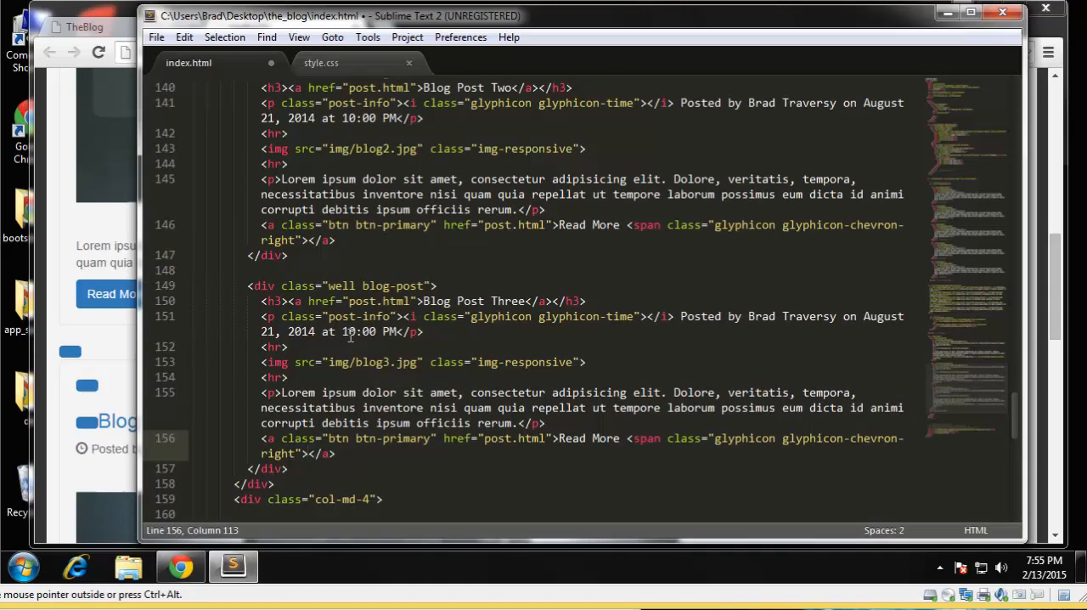
pyautogui.scroll(3)
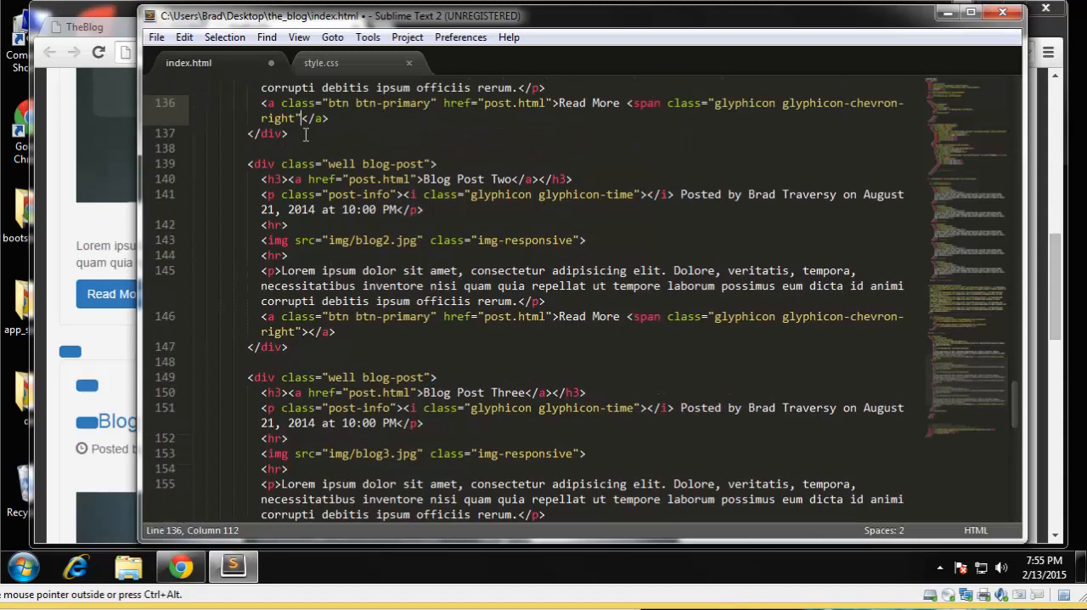
pyautogui.press('ctrl+s')
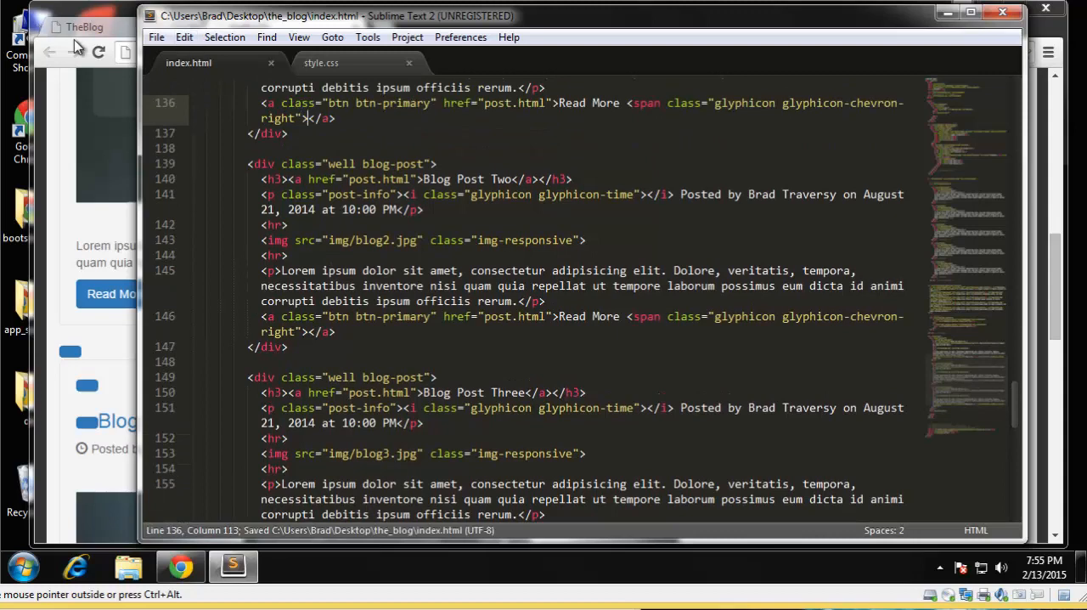
pyautogui.click(180, 567)
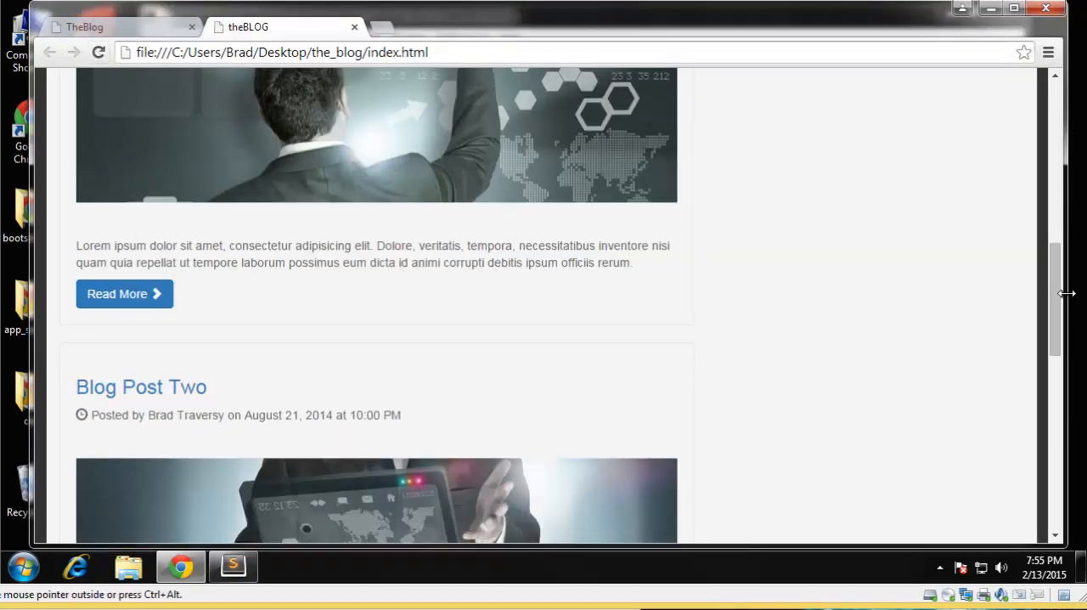
# Step: Scroll through Blog Posts One and Two in Chrome, then return to the editor
pyautogui.scroll(-3)
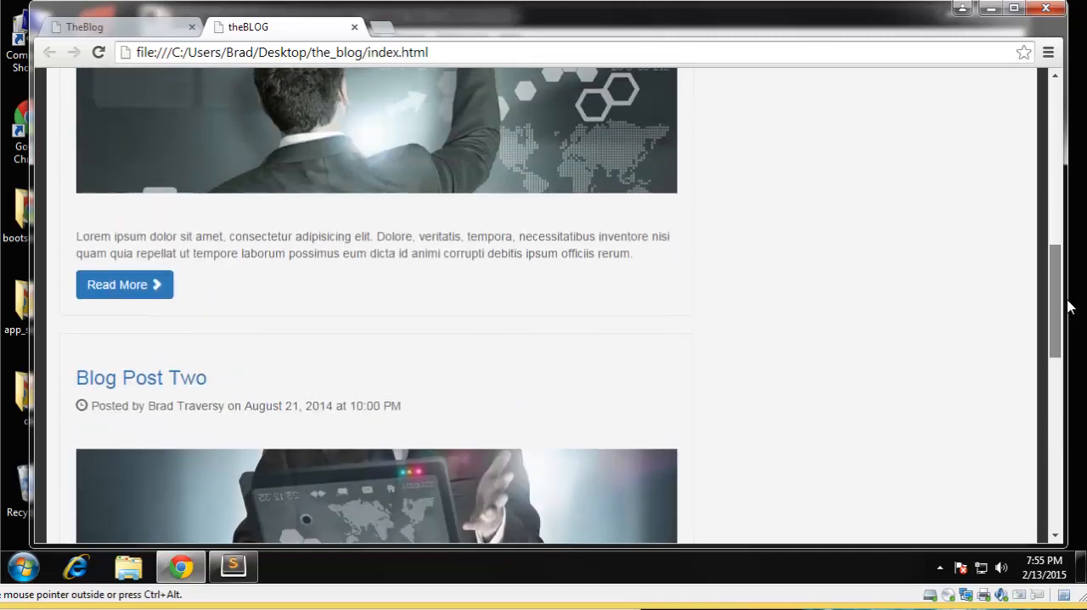
pyautogui.scroll(3)
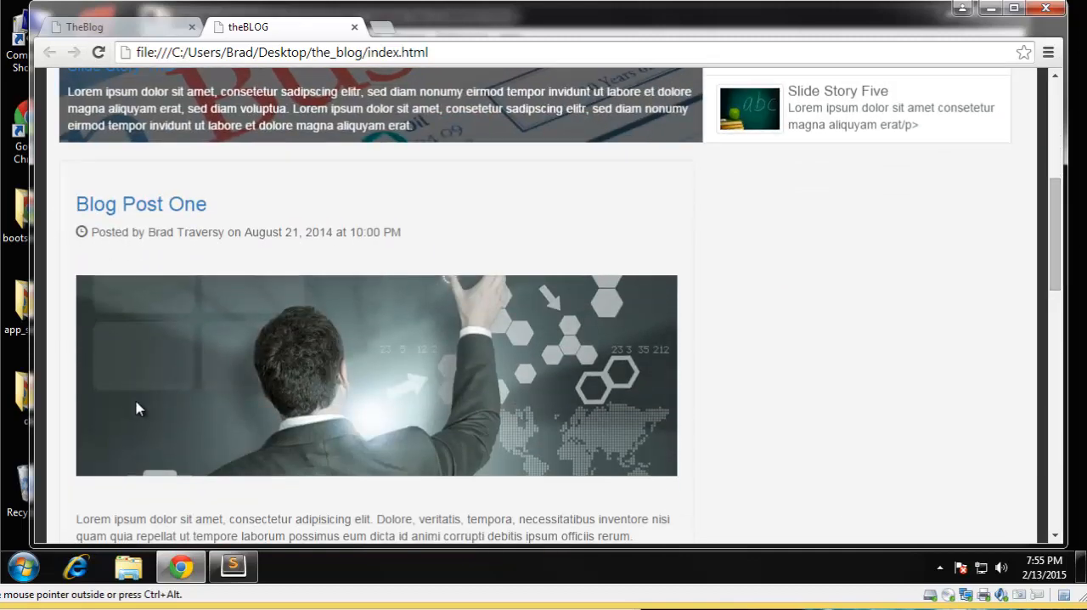
pyautogui.scroll(-3)
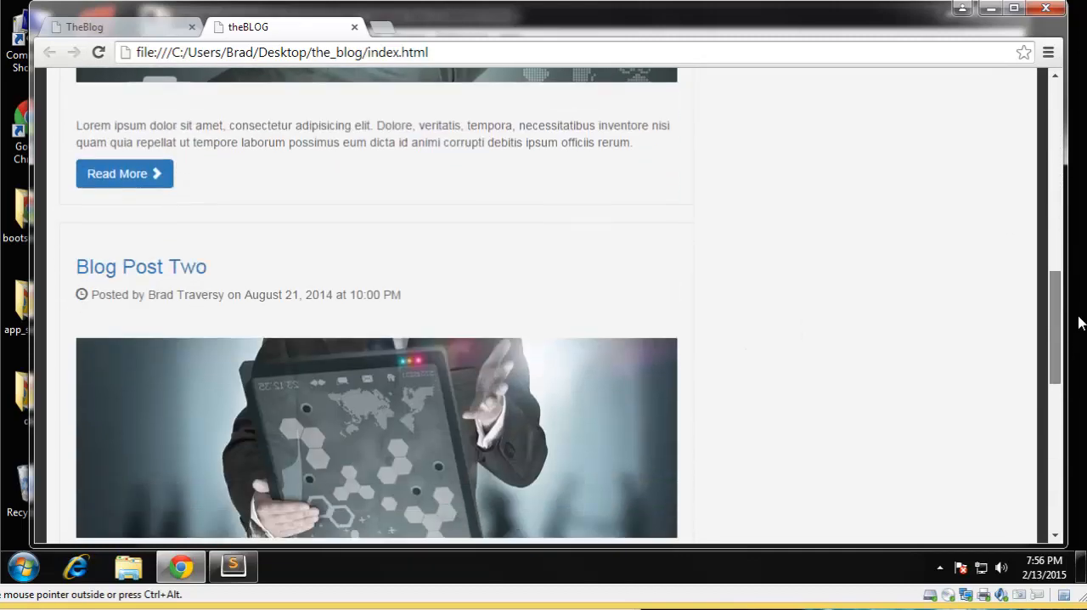
pyautogui.scroll(3)
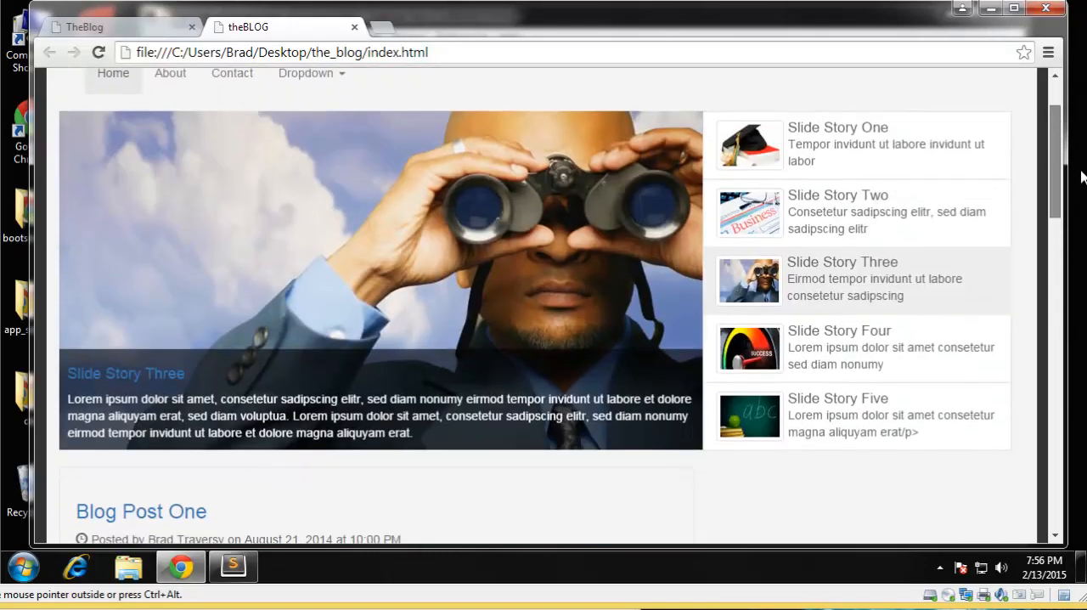
pyautogui.scroll(-3)
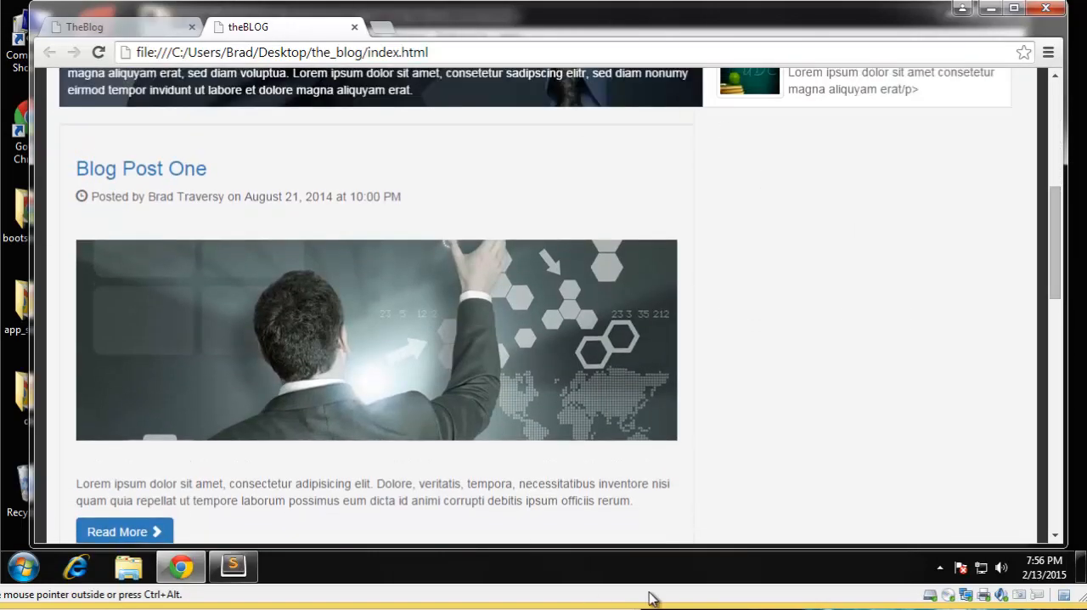
pyautogui.click(233, 564)
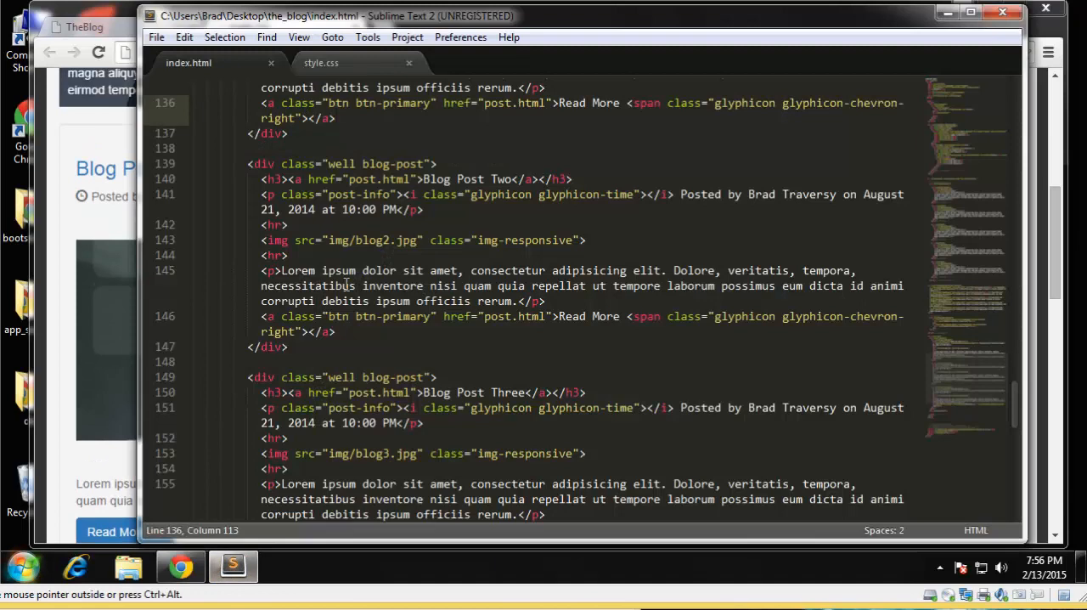
# Step: Add a div.well inside col-md-4 with an <h4>Blog Search</h4> heading
pyautogui.scroll(-3)
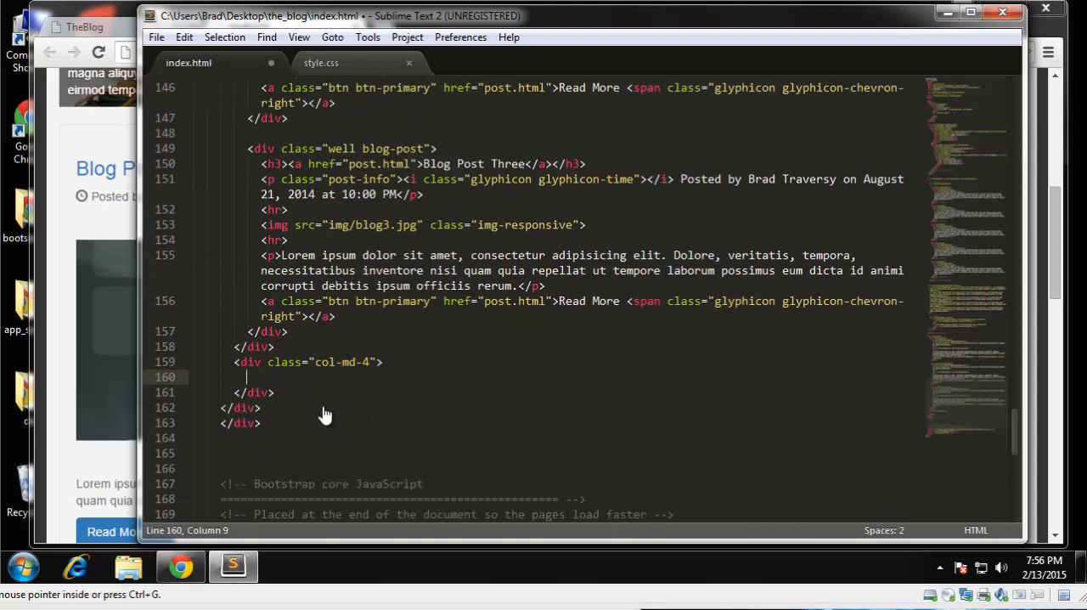
pyautogui.write('<div class')
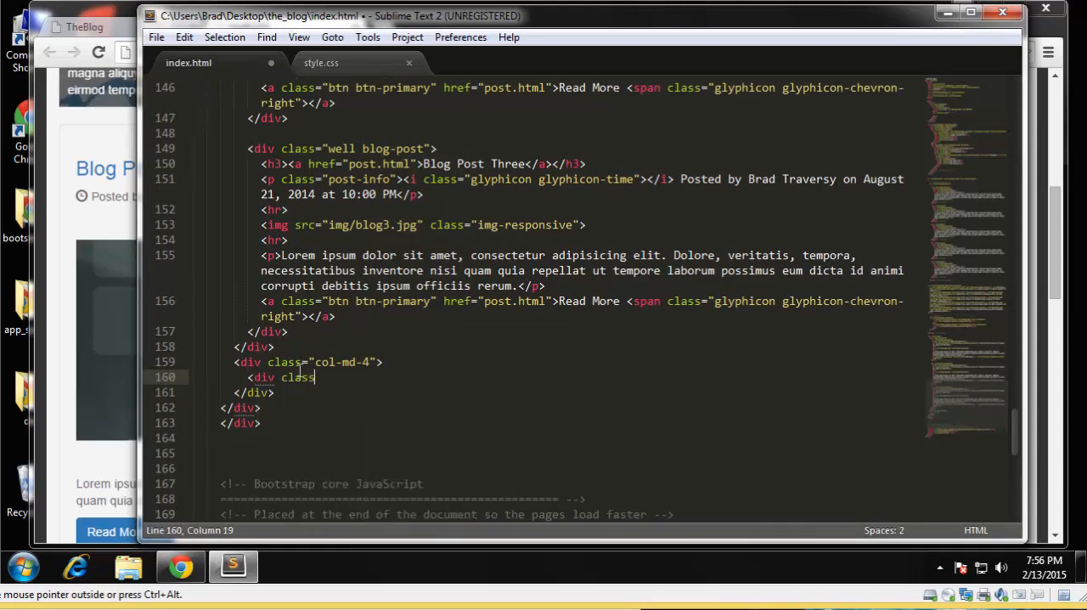
pyautogui.write('=""')
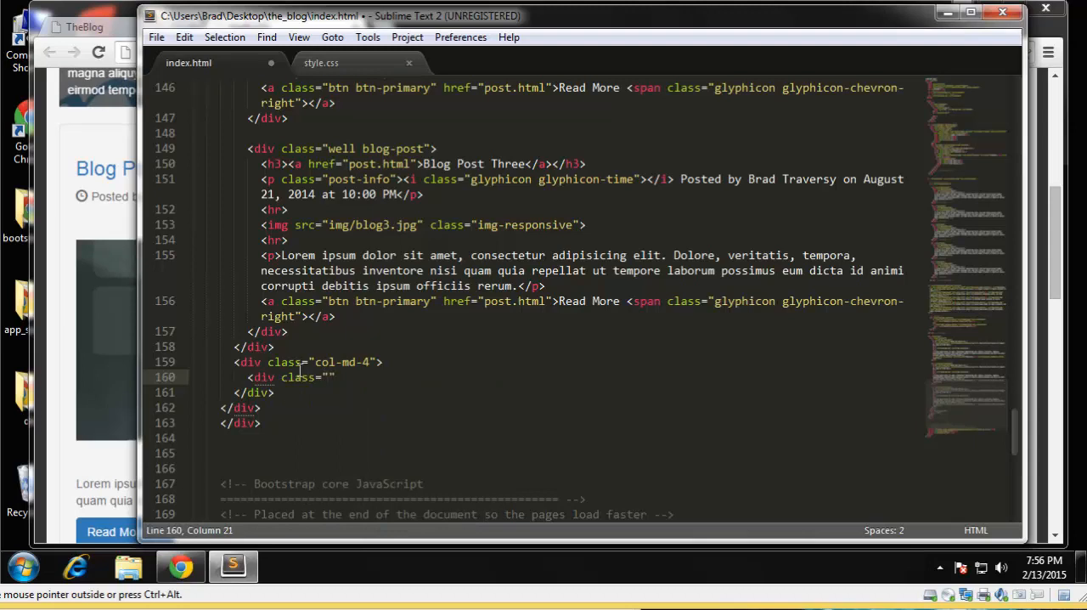
pyautogui.write('well')
pyautogui.write('</div')
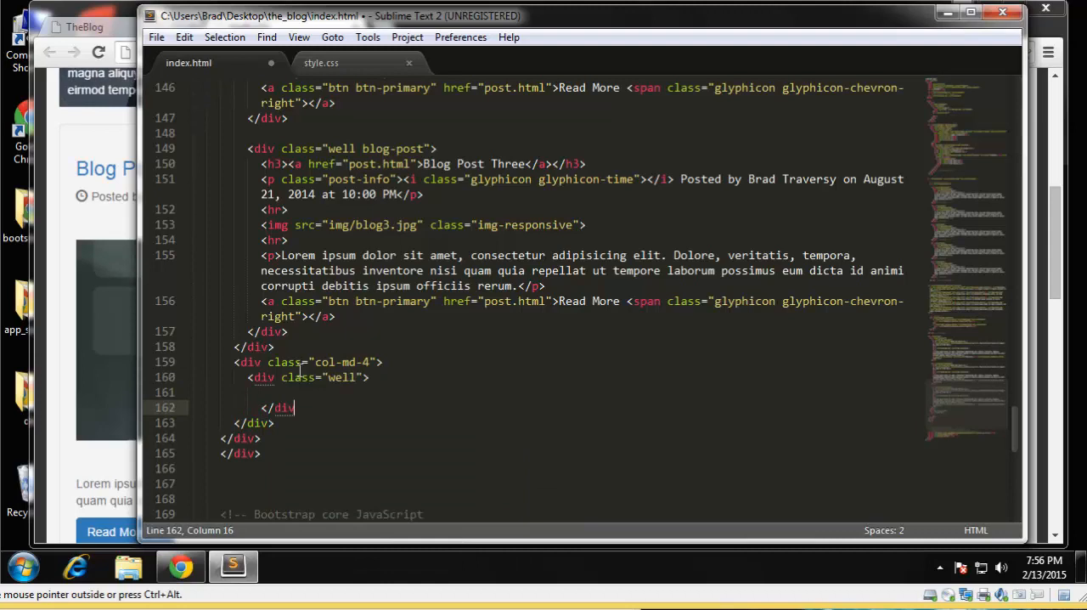
pyautogui.press('Backspace')
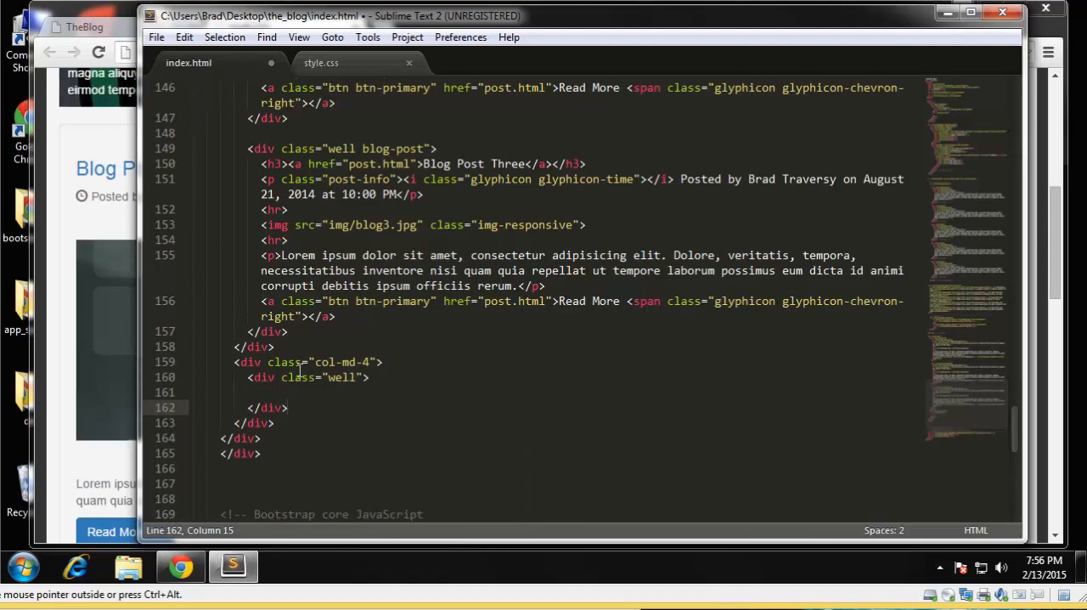
pyautogui.write('<h4>')
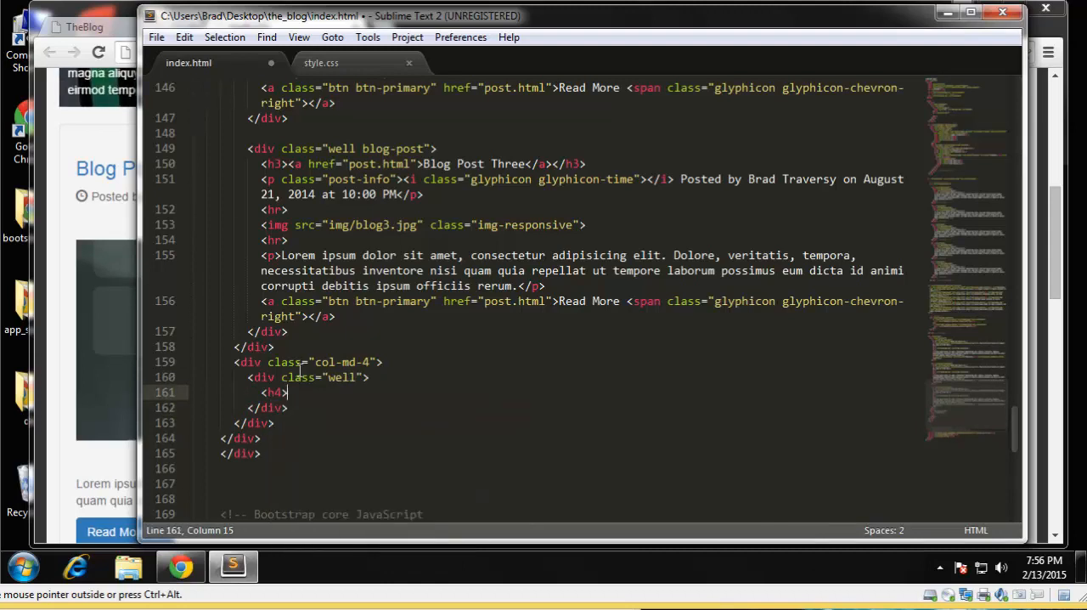
pyautogui.write('Blog Searc')
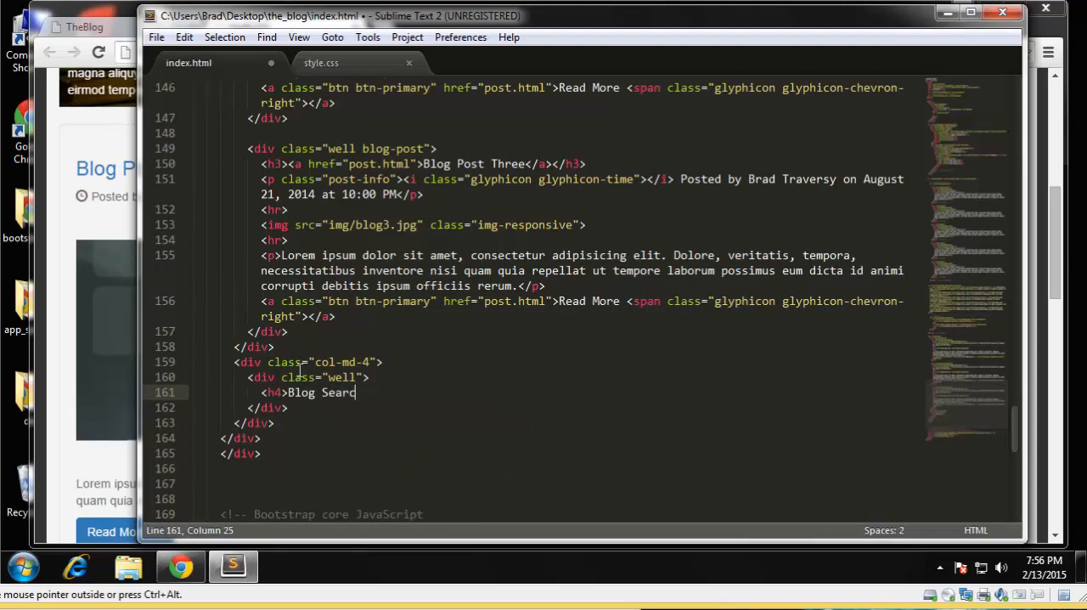
pyautogui.write('h</h4>')
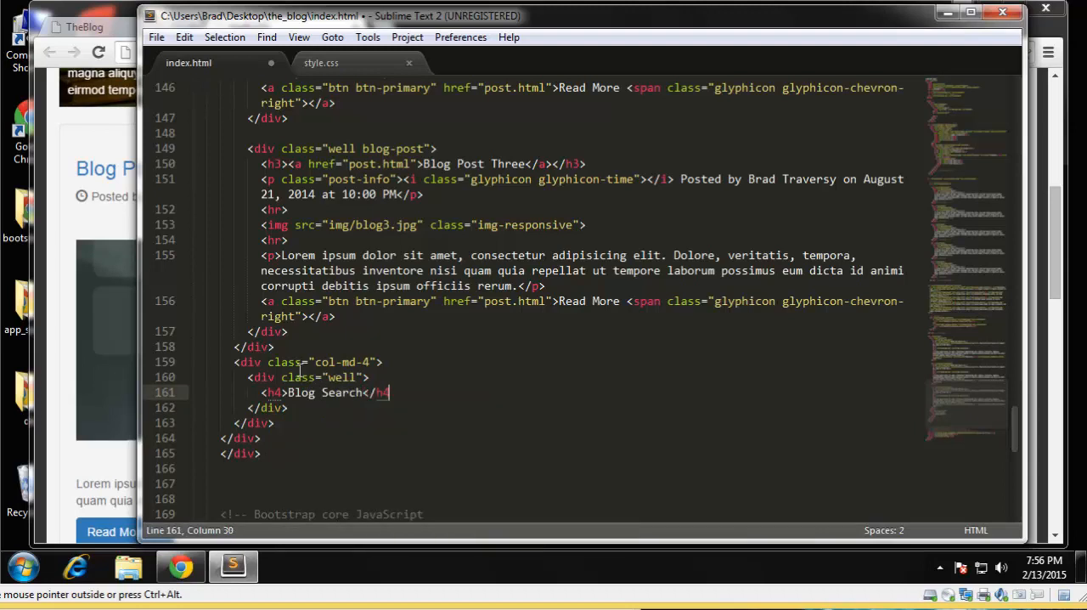
pyautogui.press('Return')
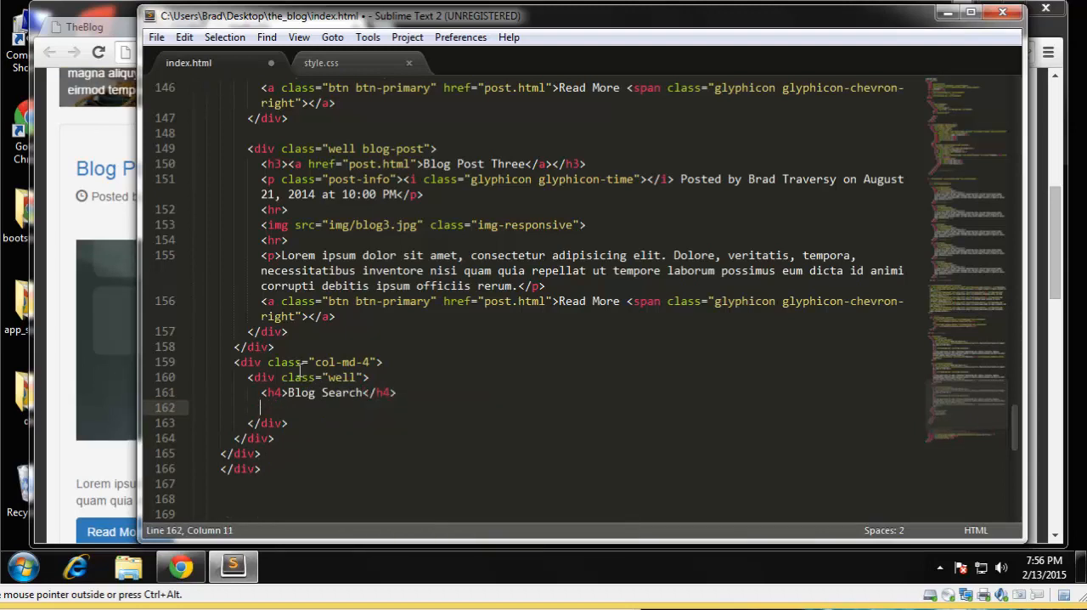
# Step: Add a div.input-group holding <input type="text" class="form-control">
pyautogui.write('<div class=')
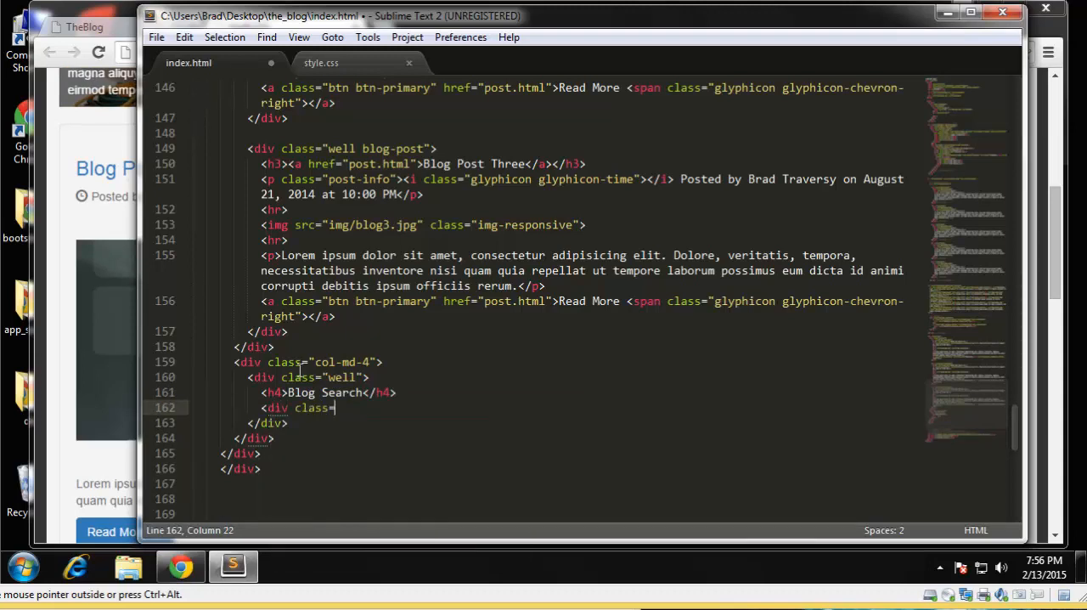
pyautogui.write('"input-')
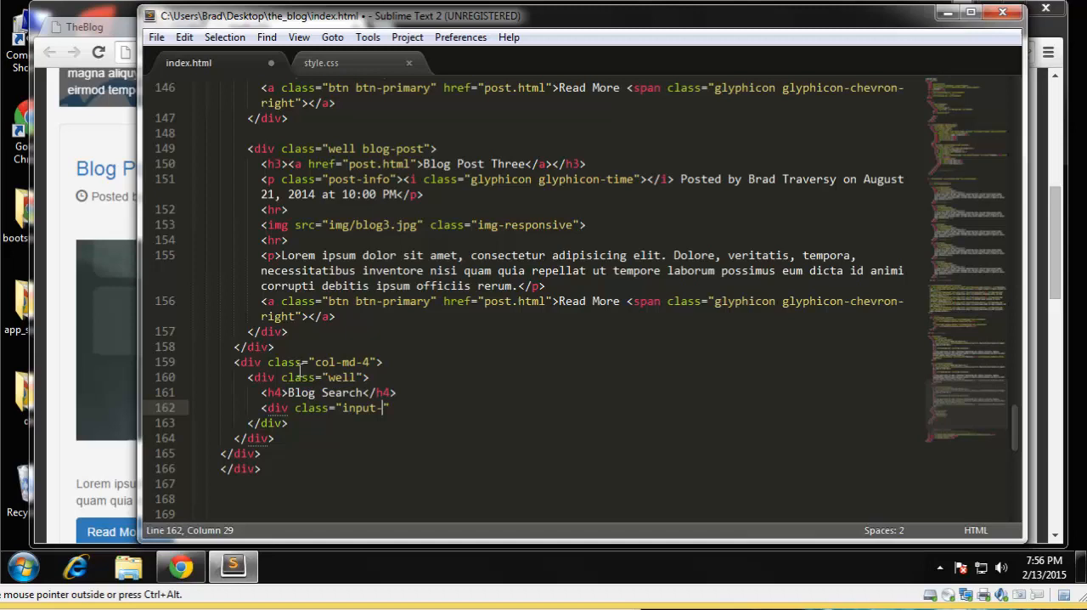
pyautogui.write('group')
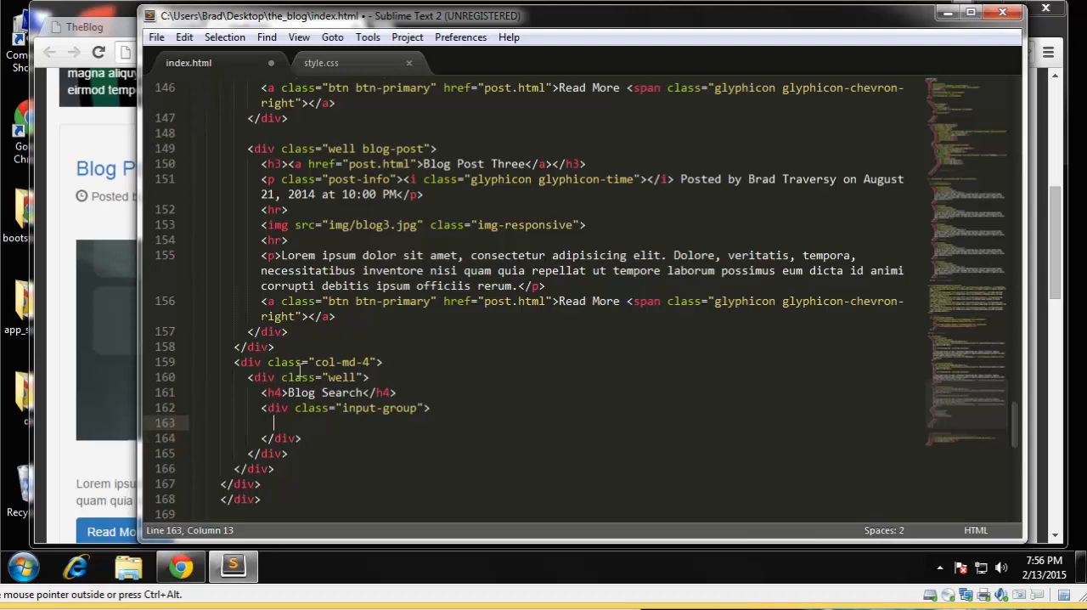
pyautogui.write('<input typ')
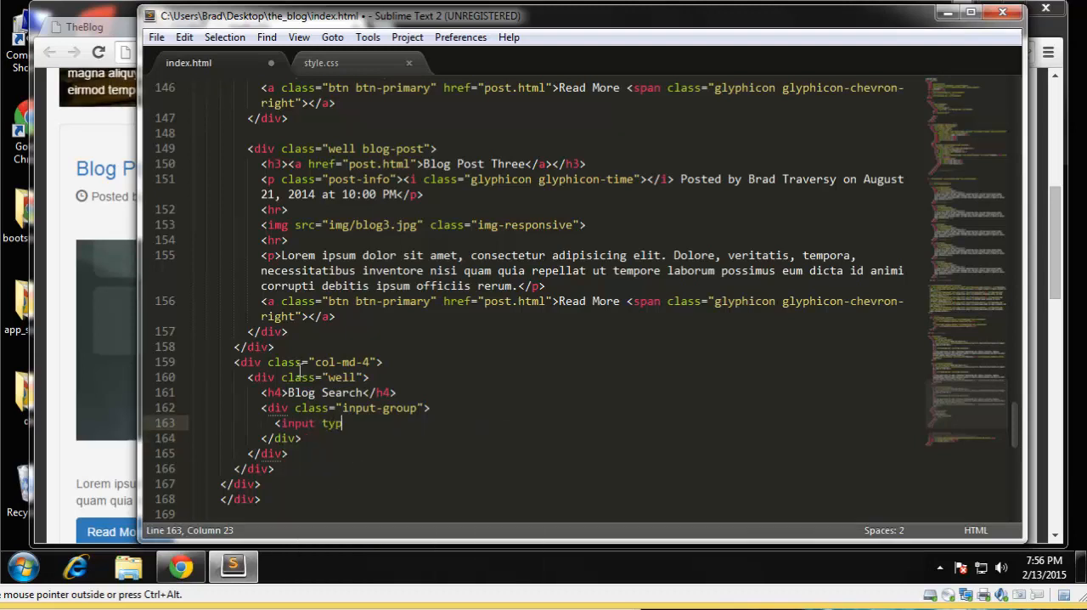
pyautogui.write('e="text"')
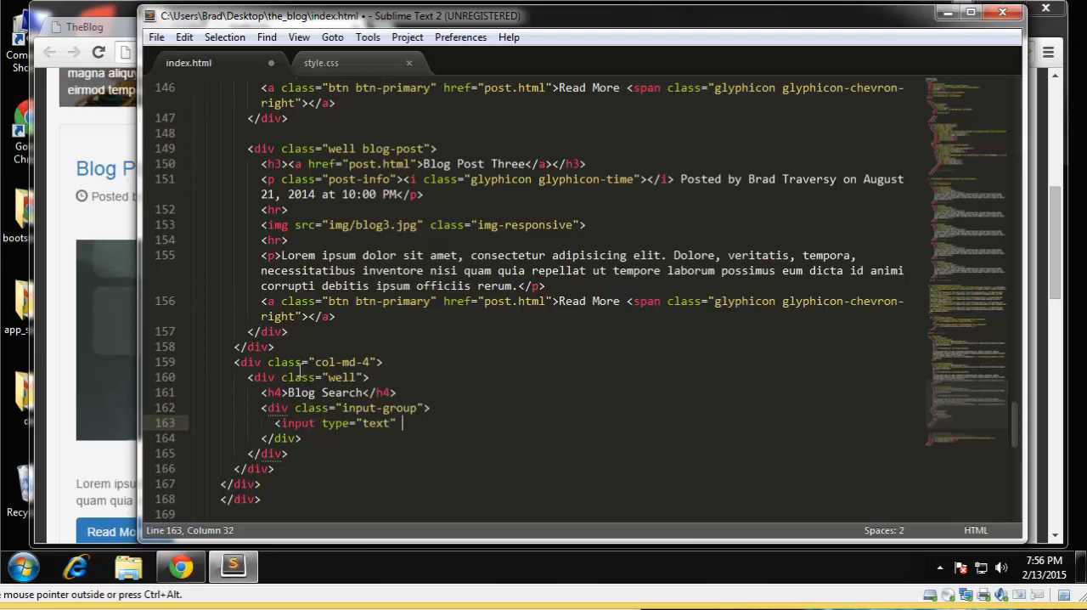
pyautogui.write('class=""')
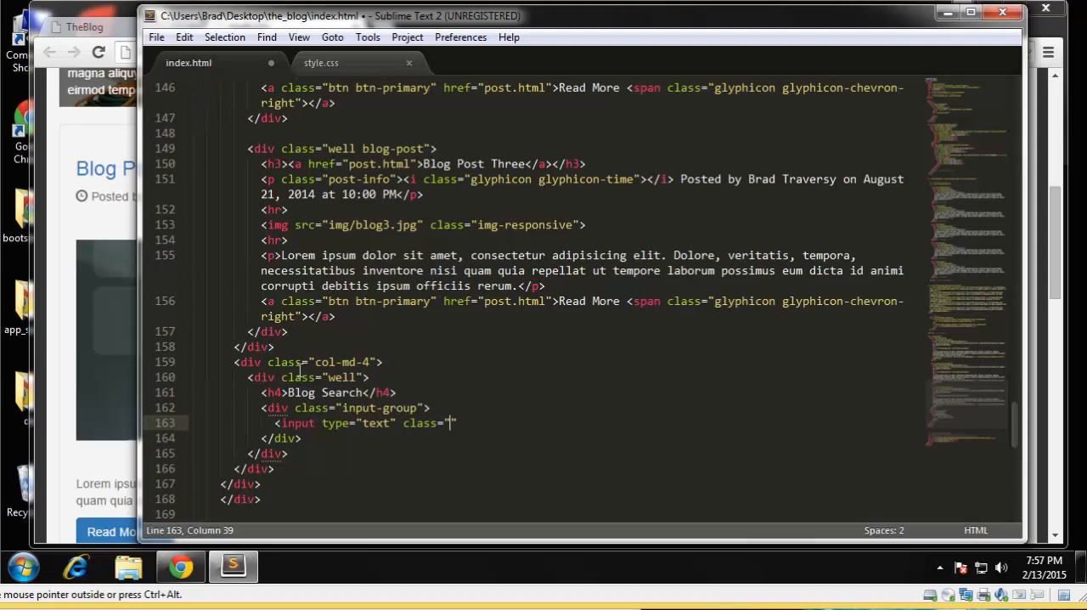
pyautogui.write('form-co')
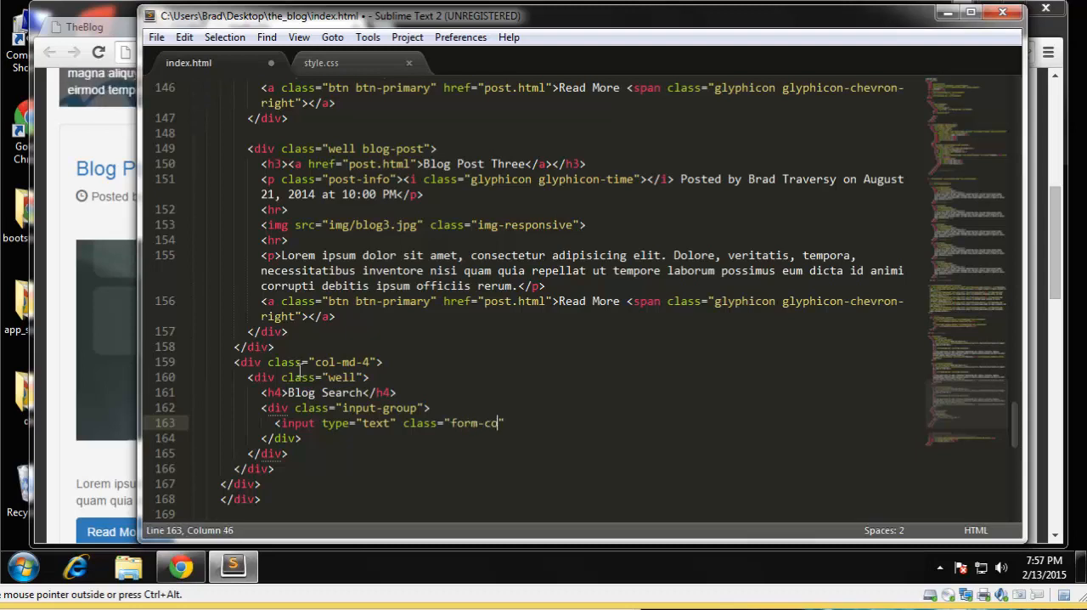
pyautogui.write('ntrol')
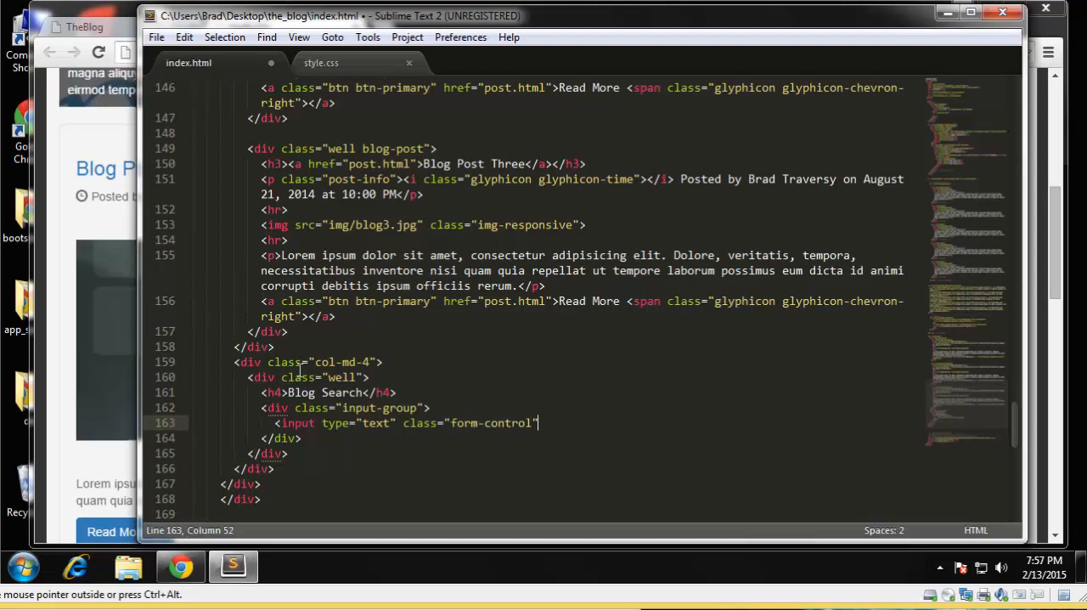
pyautogui.write('>')
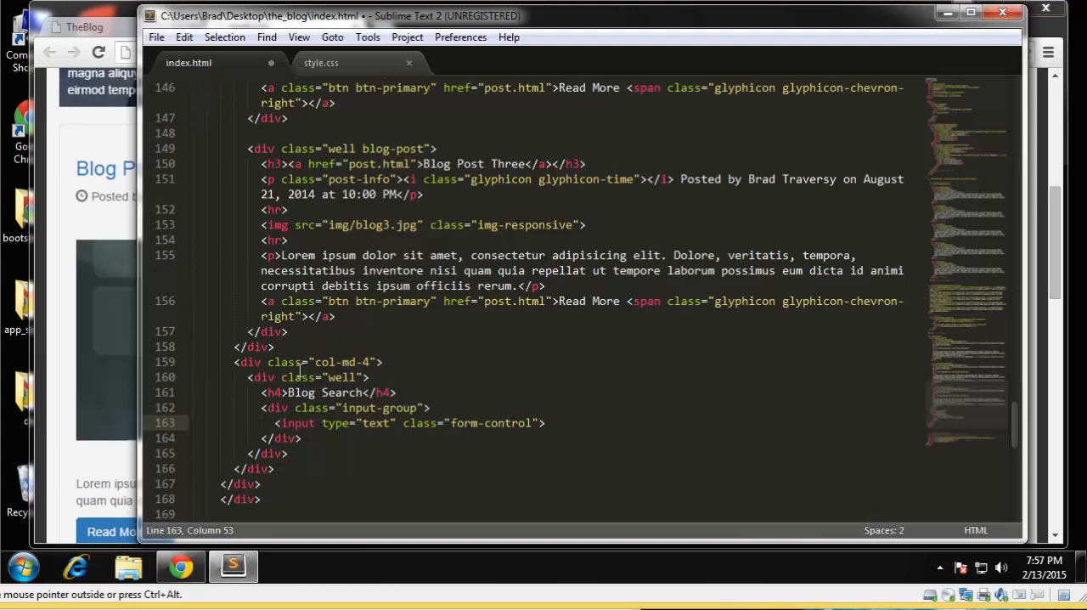
pyautogui.write('<span')
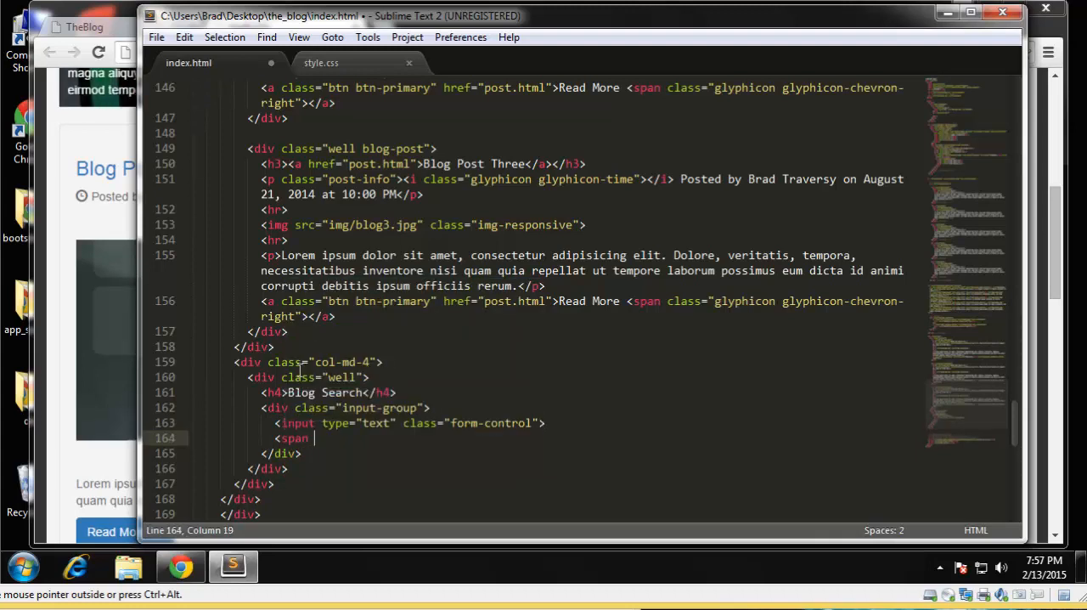
# Step: Add a span.input-group-btn wrapper after the text input
pyautogui.write('class=')
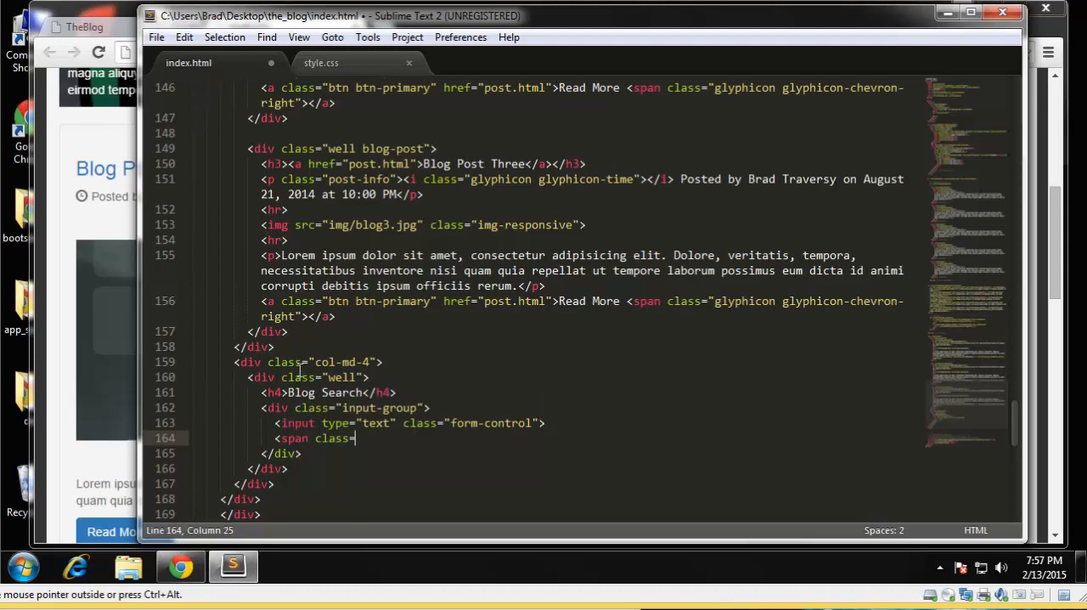
pyautogui.write('""')
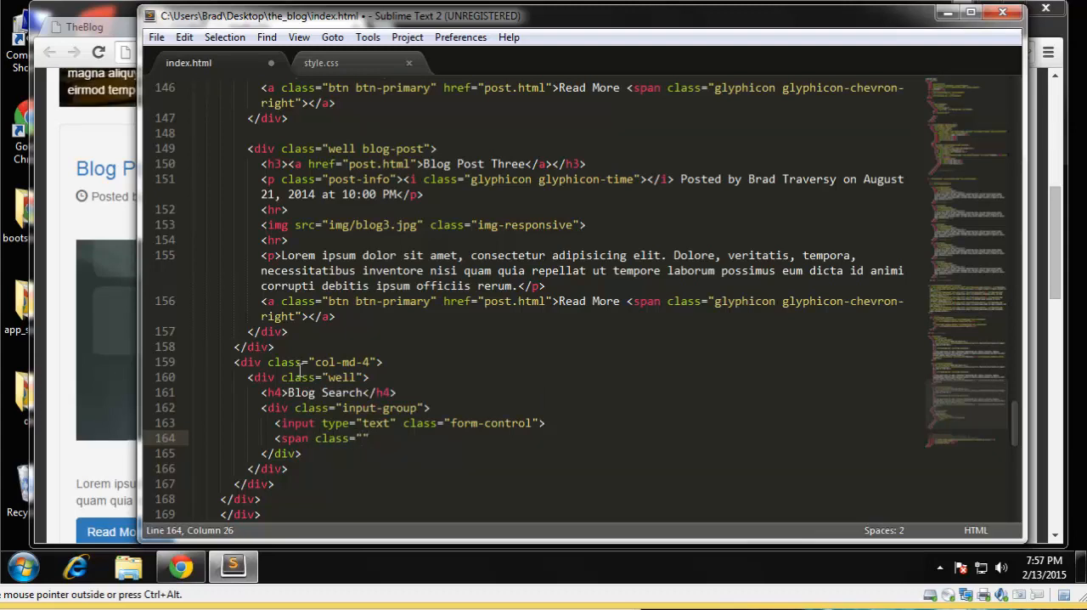
pyautogui.write('i')
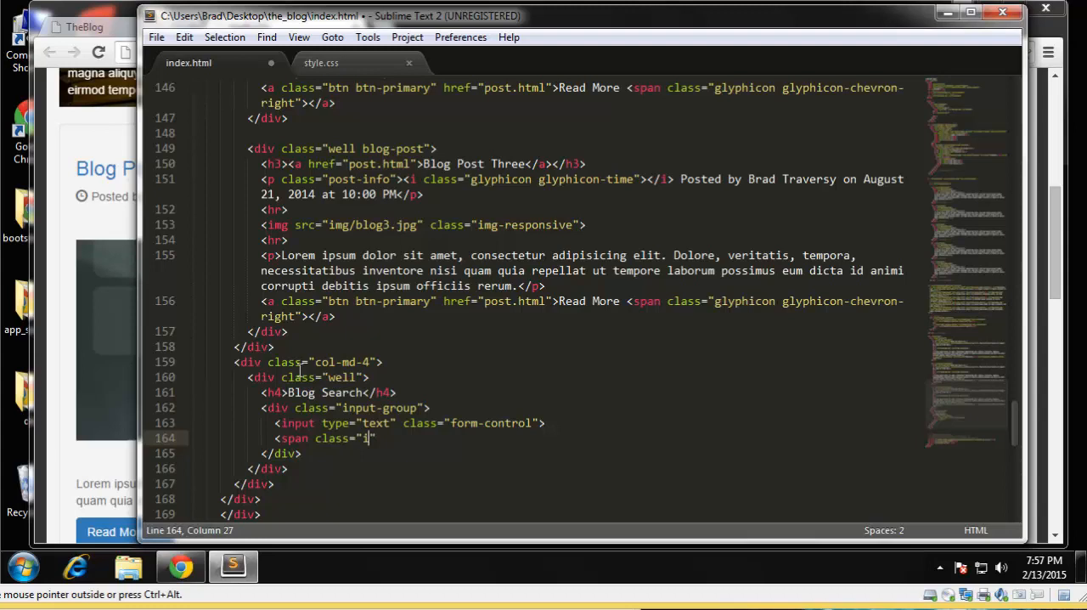
pyautogui.write('nput-group-')
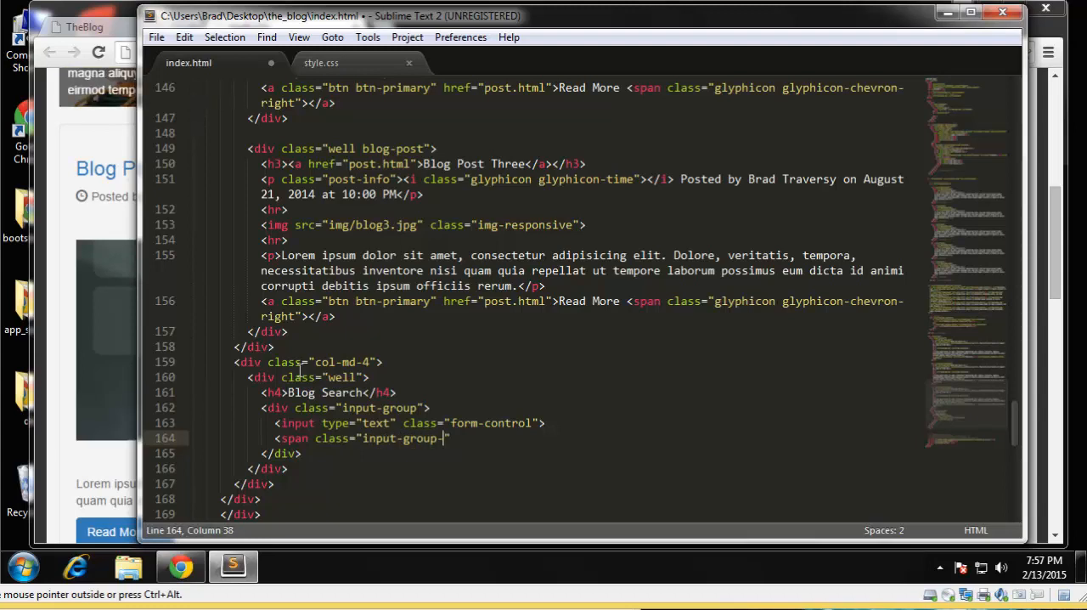
pyautogui.write('btn">')
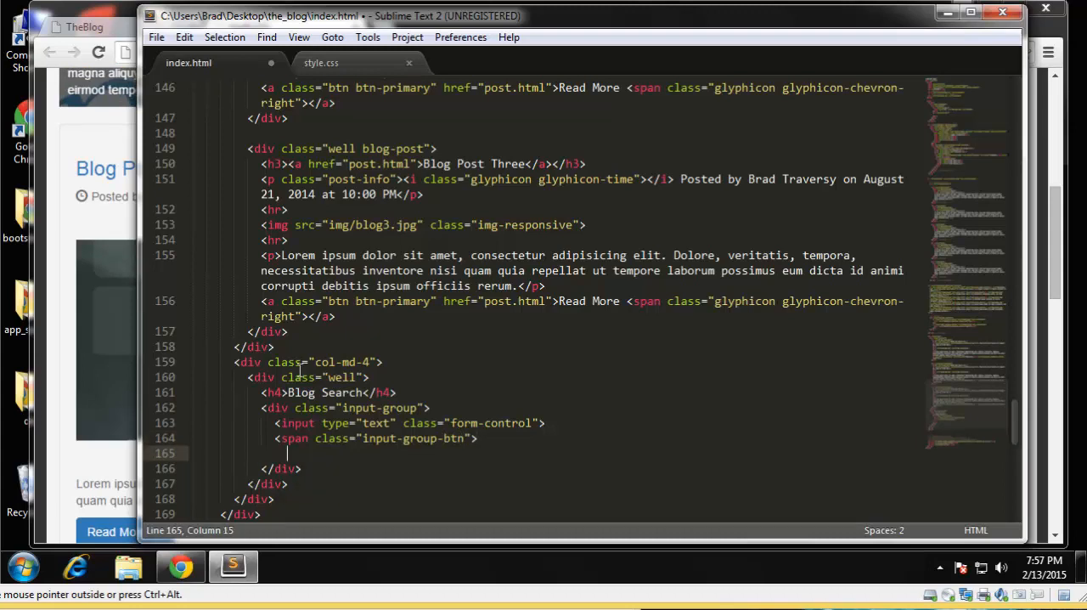
pyautogui.write('</span>')
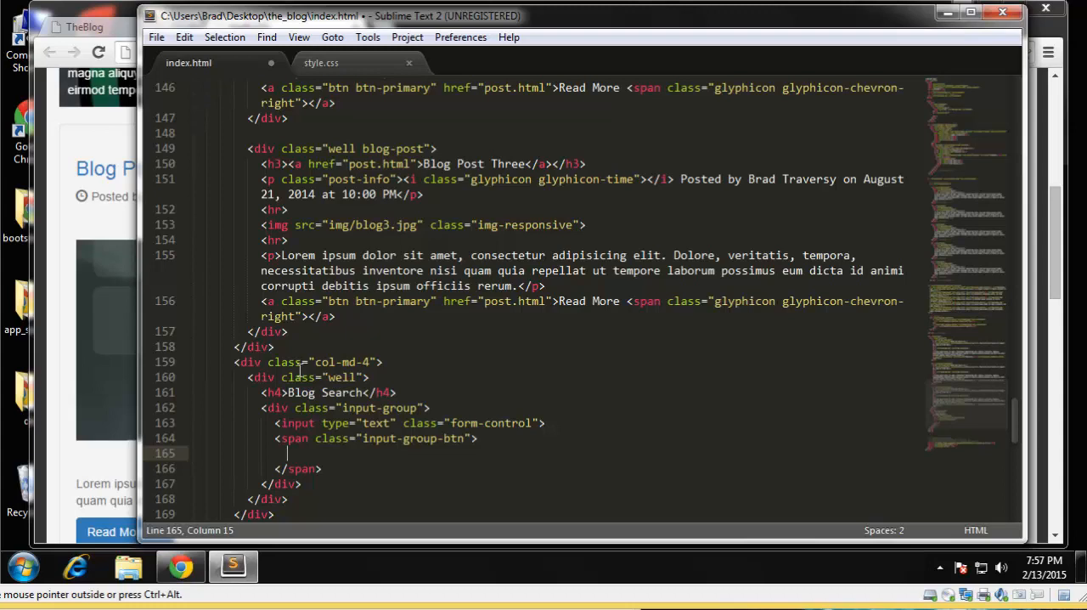
# Step: Add a <button class="btn btn-default" type="button"> inside the span
pyautogui.write('<button class="')
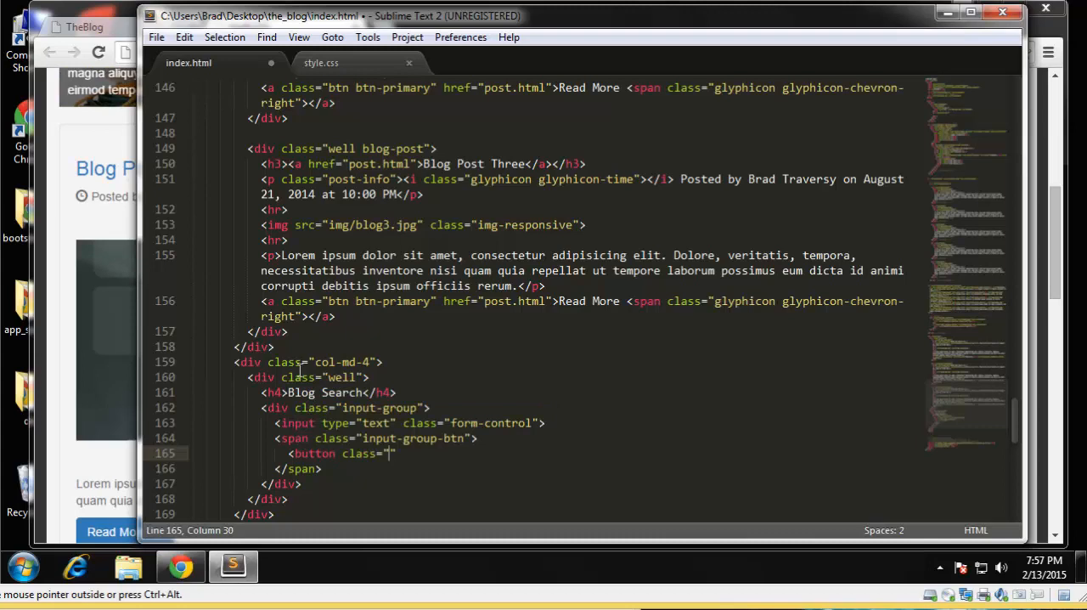
pyautogui.write('btn')
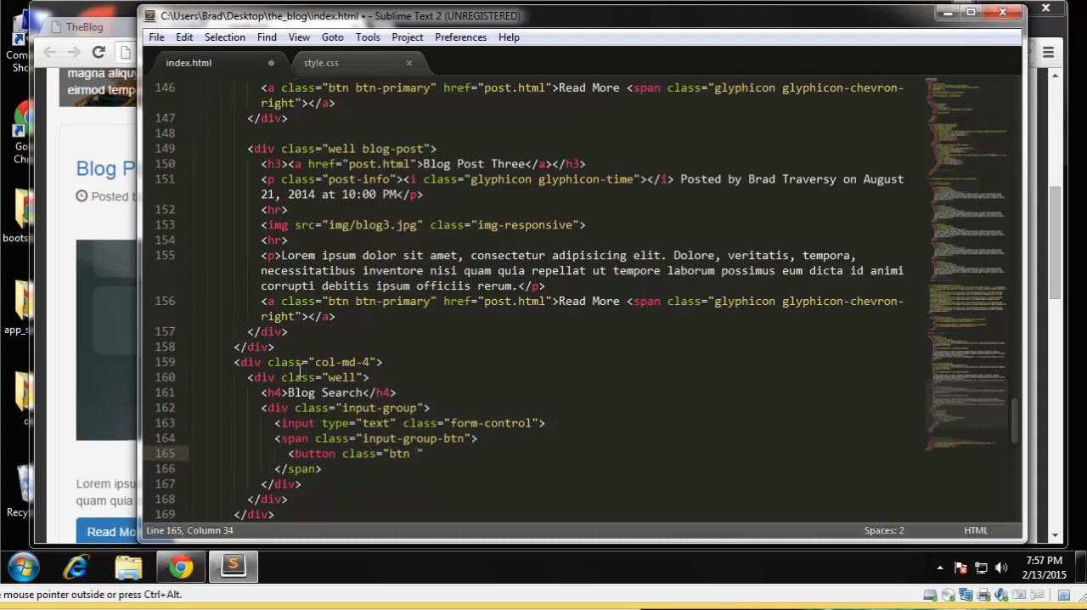
pyautogui.write('btn-defau')
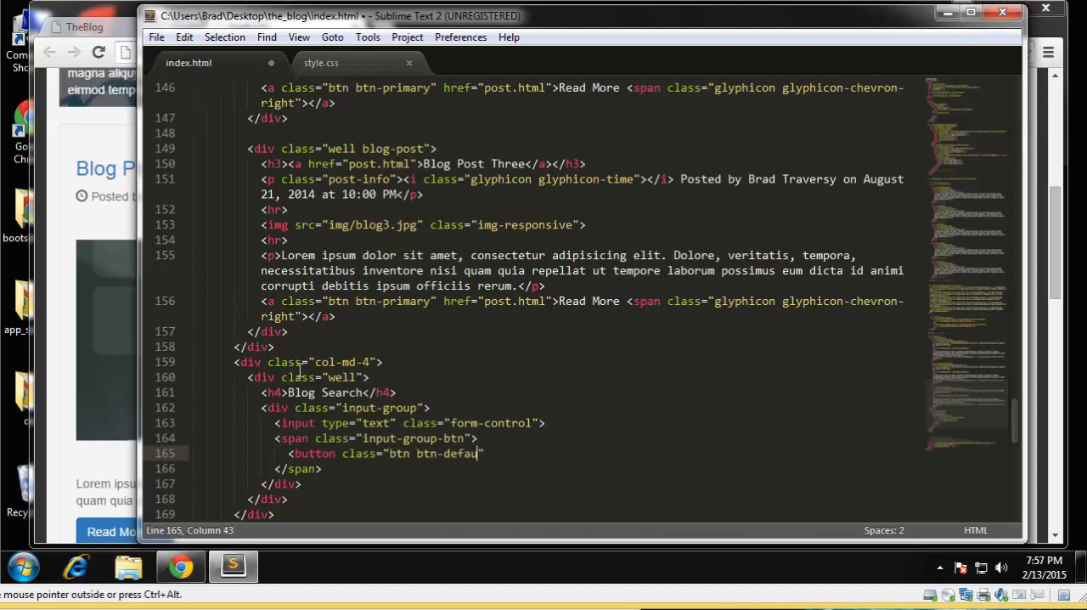
pyautogui.write('lt')
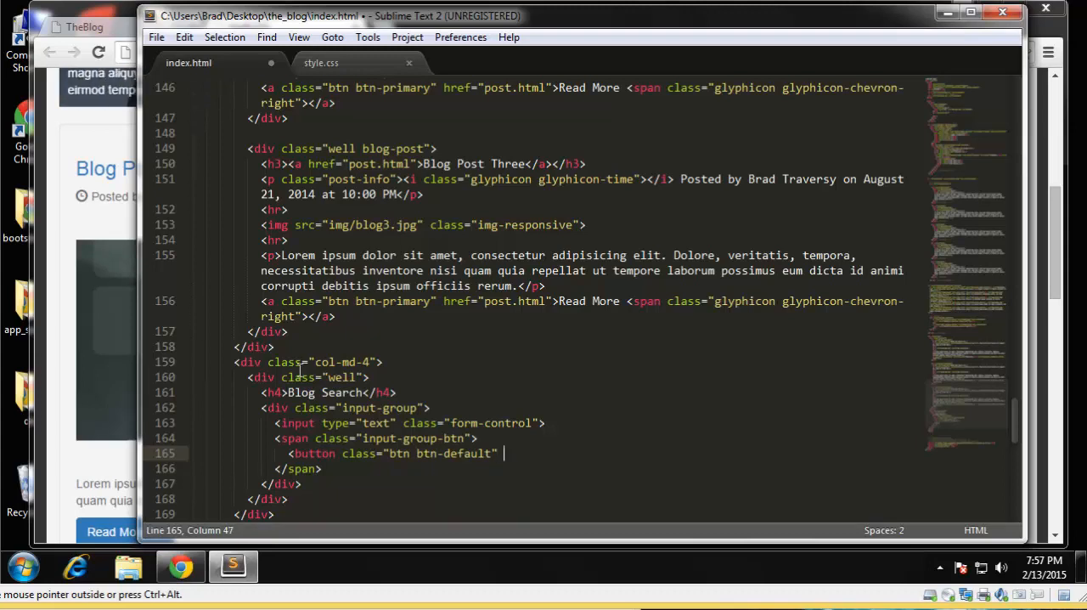
pyautogui.write('type=""')
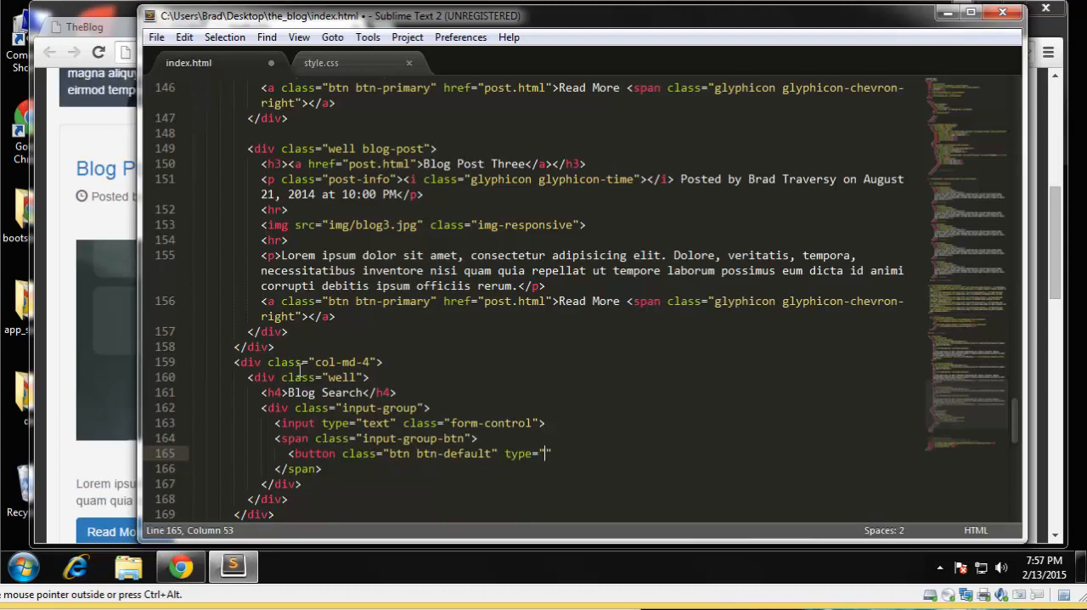
pyautogui.write('button')
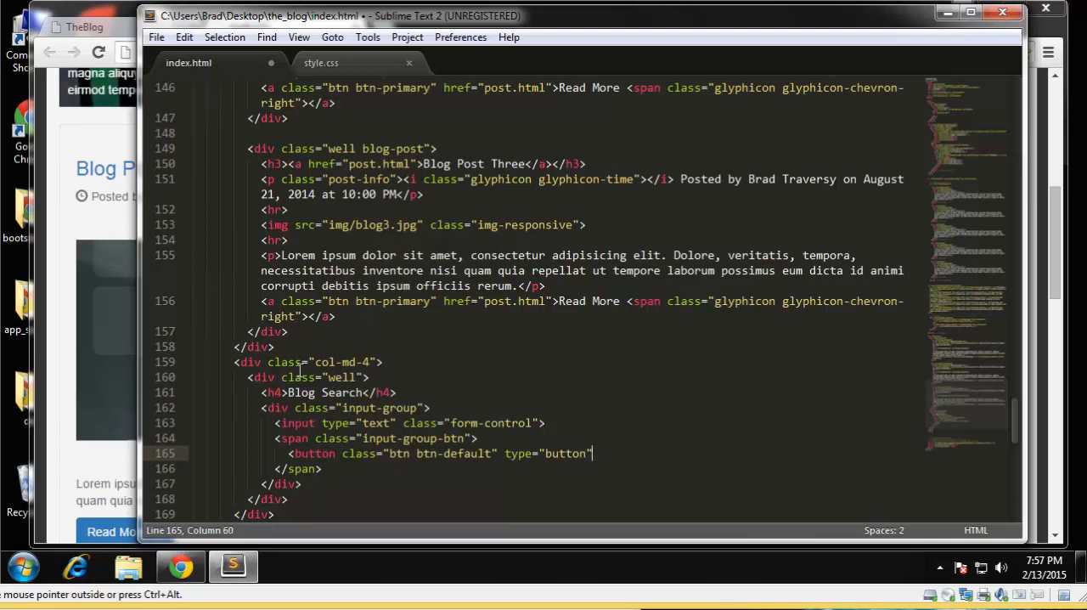
pyautogui.write('"')
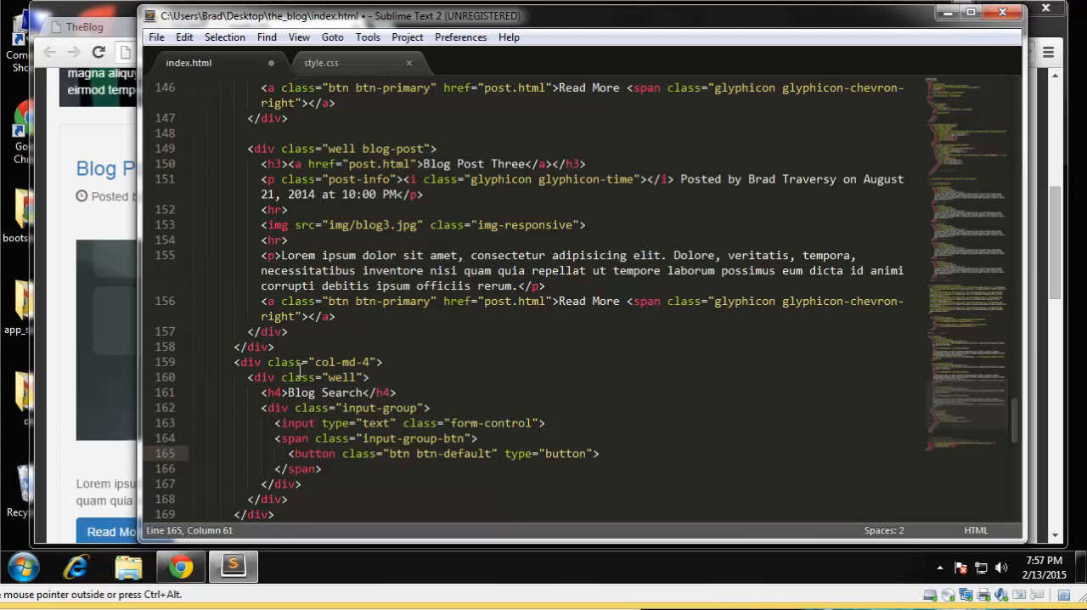
pyautogui.press('enter')
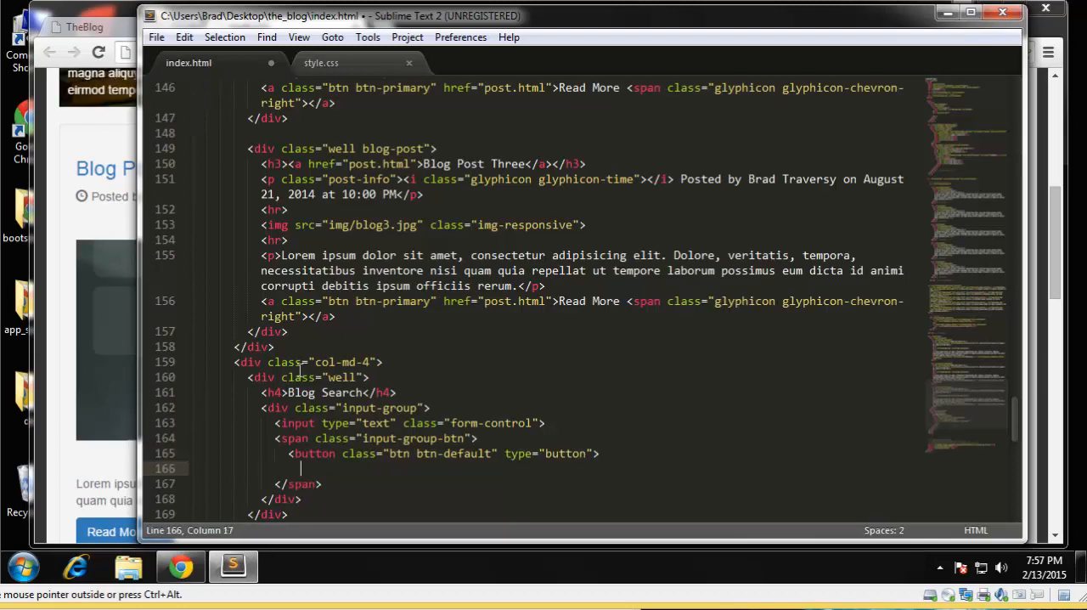
pyautogui.write('</button>')
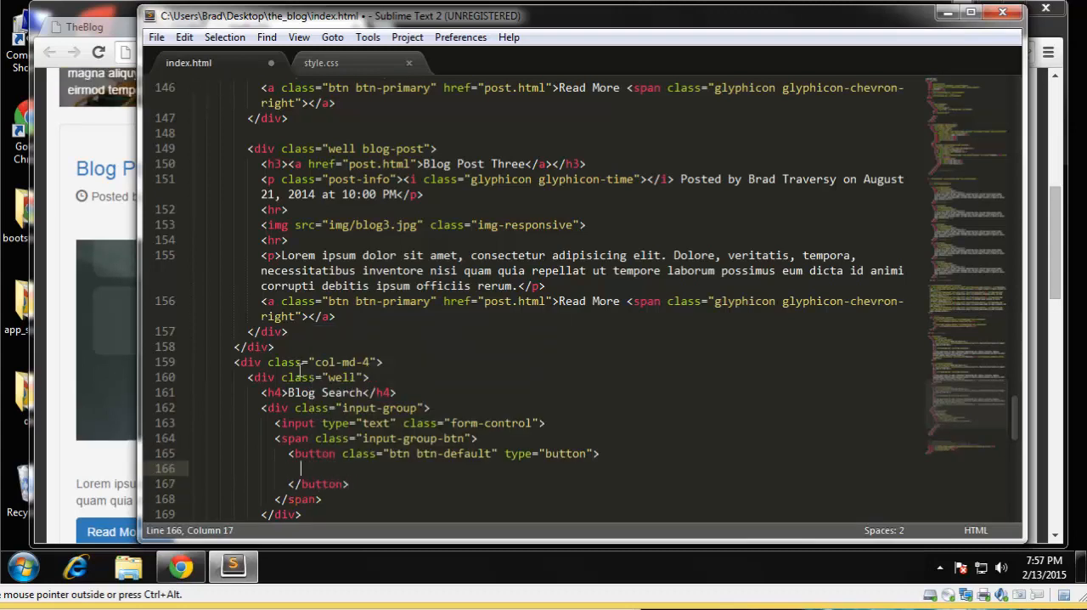
# Step: Put a glyphicon glyphicon-search span inside the button and save index.html
pyautogui.write('<span class')
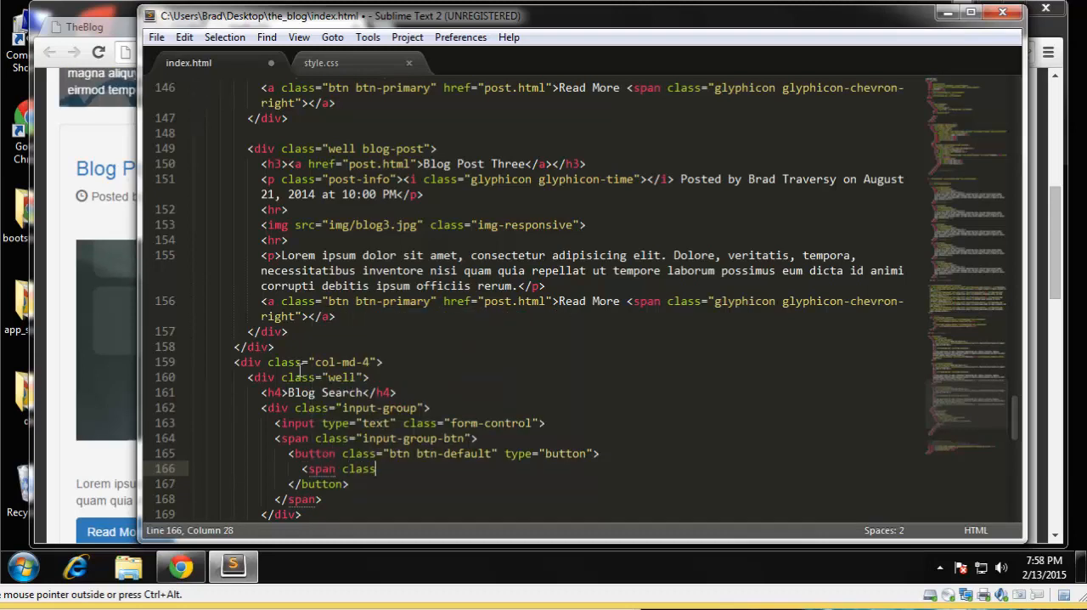
pyautogui.write('="')
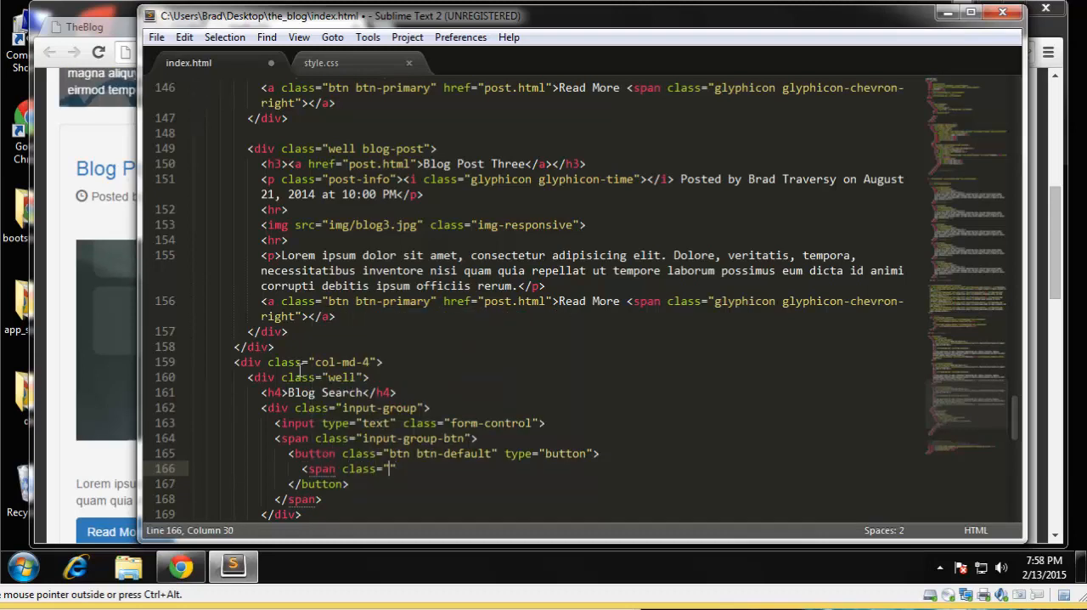
pyautogui.write('glyphic')
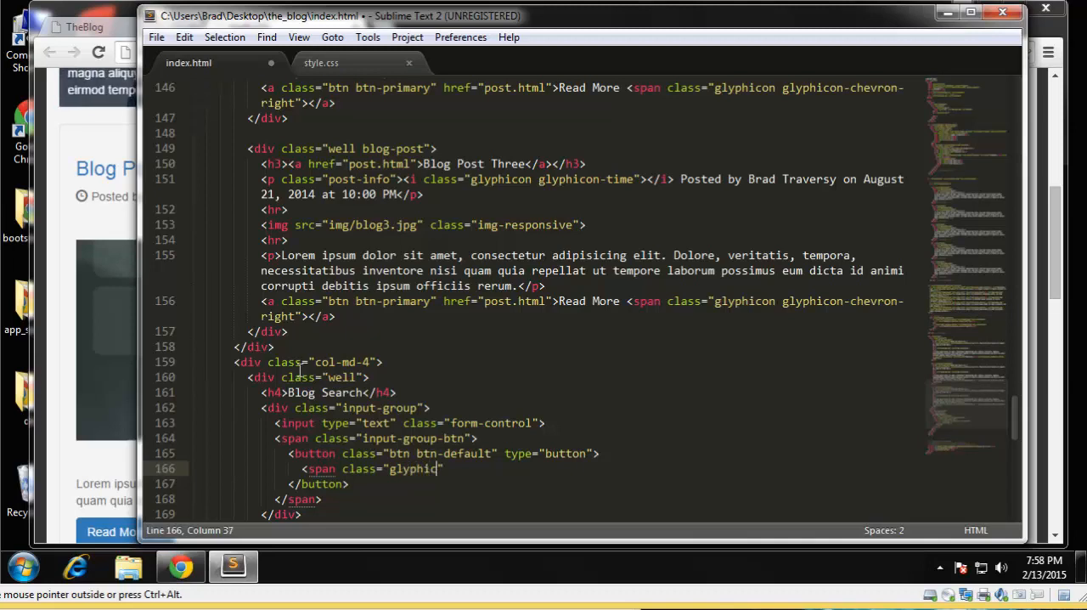
pyautogui.write('glyphicon')
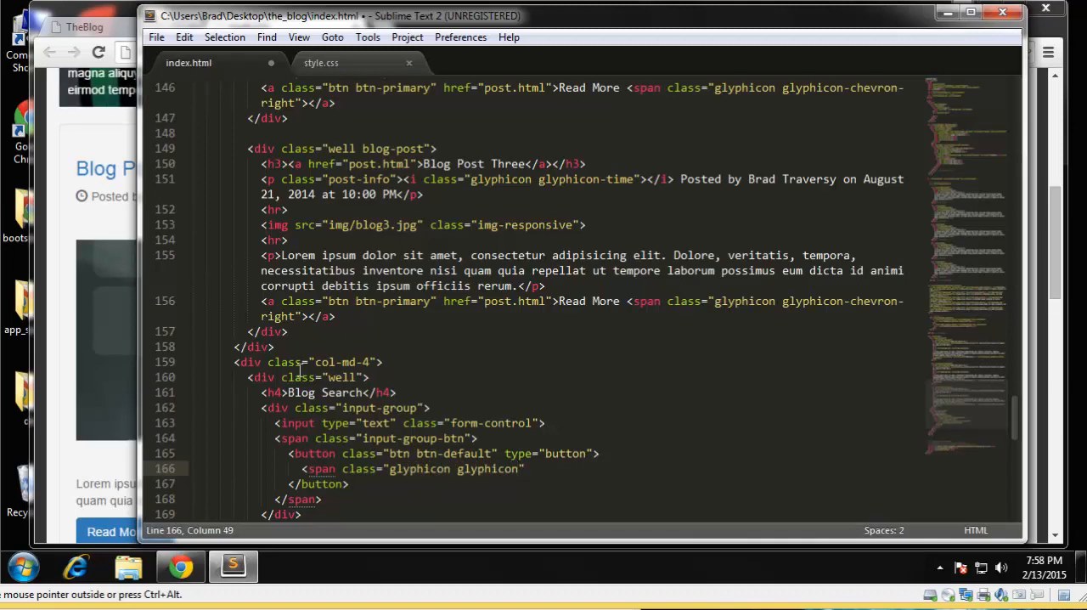
pyautogui.write('-search')
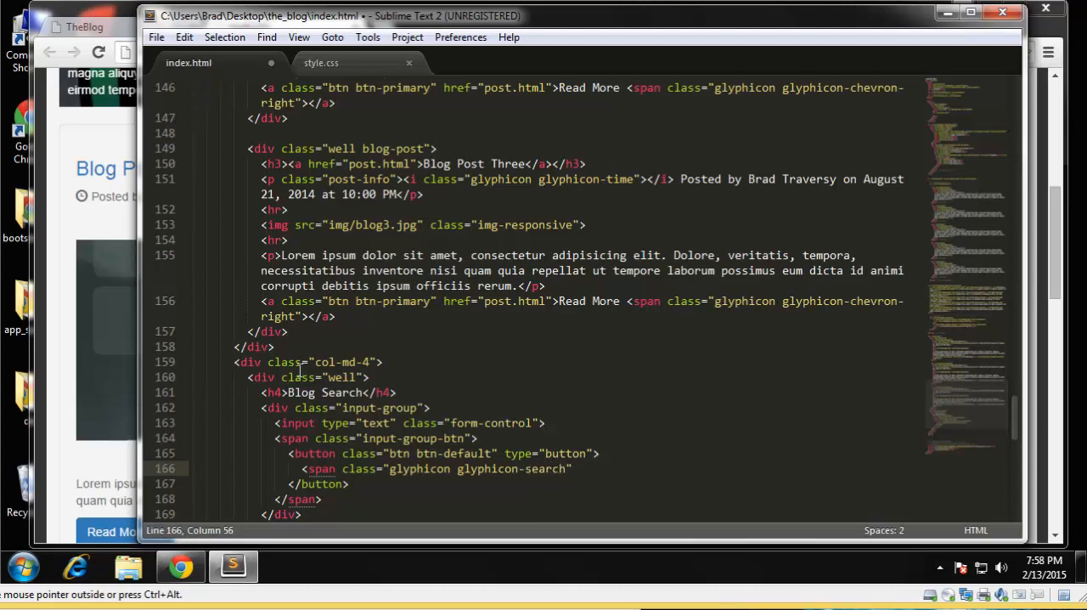
pyautogui.write('></span>')
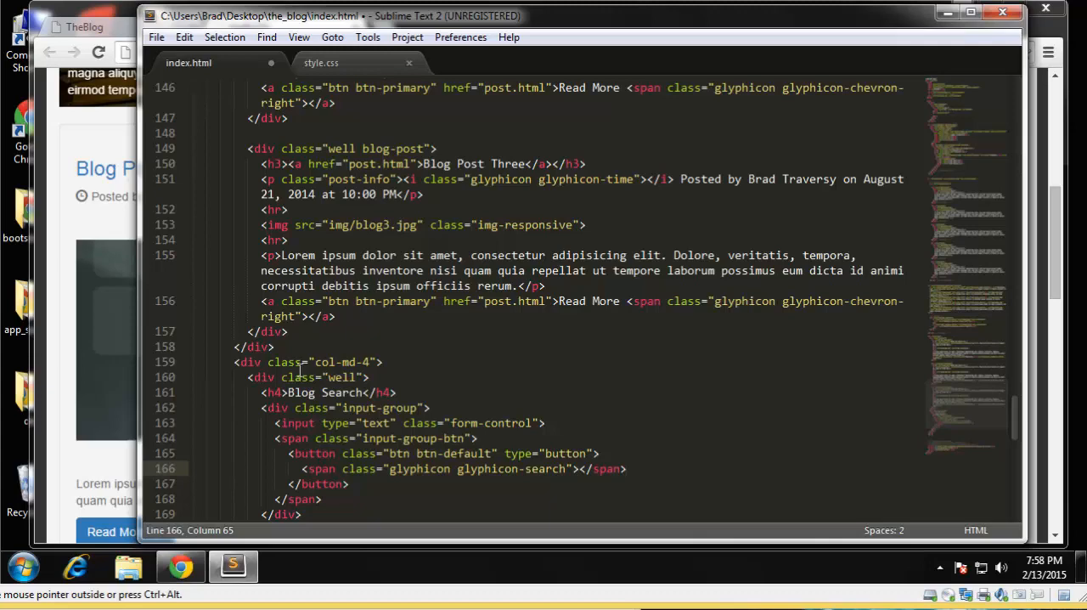
pyautogui.press('ctrl+s')
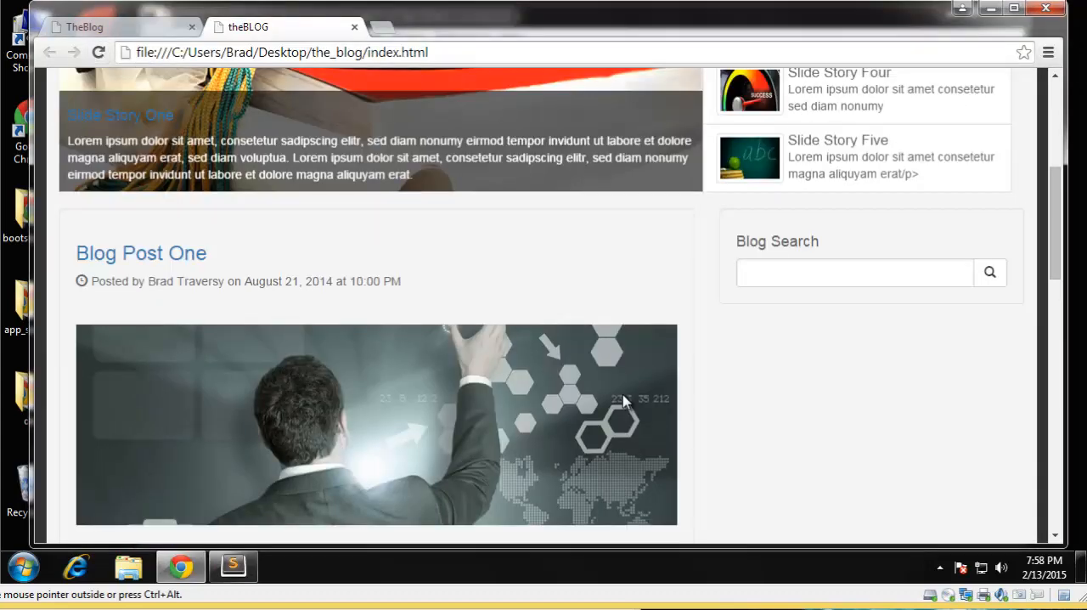
# Step: Check the sidebar search box and the reference categories sidebar, then return to the editor
pyautogui.scroll(-3)
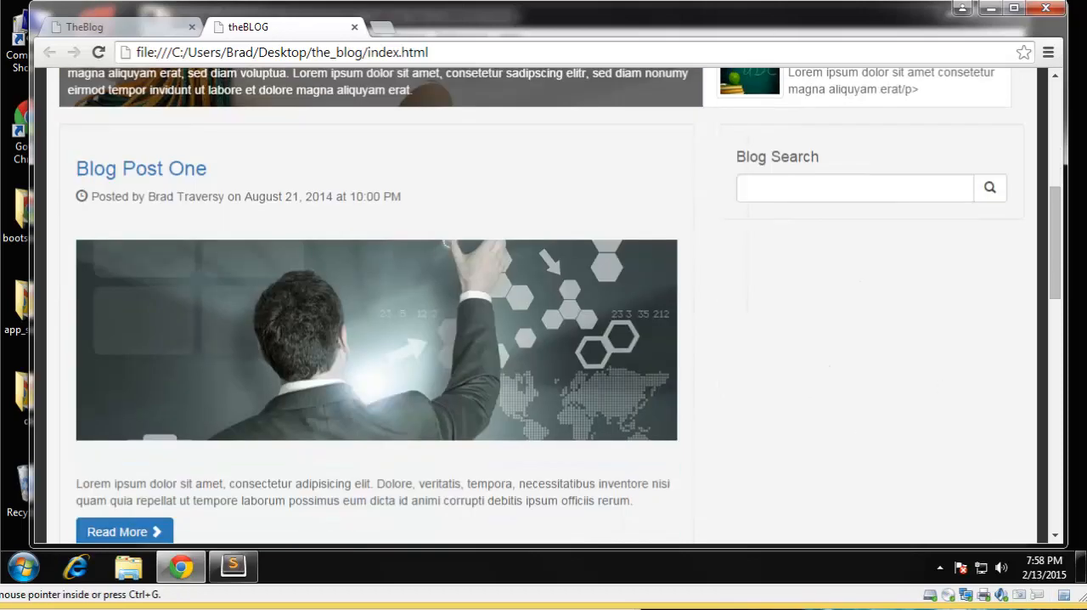
pyautogui.moveTo(128, 31)
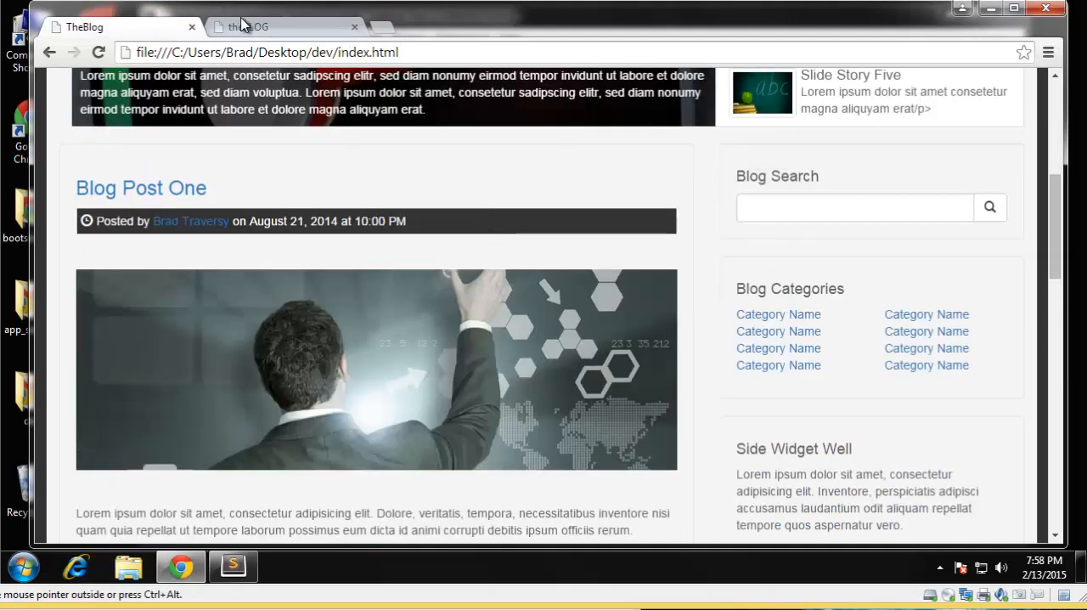
pyautogui.click(231, 565)
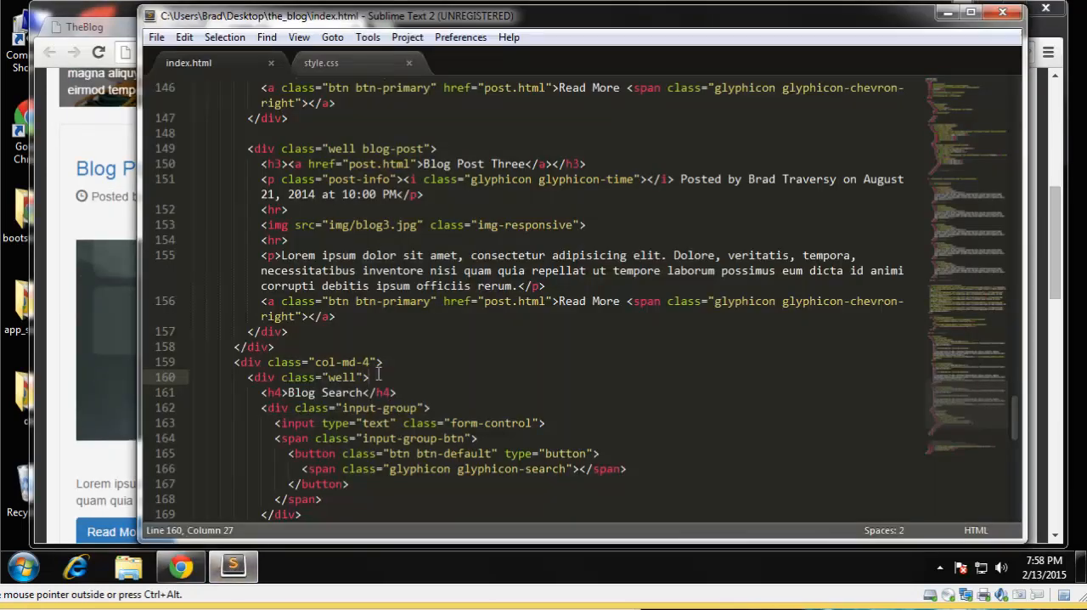
# Step: Start a Categories well with its heading below the Blog Search well
pyautogui.scroll(-3)
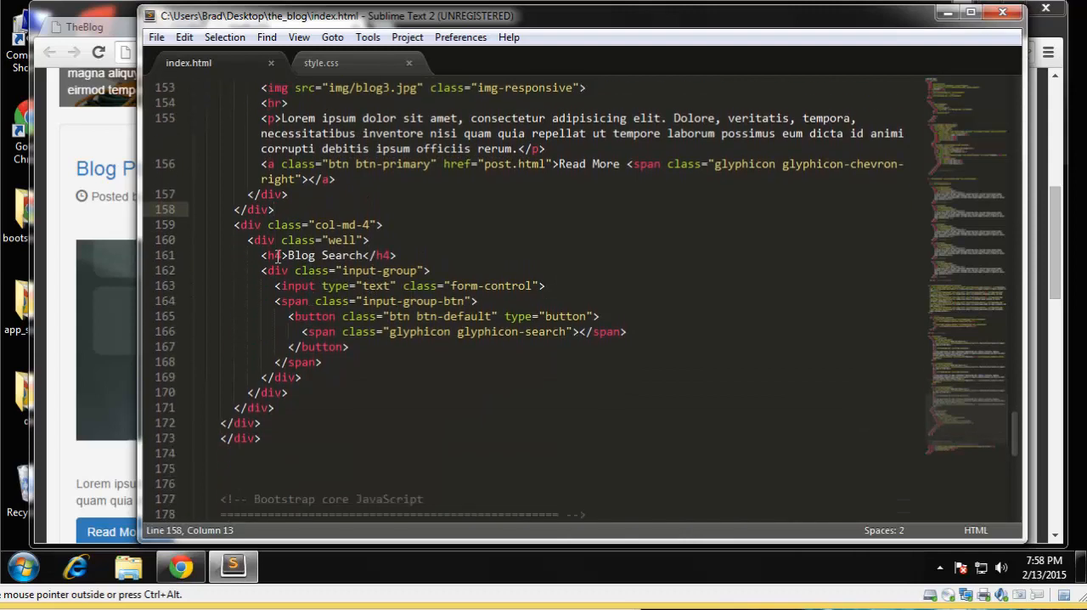
pyautogui.click(246, 224)
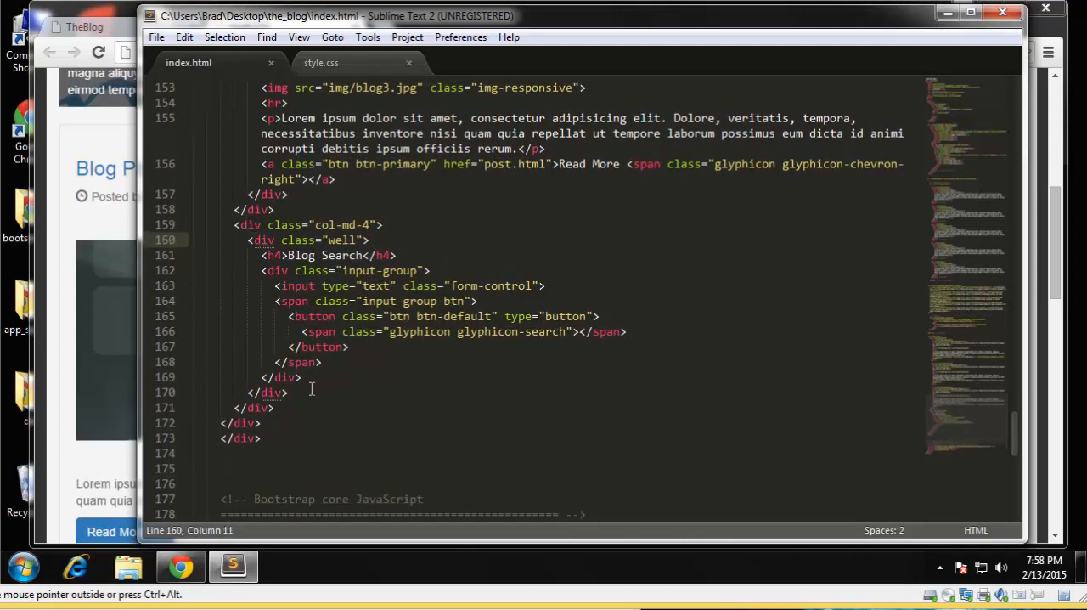
pyautogui.click(292, 390)
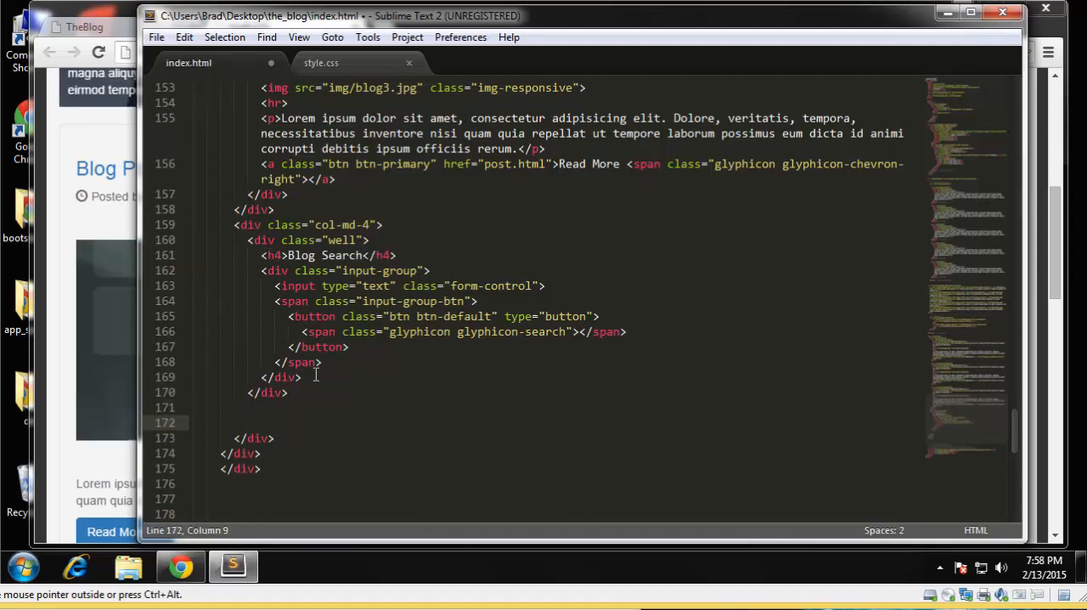
pyautogui.write('<div class="well">')
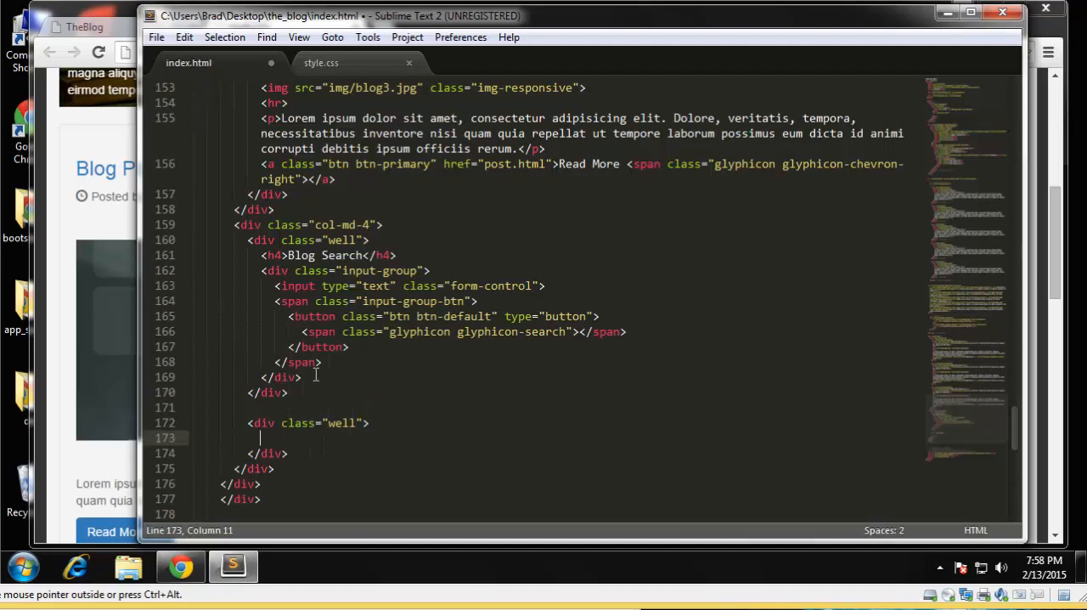
pyautogui.write('<h4>')
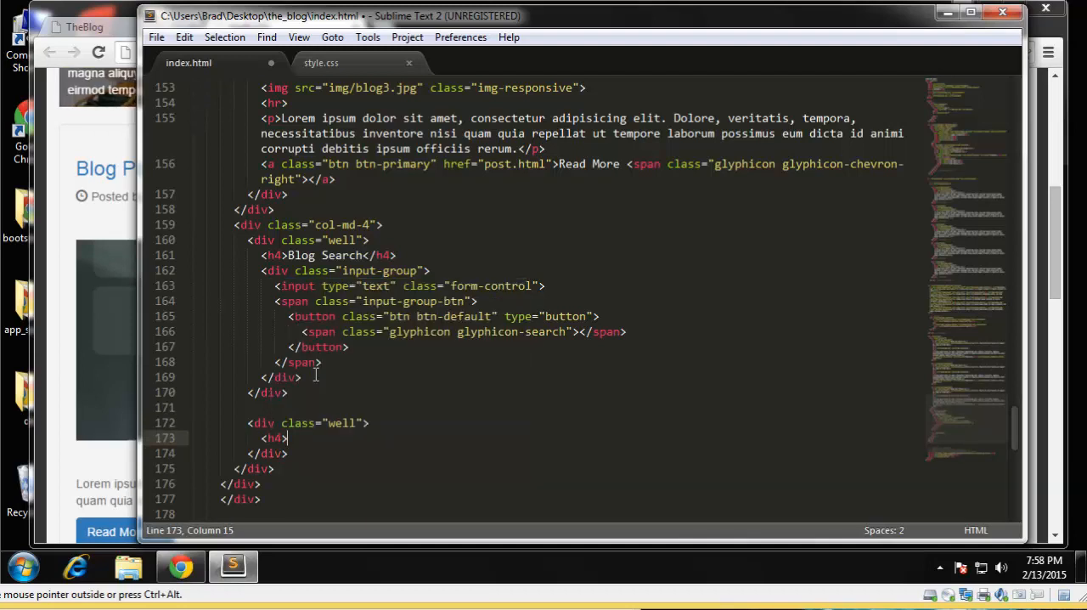
pyautogui.write('Categories</h4')
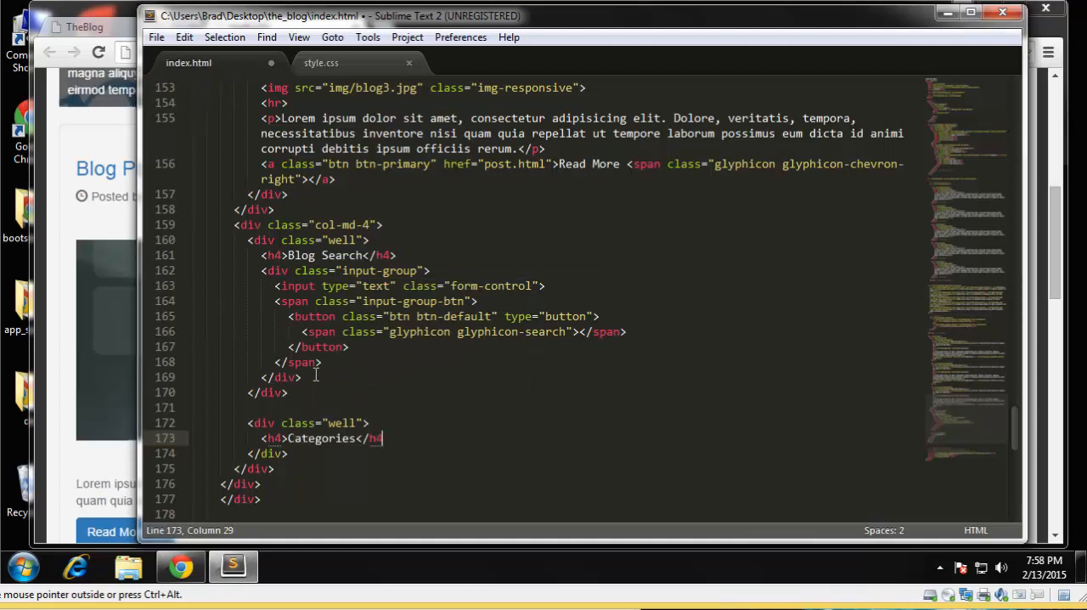
pyautogui.press('Enter')
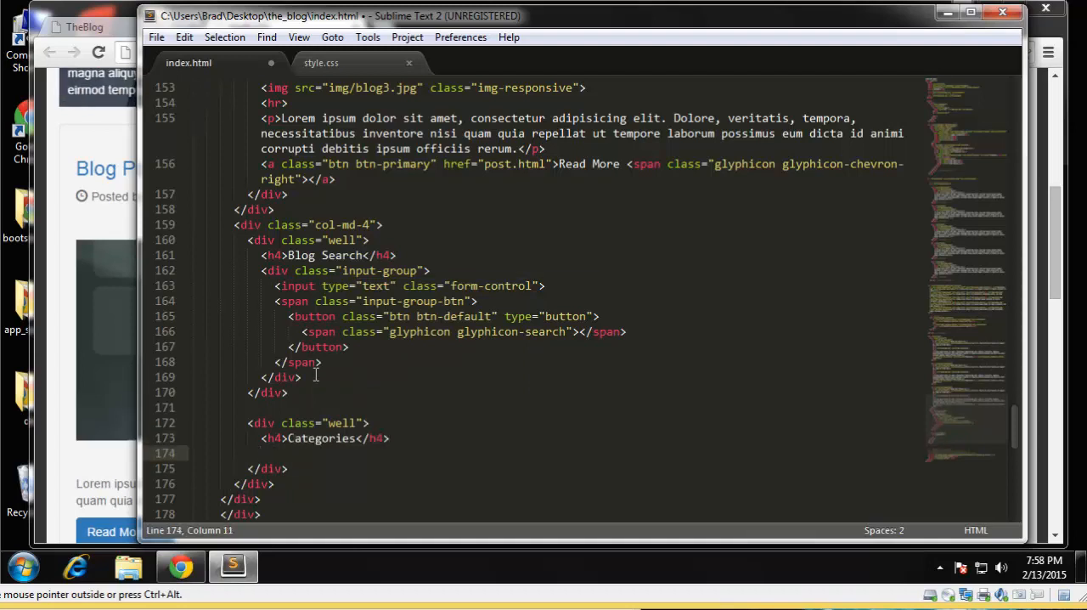
# Step: Add a div.row with col-md-6 columns holding the Category Name link lists
pyautogui.write('<div cla')
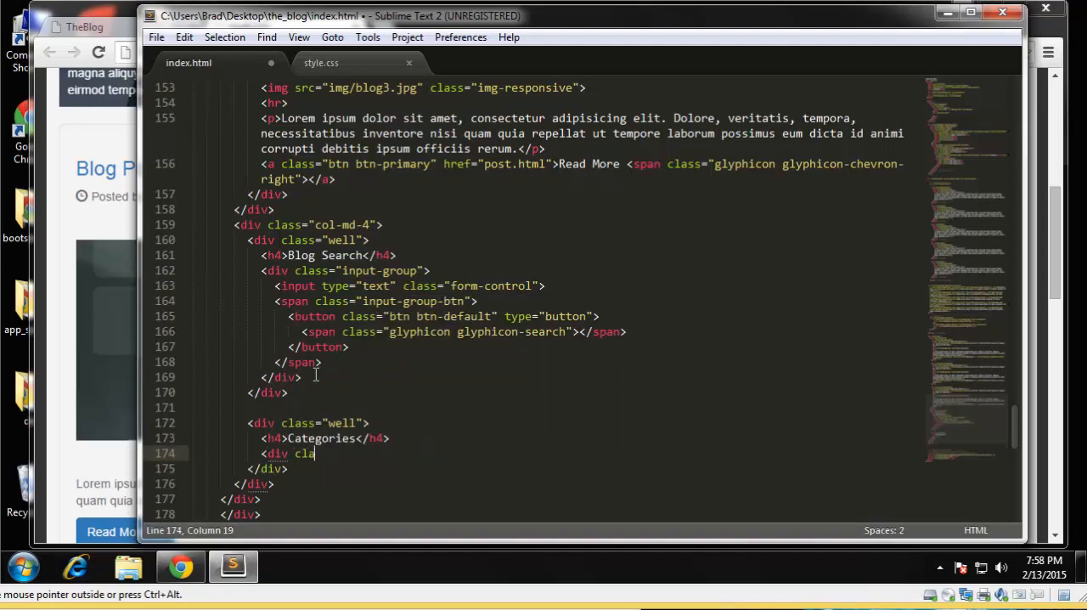
pyautogui.write('ss="row">')
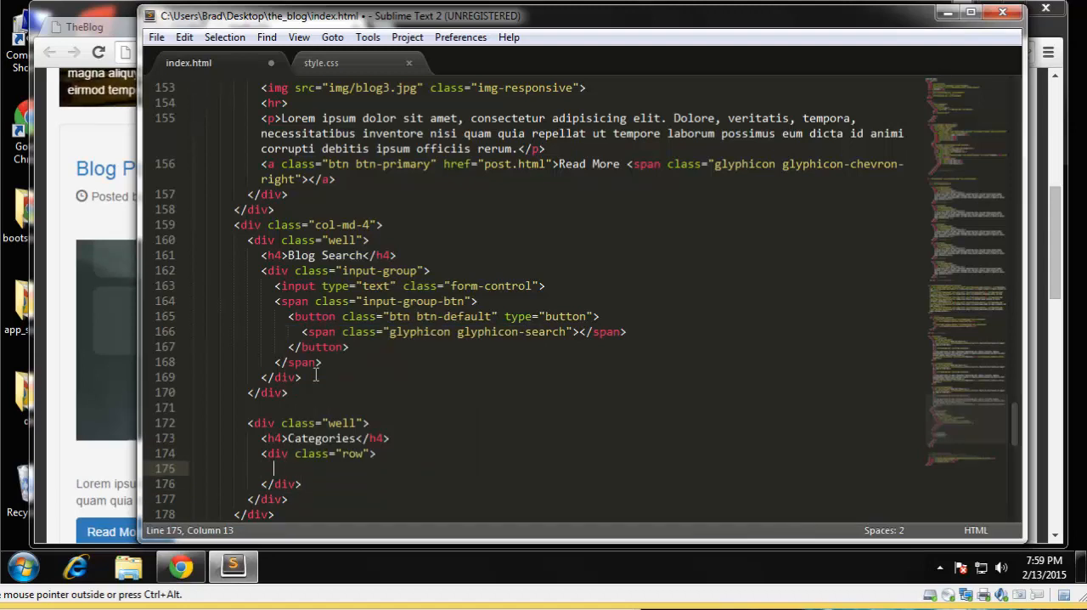
pyautogui.write('<div cla')
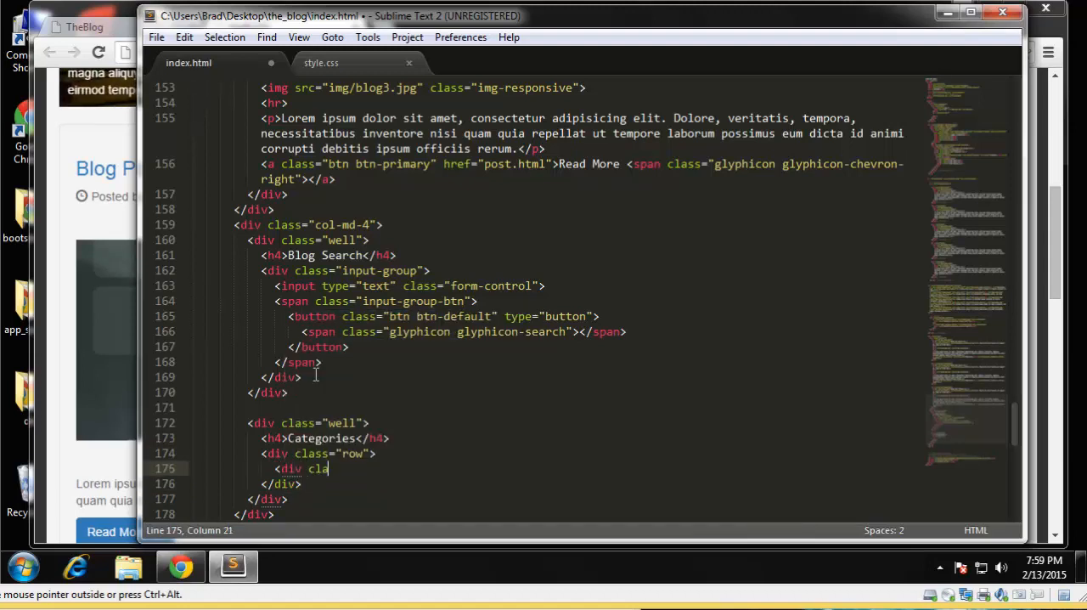
pyautogui.write('ss=""')
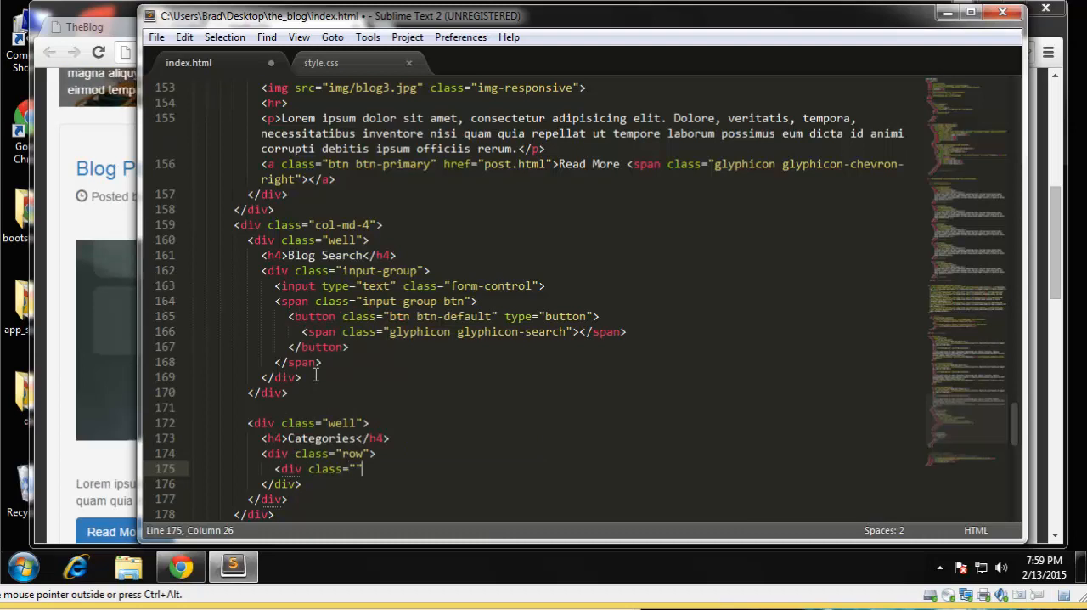
pyautogui.write('col-')
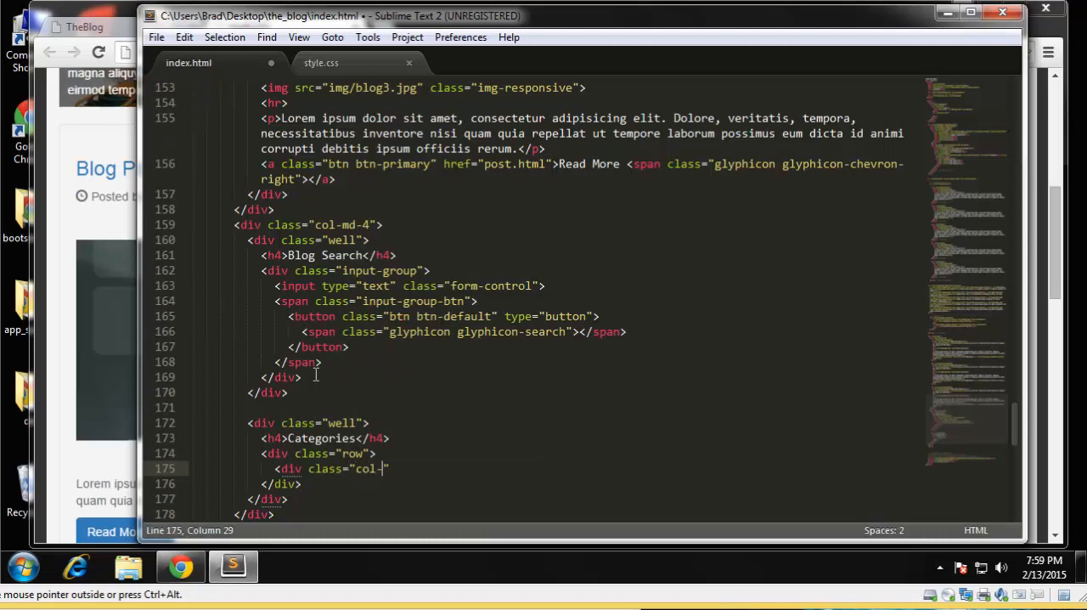
pyautogui.write('md-6')
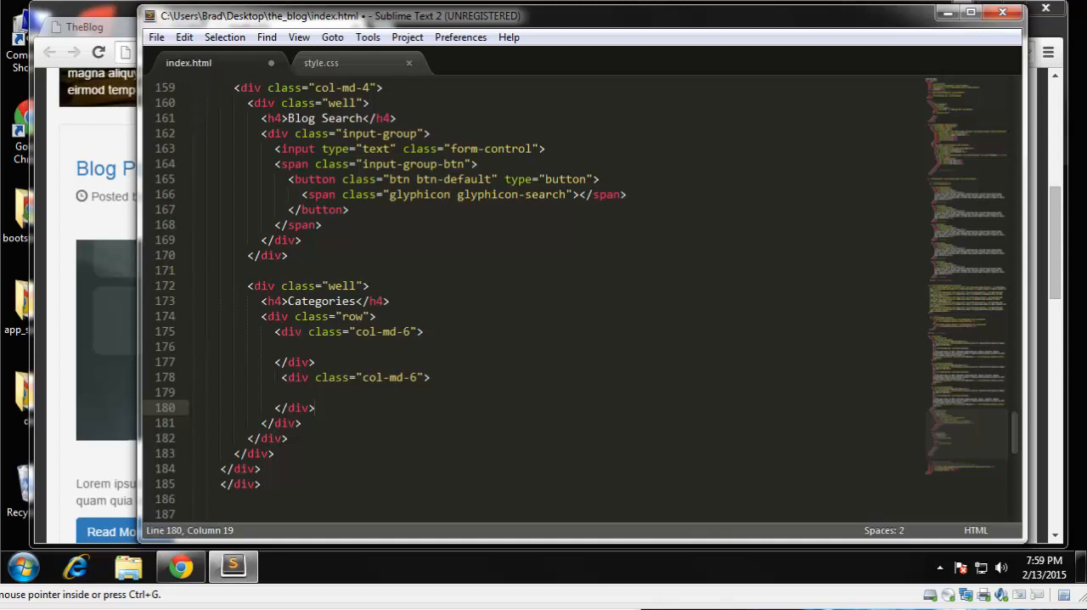
pyautogui.moveTo(416, 418)
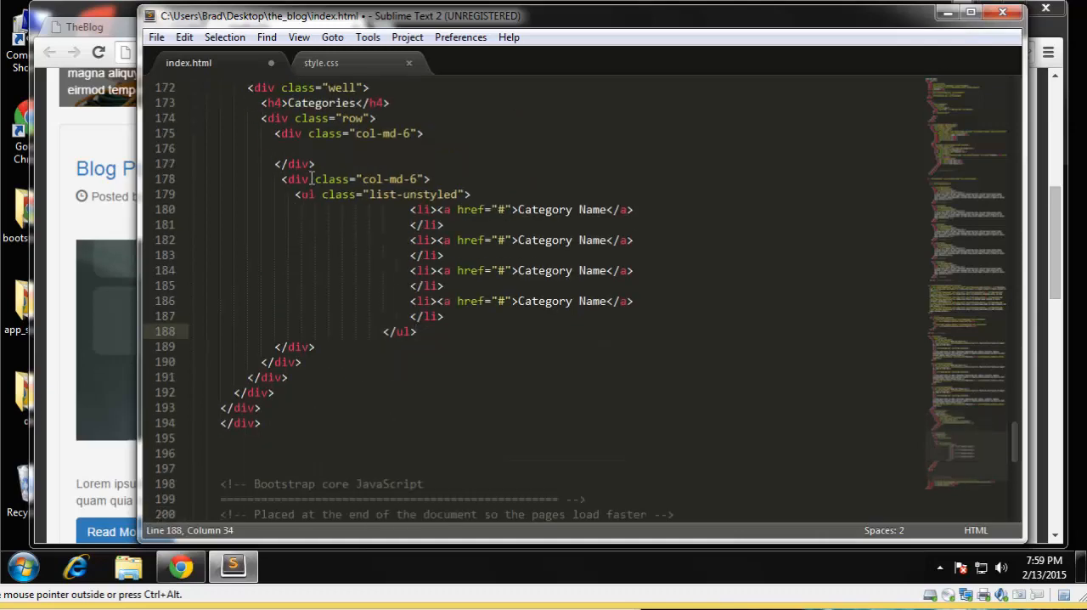
pyautogui.click(292, 179)
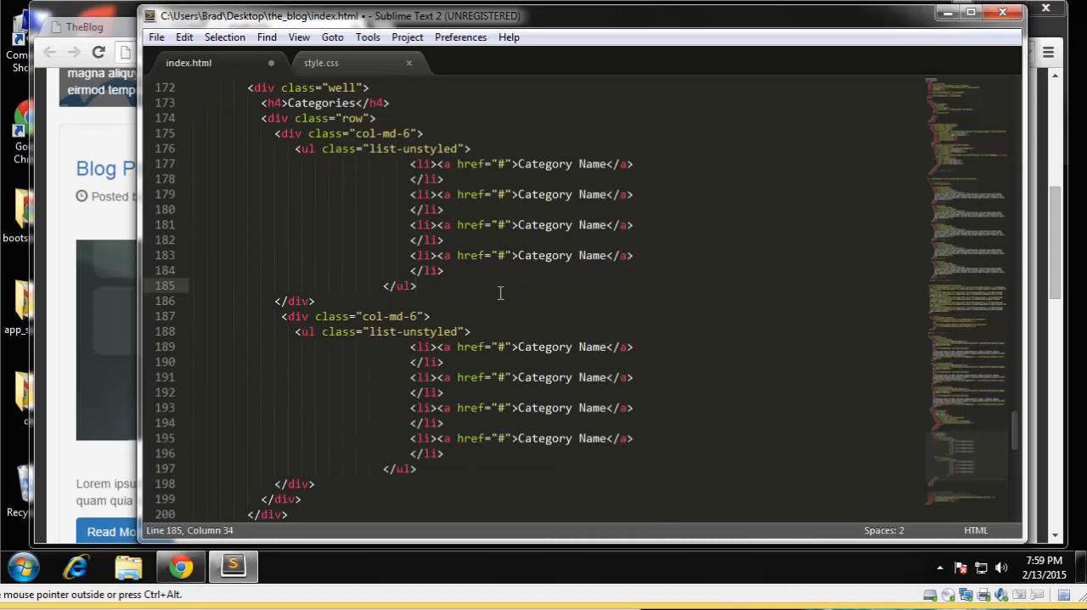
pyautogui.scroll(-3)
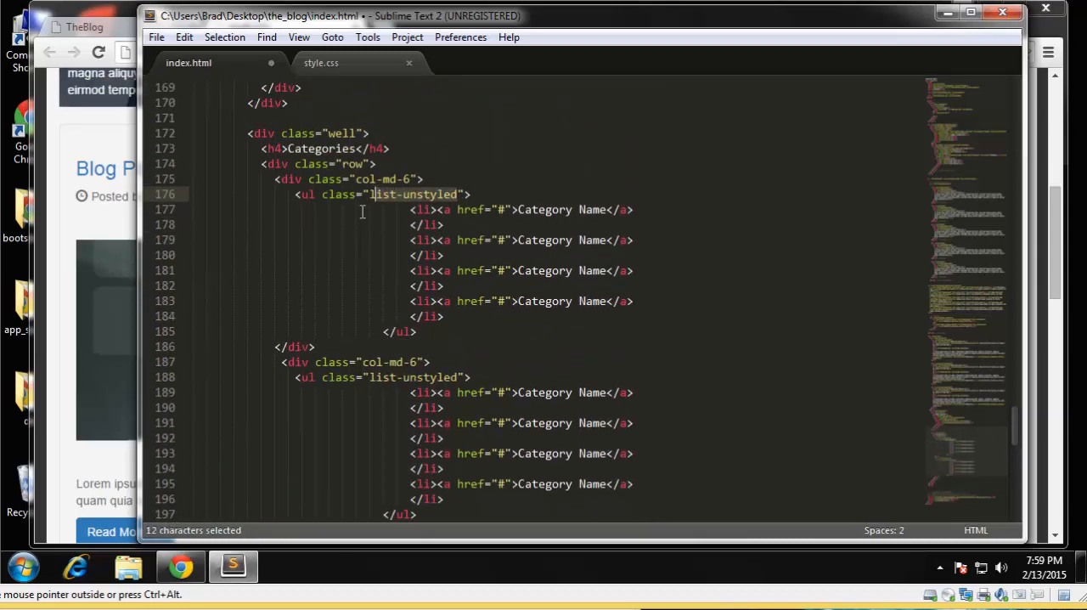
pyautogui.moveTo(421, 197)
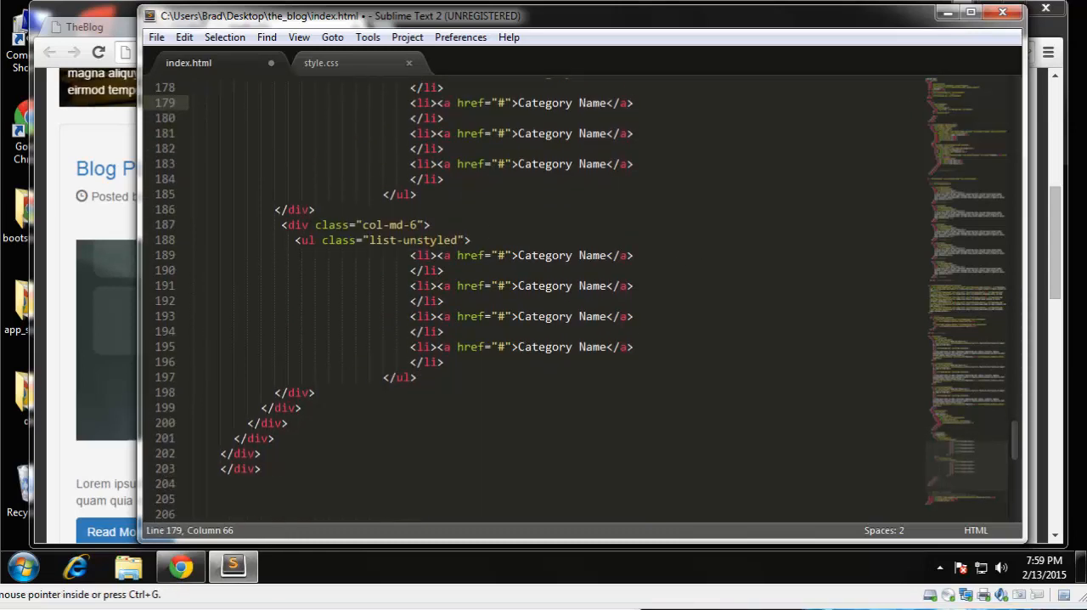
pyautogui.moveTo(598, 445)
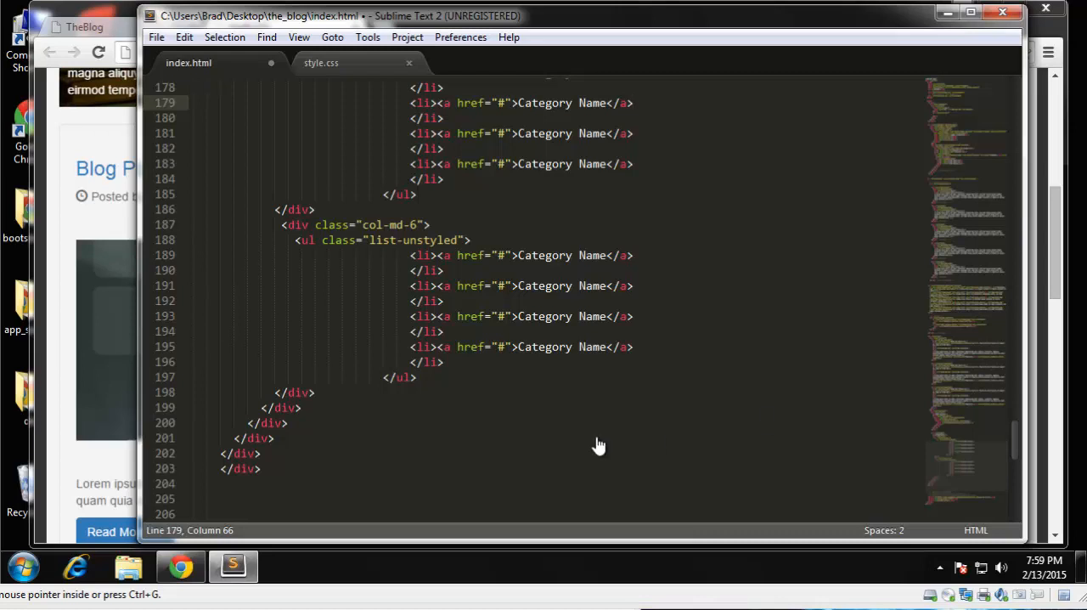
pyautogui.scroll(3)
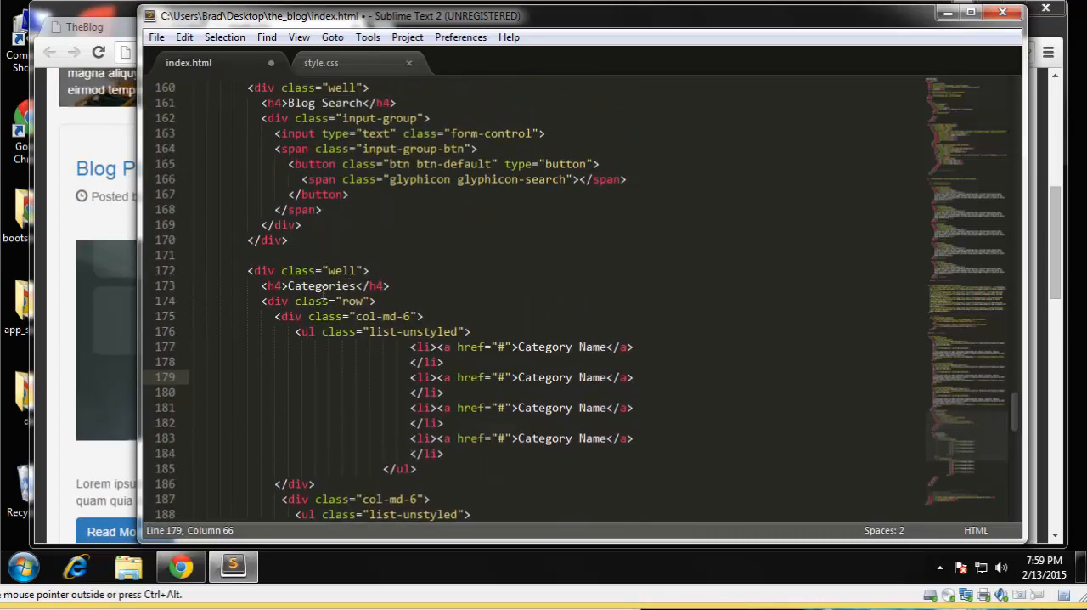
# Step: Add a div.well with <h4>Sidebar Widget</h4> and a lorem ipsum paragraph, then save
pyautogui.scroll(-3)
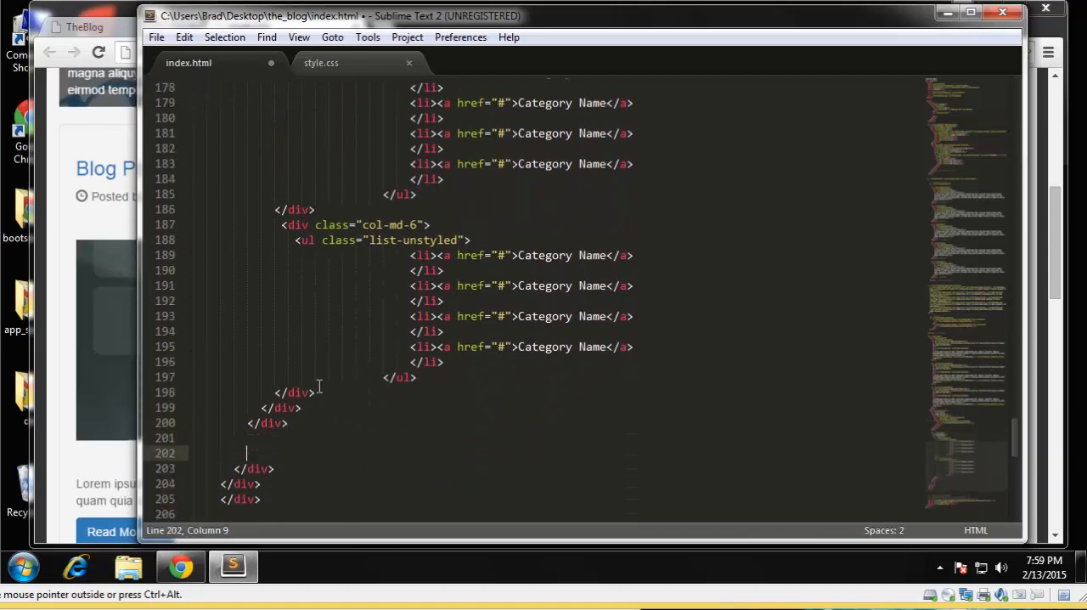
pyautogui.write('<div class=')
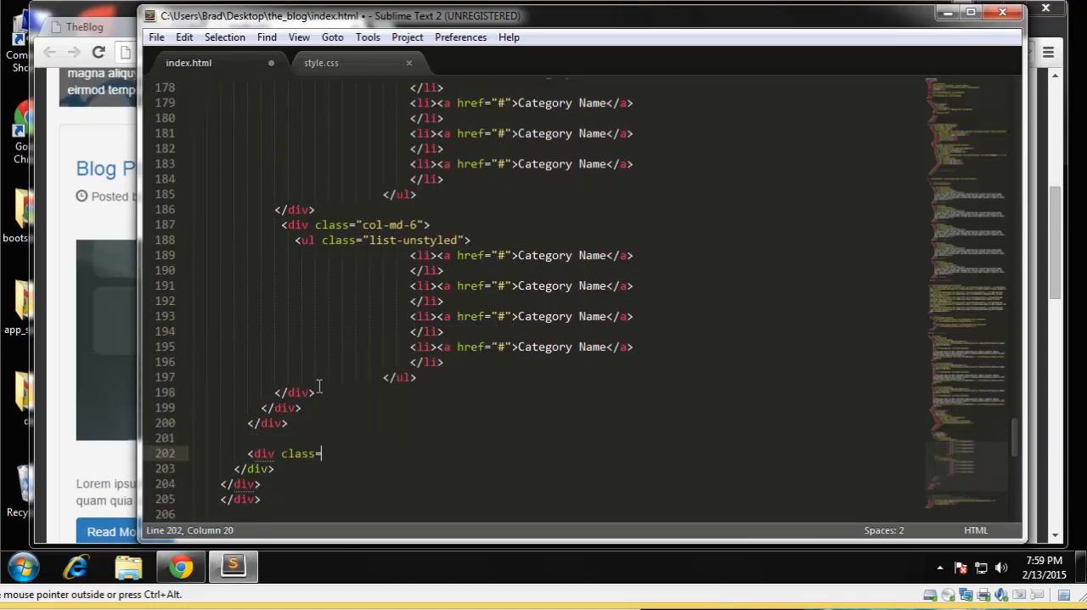
pyautogui.write('"well">')
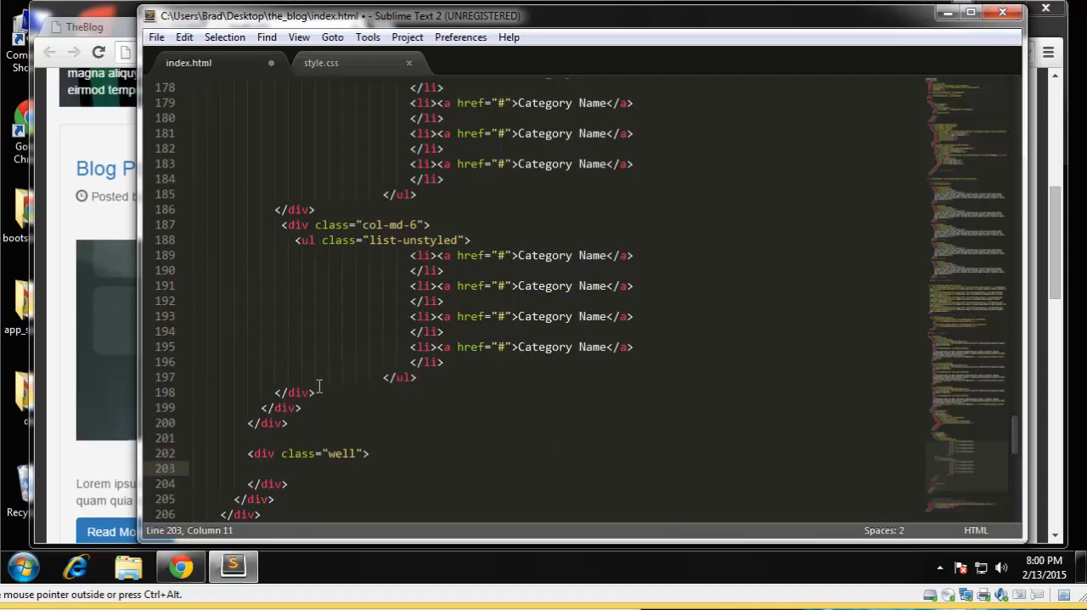
pyautogui.write('h4>Sid')
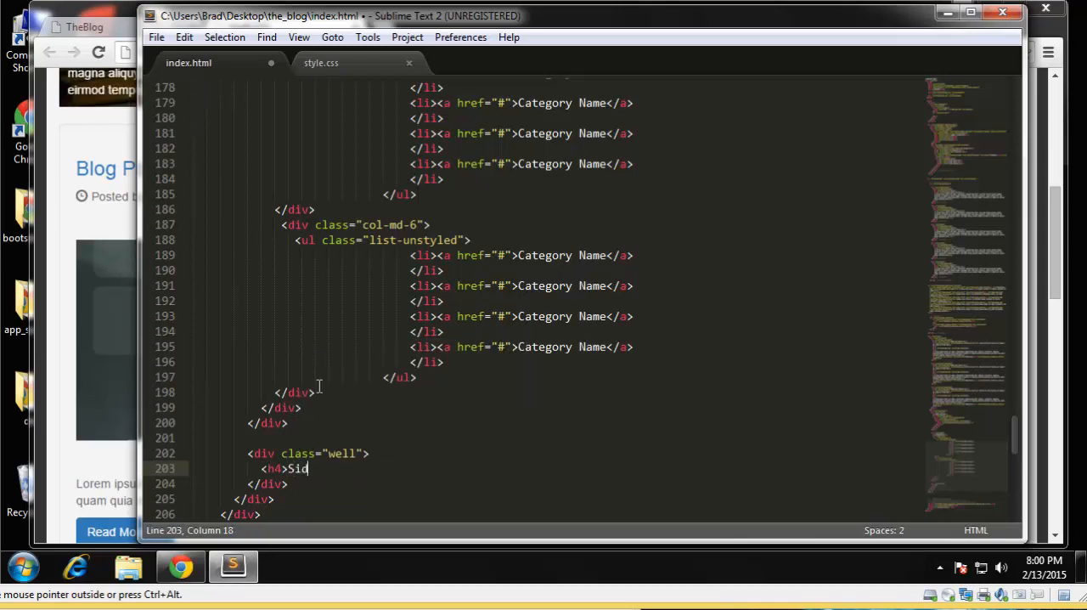
pyautogui.write('ebar Widge')
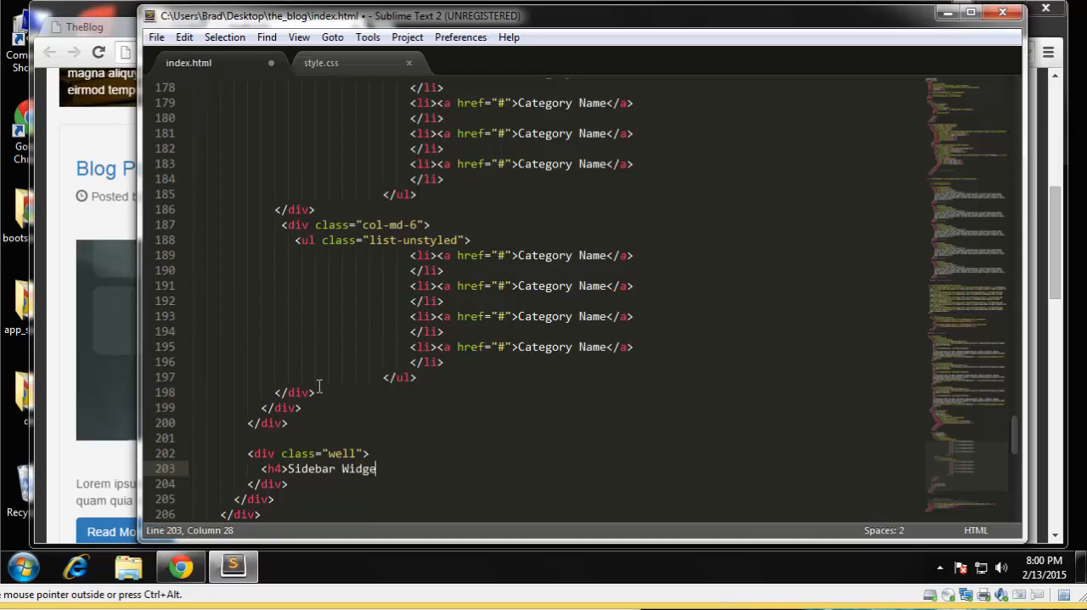
pyautogui.write('t</h4>')
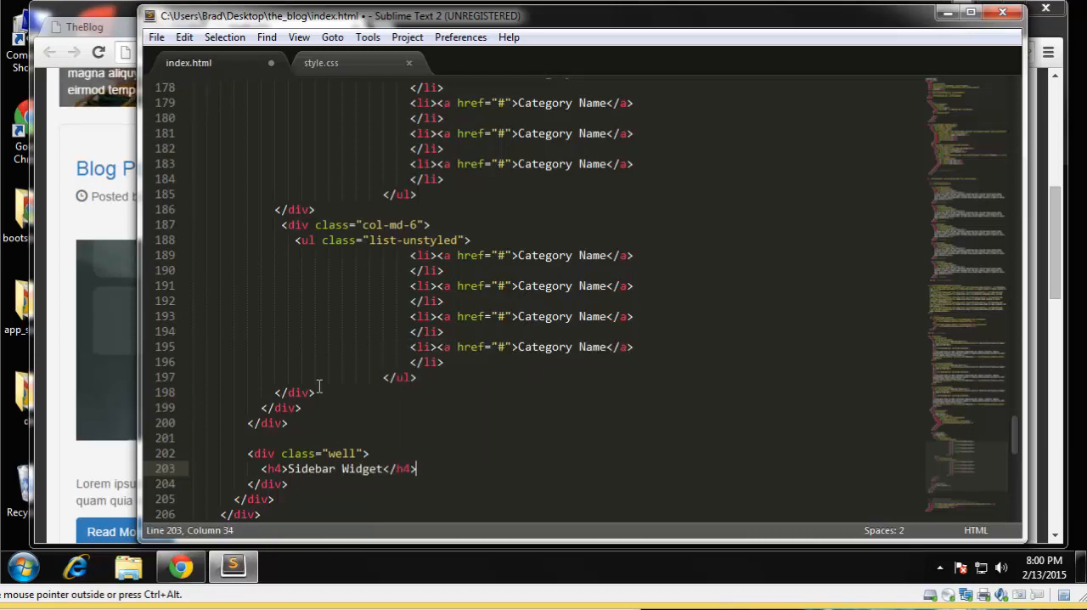
pyautogui.press('enter')
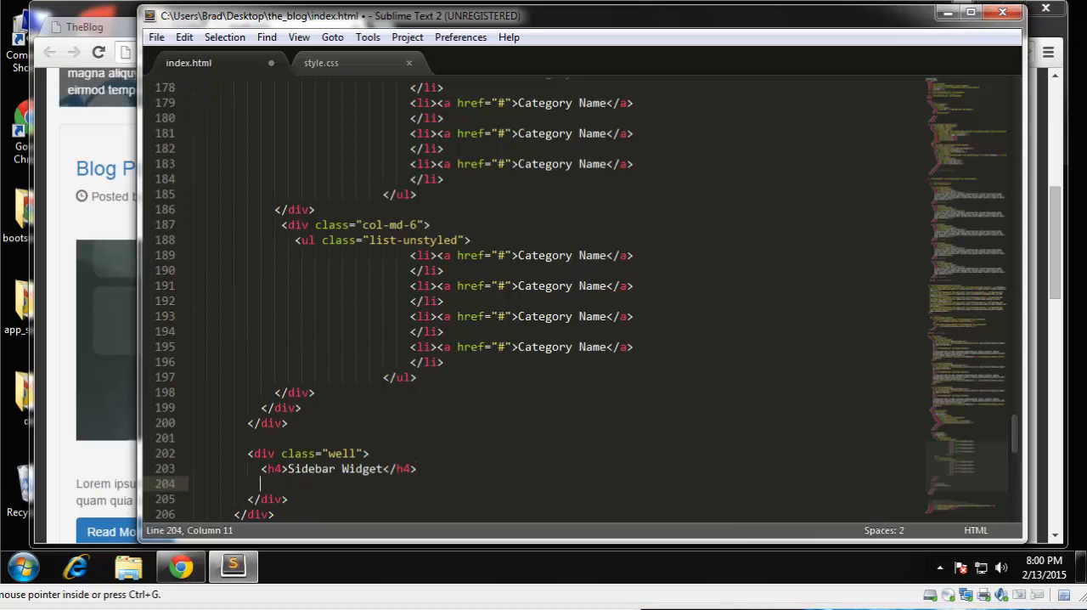
pyautogui.write('<p>Lorem ipsum dolor sit amet, consectetur adipisicing elit. Inventore, perspiciatis adipisci accusamus laudantium odit aliquam repellat tempore quos aspernatur vero.</p>')
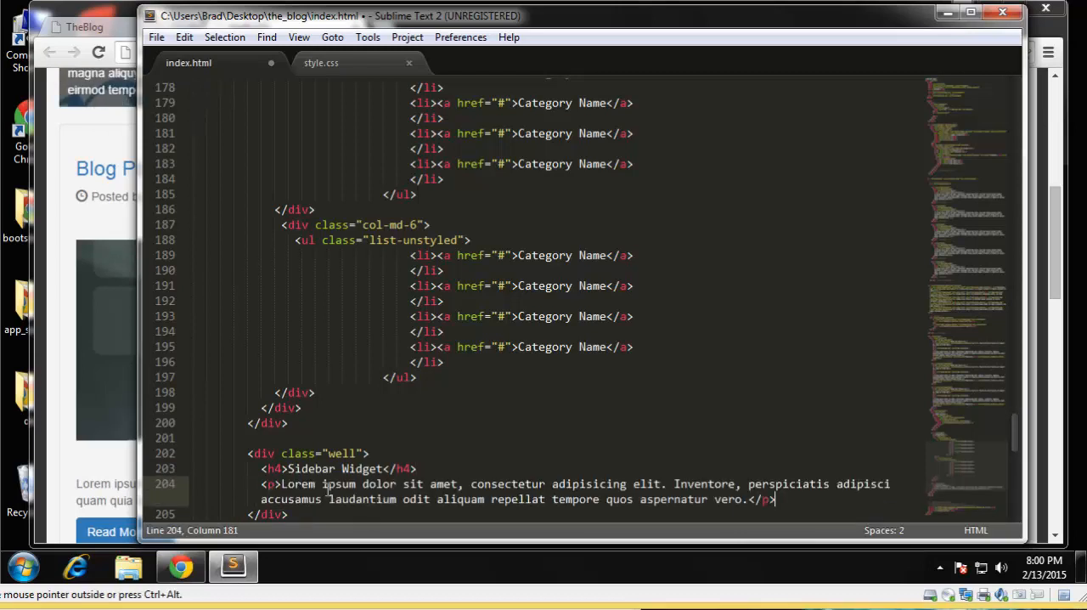
pyautogui.press('ctrl+s')
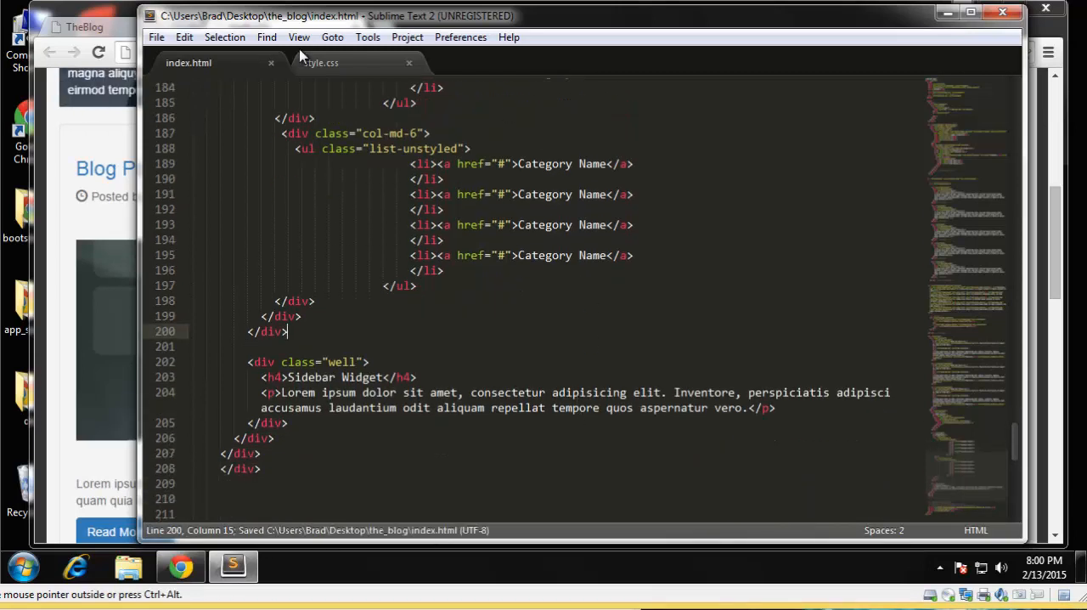
pyautogui.click(180, 567)
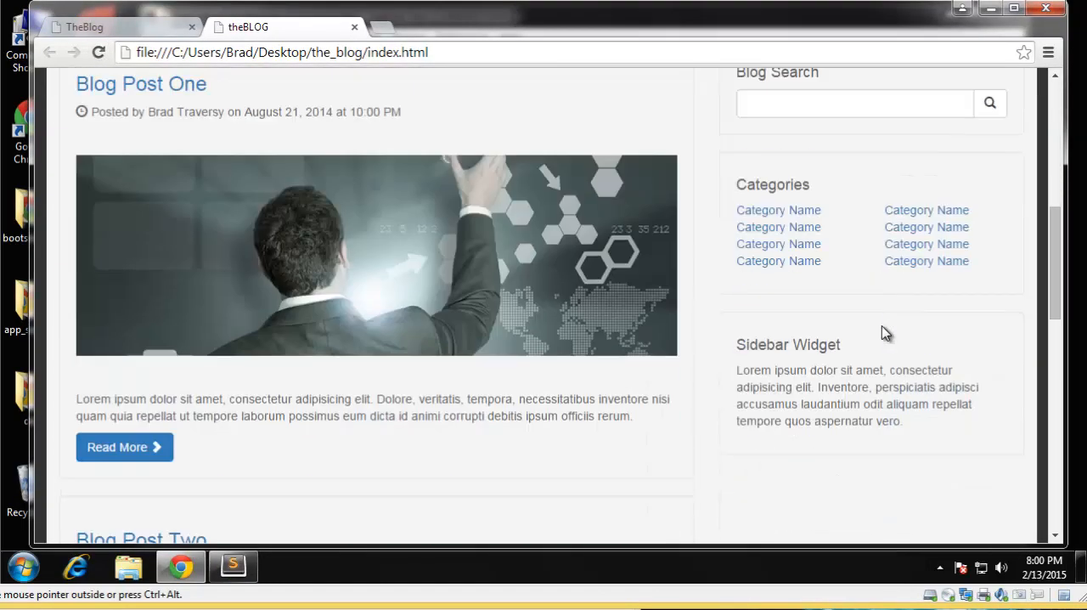
# Step: Scroll through the rendered sidebar wells in Chrome, then return to the stylesheet
pyautogui.scroll(3)
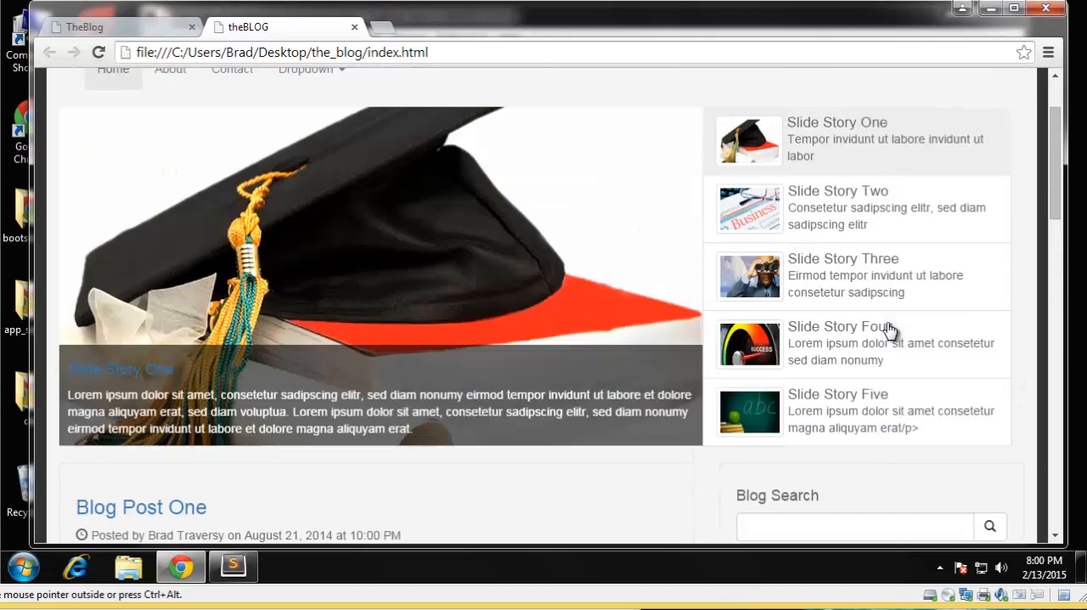
pyautogui.scroll(-3)
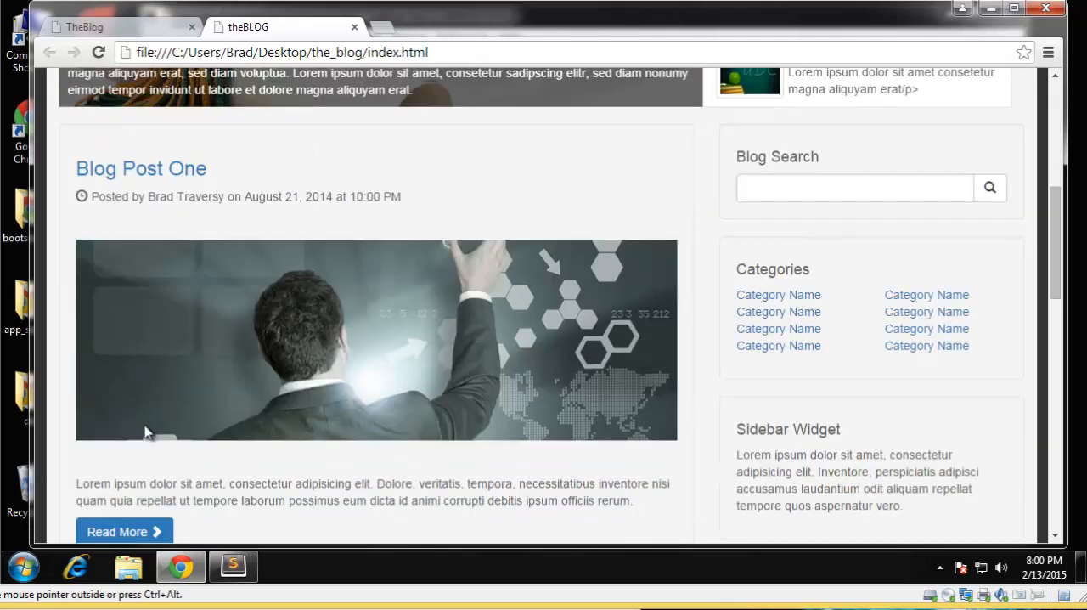
pyautogui.click(234, 565)
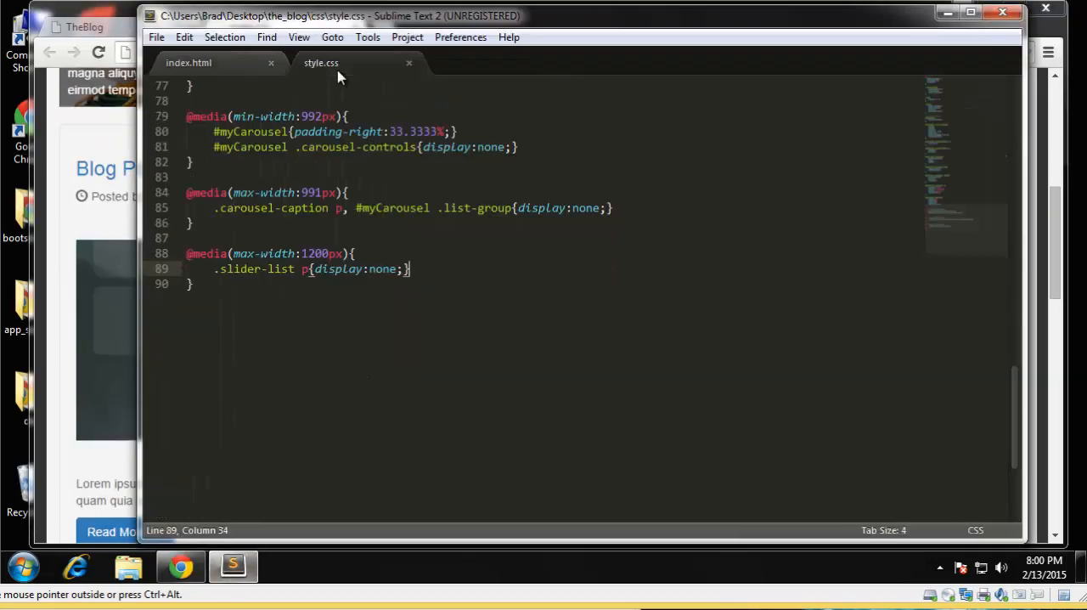
# Step: Write a .post-info rule with background #333 and white text color
pyautogui.scroll(3)
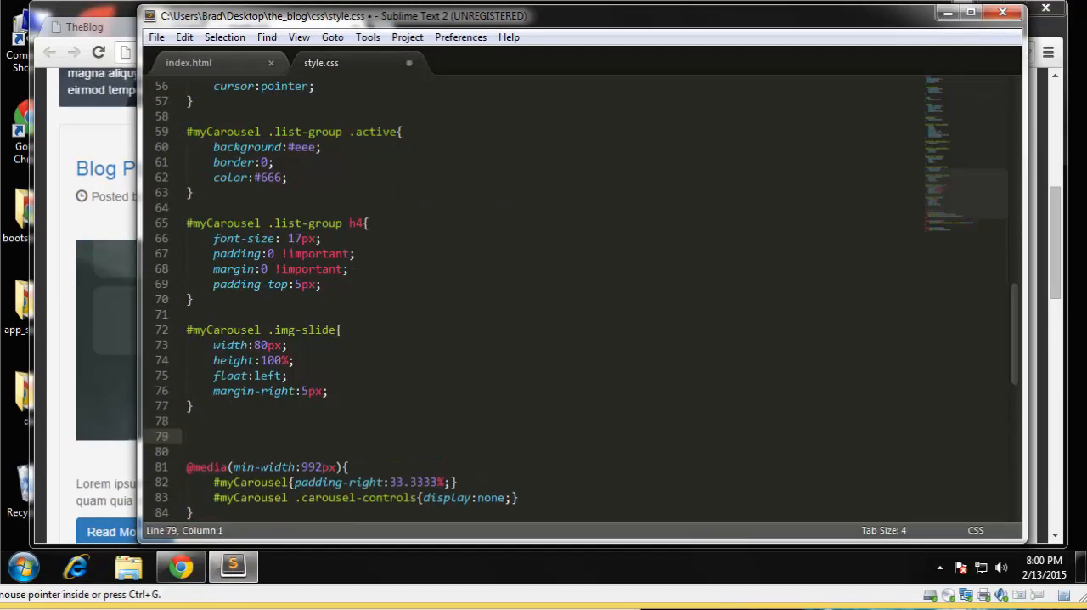
pyautogui.moveTo(1005, 402)
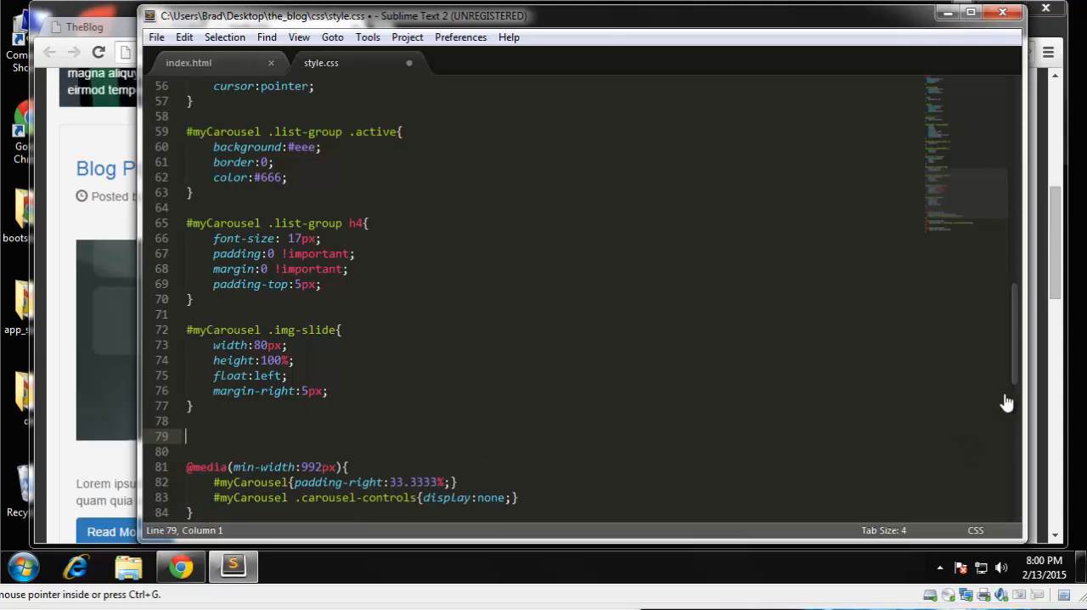
pyautogui.moveTo(218, 452)
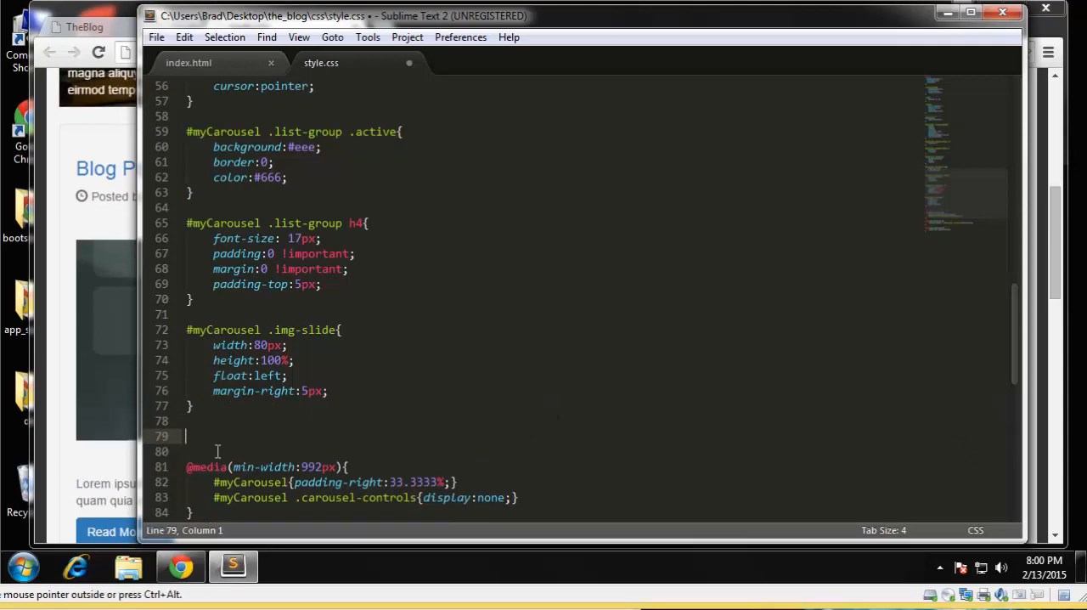
pyautogui.write('.p')
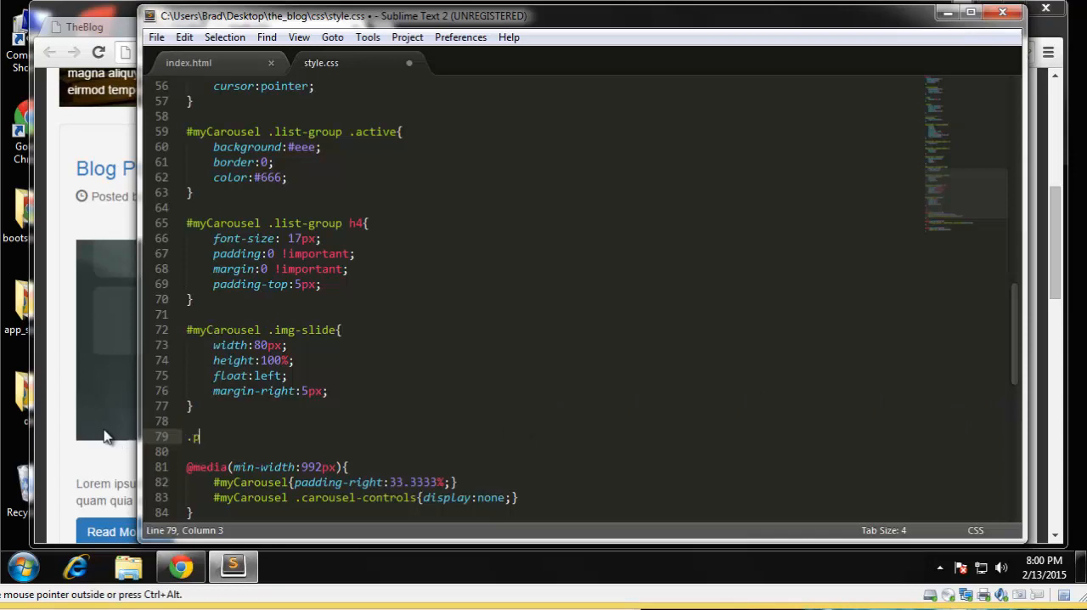
pyautogui.write('post-info')
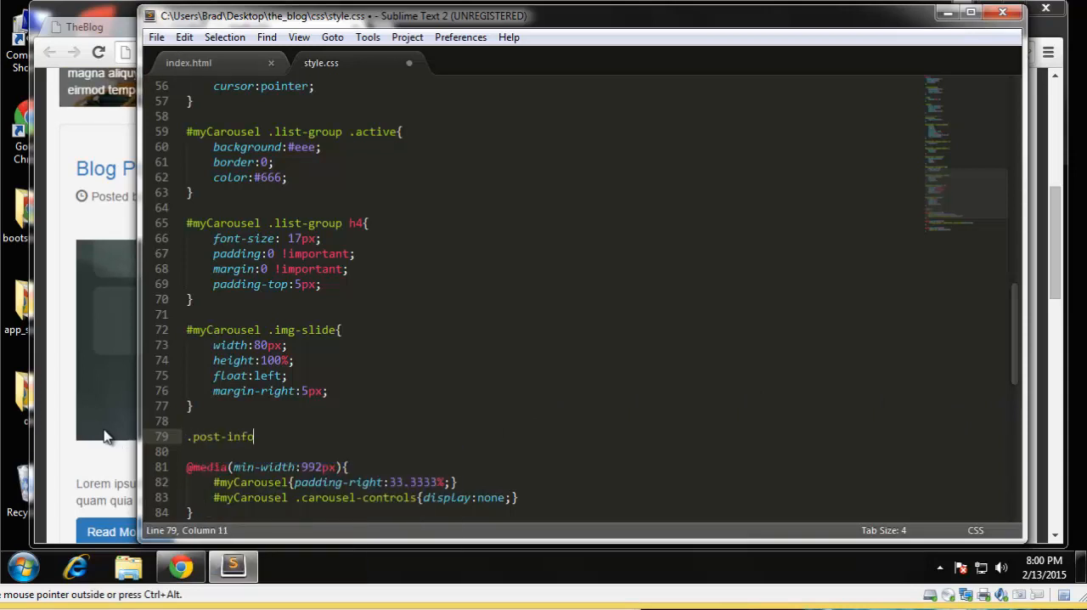
pyautogui.write('background:;')
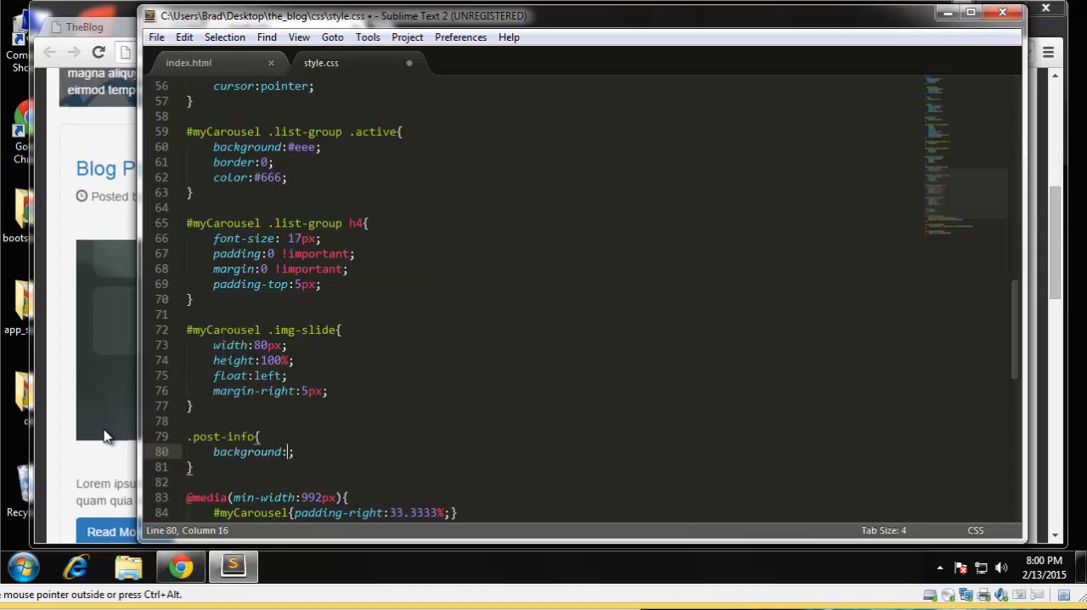
pyautogui.write('#333')
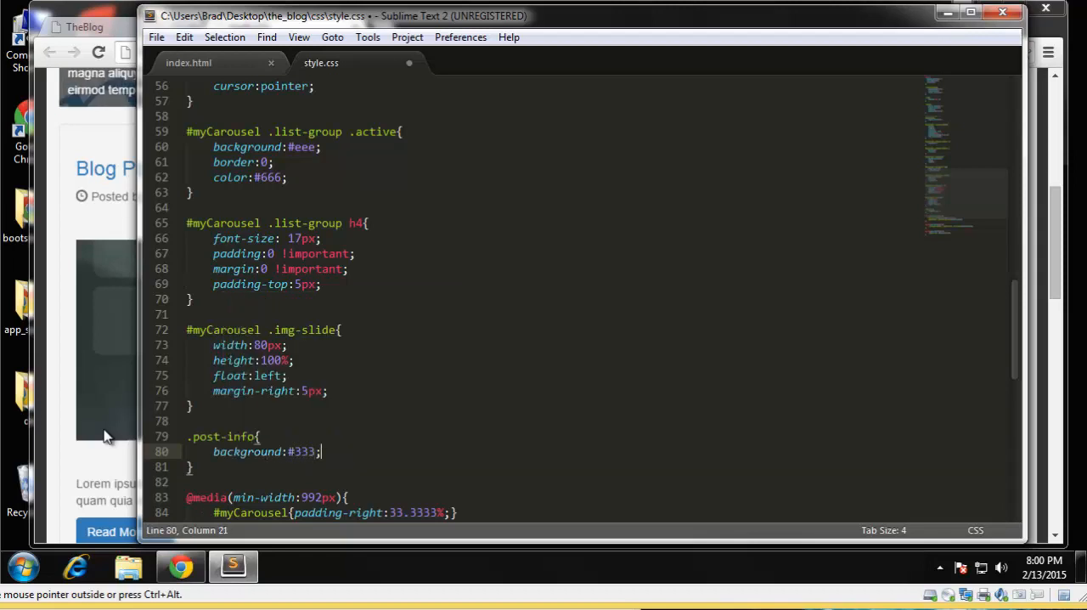
pyautogui.write('color:#fff;')
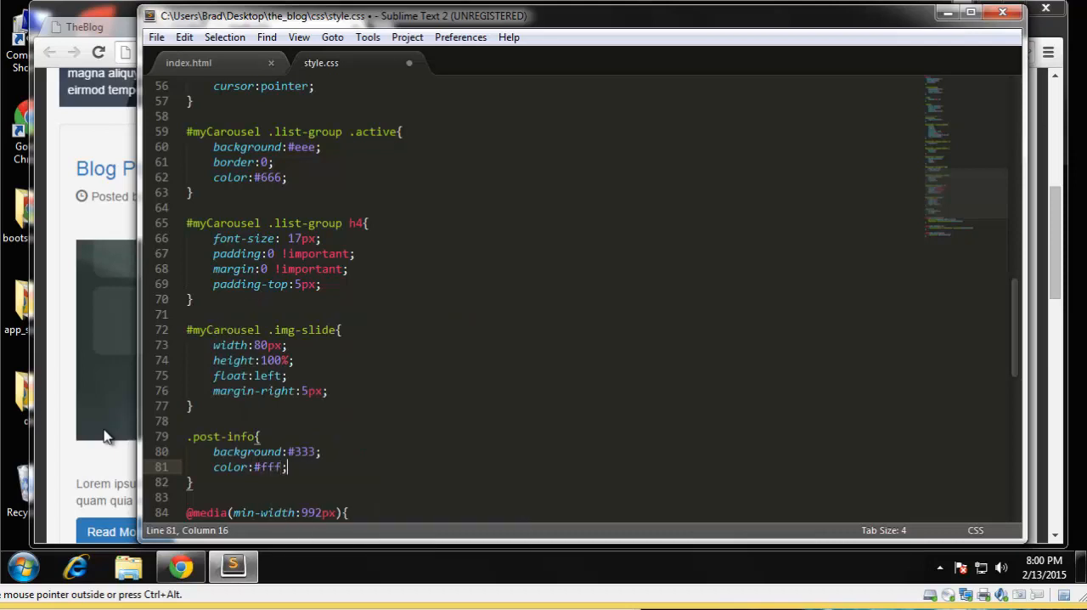
# Step: Give .post-info 5px padding and a #ccc 1px solid border, then save style.css
pyautogui.write('padding:5px;')
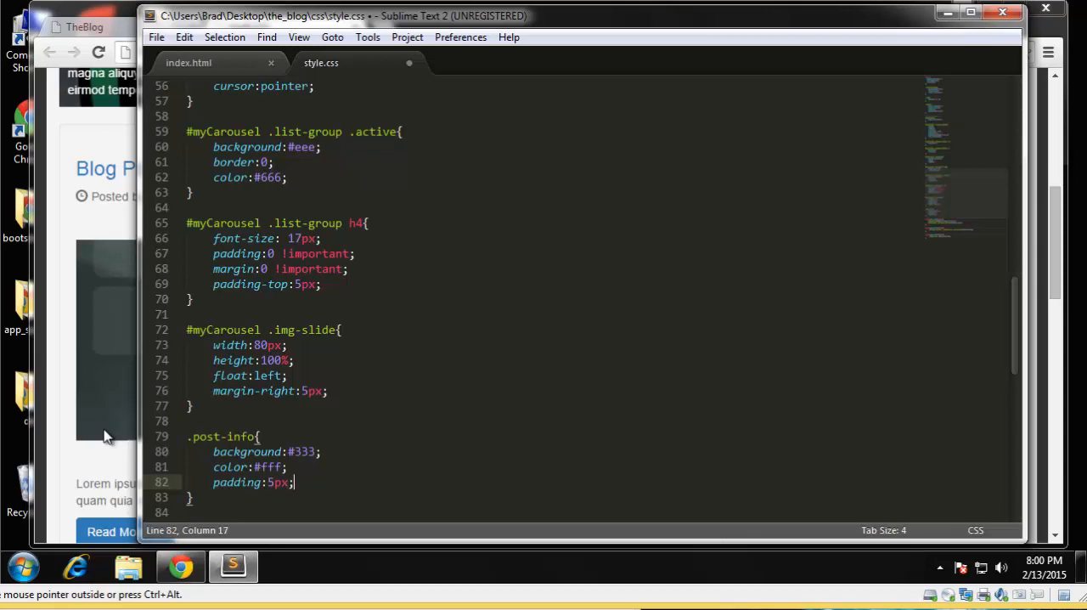
pyautogui.write('border:#;')
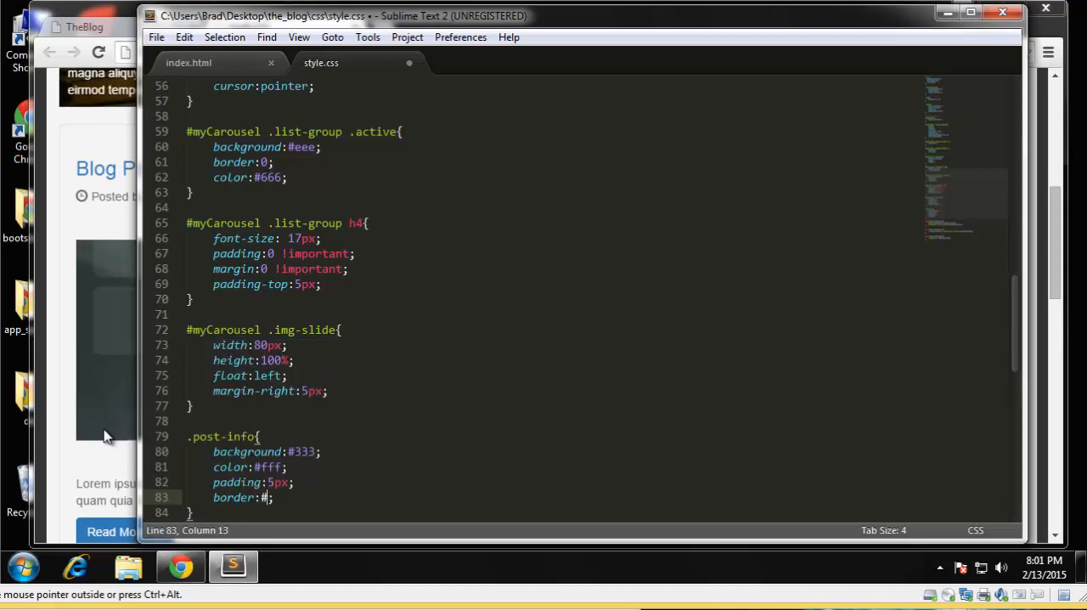
pyautogui.write('ccc')
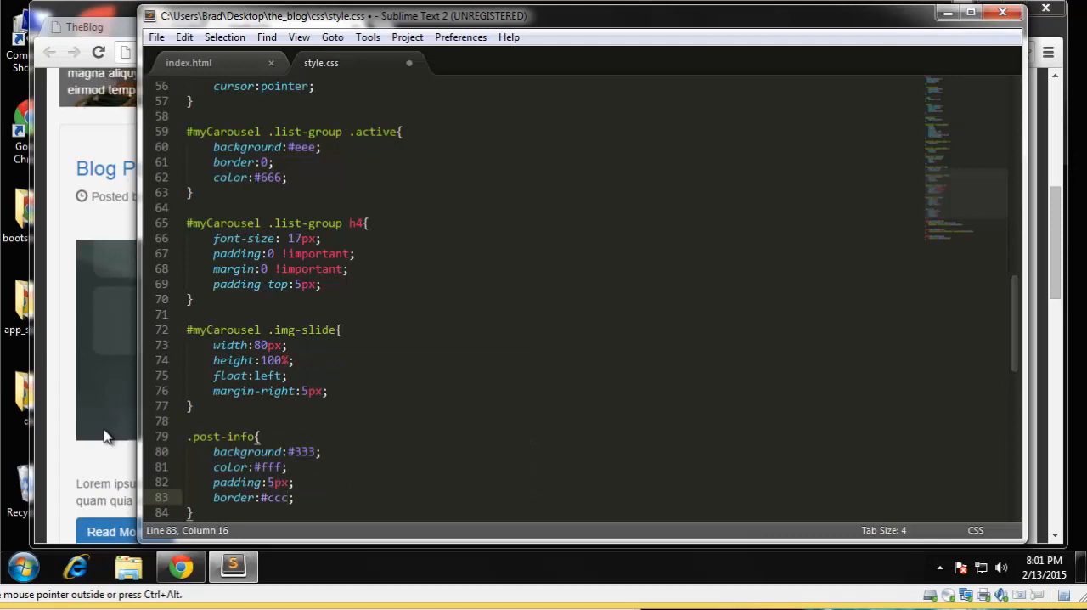
pyautogui.write('1px soli')
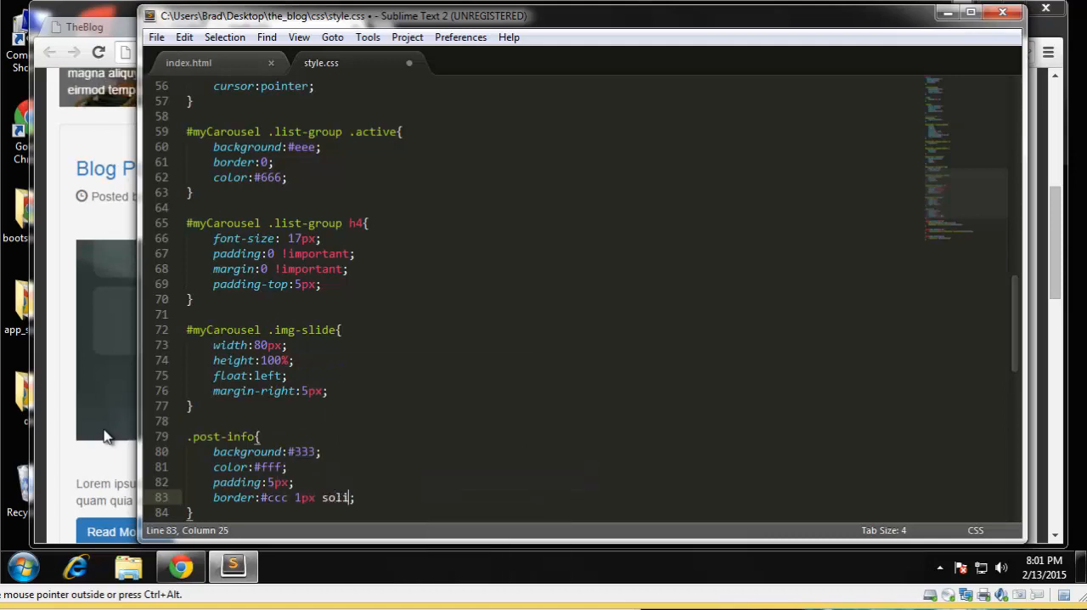
pyautogui.press('ctrl+s')
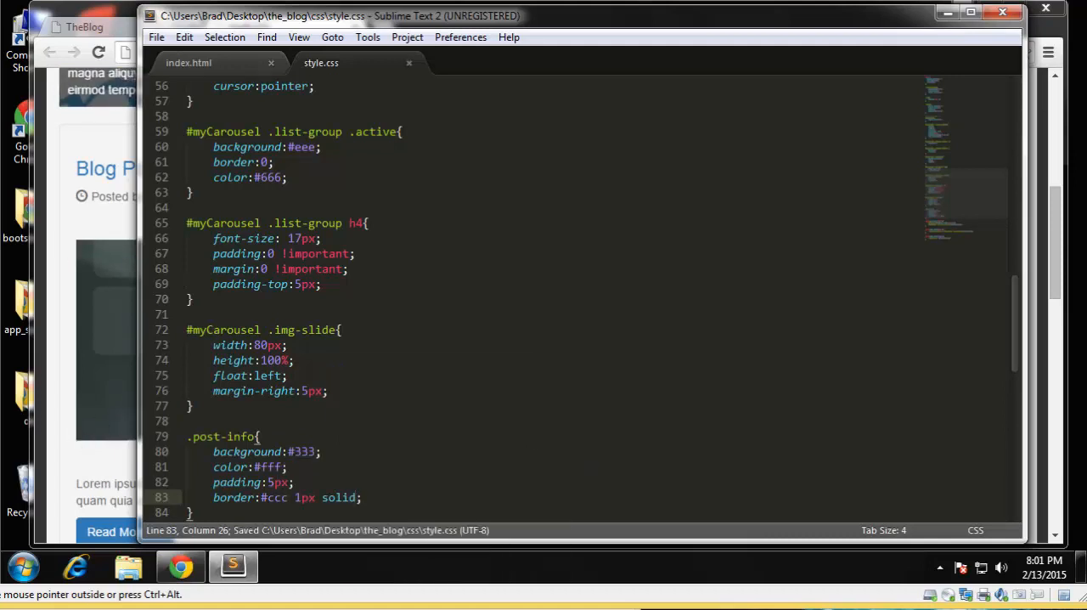
pyautogui.click(180, 566)
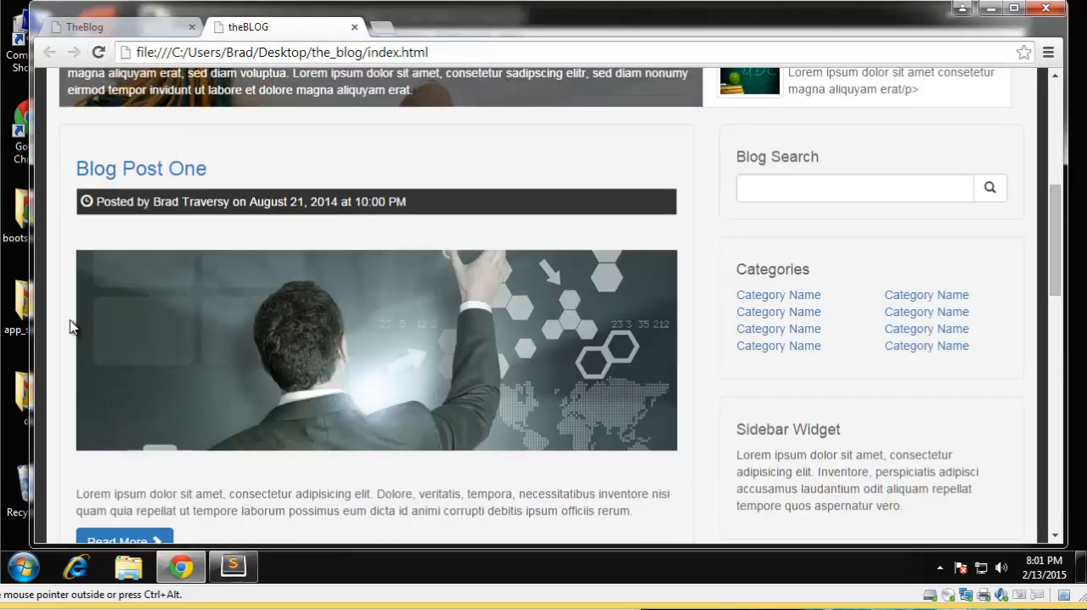
pyautogui.scroll(3)
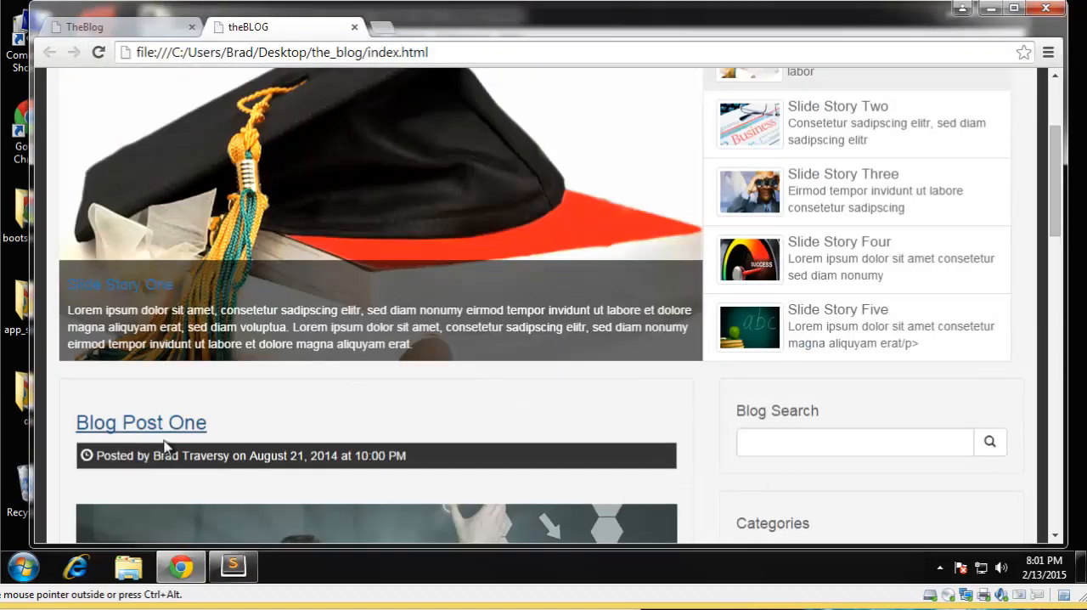
pyautogui.scroll(-3)
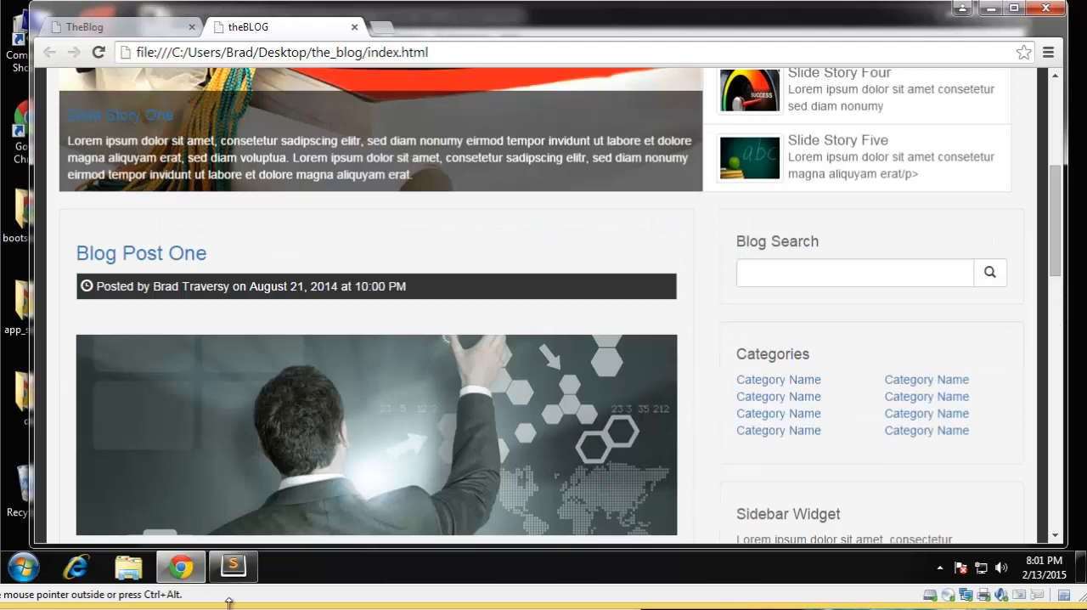
pyautogui.moveTo(234, 566)
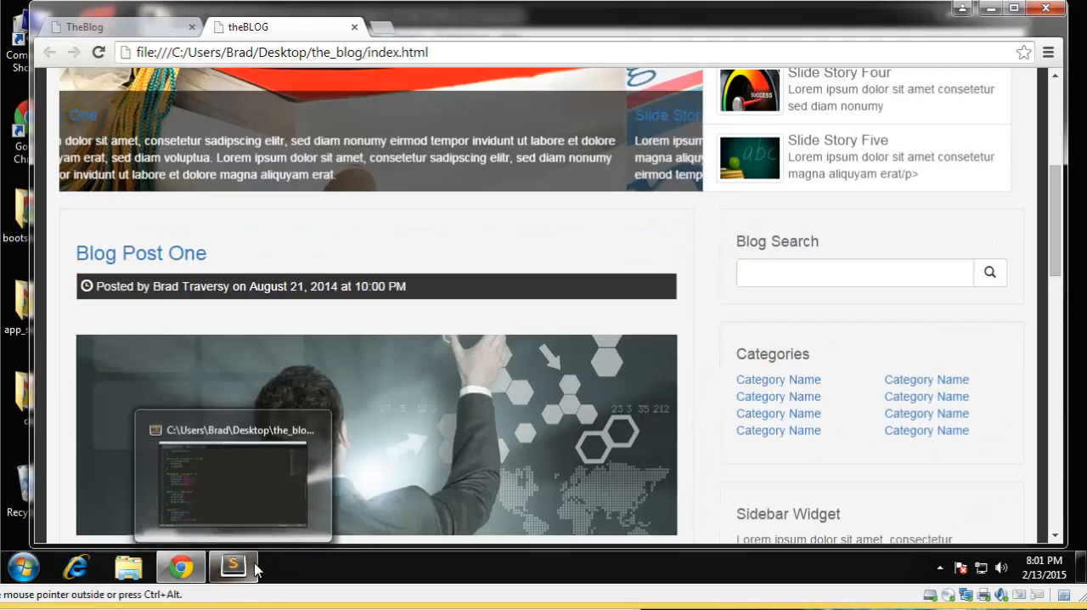
pyautogui.scroll(-3)
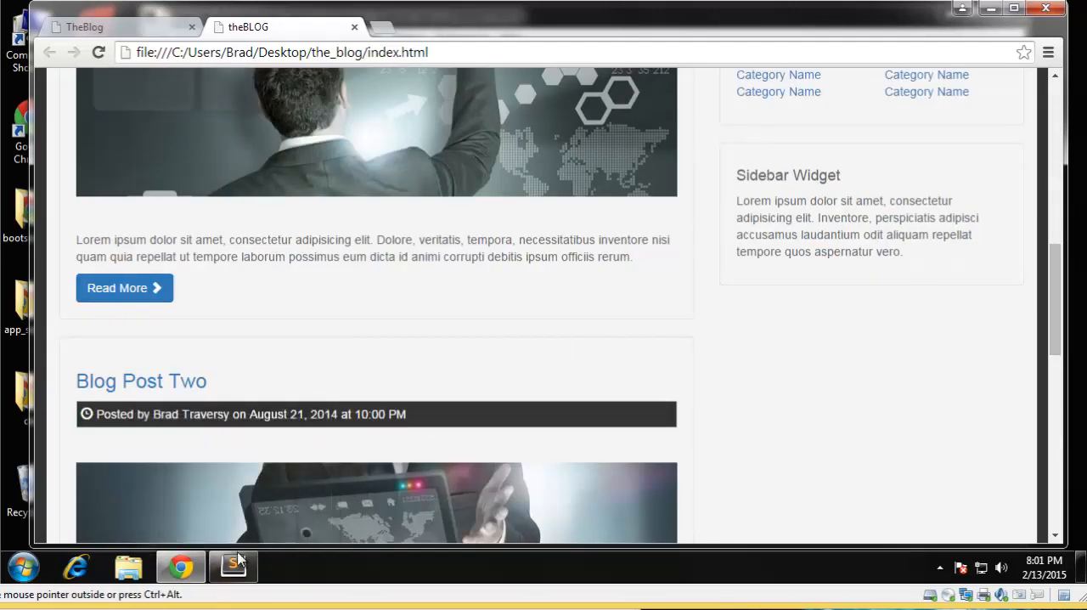
pyautogui.click(233, 567)
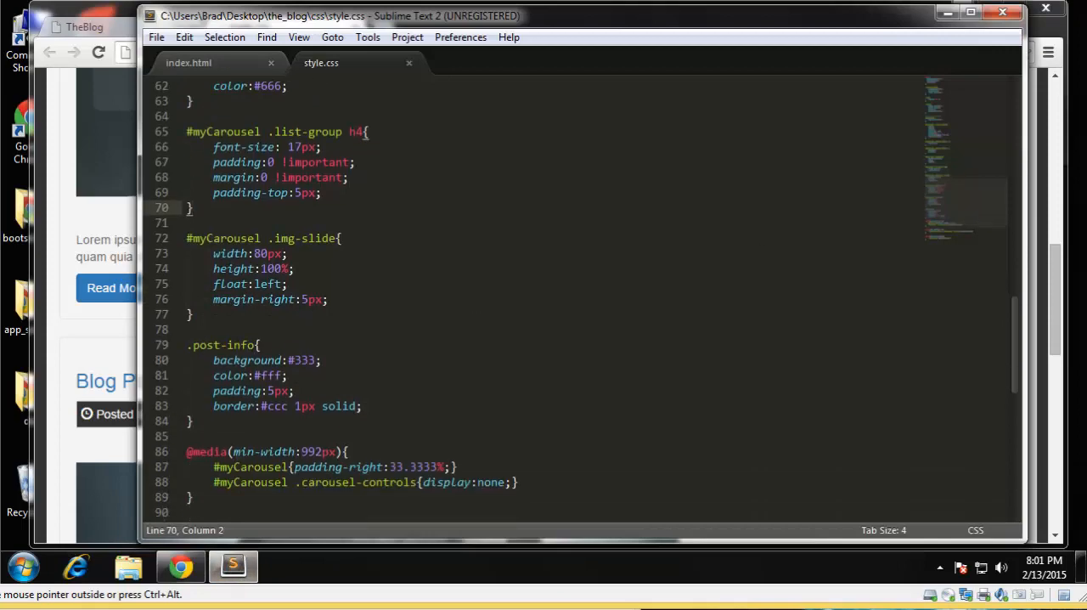
pyautogui.click(180, 566)
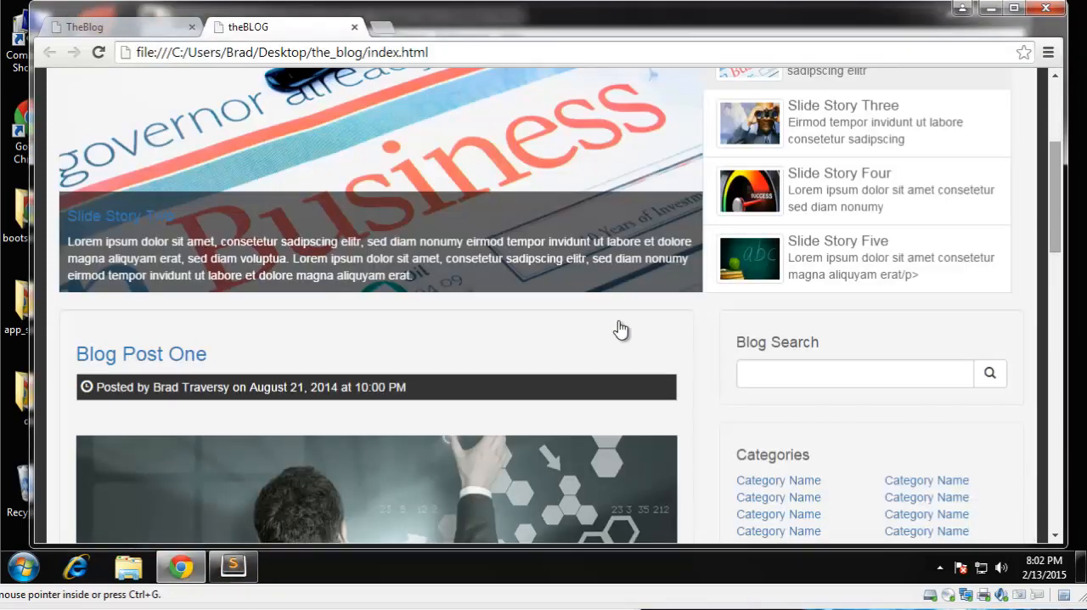
pyautogui.scroll(-3)
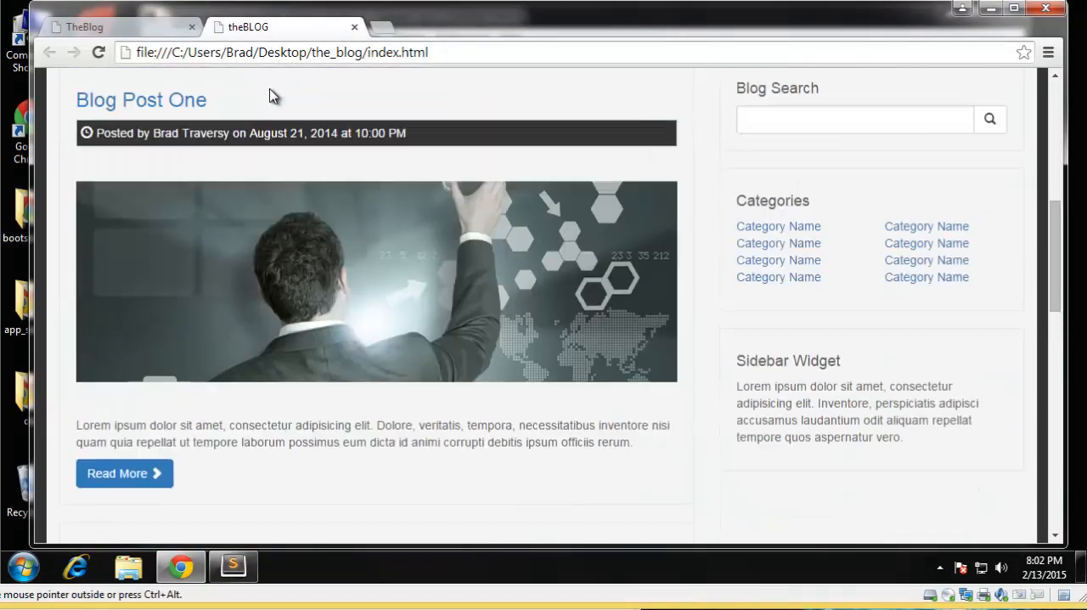
pyautogui.scroll(-3)
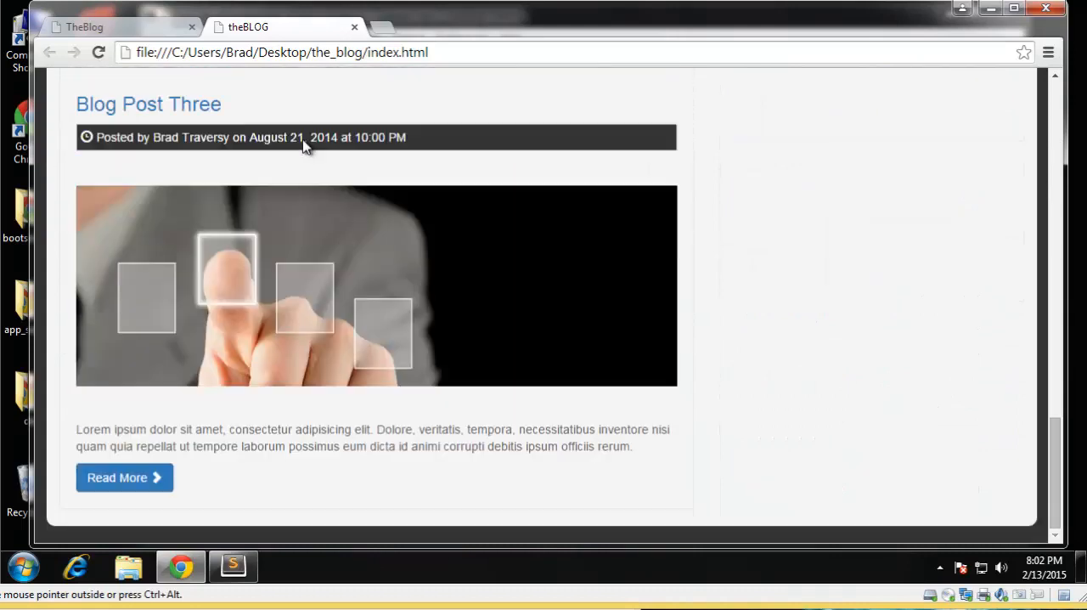
pyautogui.moveTo(370, 520)
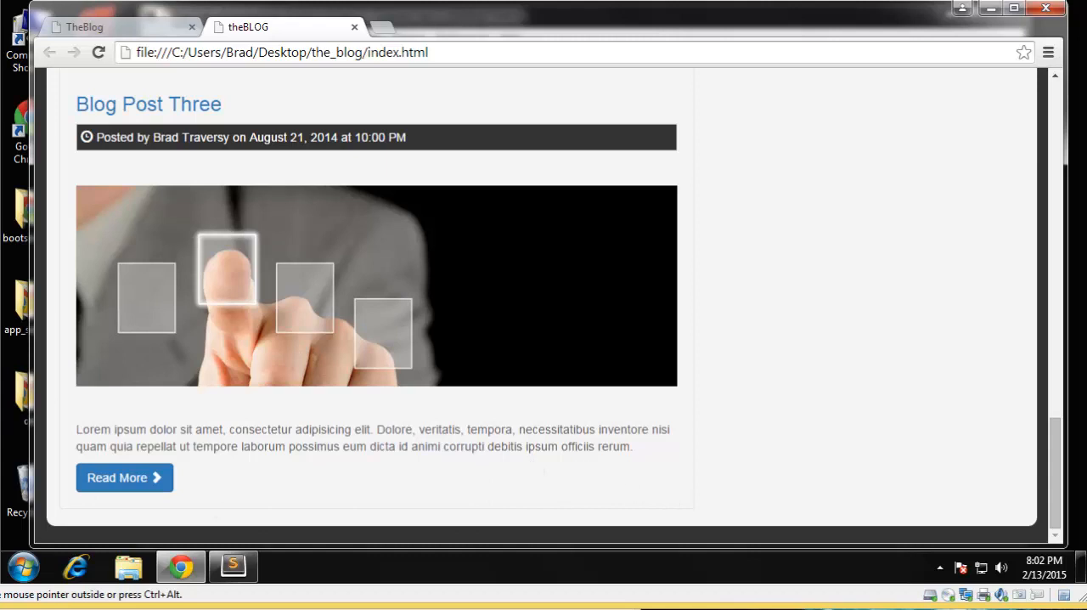
pyautogui.moveTo(309, 540)
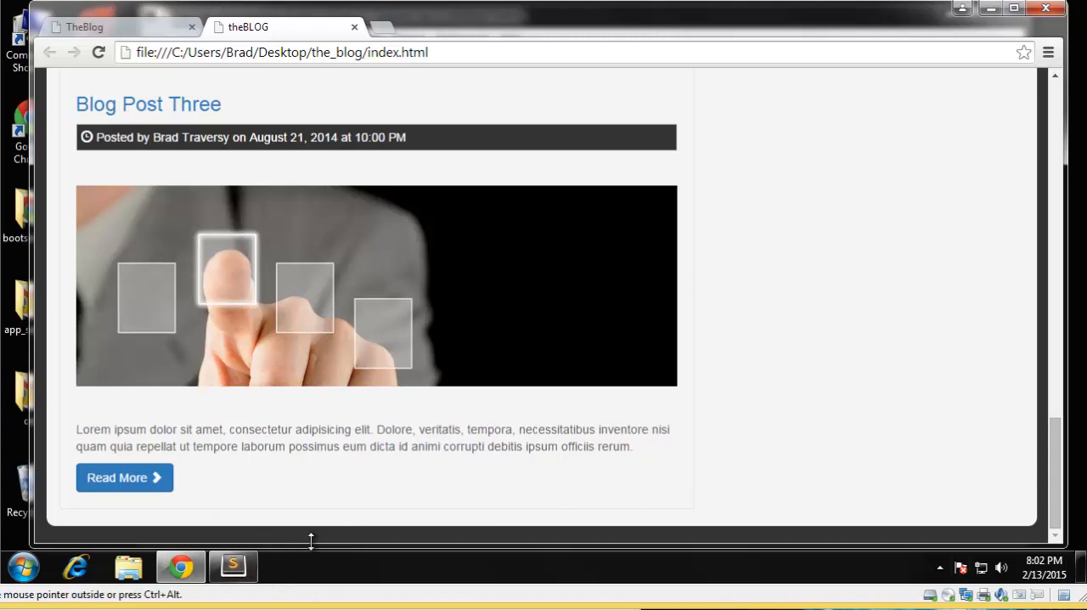
# Step: Switch to index.html and scroll to the closing div after Blog Post Three
pyautogui.click(232, 566)
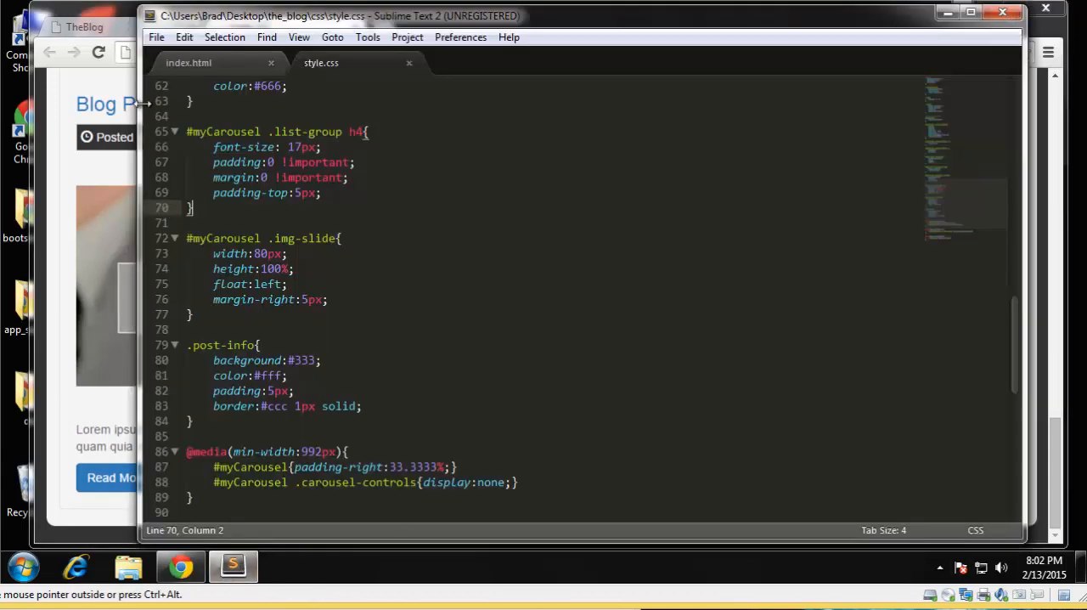
pyautogui.moveTo(316, 98)
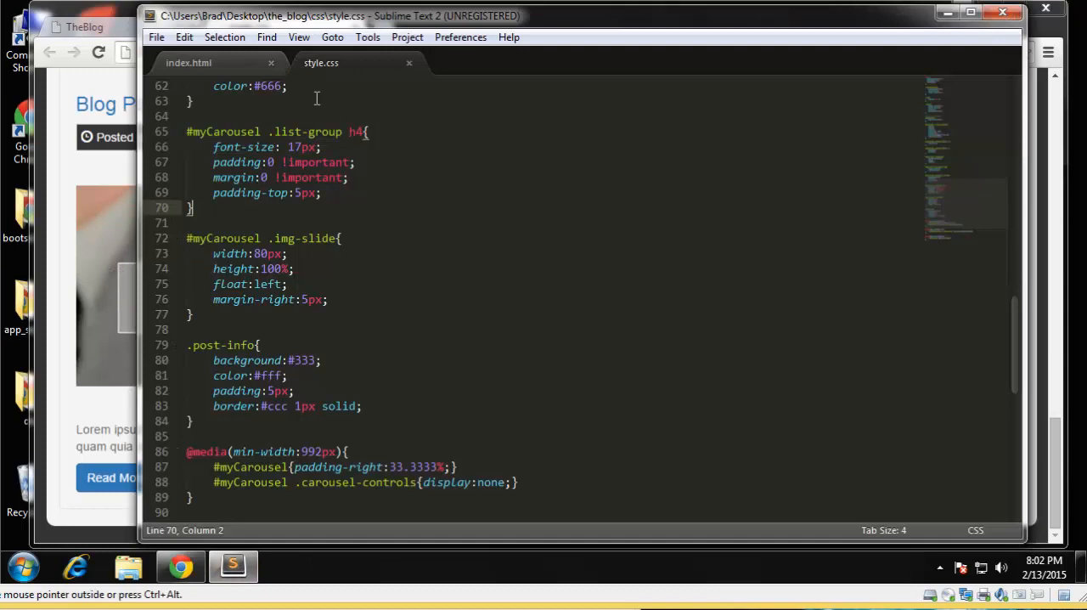
pyautogui.click(189, 61)
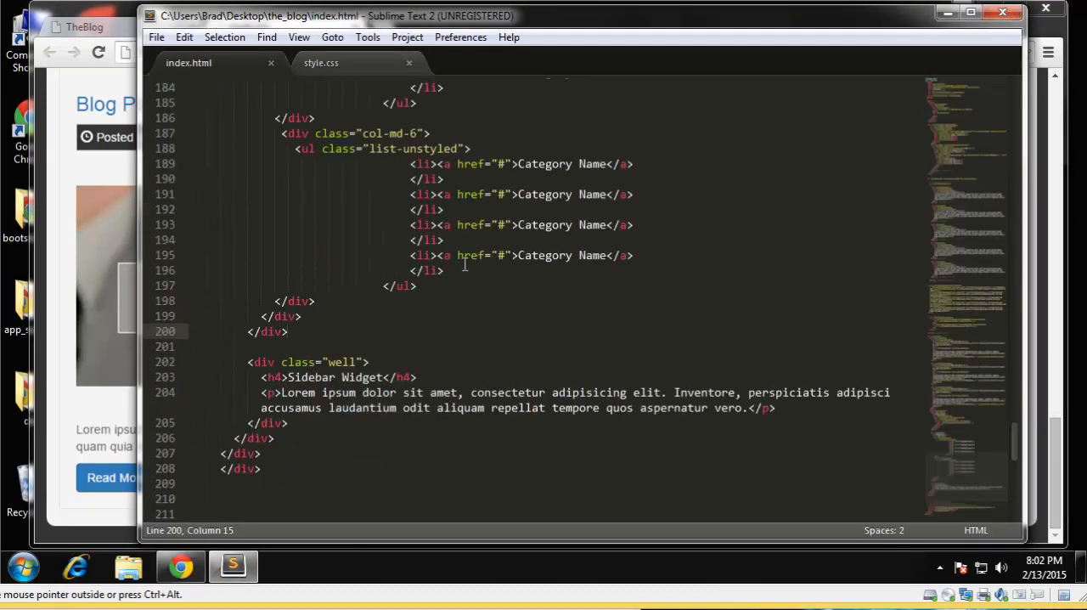
pyautogui.scroll(3)
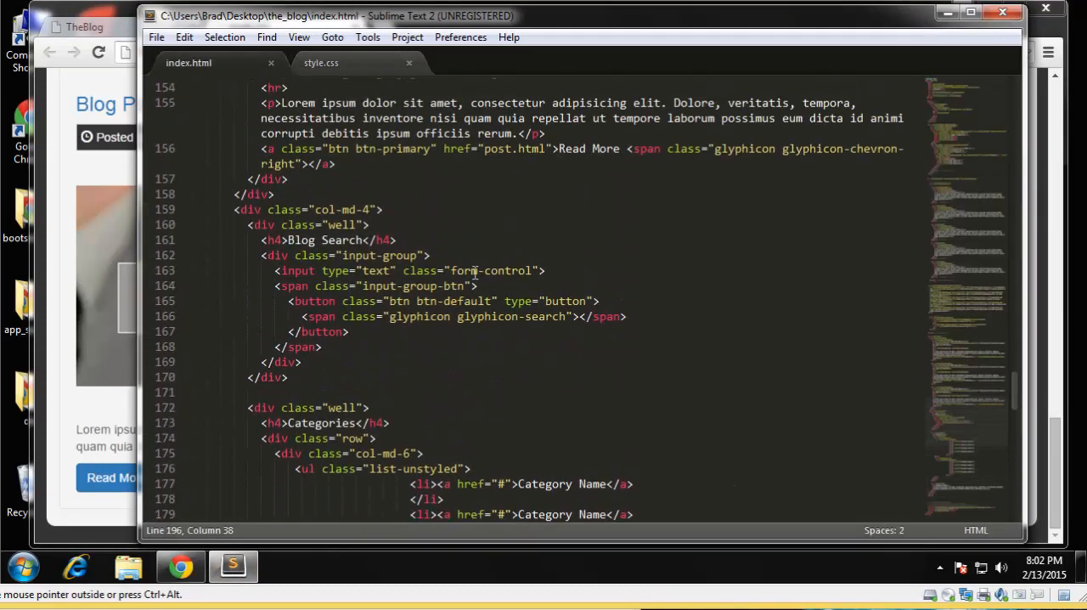
pyautogui.scroll(3)
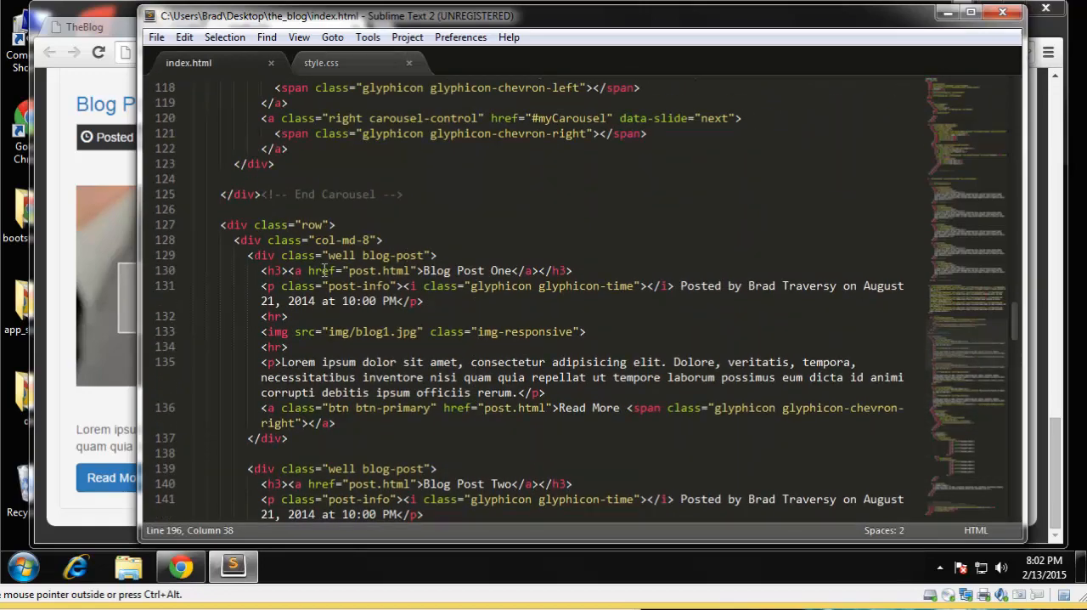
pyautogui.click(299, 240)
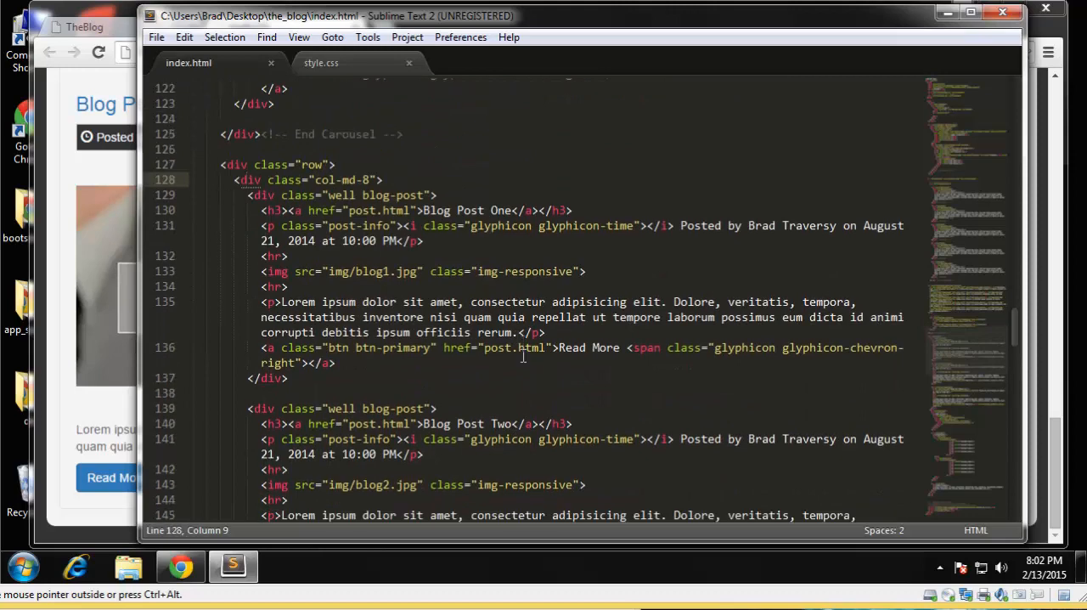
pyautogui.scroll(-3)
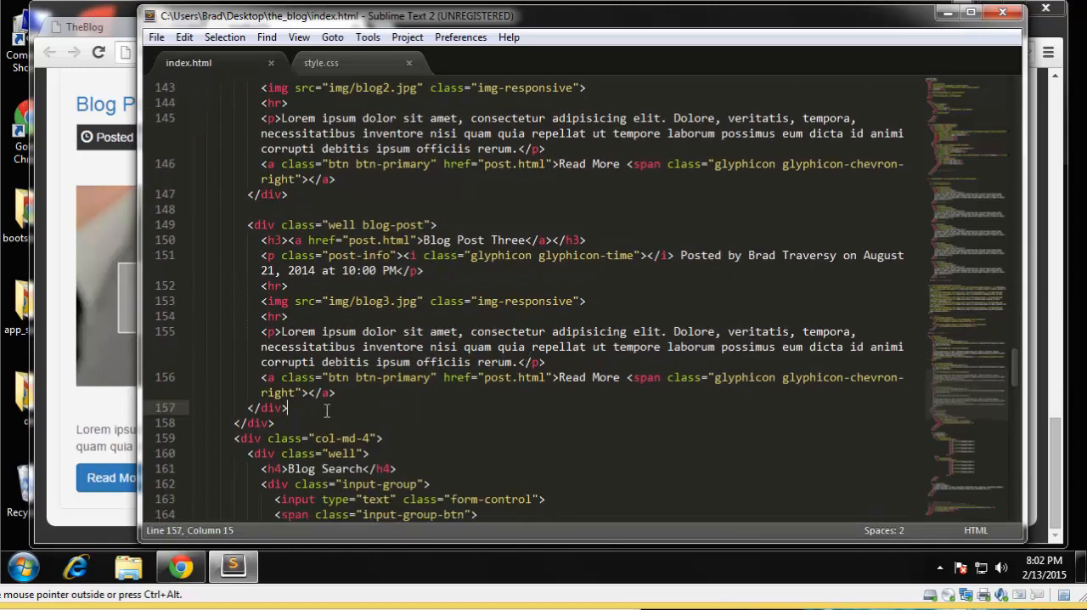
# Step: Add a Pager comment and a ul with class "pager" after the third blog post
pyautogui.press('Enter')
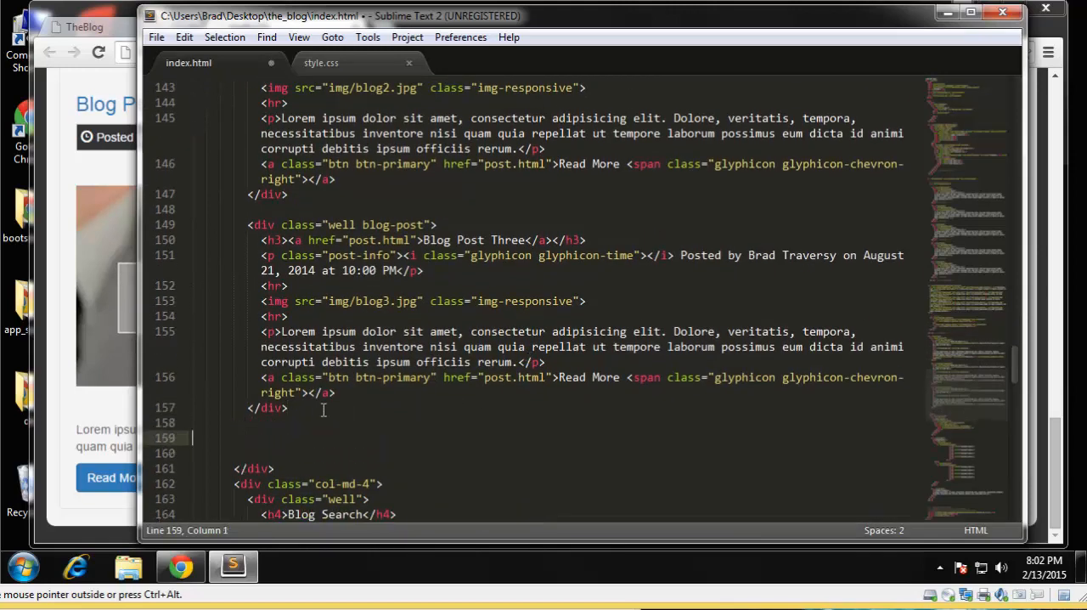
pyautogui.write('<l')
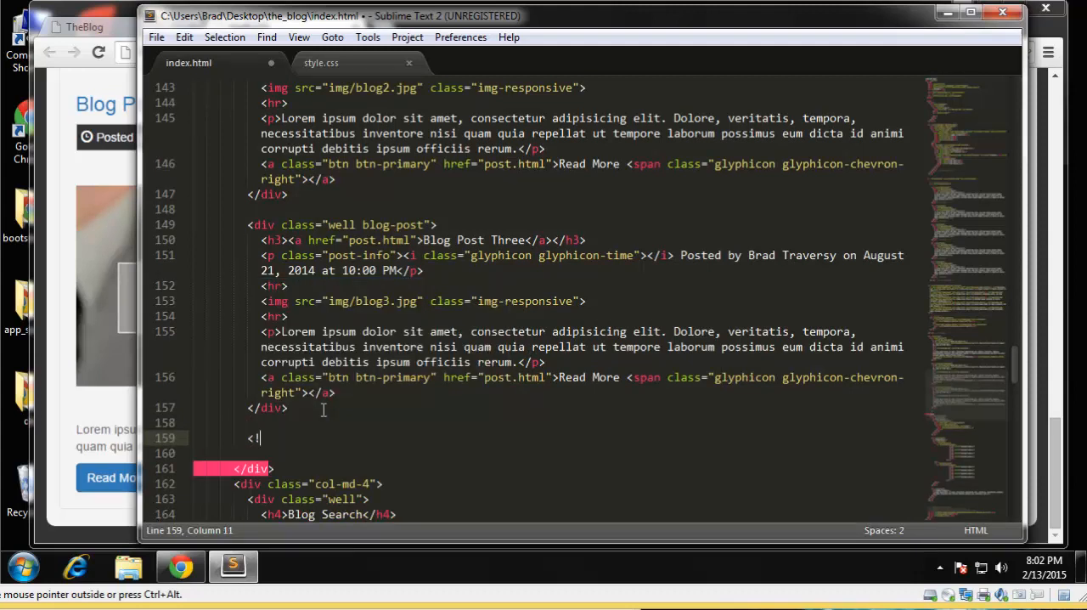
pyautogui.write('!-- Pager -->')
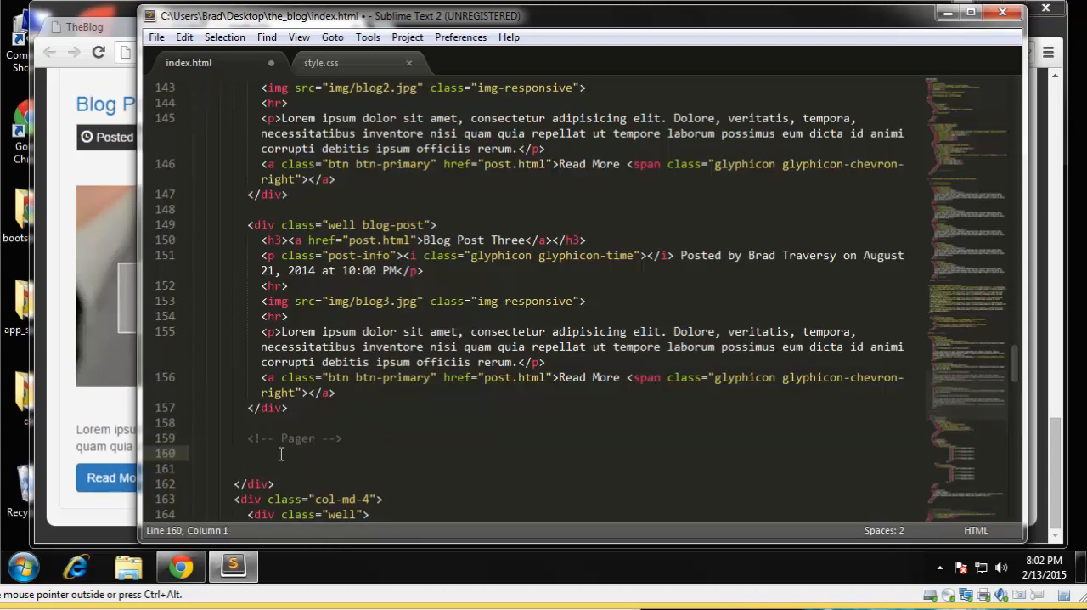
pyautogui.write('<ul clas')
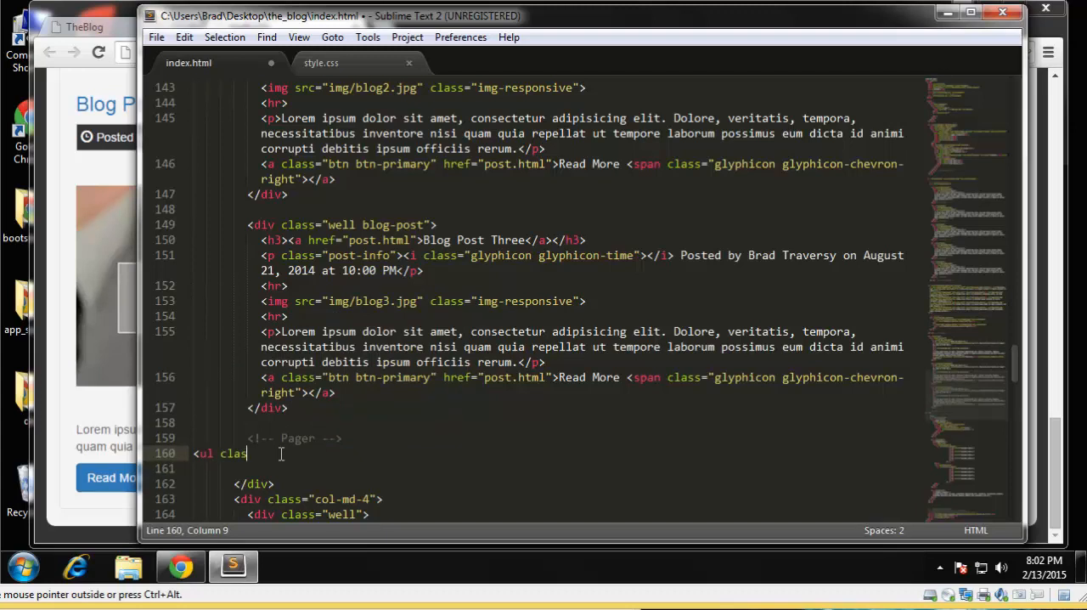
pyautogui.write('s=""')
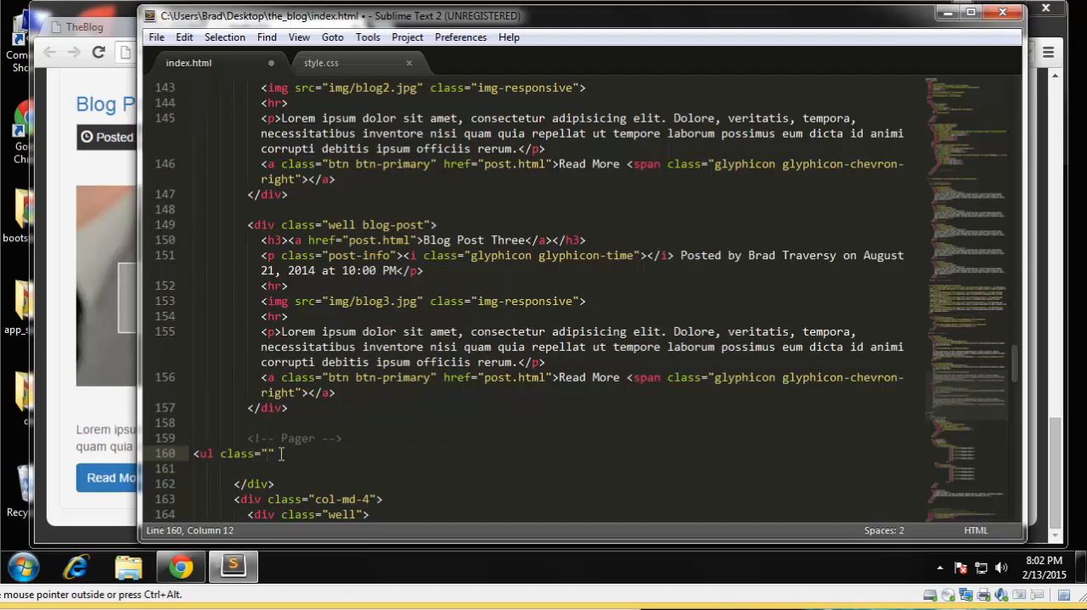
pyautogui.write('pager')
pyautogui.write('</ul')
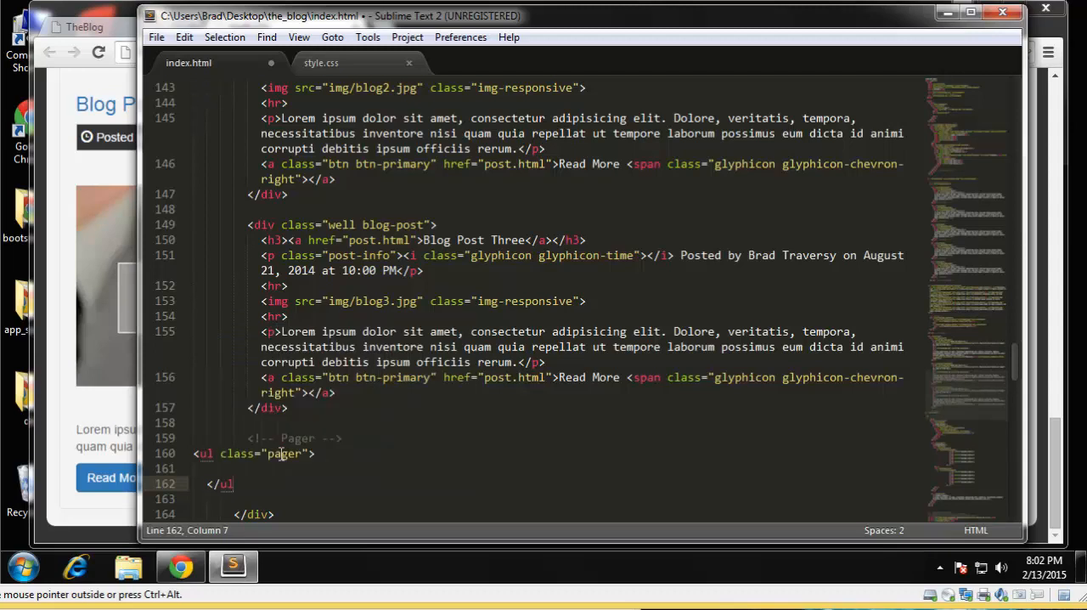
# Step: Add a "previous" list item containing a link to # reading ← Older
pyautogui.write('<')
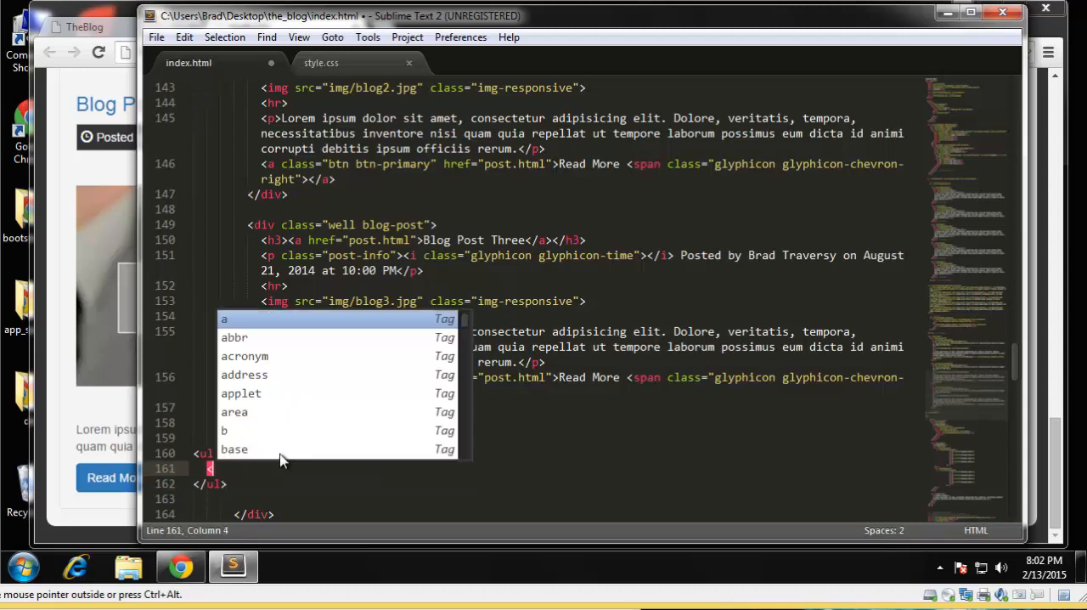
pyautogui.write('li class="')
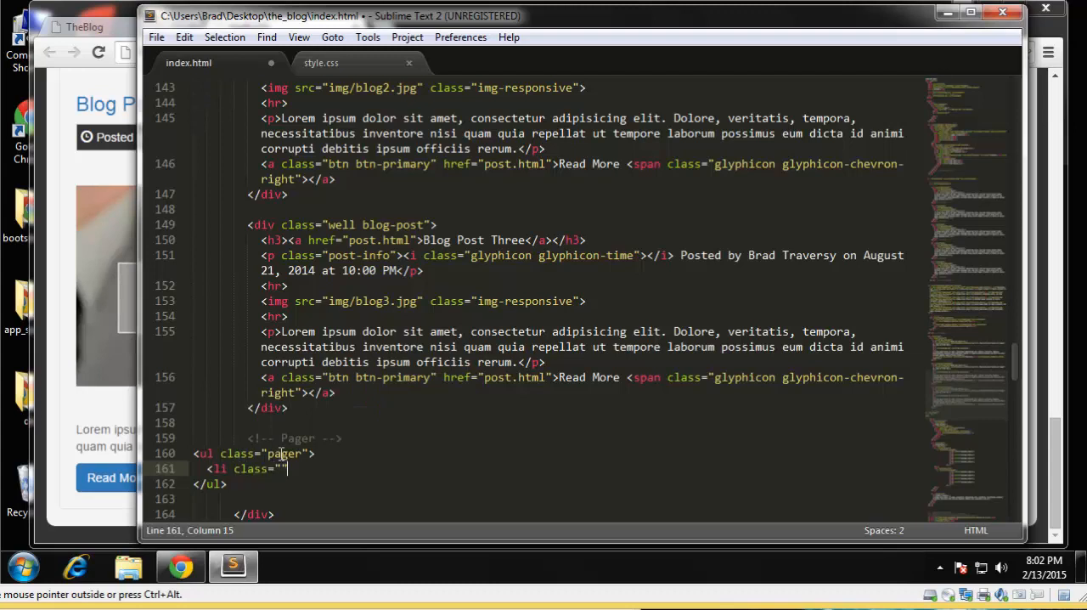
pyautogui.write('previ')
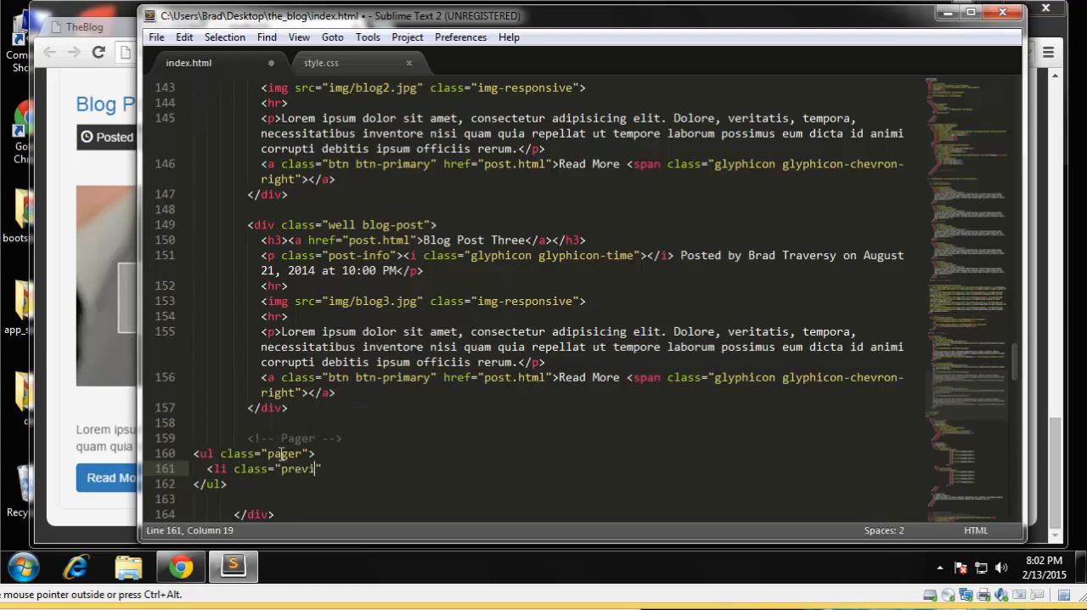
pyautogui.write('ous')
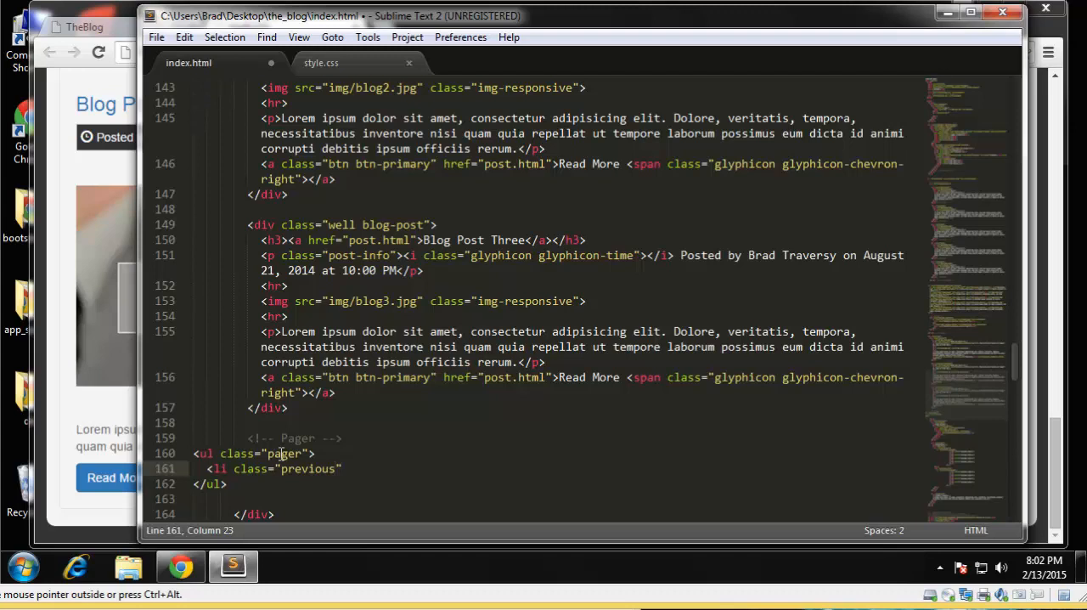
pyautogui.write('</li>')
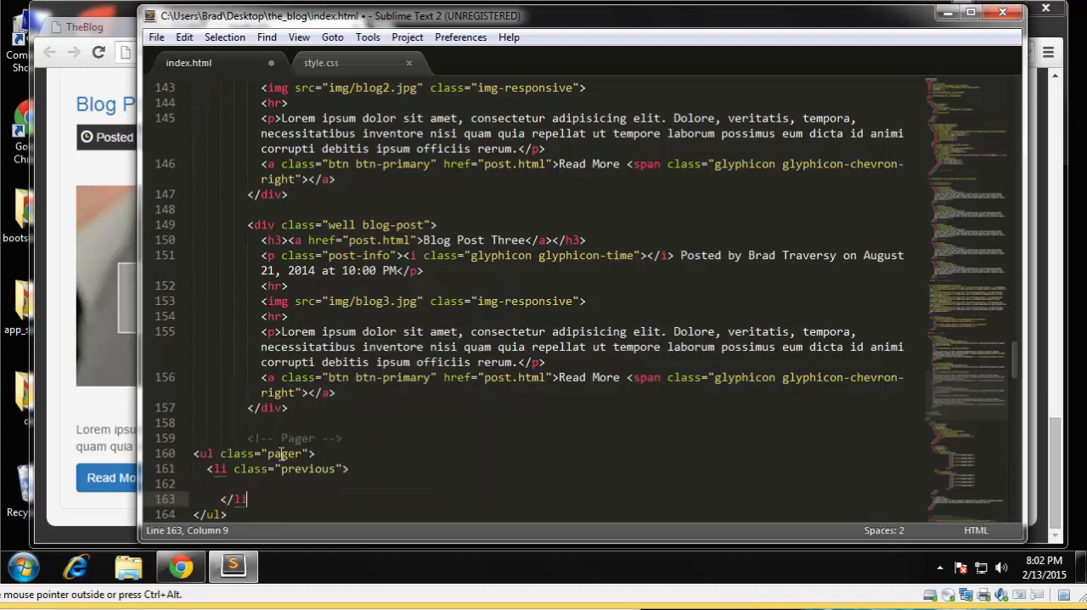
pyautogui.write('<a')
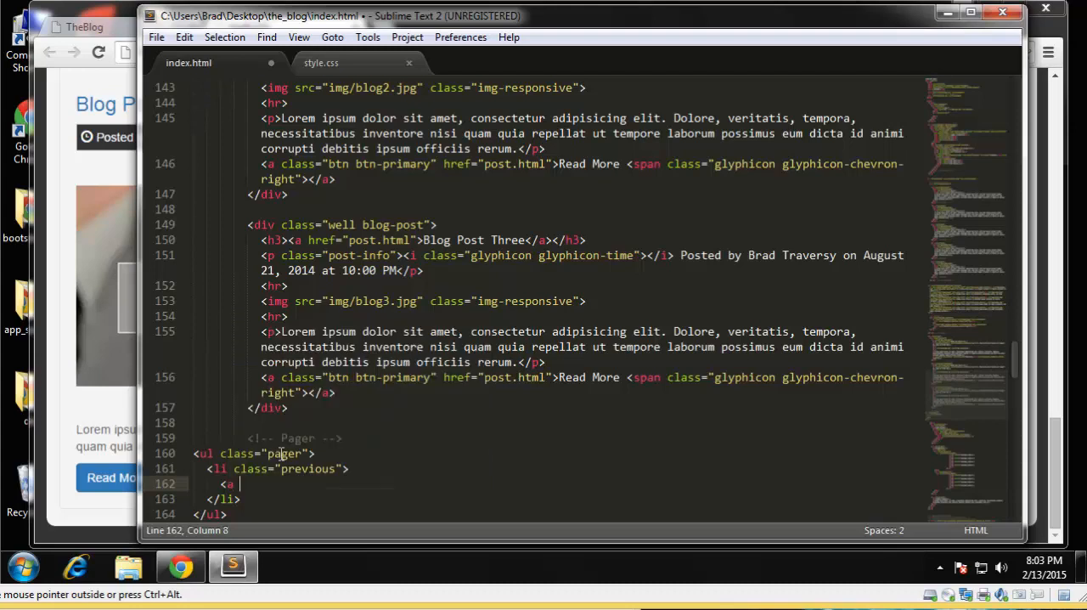
pyautogui.write('href="#"')
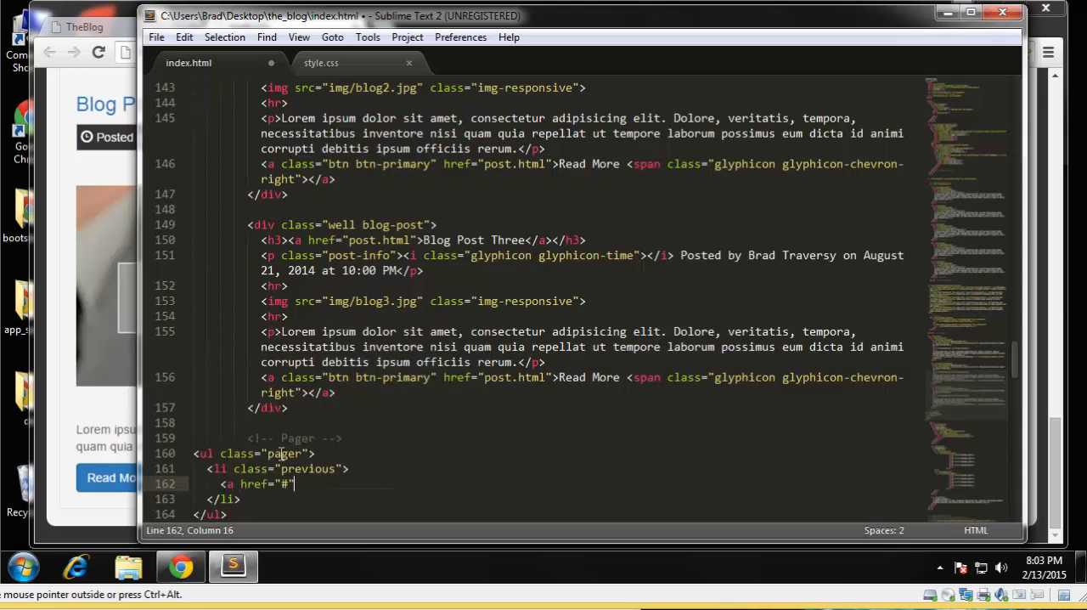
pyautogui.write('></a>')
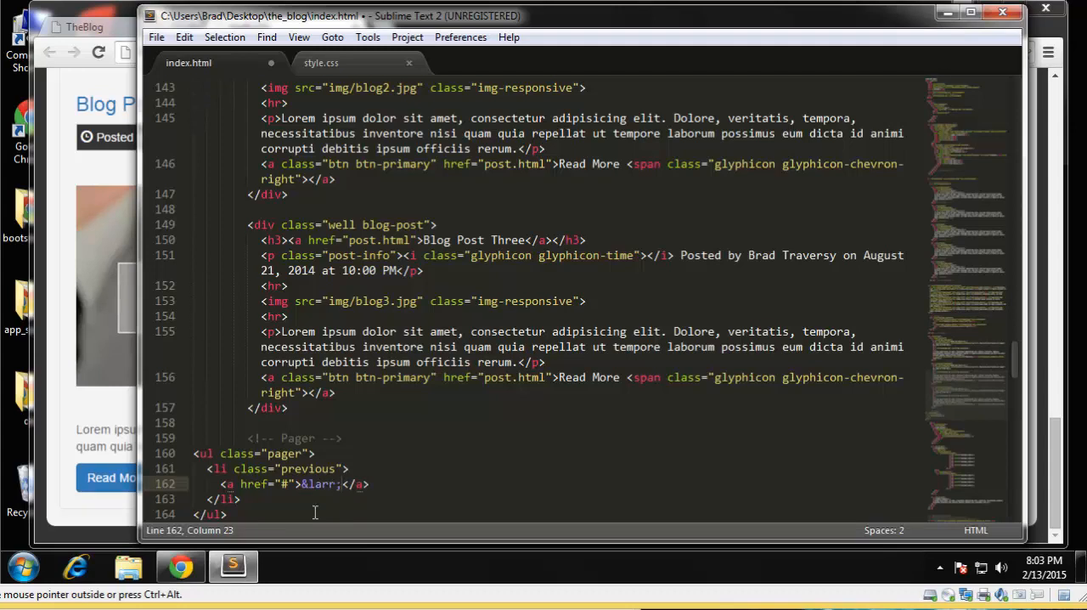
pyautogui.write('O')
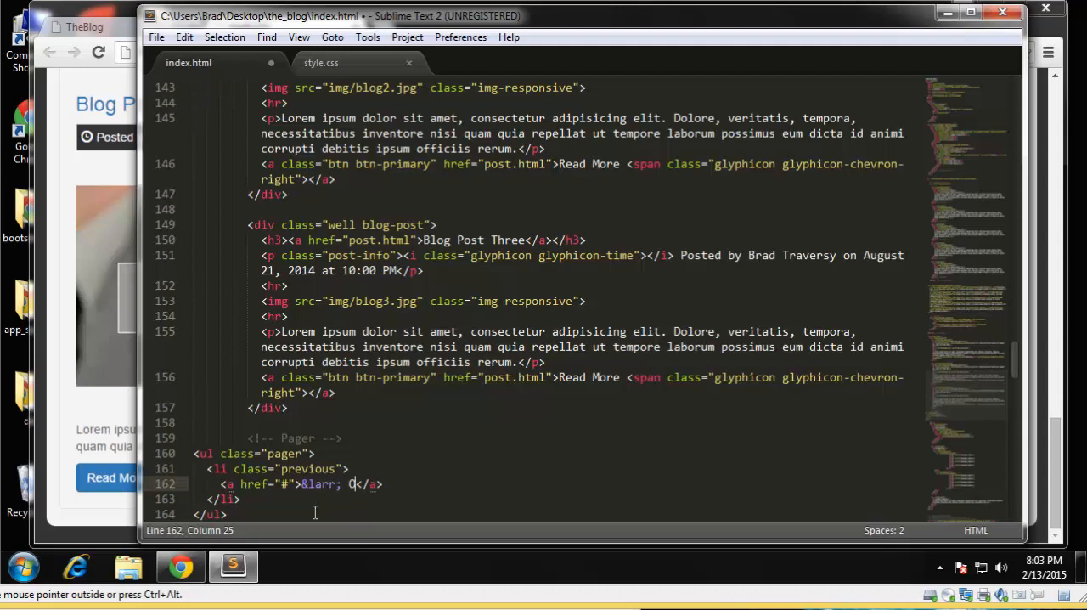
pyautogui.write('lder')
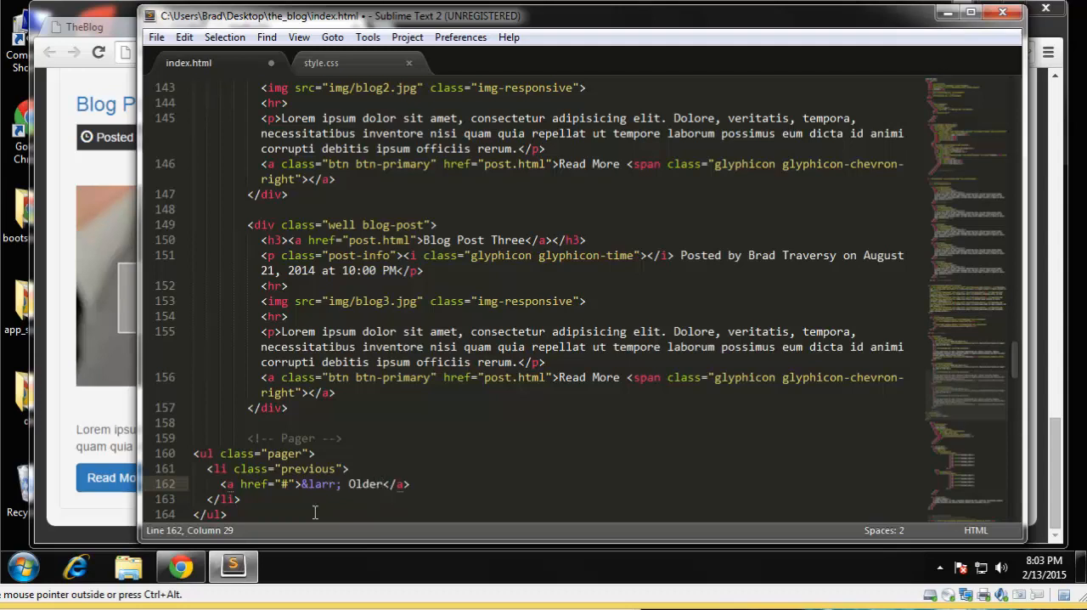
# Step: Duplicate the Older item and change it to class "next" with link text Next
pyautogui.scroll(-3)
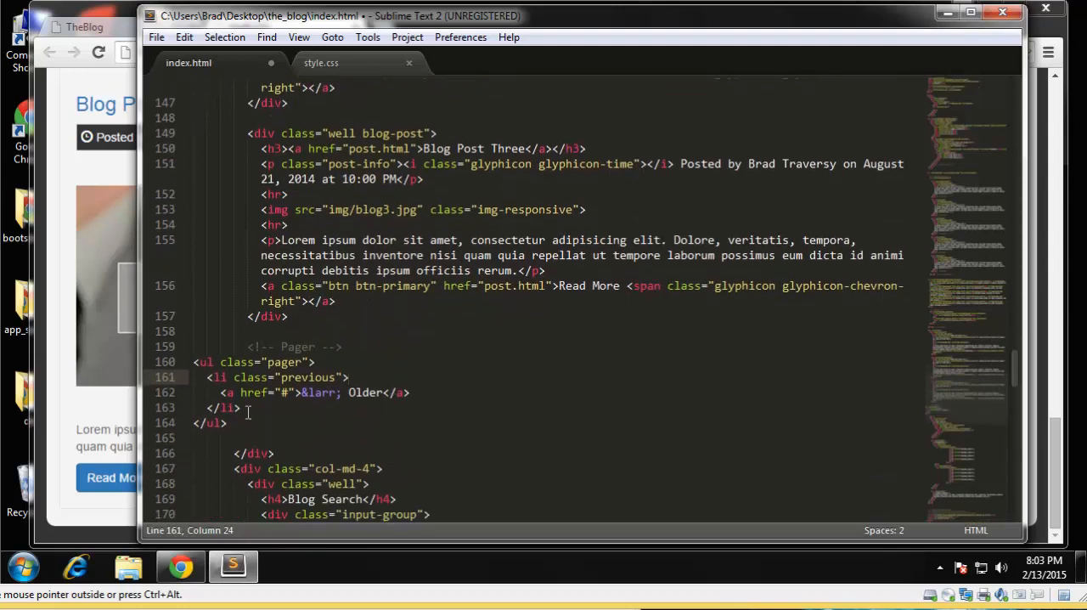
pyautogui.moveTo(207, 377); pyautogui.dragTo(242, 408)
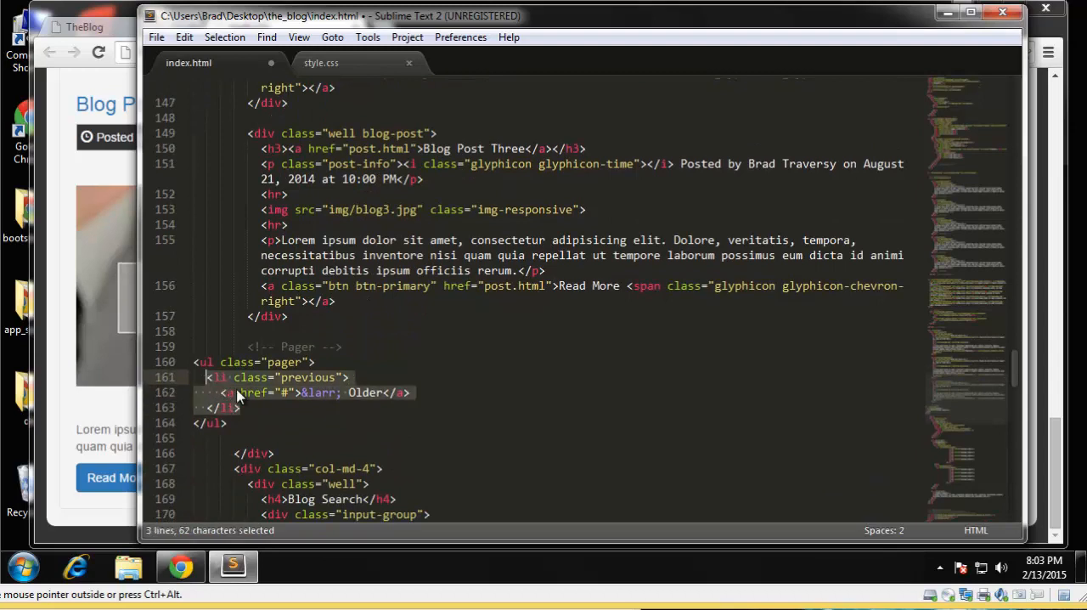
pyautogui.press('ctrl+v')
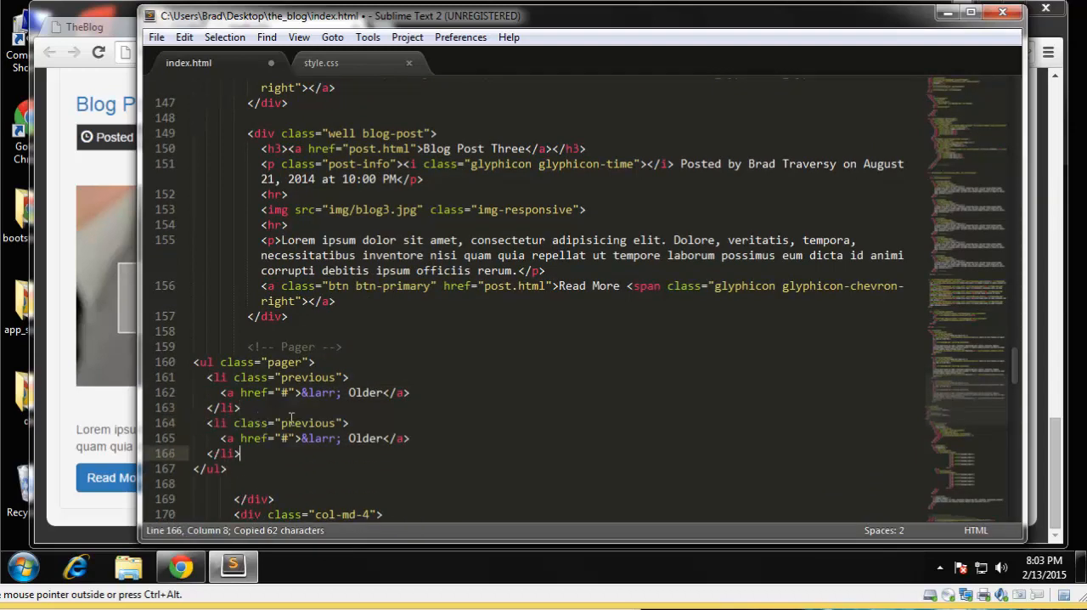
pyautogui.doubleClick(309, 423)
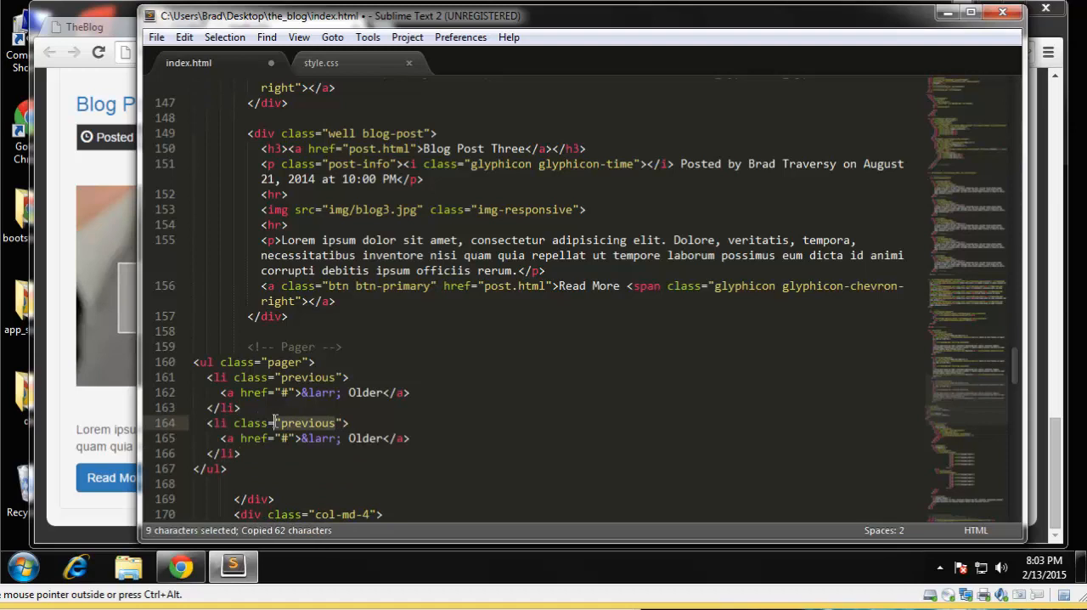
pyautogui.write('nex')
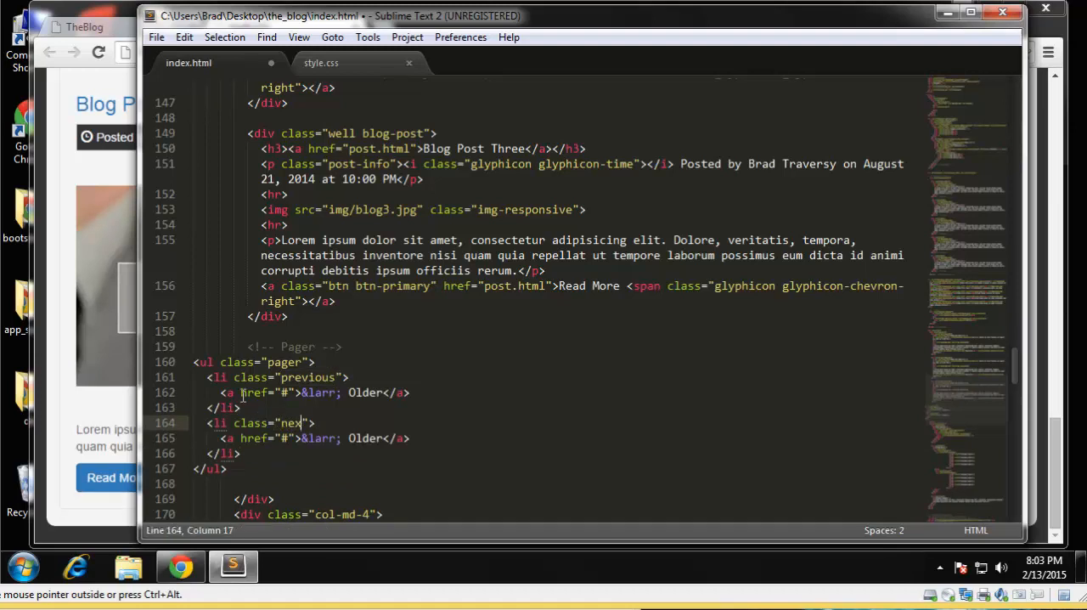
pyautogui.click(384, 438)
pyautogui.write('N')
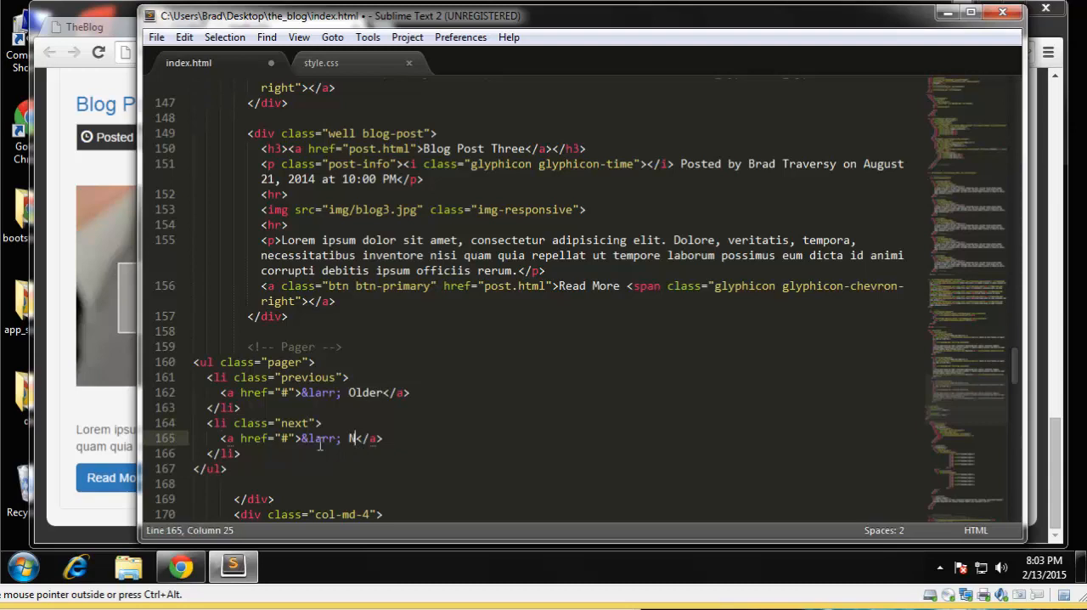
pyautogui.write('ext')
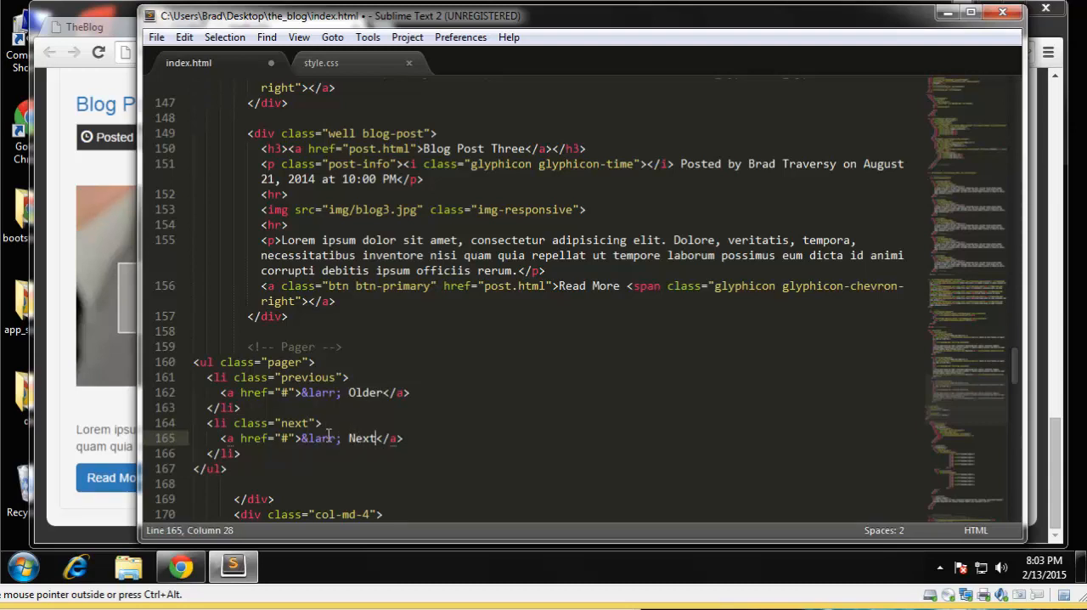
pyautogui.click(271, 452)
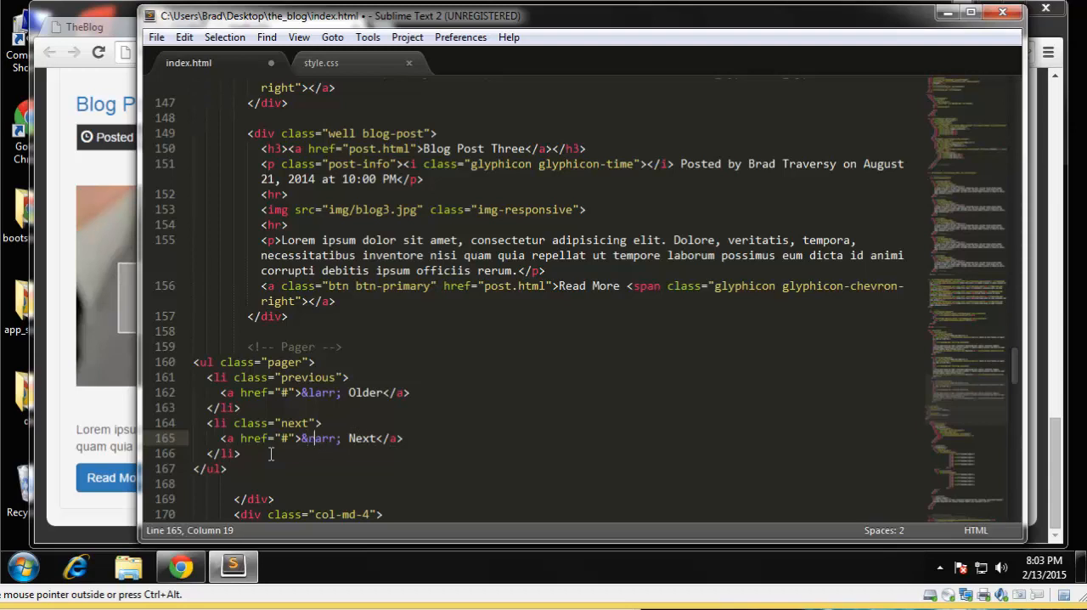
pyautogui.moveTo(343, 392)
pyautogui.write('r')
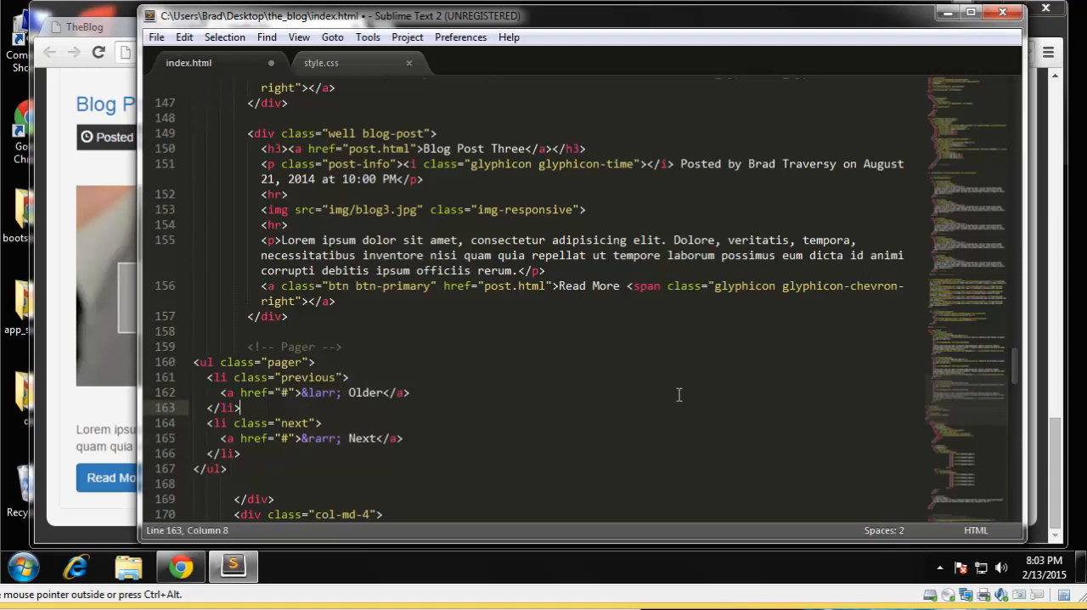
# Step: View the refreshed blog page in Chrome showing the Older and Next pager links
pyautogui.click(181, 565)
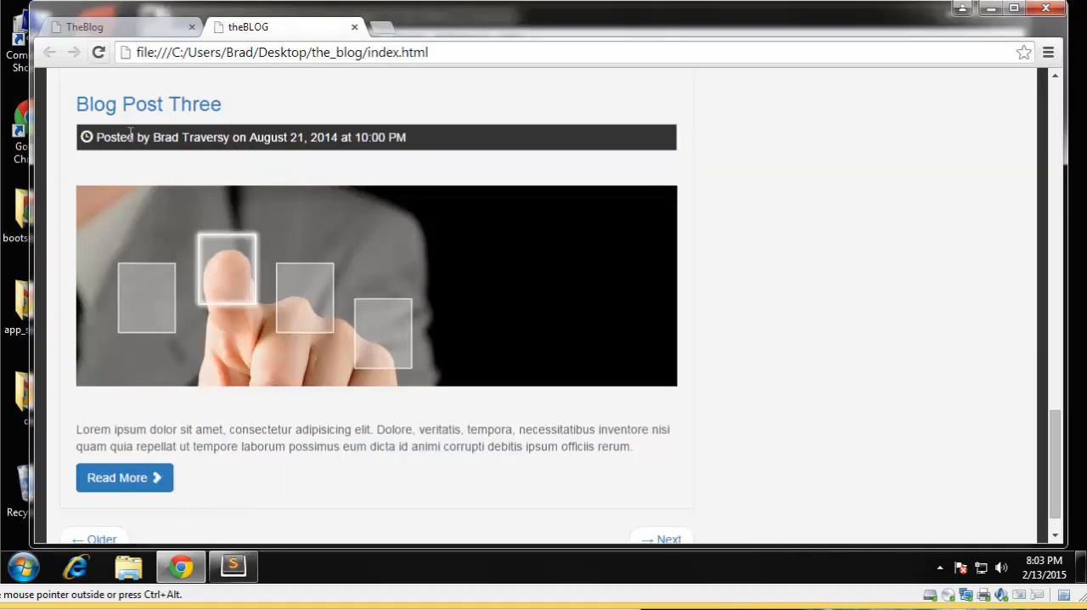
pyautogui.scroll(-3)
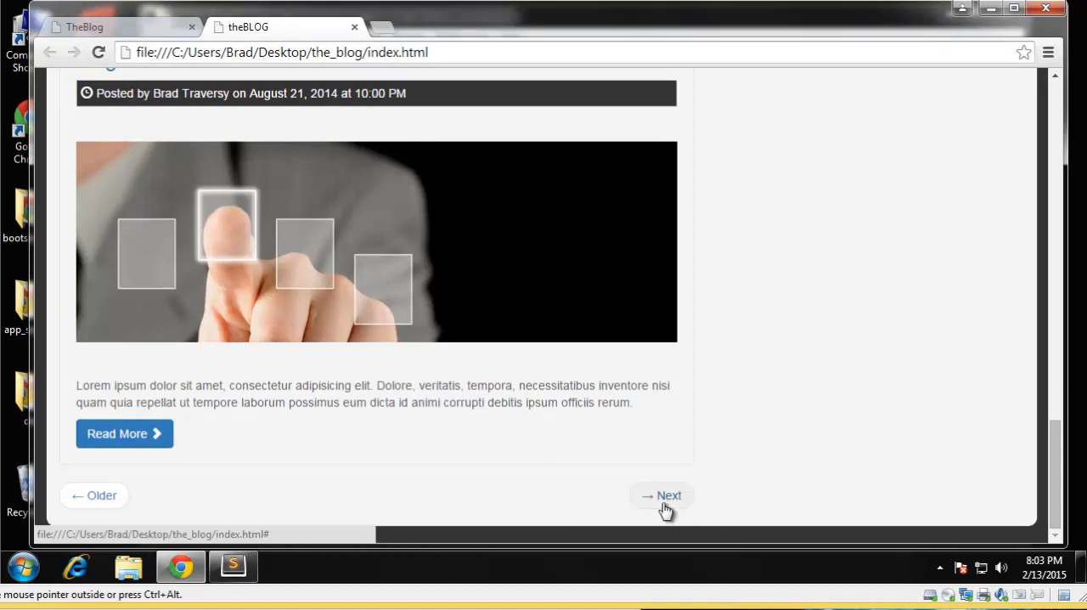
pyautogui.moveTo(609, 503)
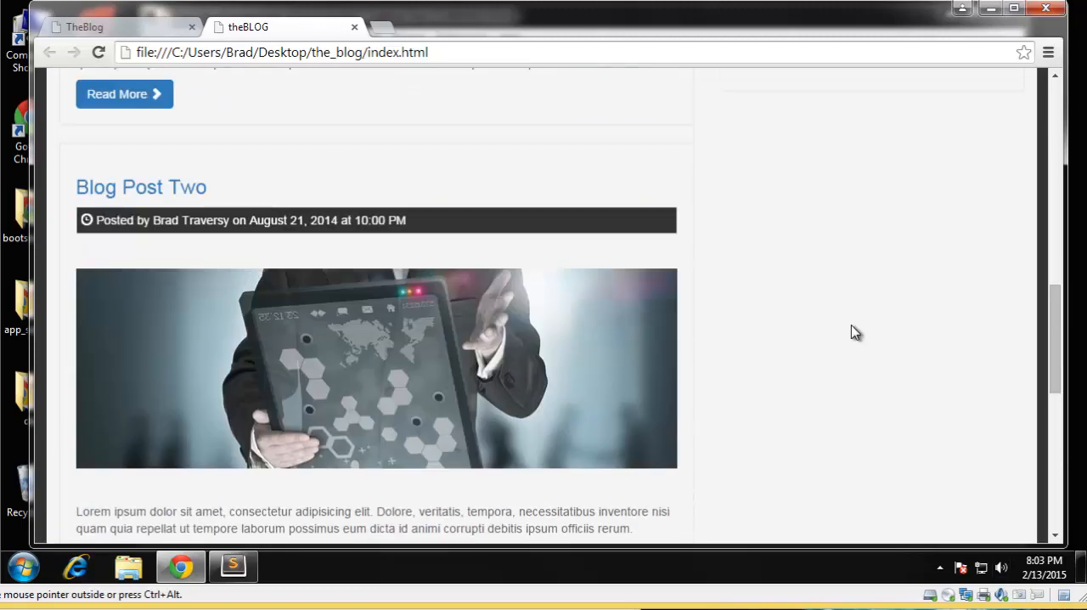
pyautogui.scroll(3)
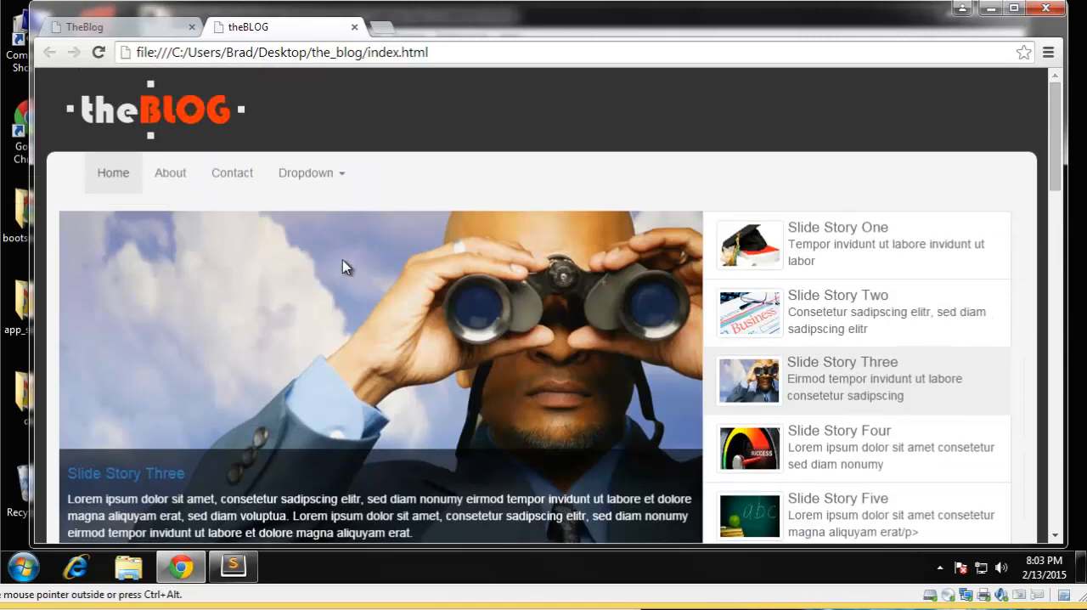
pyautogui.moveTo(280, 179)
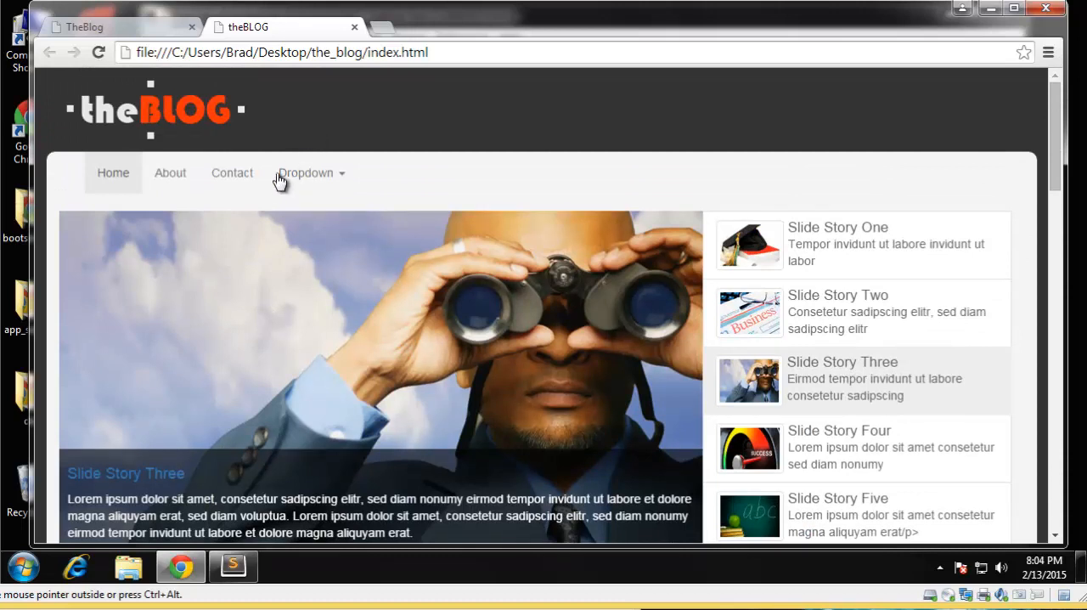
pyautogui.moveTo(231, 197)
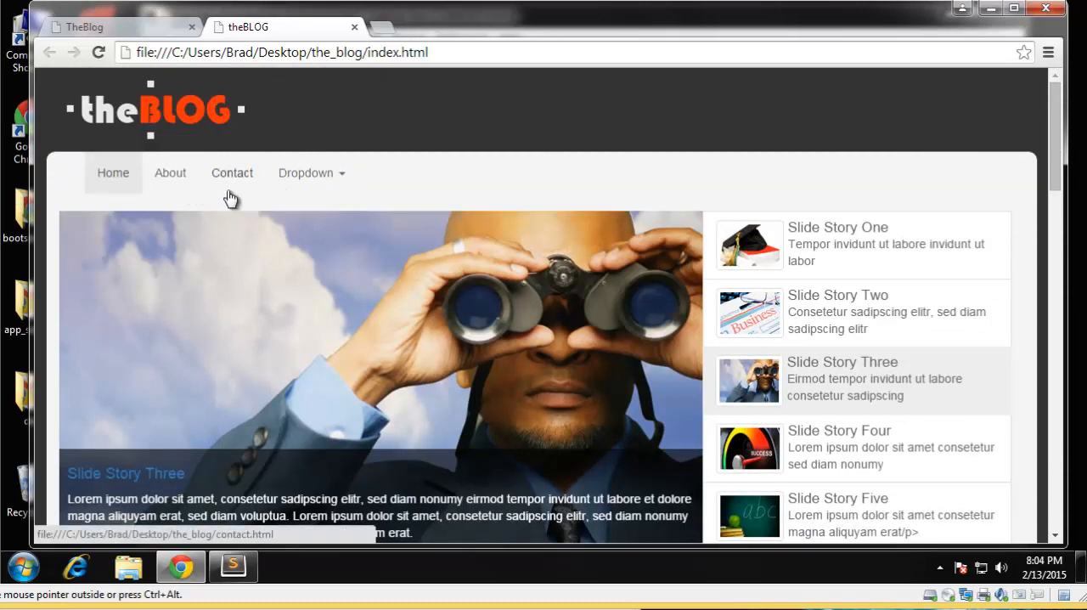
pyautogui.moveTo(292, 433)
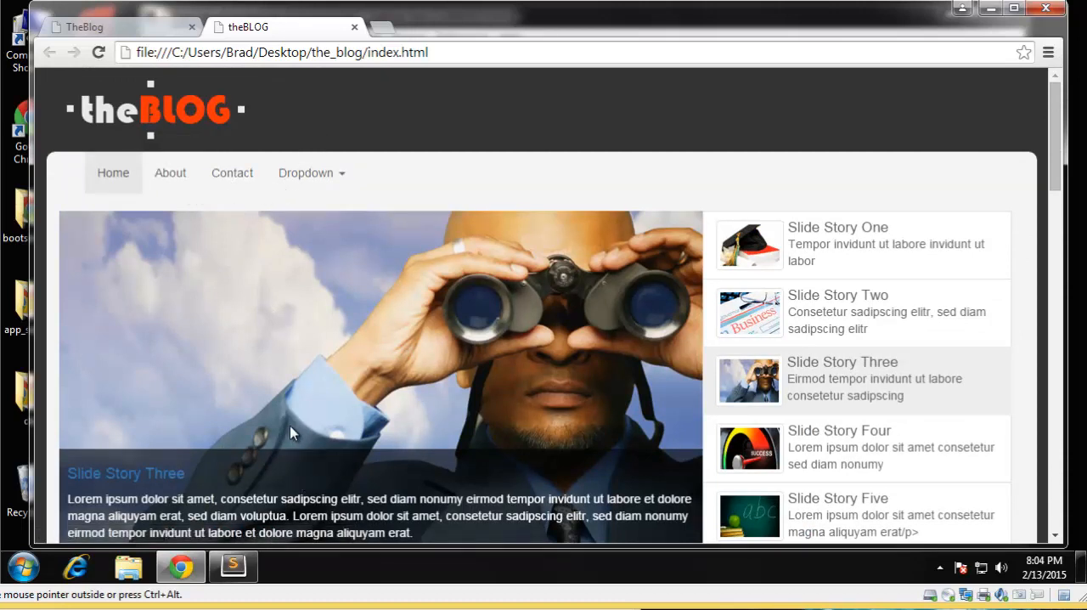